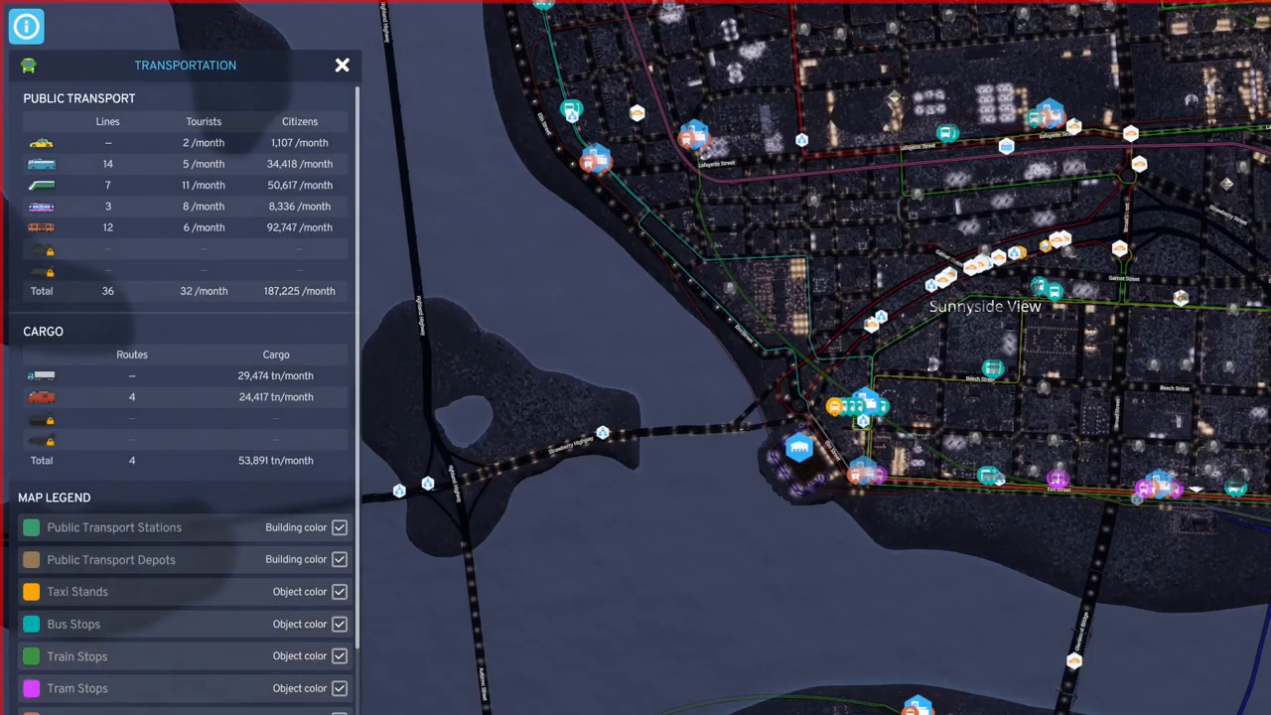
{"action": "mouse_move", "coordinate": [635, 362]}
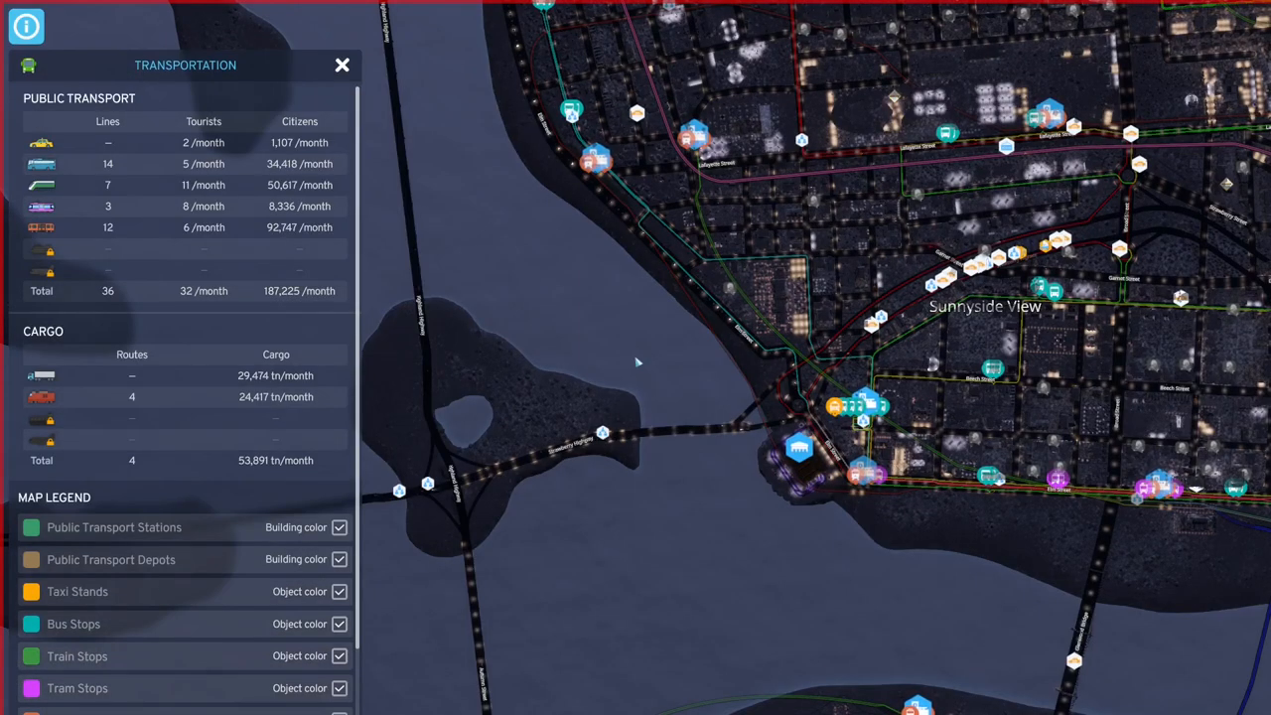
{"action": "mouse_move", "coordinate": [850, 482]}
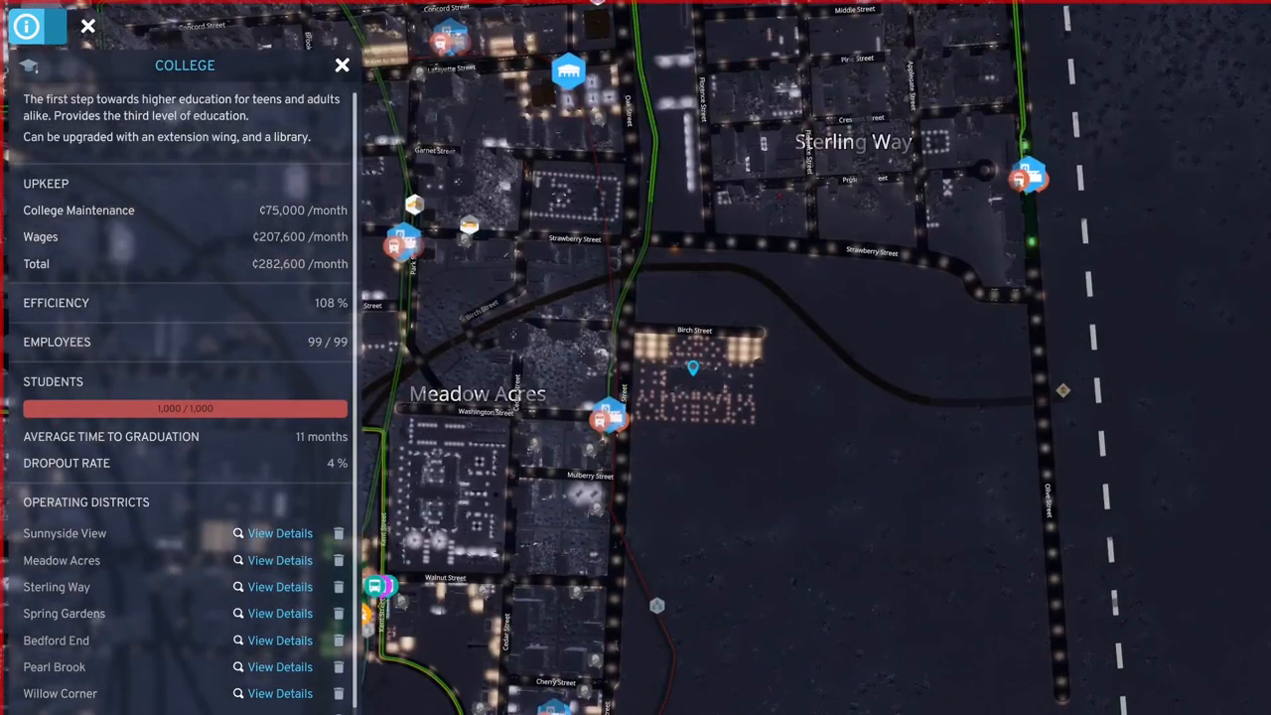
{"action": "mouse_move", "coordinate": [691, 429]}
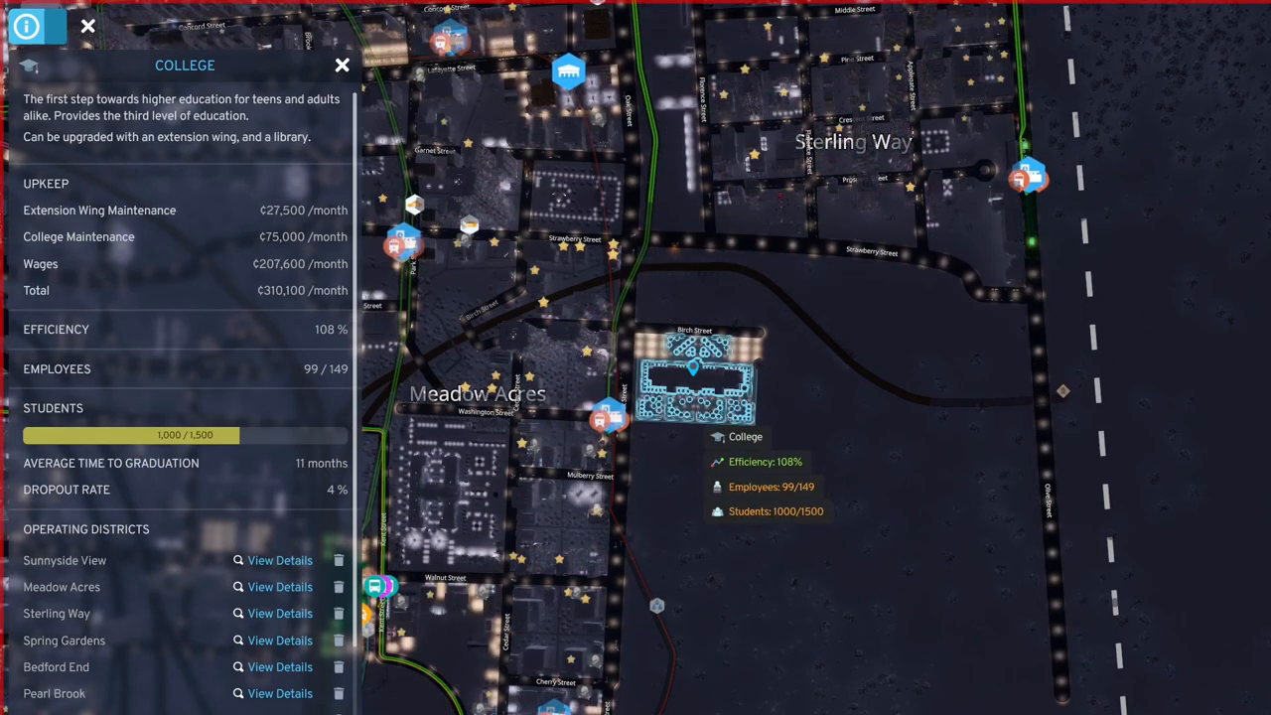
Step: Buy the Extension Wing upgrade for the Meadow Acres college, raising capacity to 1,500 students
{"action": "left_click", "coordinate": [342, 64]}
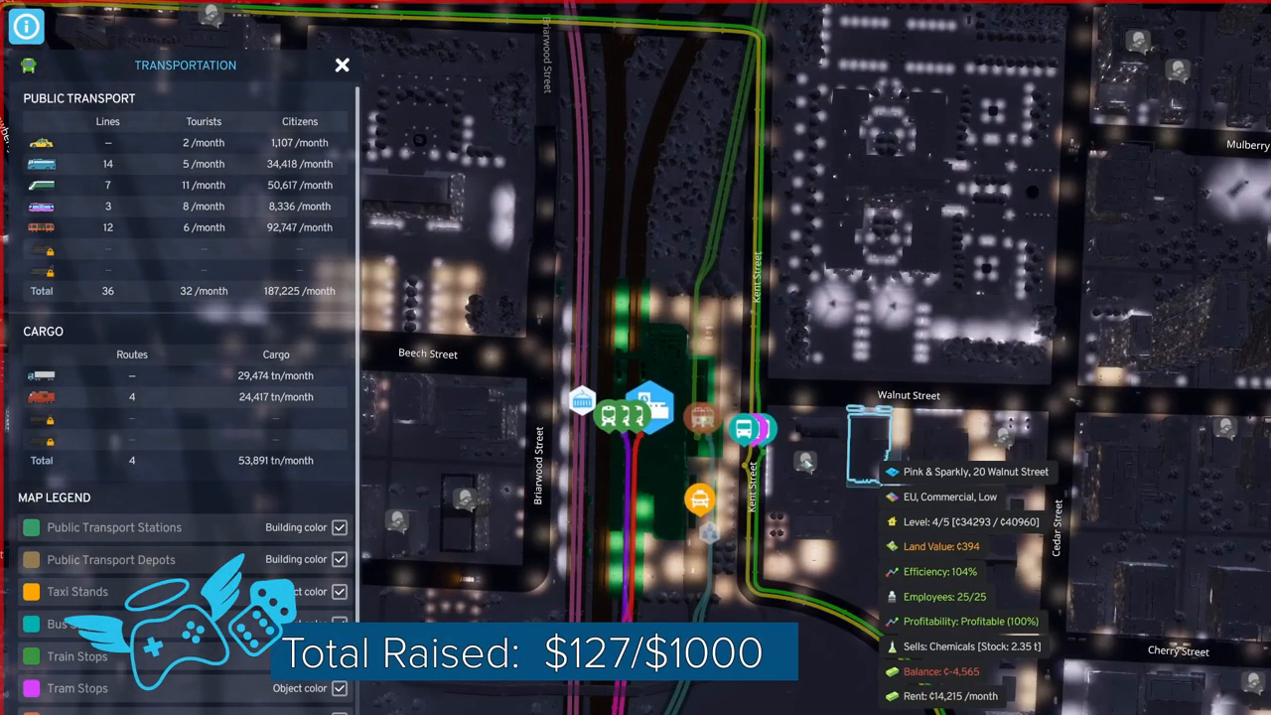
Step: Bring up the Public Transport toolbar over the Walnut Street transit hub
{"action": "left_click", "coordinate": [804, 460]}
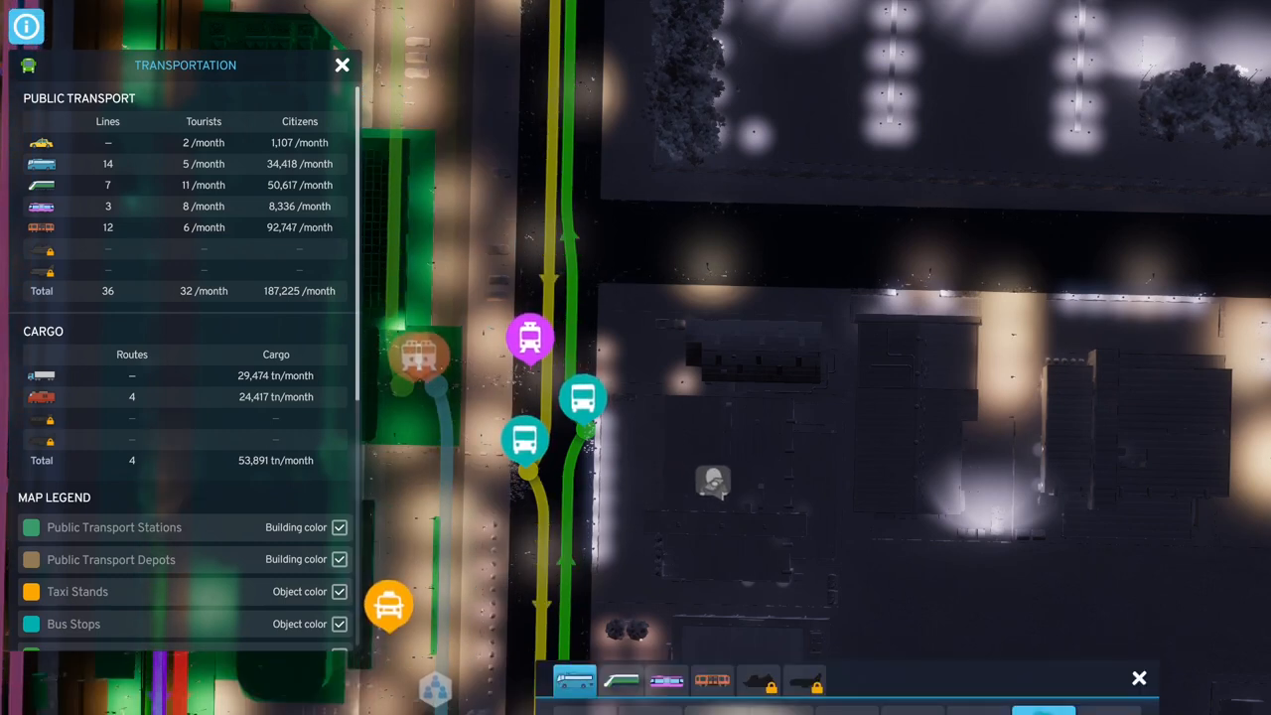
{"action": "mouse_move", "coordinate": [574, 679]}
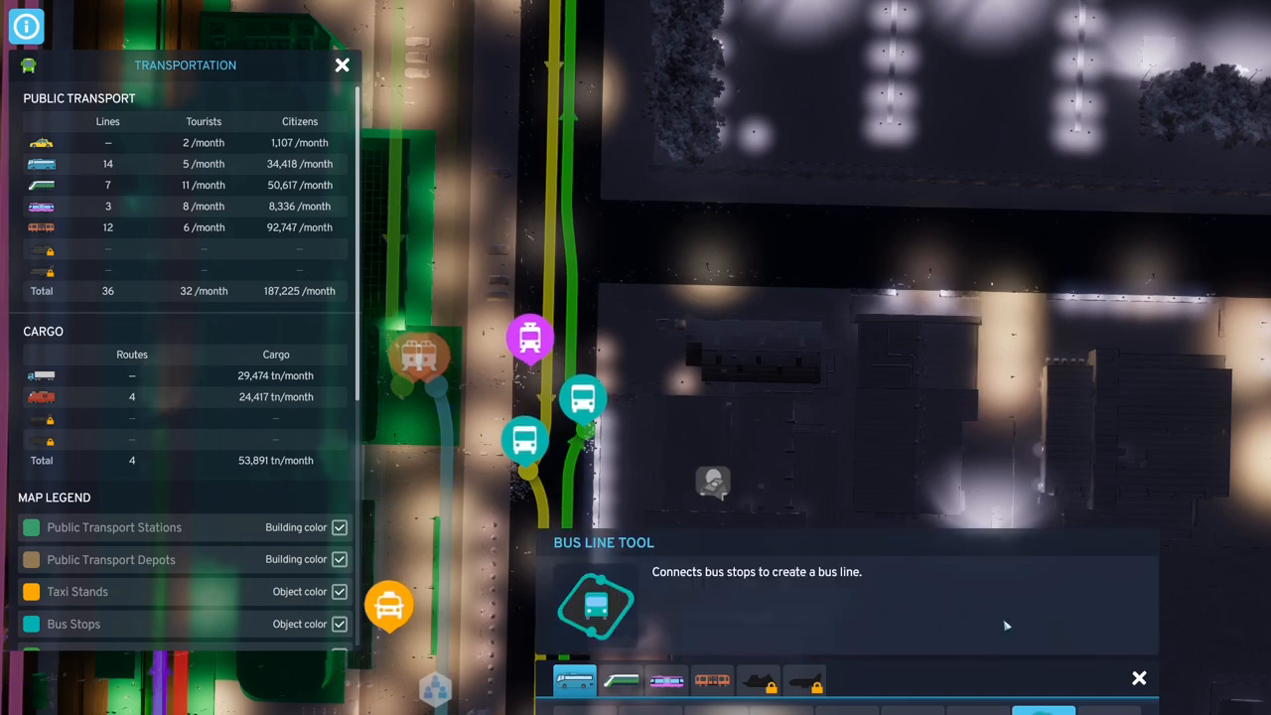
Step: Choose the bus transport category and bring the empty Meadow Acres blocks into view
{"action": "left_click", "coordinate": [576, 680]}
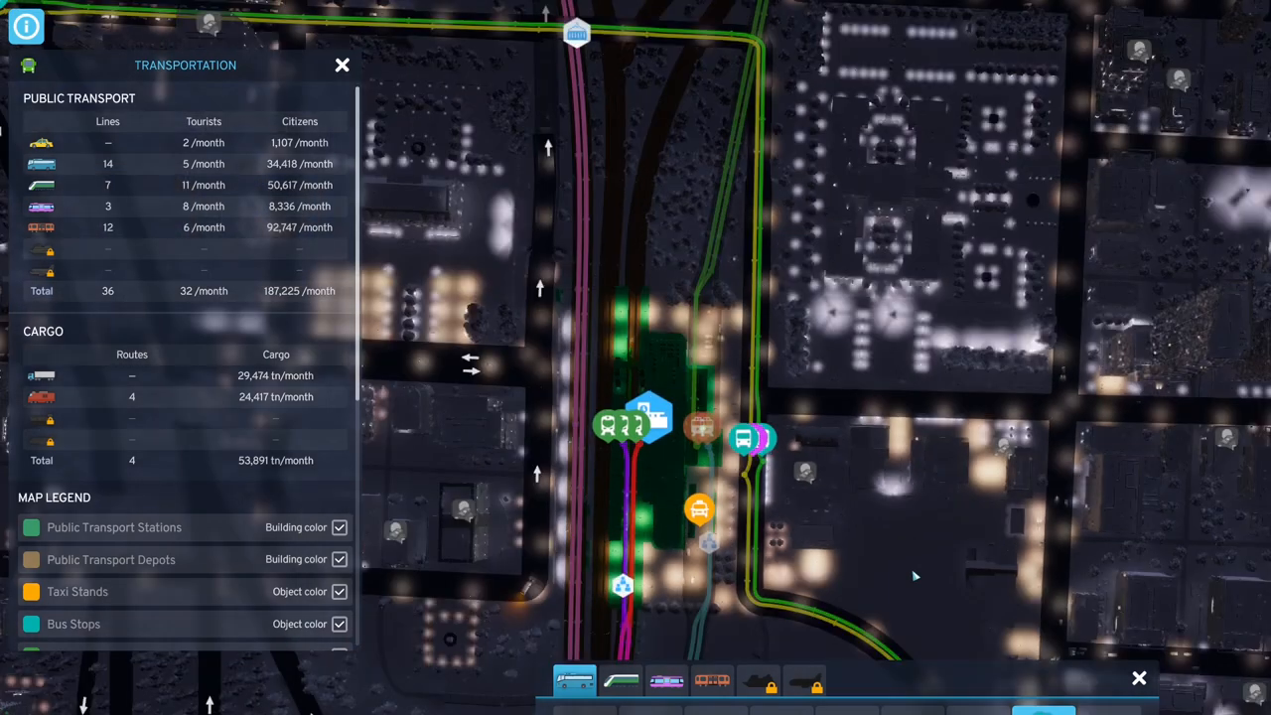
{"action": "scroll", "scroll_direction": "down", "scroll_amount": 3}
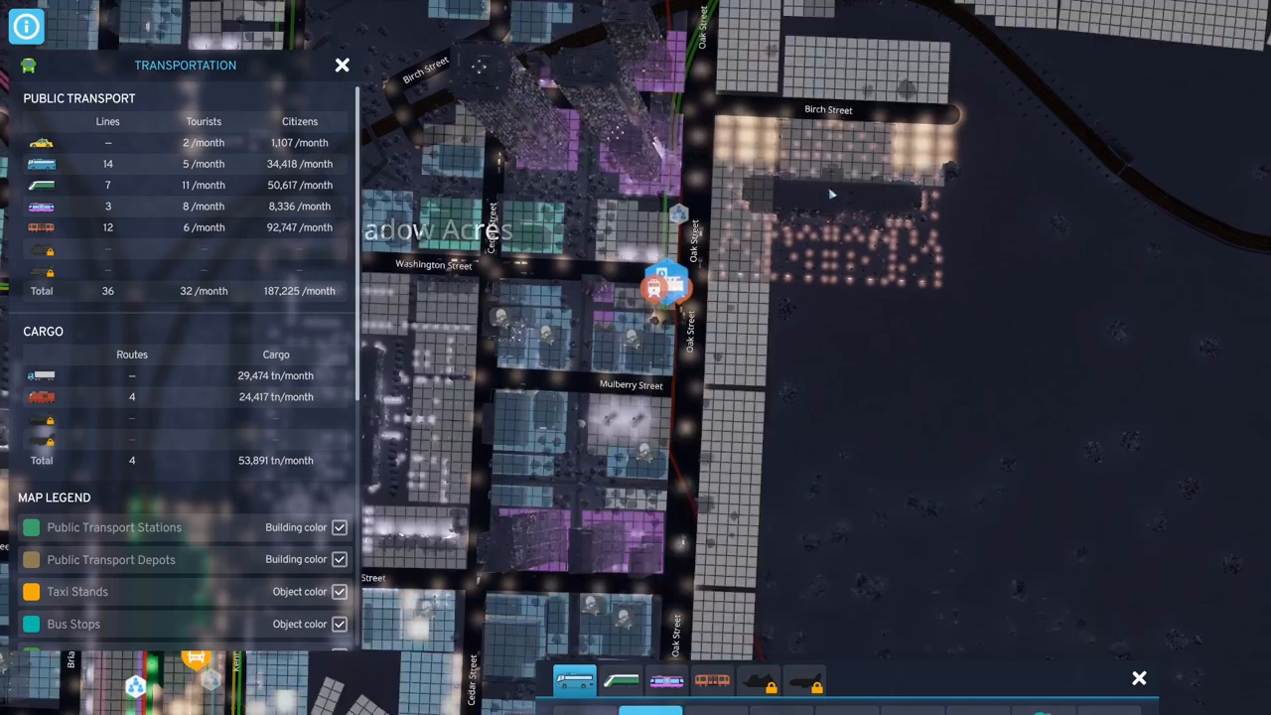
Step: Place a Bus Station on the open ground just above Birch Street
{"action": "left_click", "coordinate": [814, 59]}
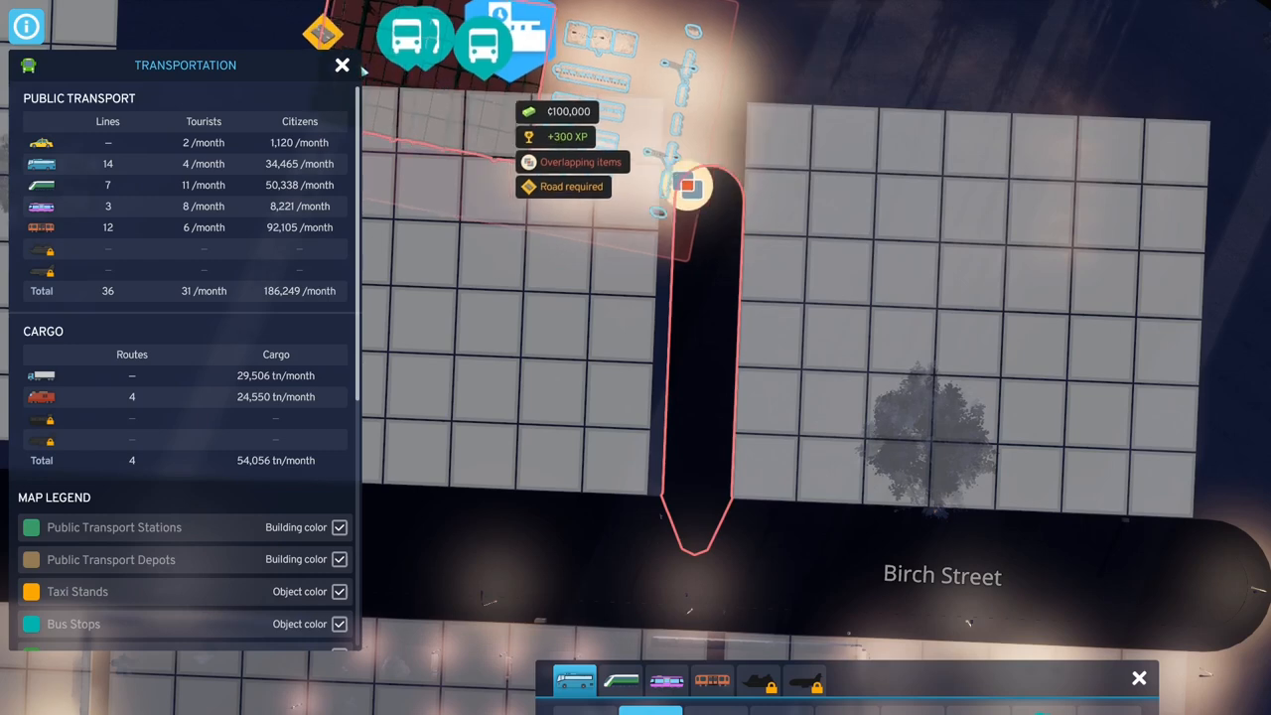
{"action": "left_click", "coordinate": [341, 64]}
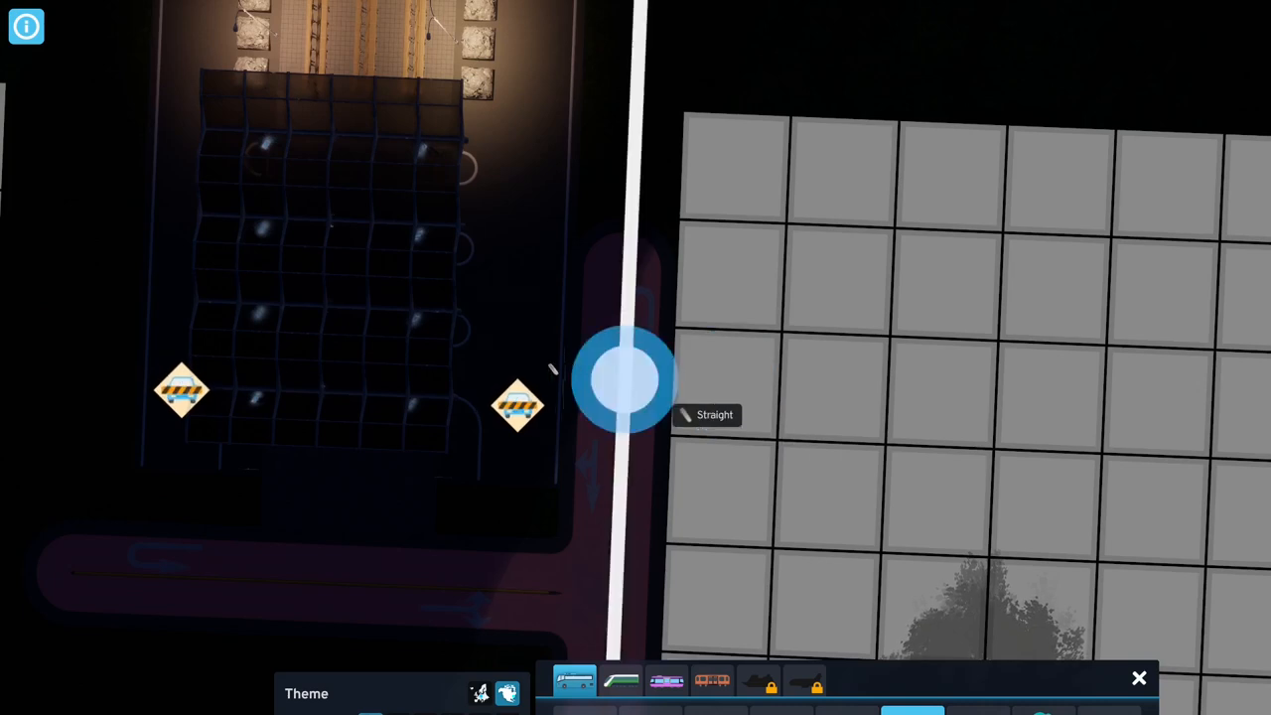
Step: Draw Spruce Street as a straight road running north from Birch Street beside the station
{"action": "left_click_drag", "start_coordinate": [626, 378], "coordinate": [625, 540]}
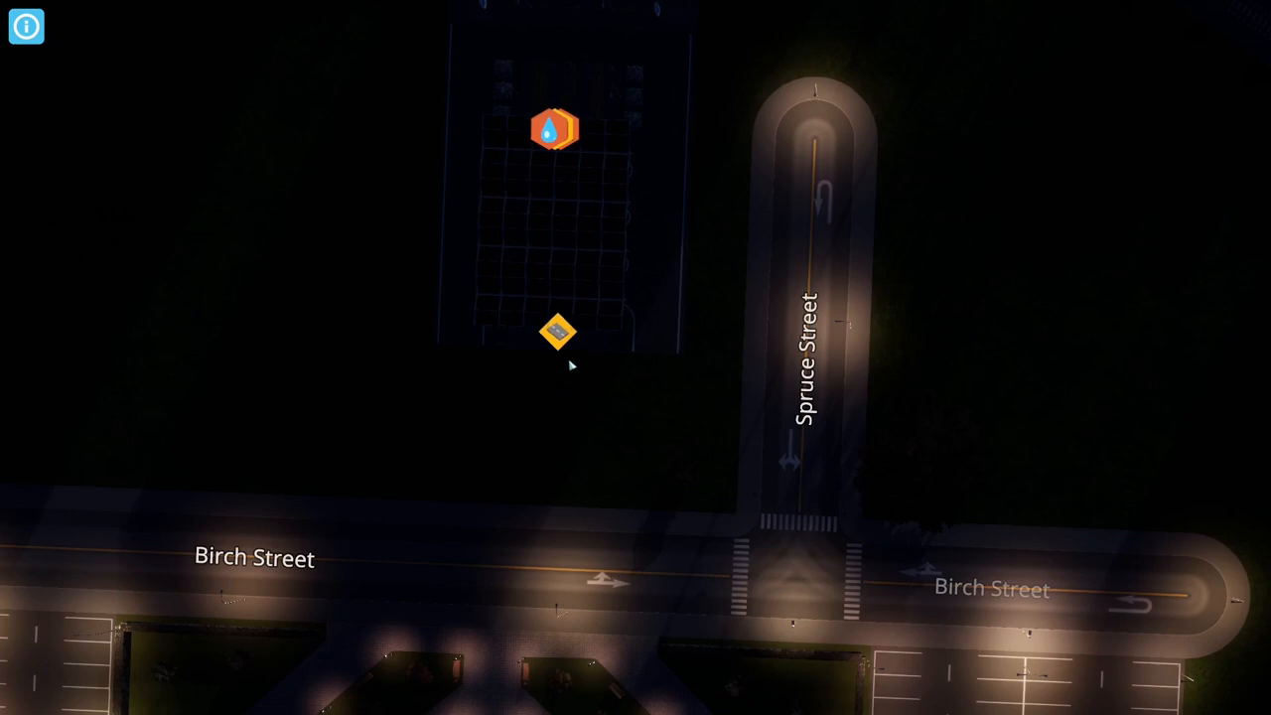
{"action": "left_click", "coordinate": [554, 129]}
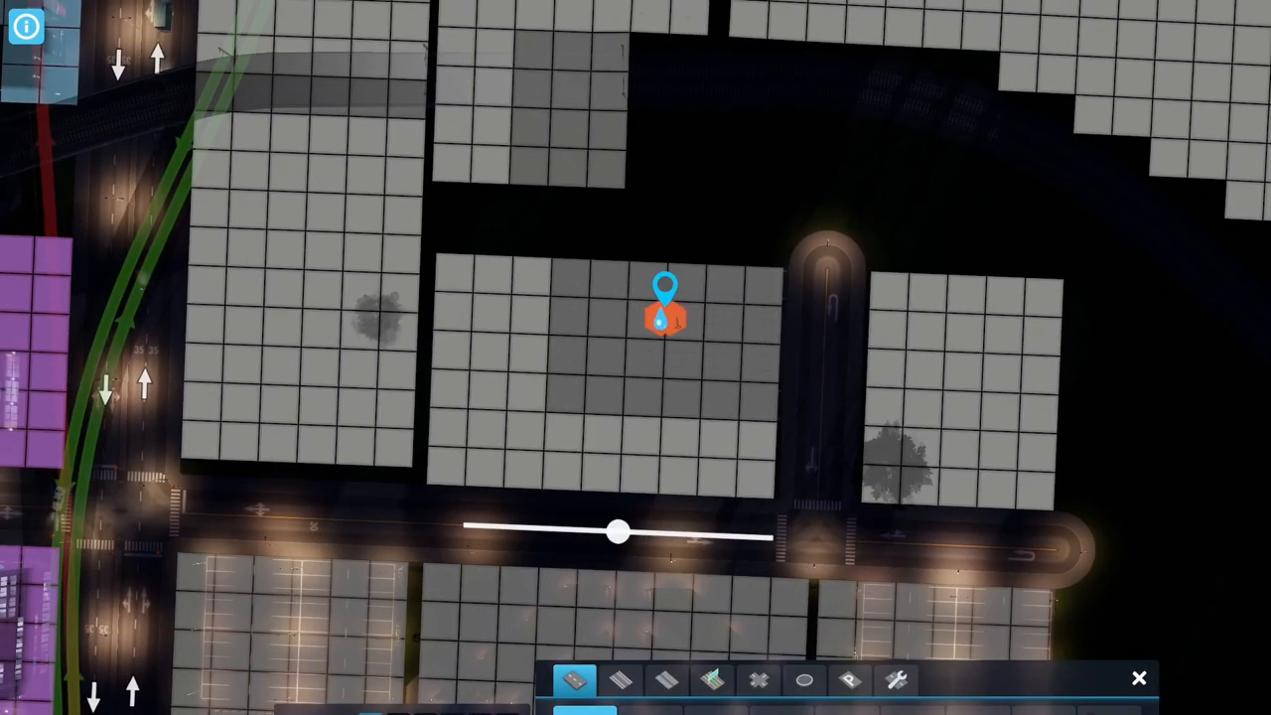
Step: Pick a zone type in the Zoning tool for the empty blocks around Spruce Street
{"action": "left_click", "coordinate": [574, 679]}
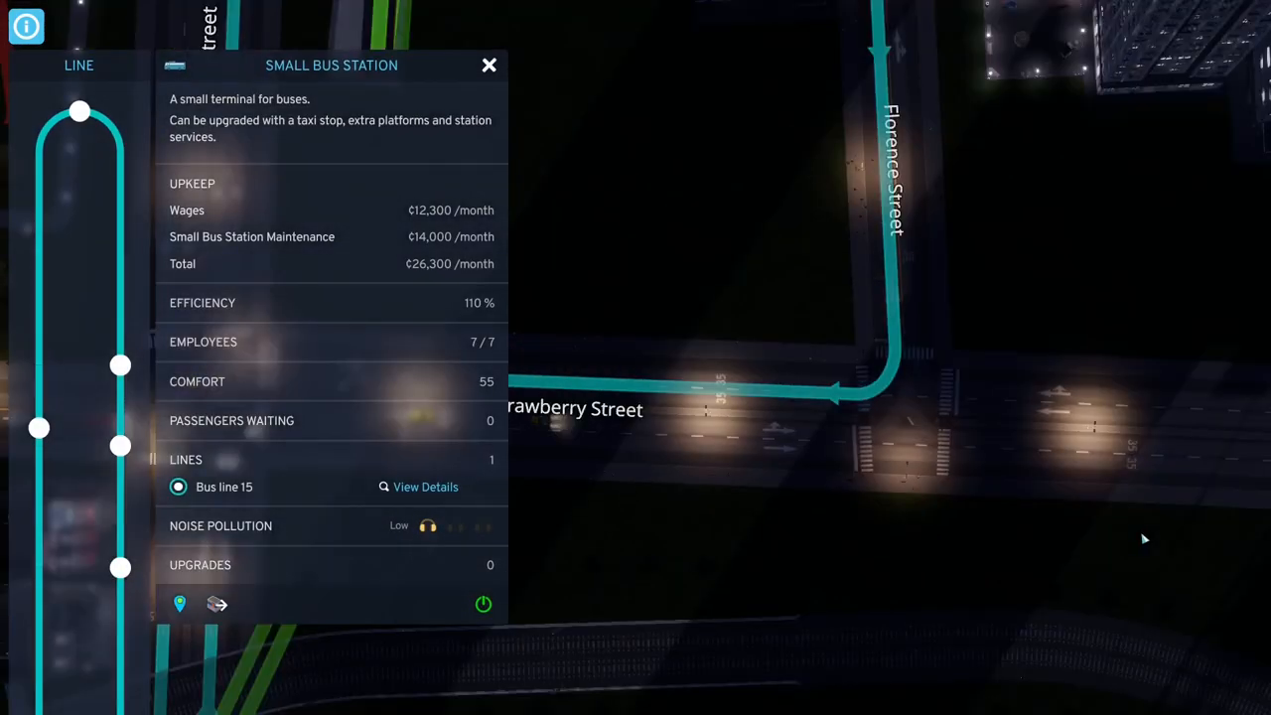
{"action": "scroll", "scroll_direction": "down", "scroll_amount": 3}
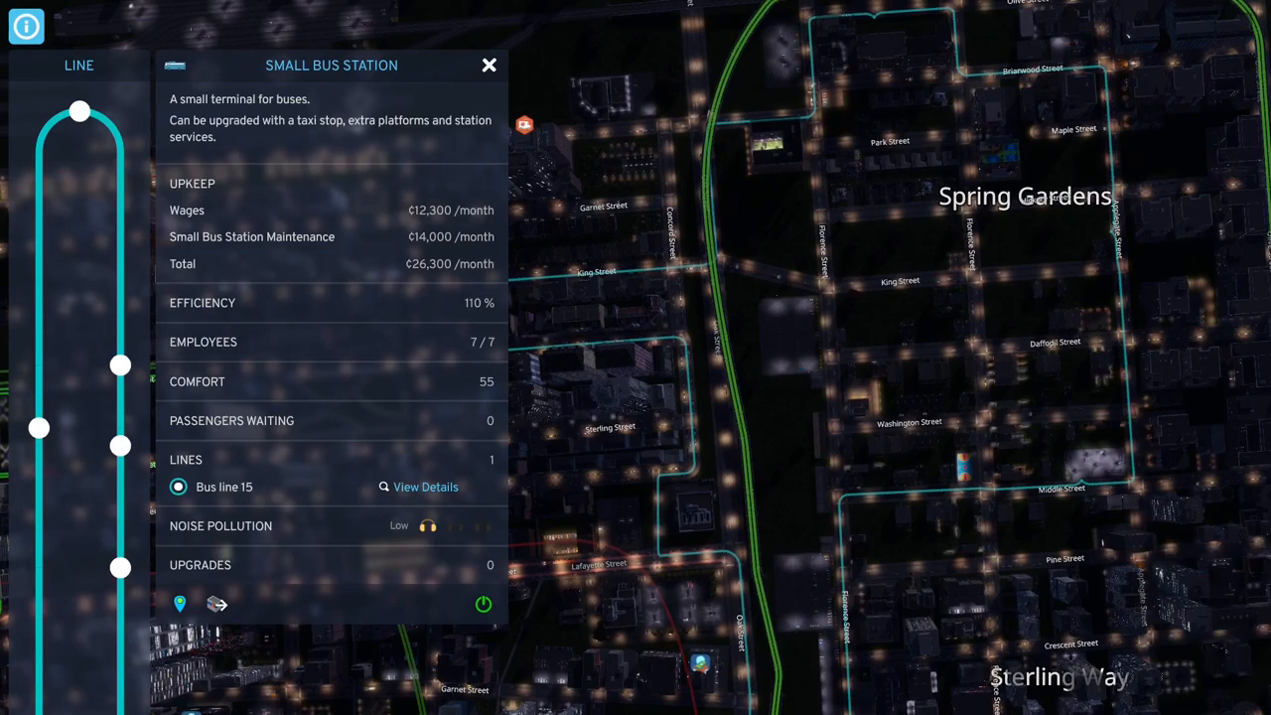
{"action": "left_click", "coordinate": [489, 63]}
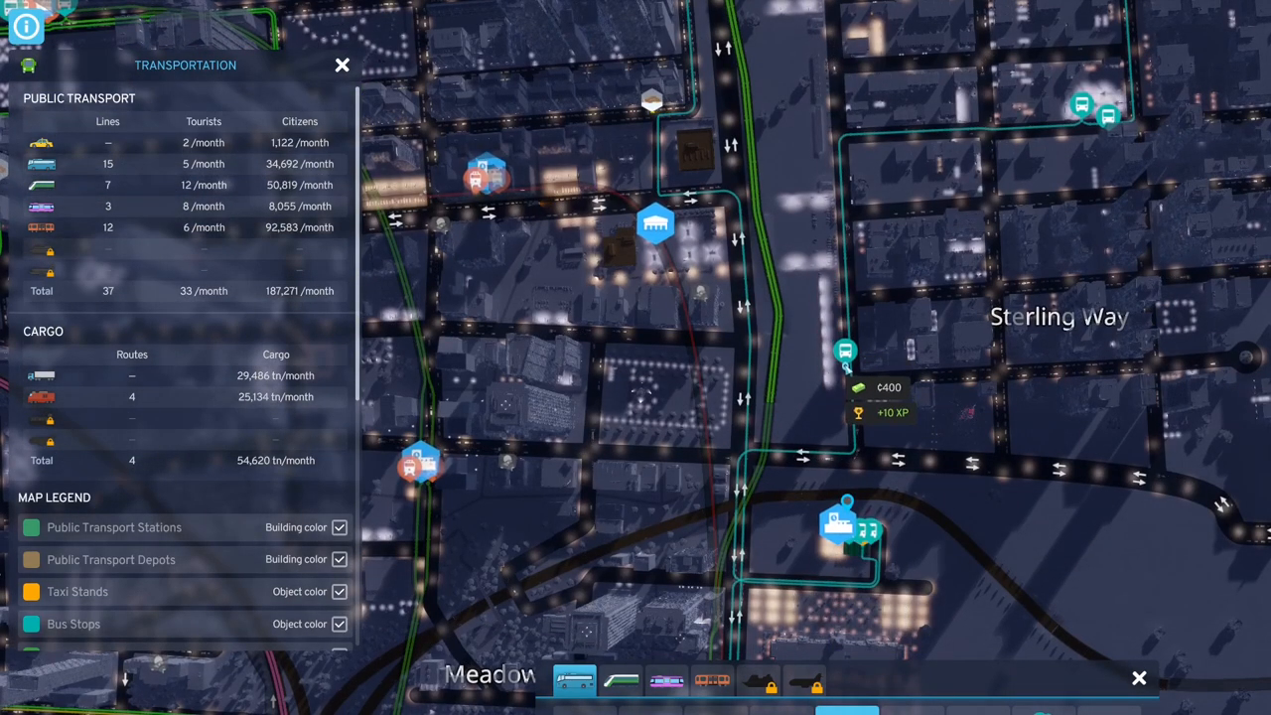
{"action": "mouse_move", "coordinate": [864, 353]}
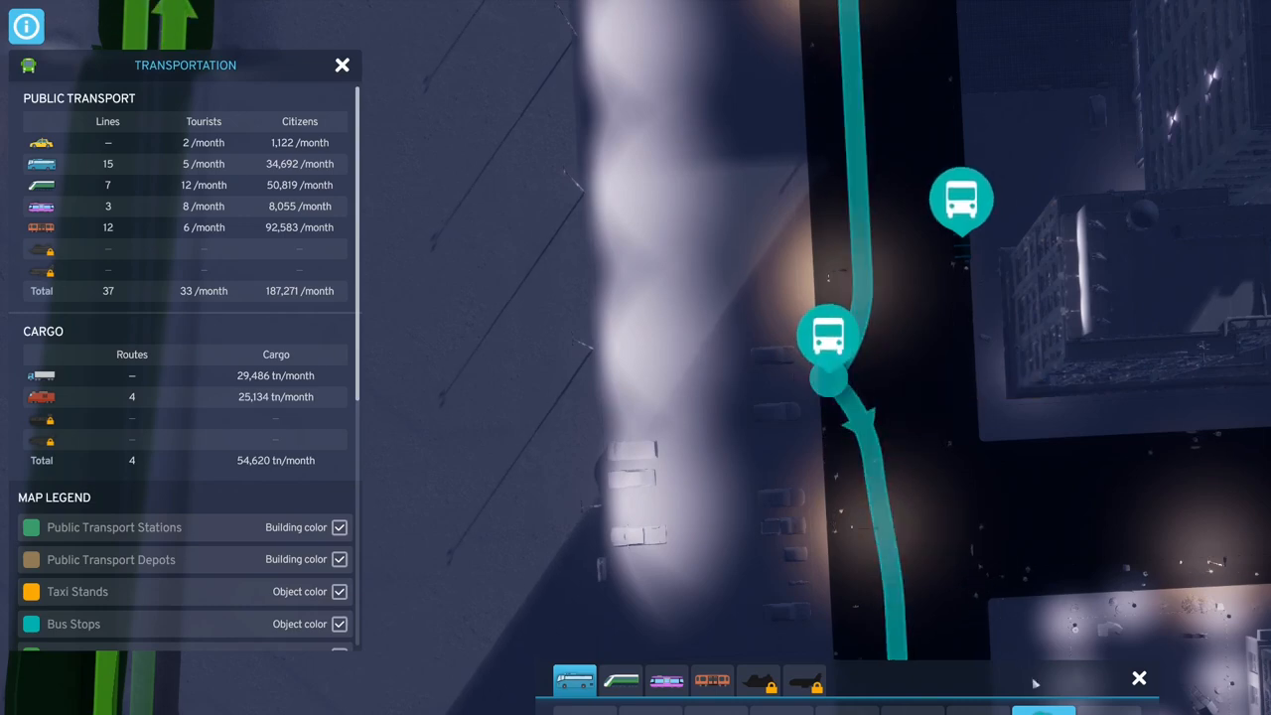
{"action": "left_click", "coordinate": [829, 336]}
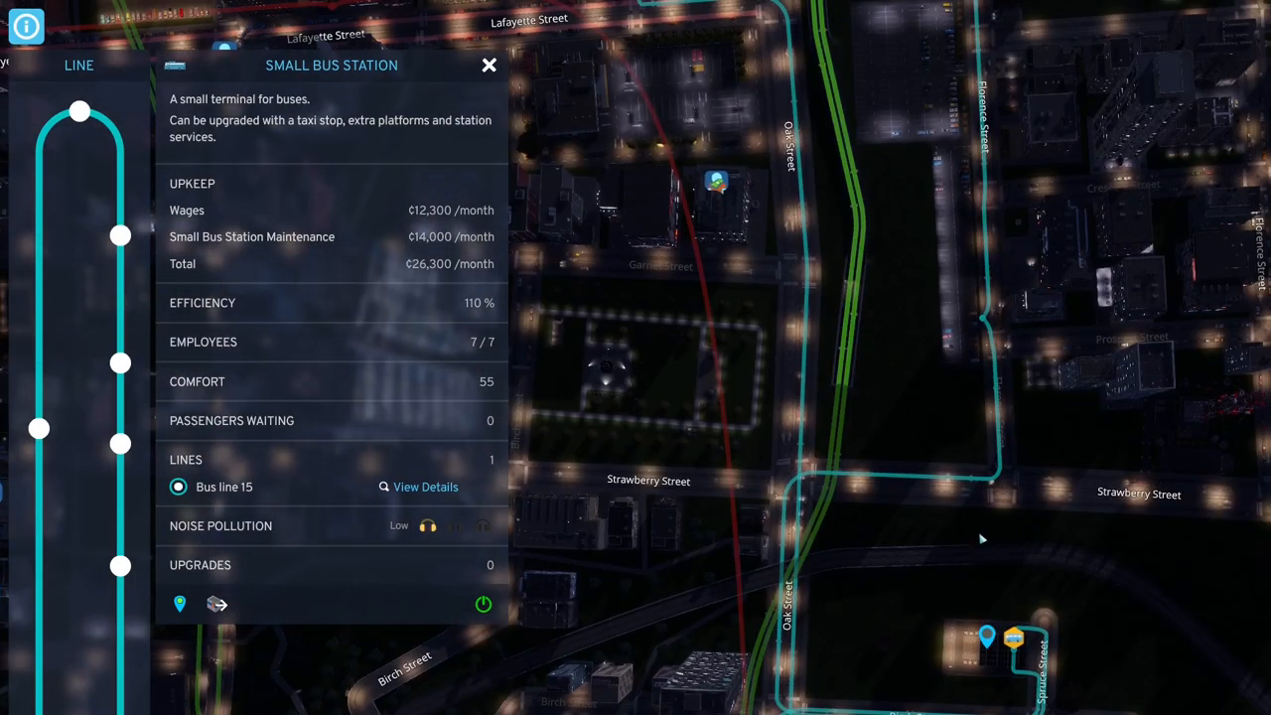
Step: Rename Bus line 15 to 'Train to Spring and Sterling' in its details panel
{"action": "left_click", "coordinate": [488, 64]}
{"action": "type", "text": "Train"}
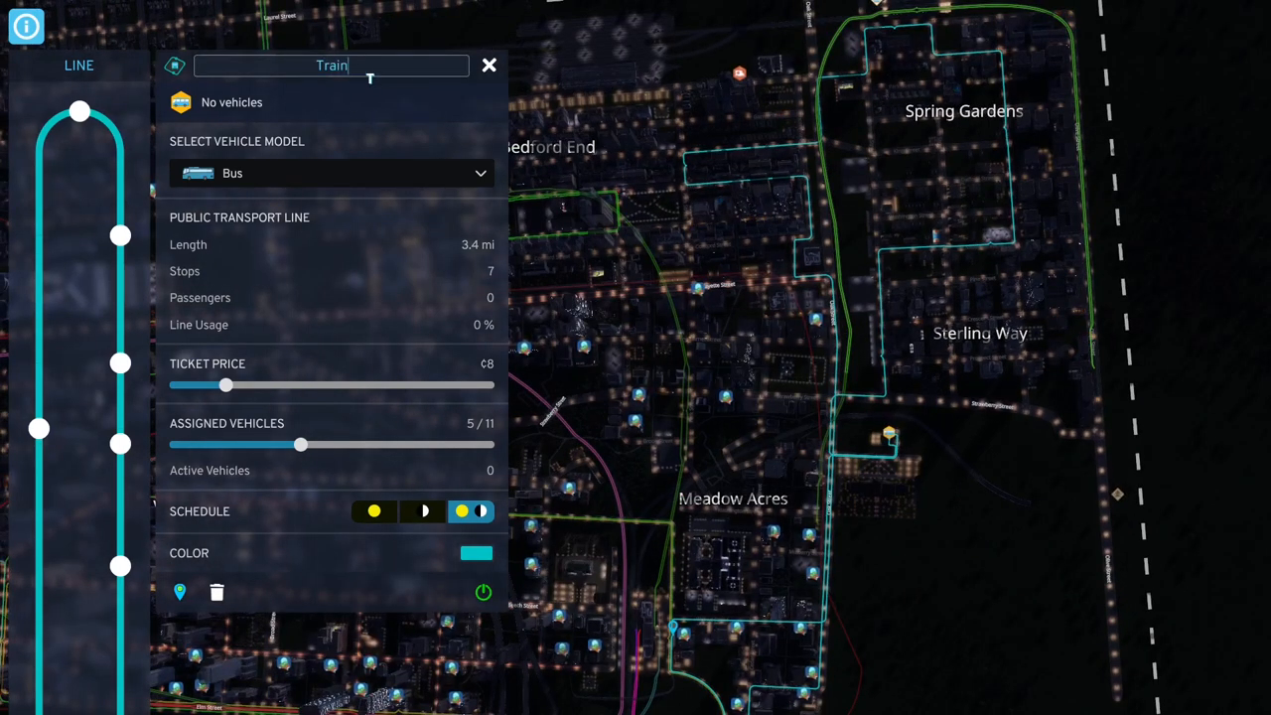
{"action": "type", "text": "to"}
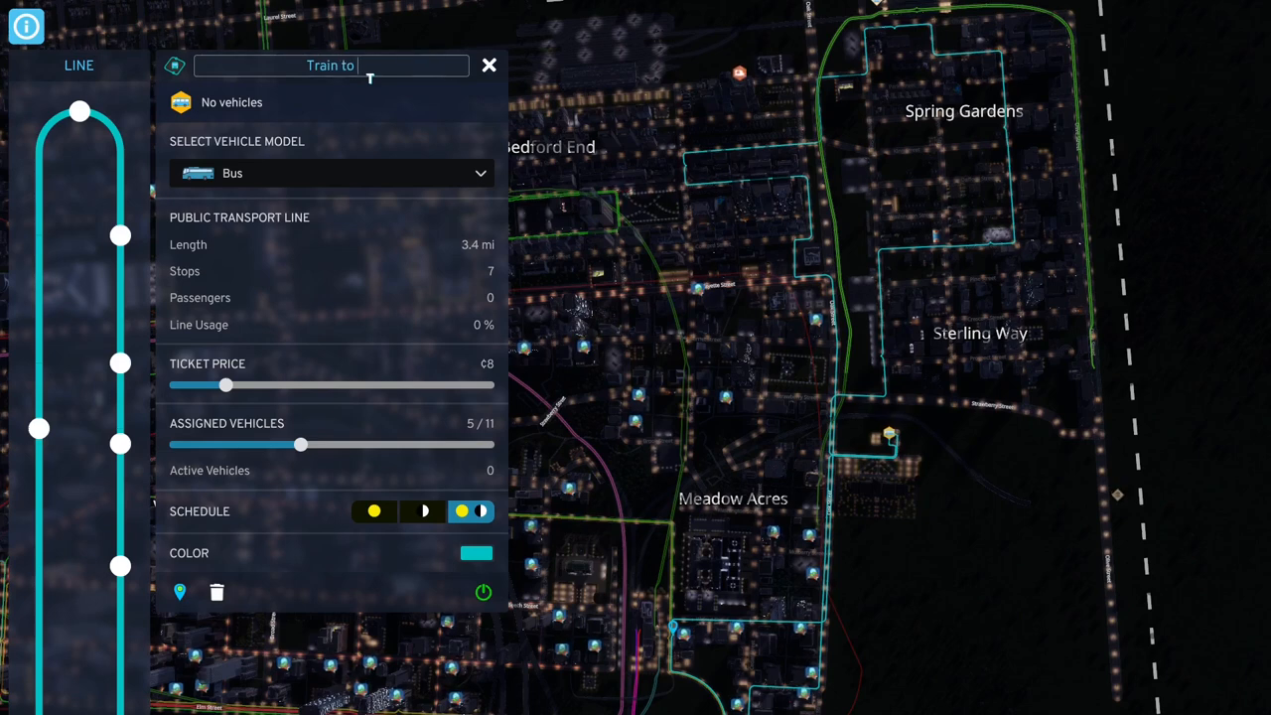
{"action": "type", "text": "Spring"}
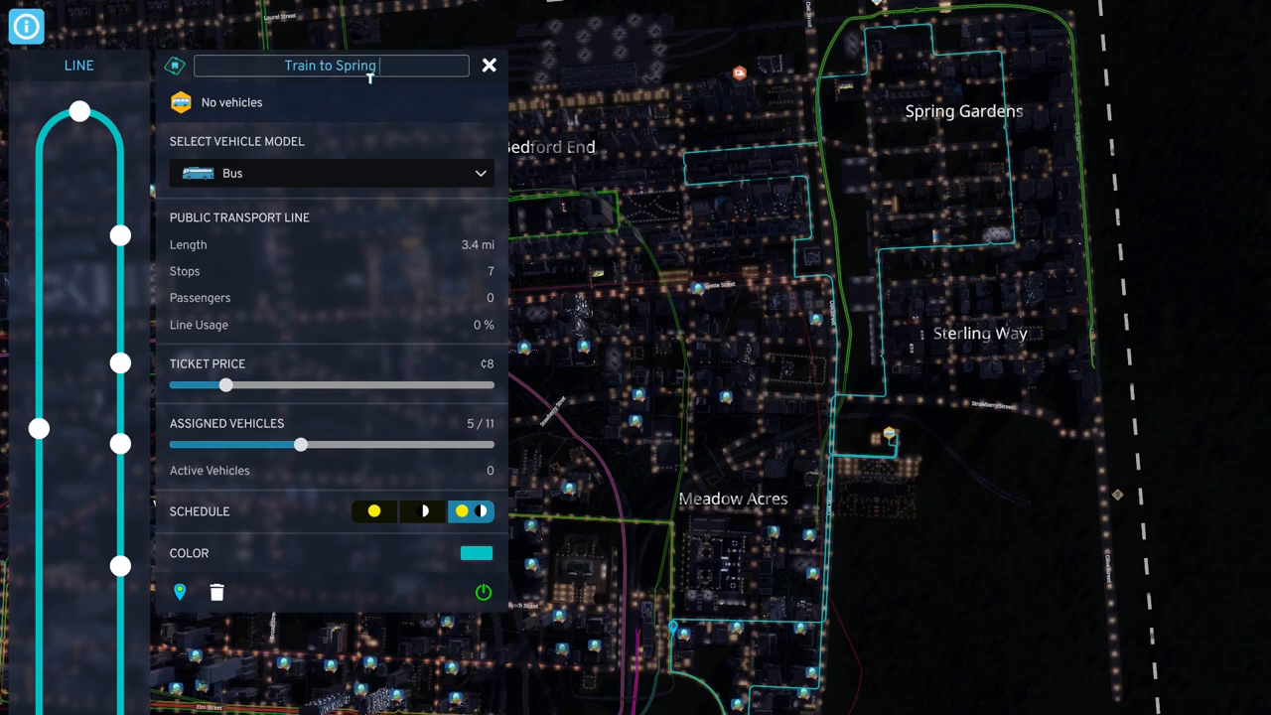
{"action": "type", "text": "and Sterling"}
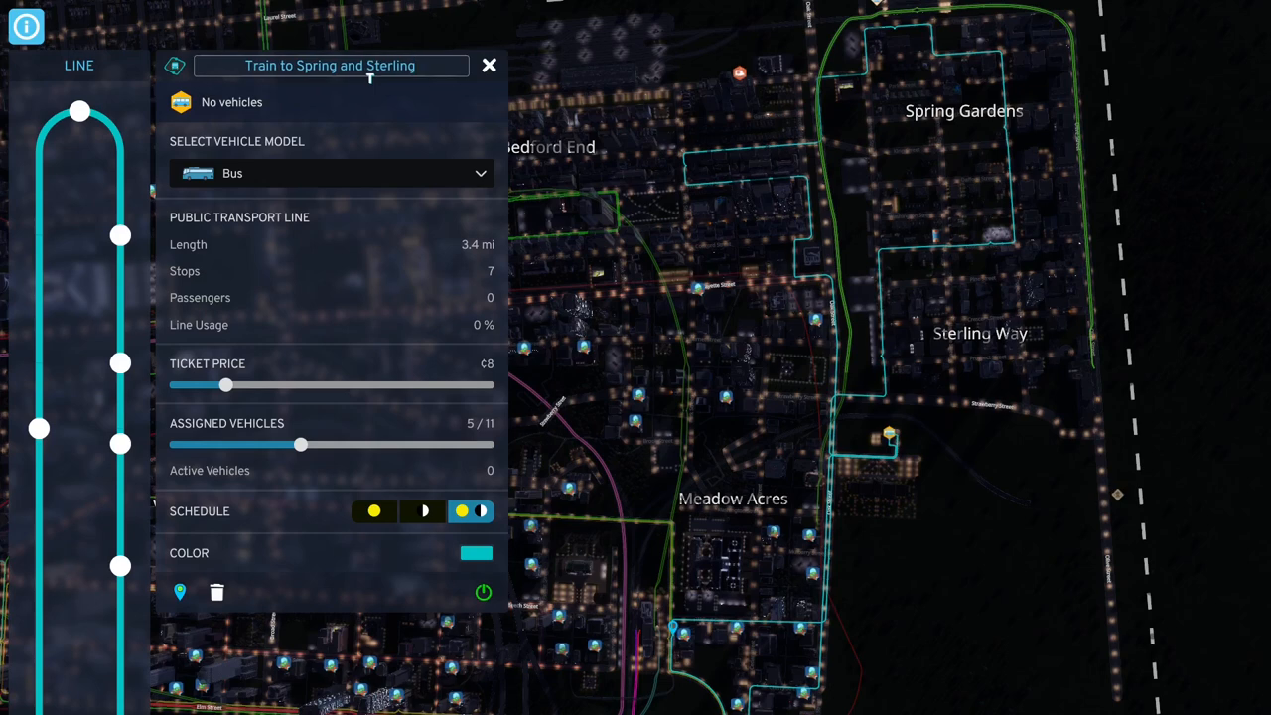
{"action": "type", "text": "CW"}
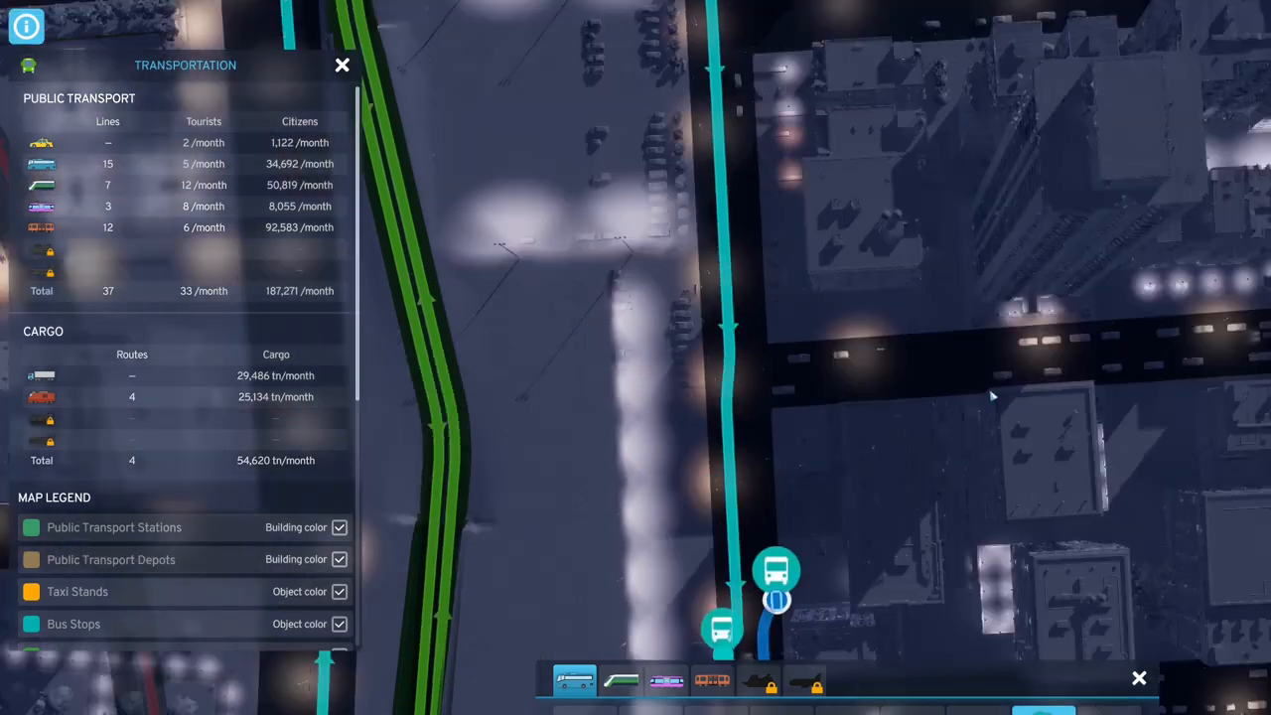
Step: Zoom the Transportation info view over the new bus station area
{"action": "scroll", "scroll_direction": "down", "scroll_amount": 3}
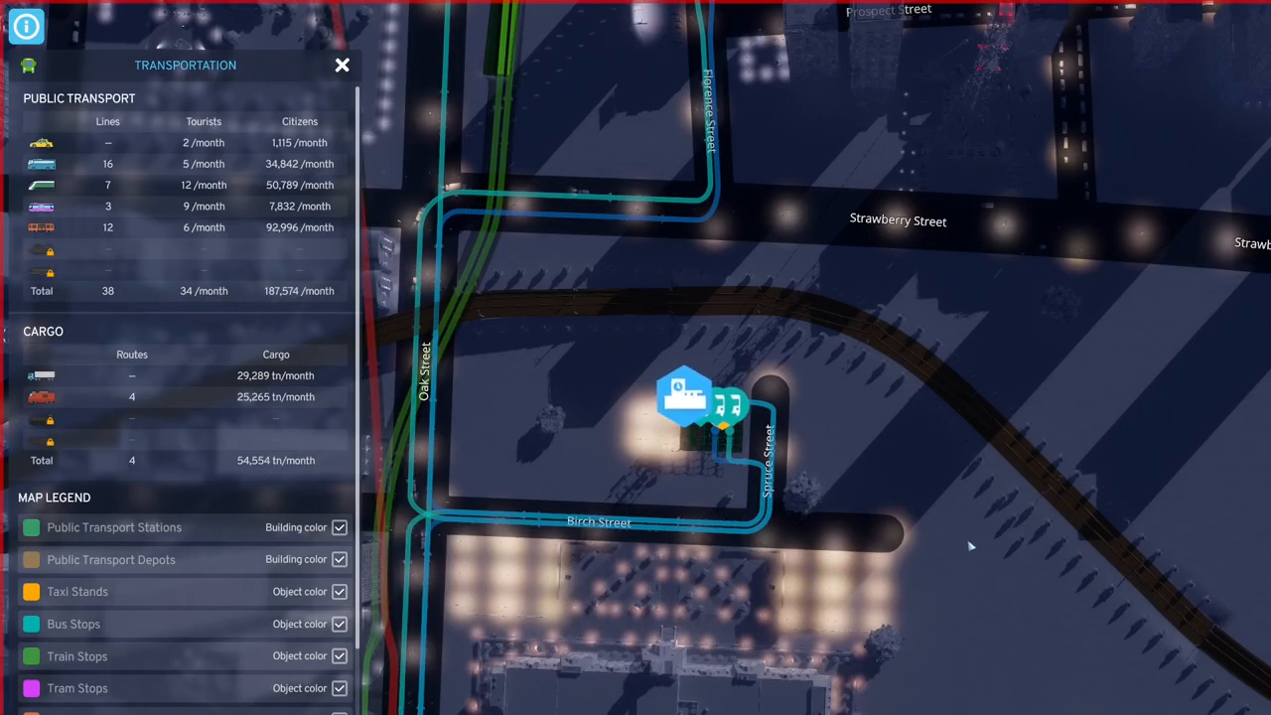
{"action": "mouse_move", "coordinate": [953, 566]}
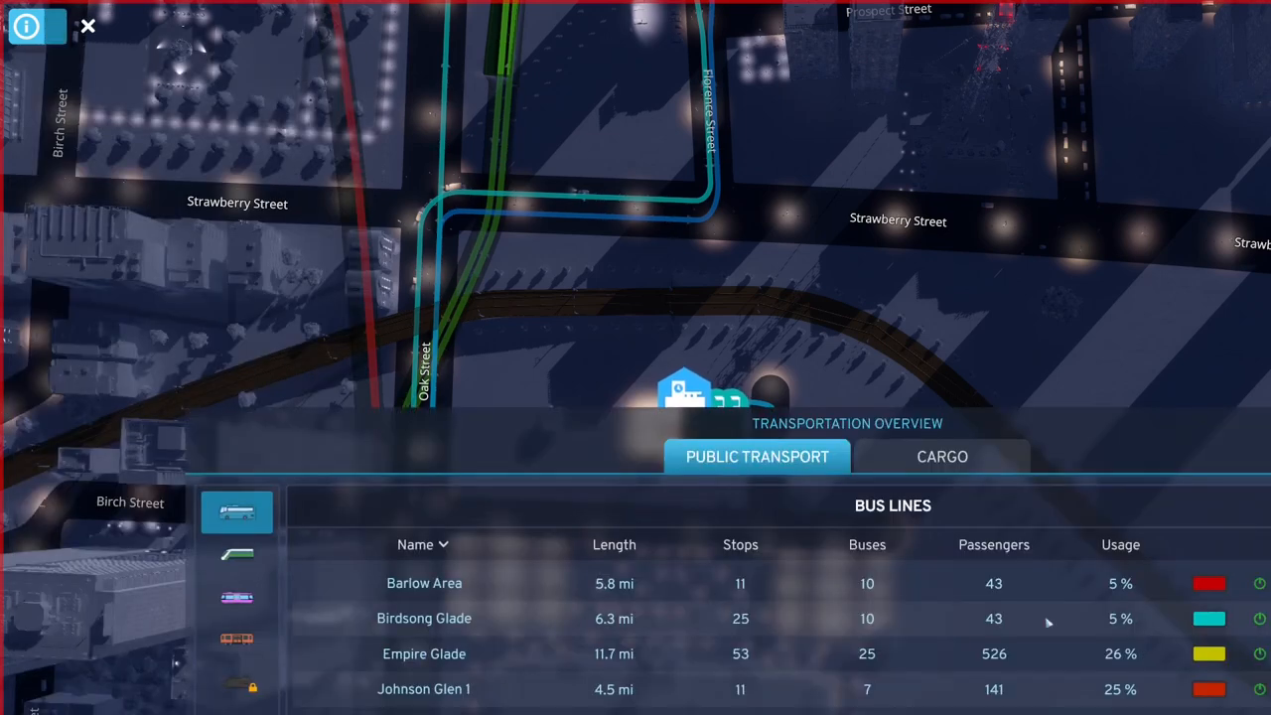
{"action": "mouse_move", "coordinate": [822, 429]}
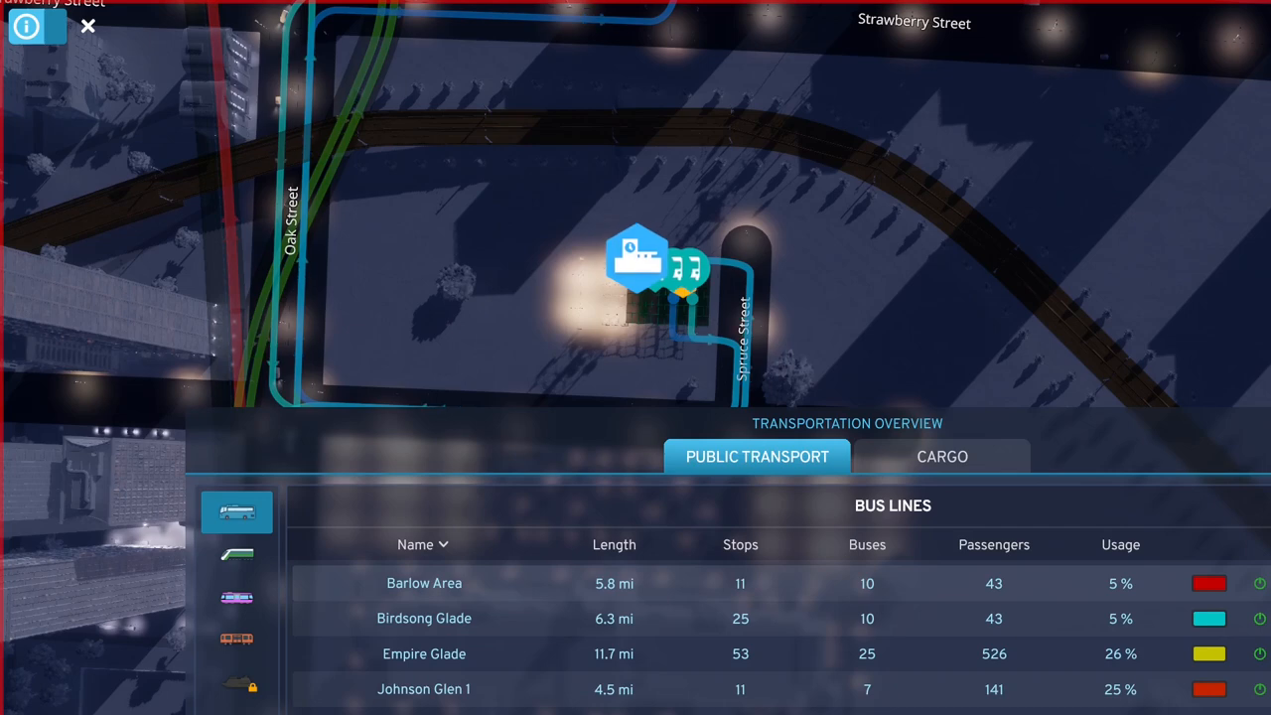
Step: Reduce the Barlow Area bus line from 10 to 5 assigned vehicles and return to the lines overview
{"action": "left_click", "coordinate": [425, 584]}
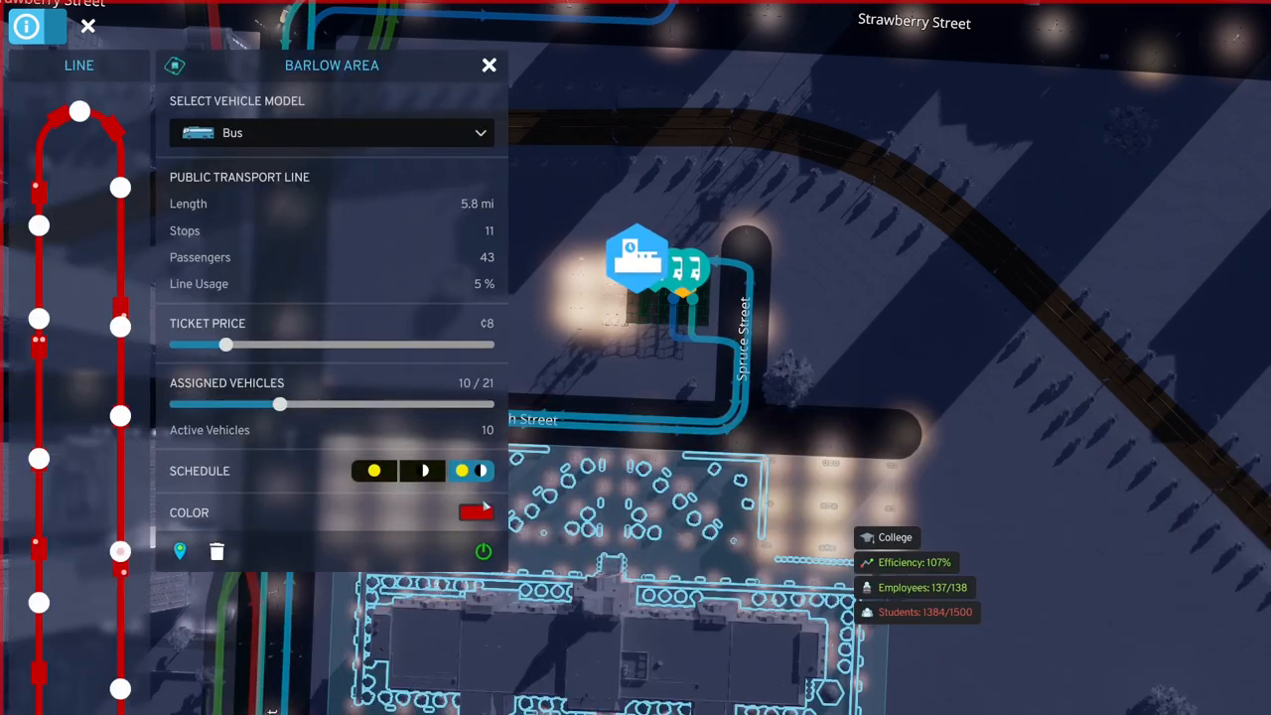
{"action": "left_click_drag", "start_coordinate": [278, 405], "coordinate": [175, 405]}
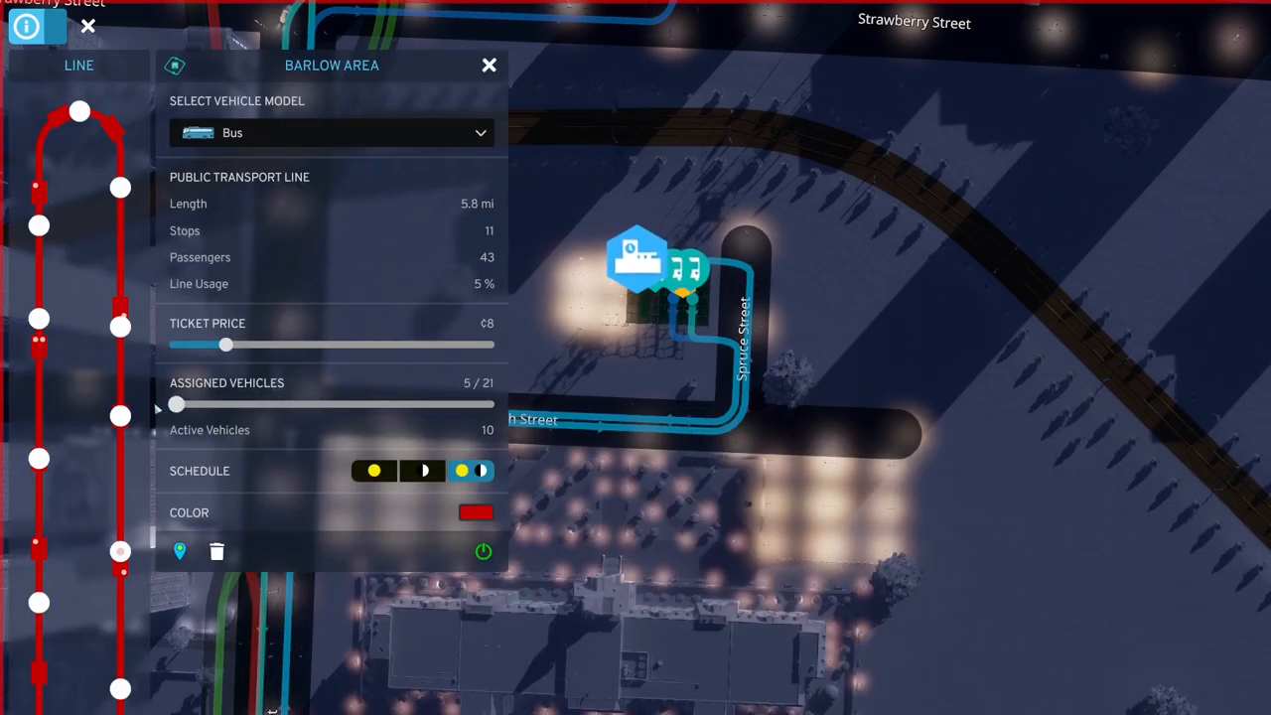
{"action": "mouse_move", "coordinate": [374, 378]}
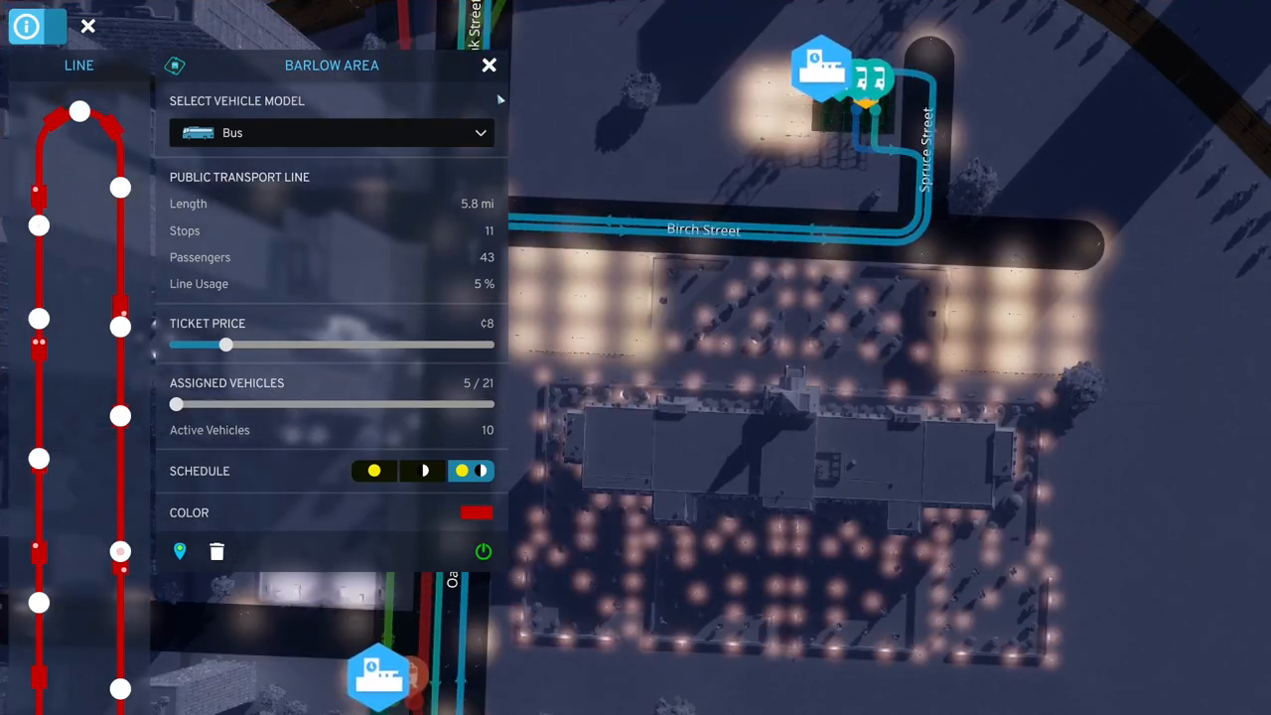
{"action": "left_click", "coordinate": [488, 64]}
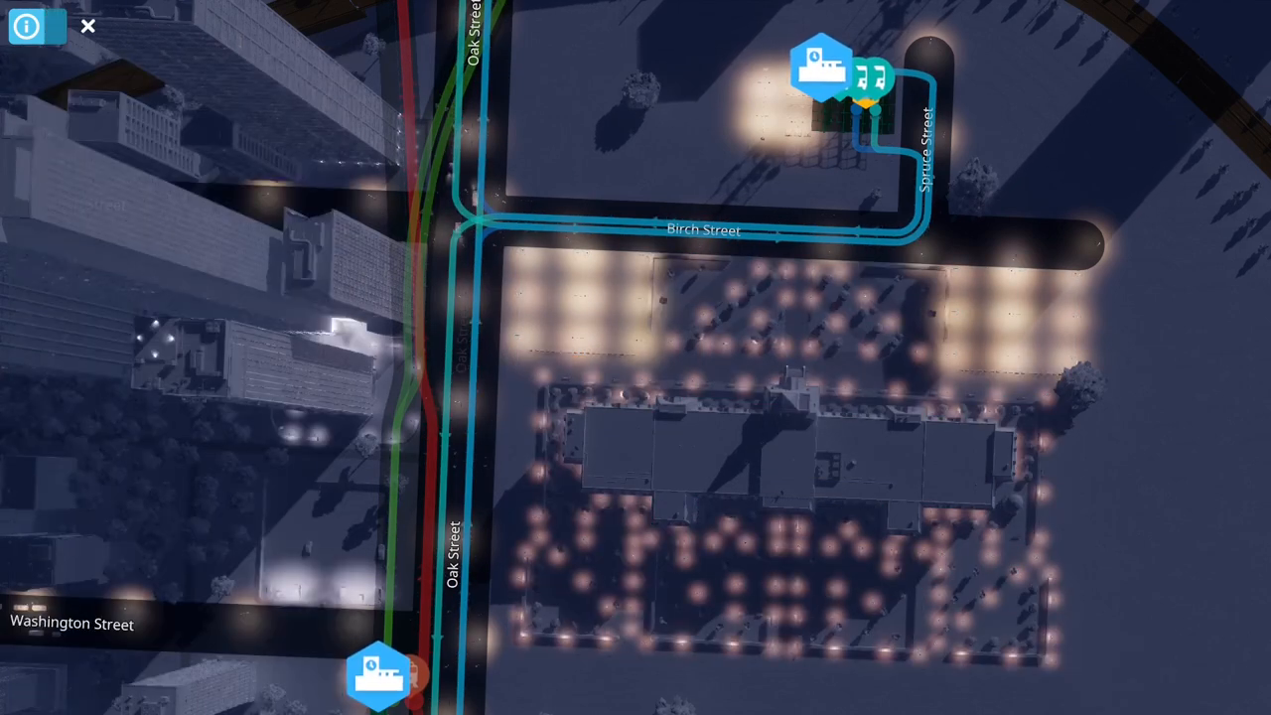
{"action": "left_click", "coordinate": [26, 26]}
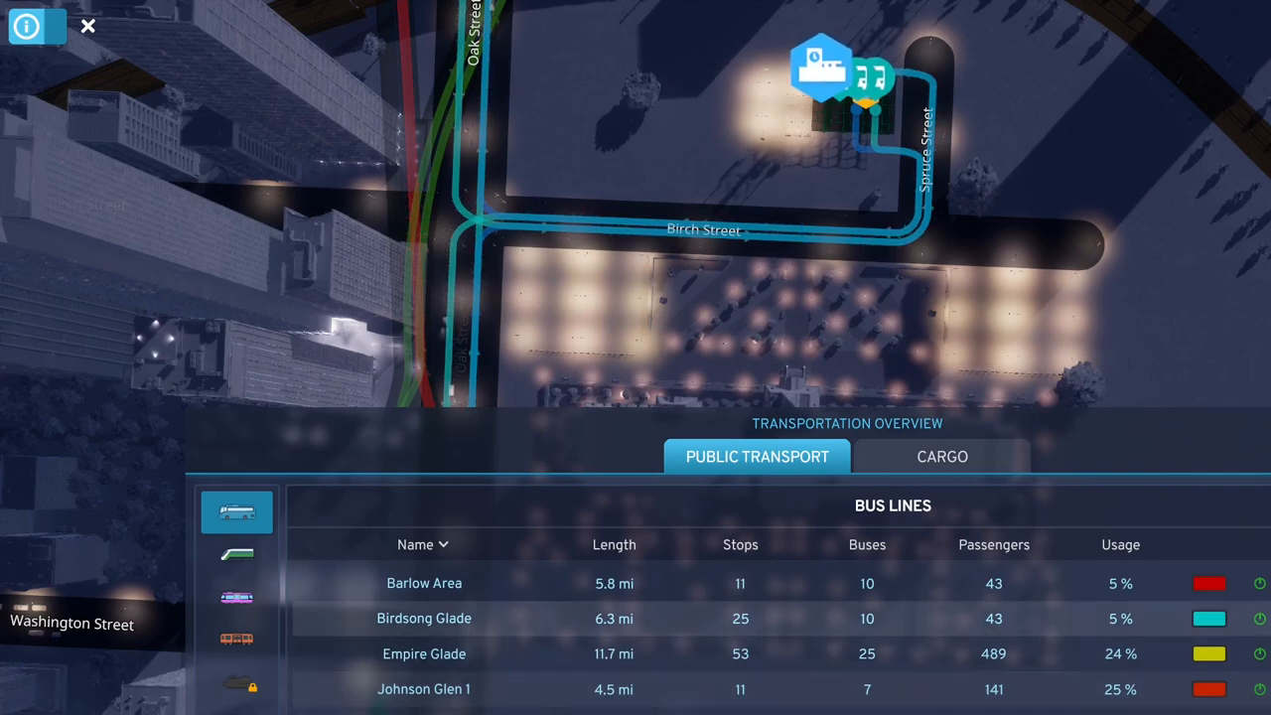
Step: Set the Birdsong Glade bus line to 5 of 21 assigned buses
{"action": "left_click", "coordinate": [425, 618]}
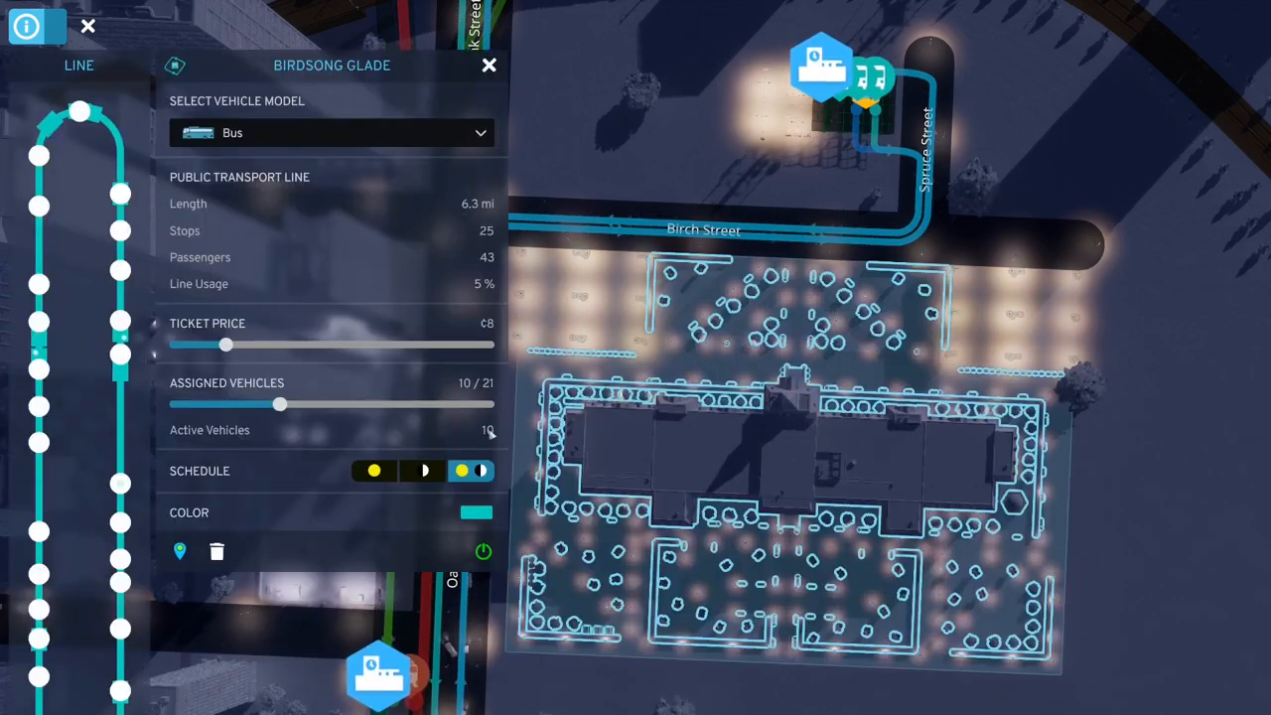
{"action": "left_click_drag", "start_coordinate": [278, 405], "coordinate": [195, 405]}
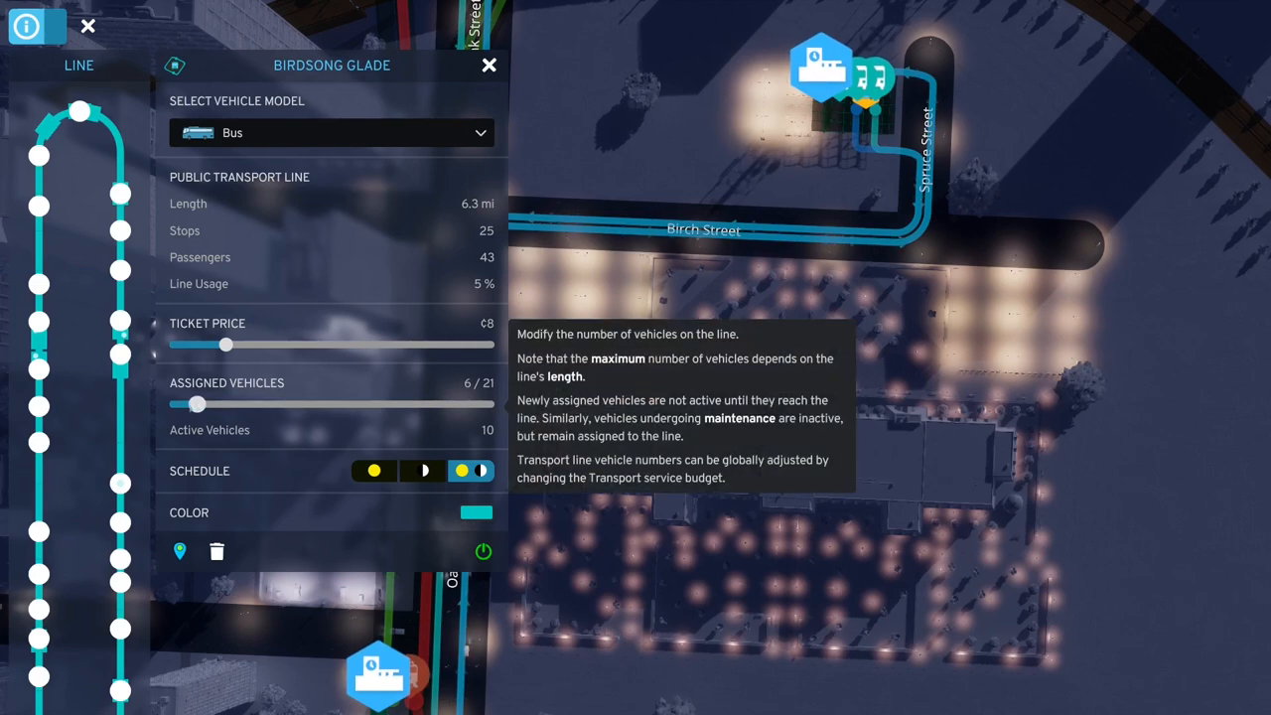
{"action": "left_click_drag", "start_coordinate": [199, 403], "coordinate": [302, 403]}
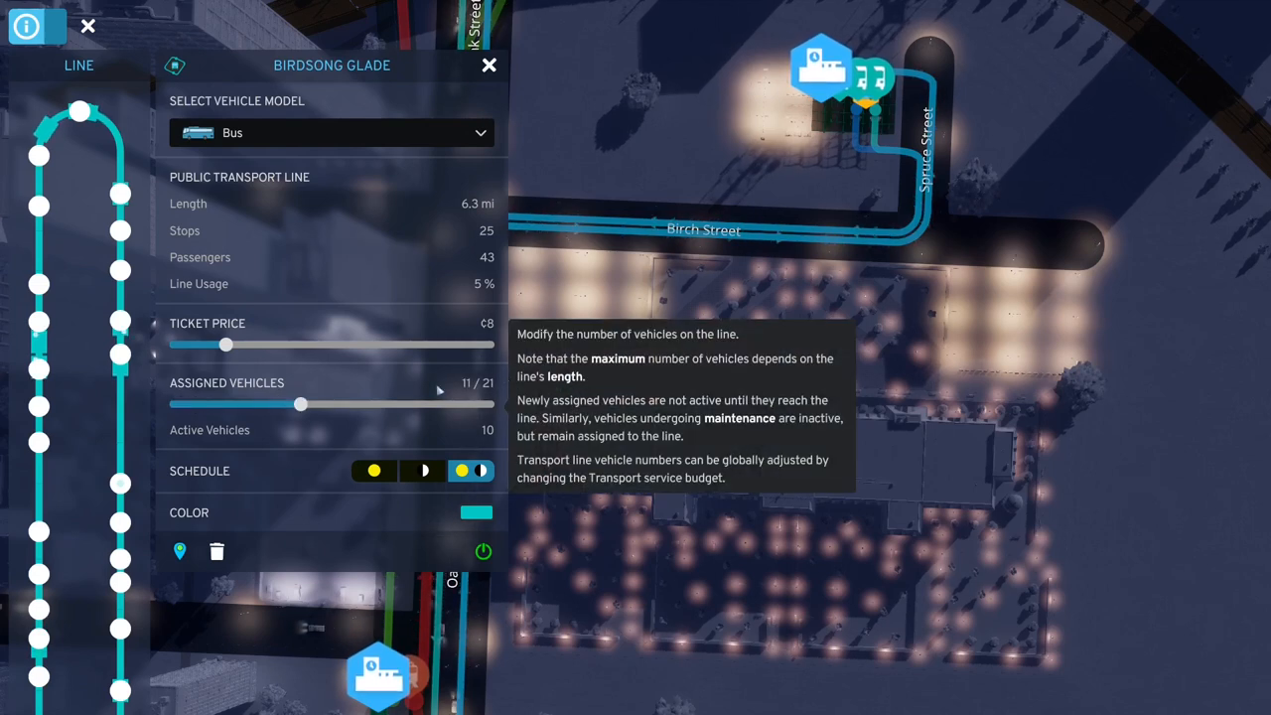
{"action": "left_click_drag", "start_coordinate": [298, 403], "coordinate": [175, 403]}
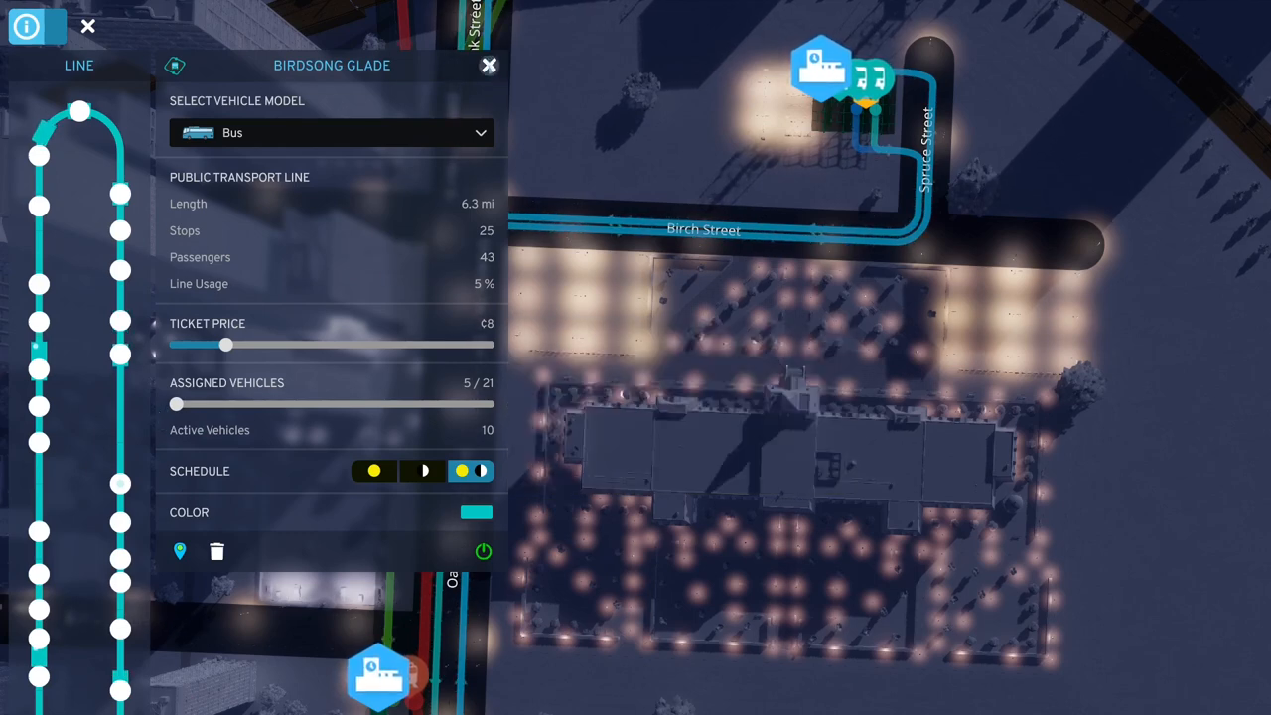
{"action": "left_click", "coordinate": [488, 63]}
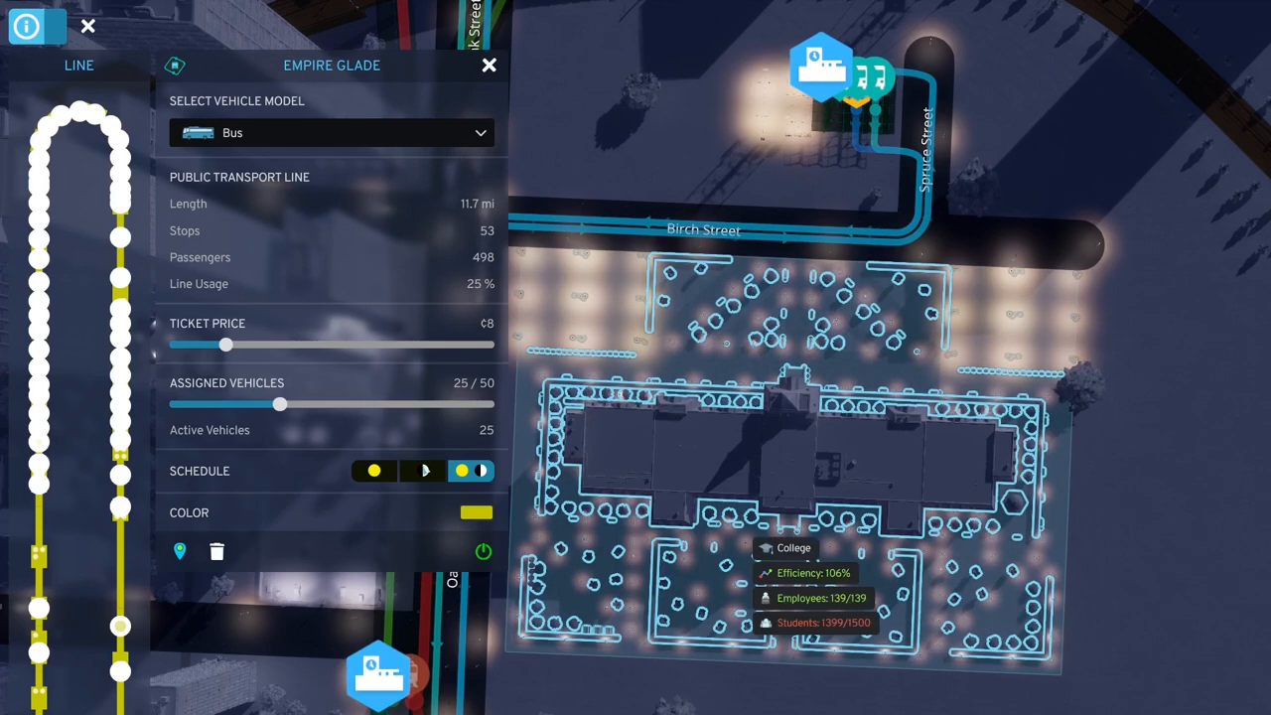
{"action": "mouse_move", "coordinate": [119, 376]}
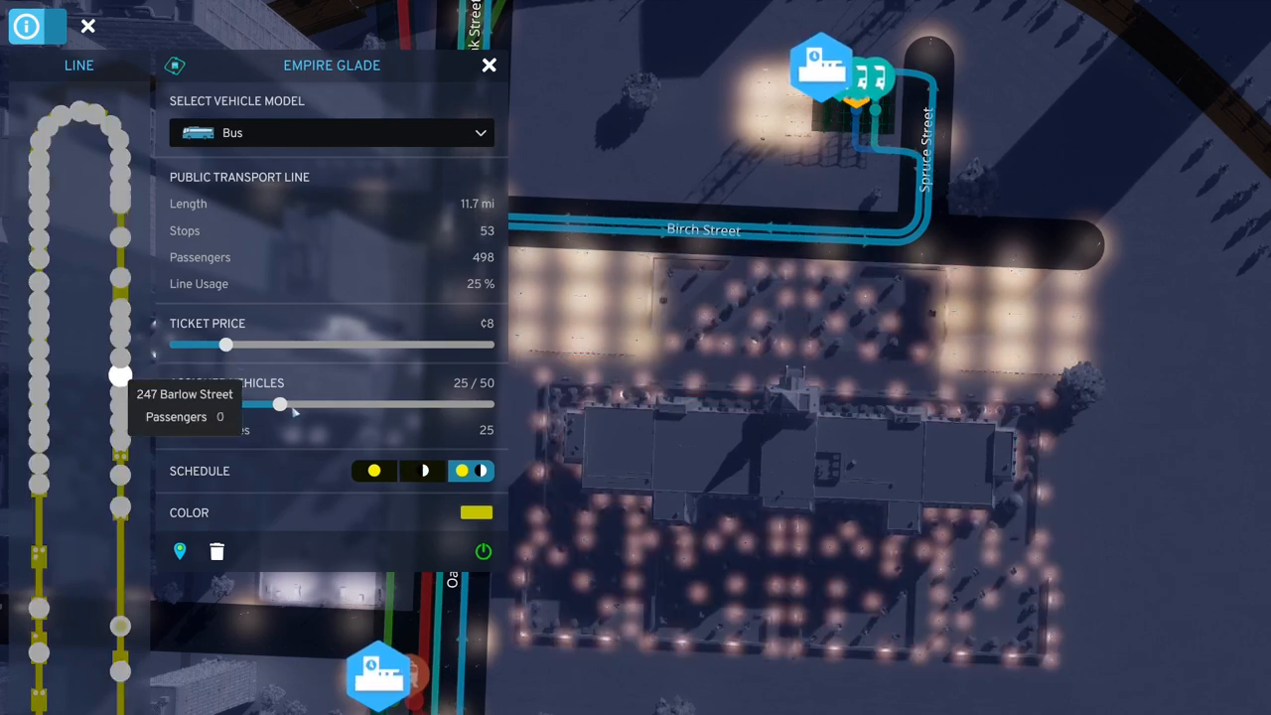
Step: Lower Empire Glade's assigned buses from 25 to 17 and move on to the next line
{"action": "left_click_drag", "start_coordinate": [282, 405], "coordinate": [238, 405]}
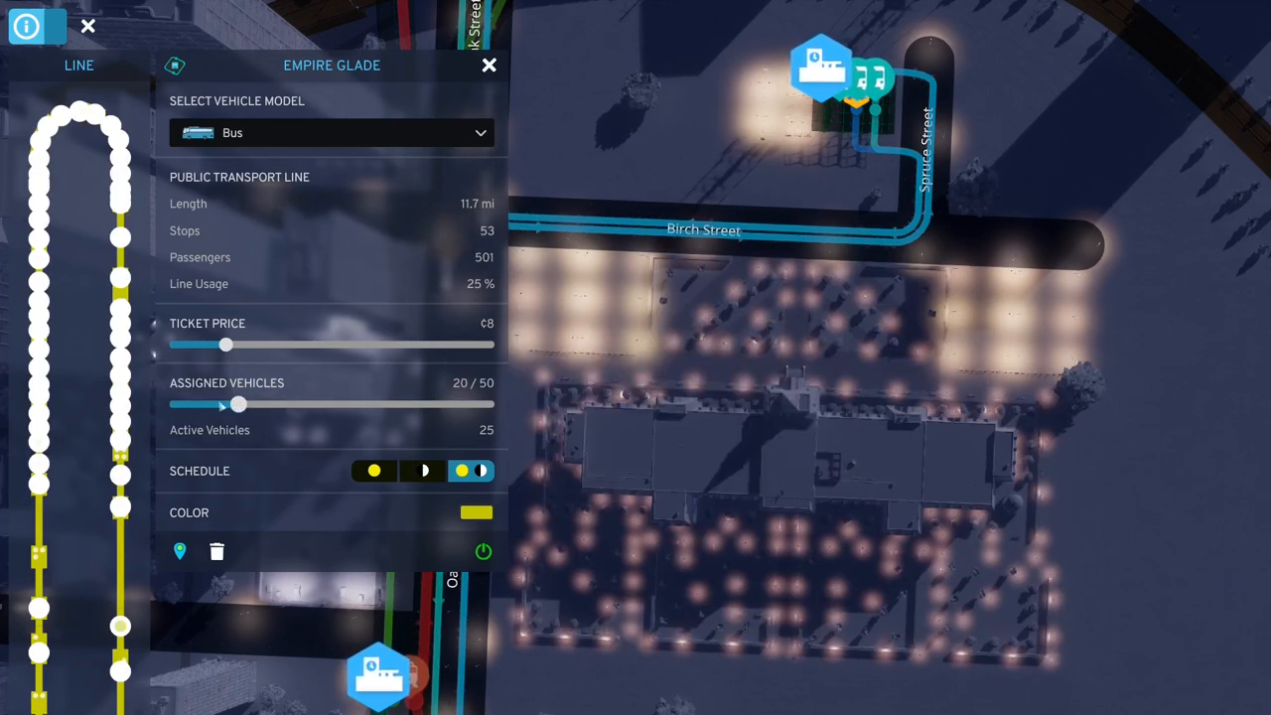
{"action": "left_click_drag", "start_coordinate": [238, 403], "coordinate": [218, 403]}
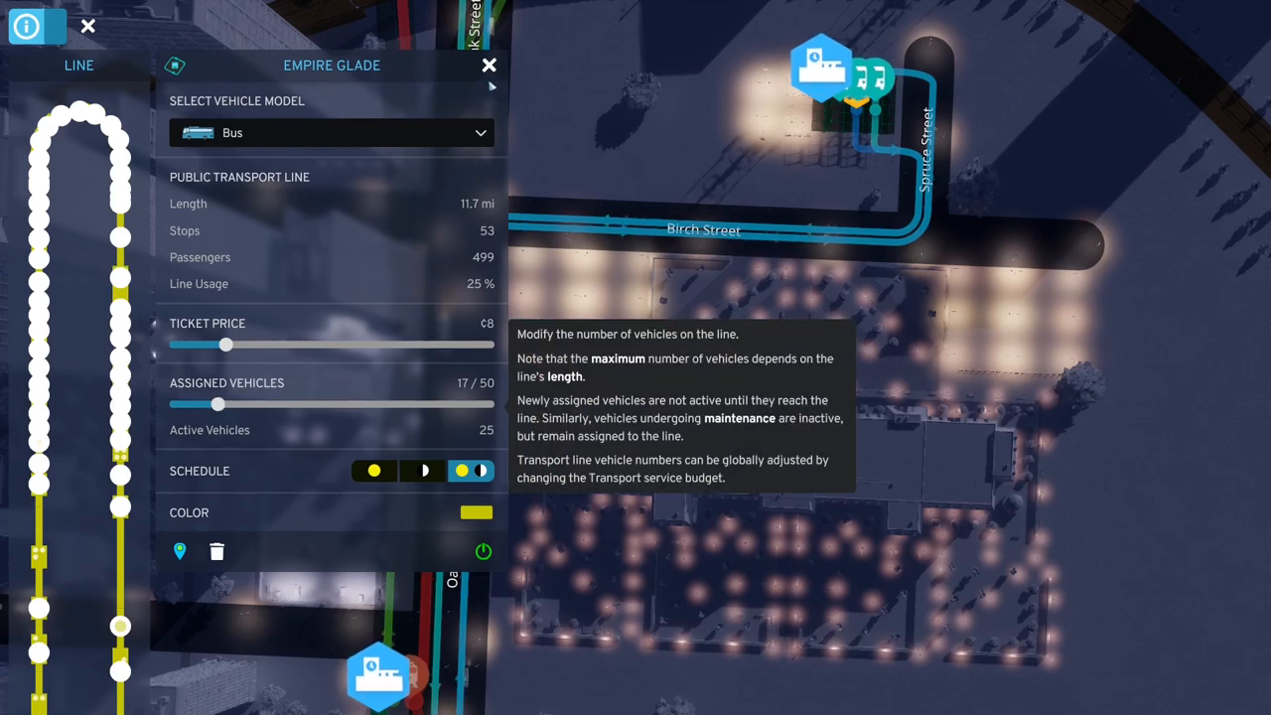
{"action": "left_click", "coordinate": [489, 63]}
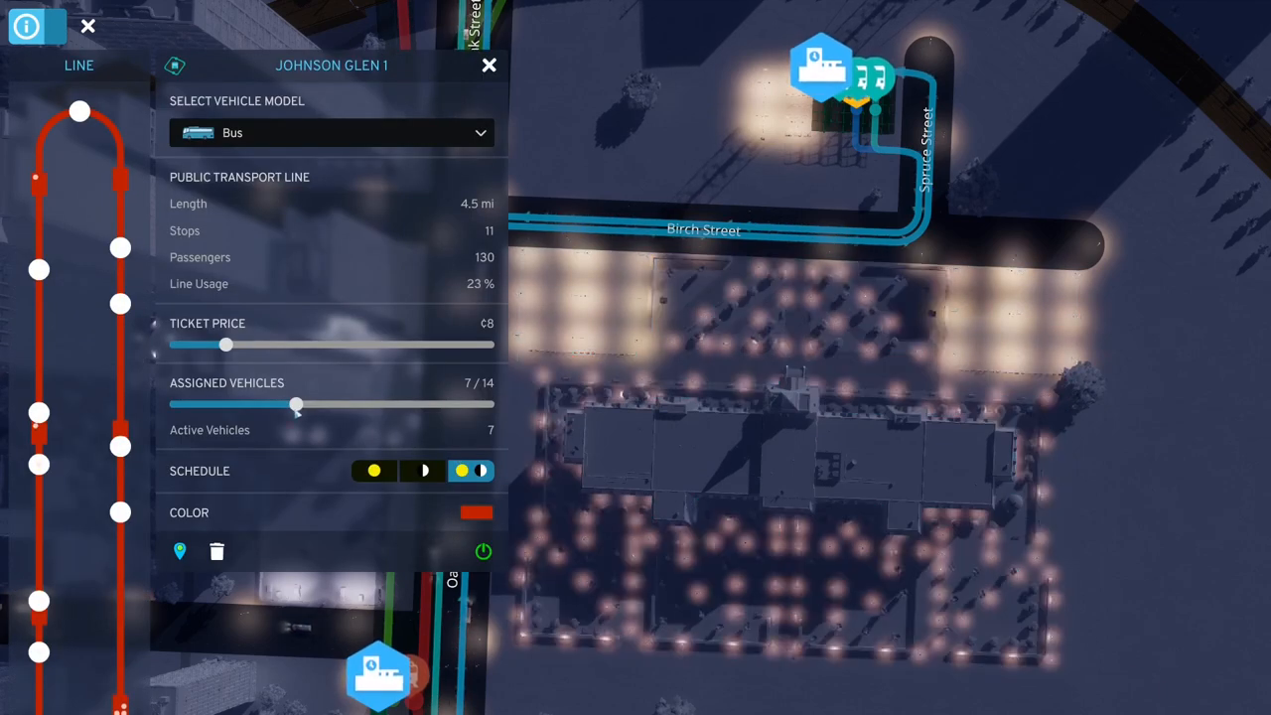
Step: Set Johnson Glen 1 to 5 of 14 assigned buses and move on to the next line
{"action": "left_click_drag", "start_coordinate": [294, 405], "coordinate": [248, 405]}
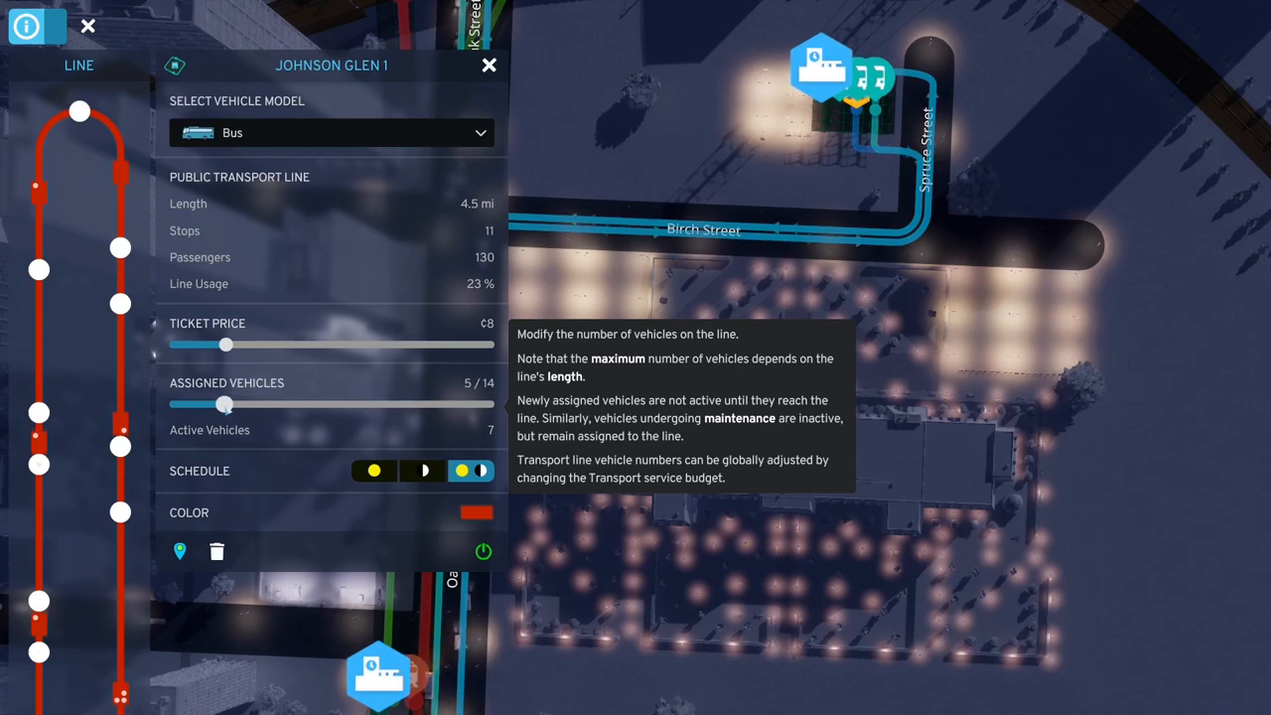
{"action": "left_click", "coordinate": [489, 64]}
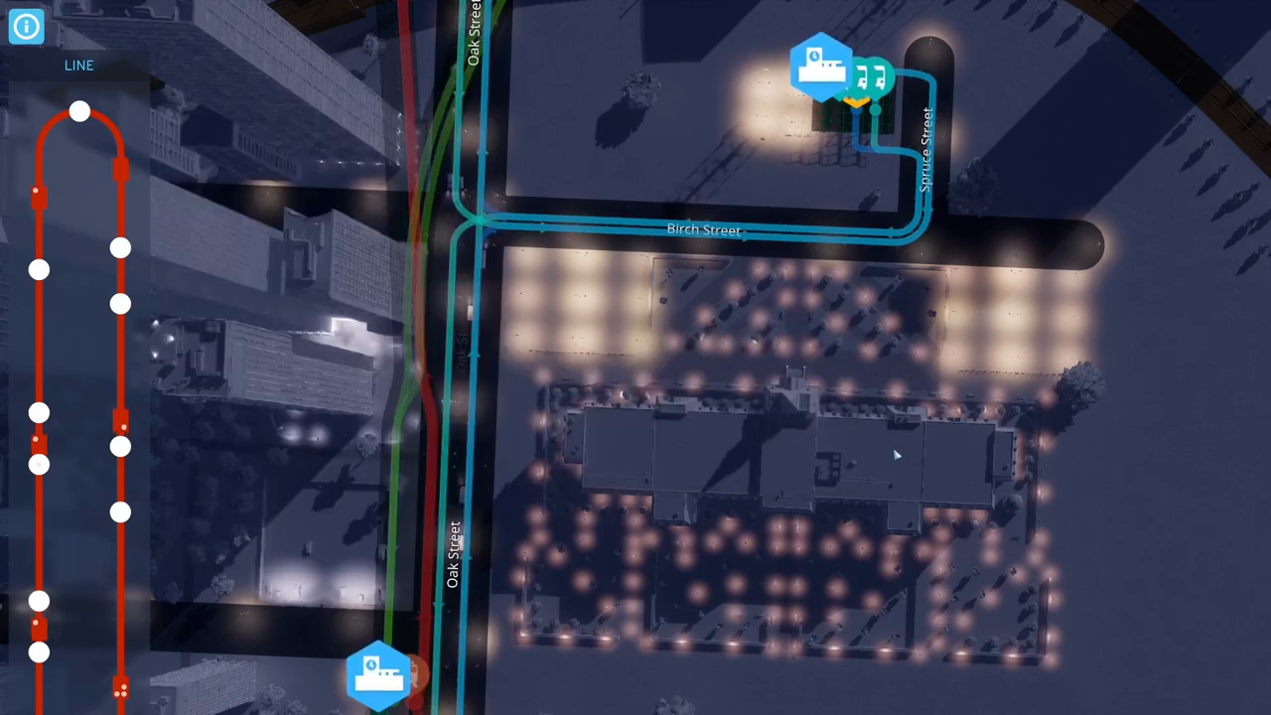
{"action": "left_click", "coordinate": [28, 28]}
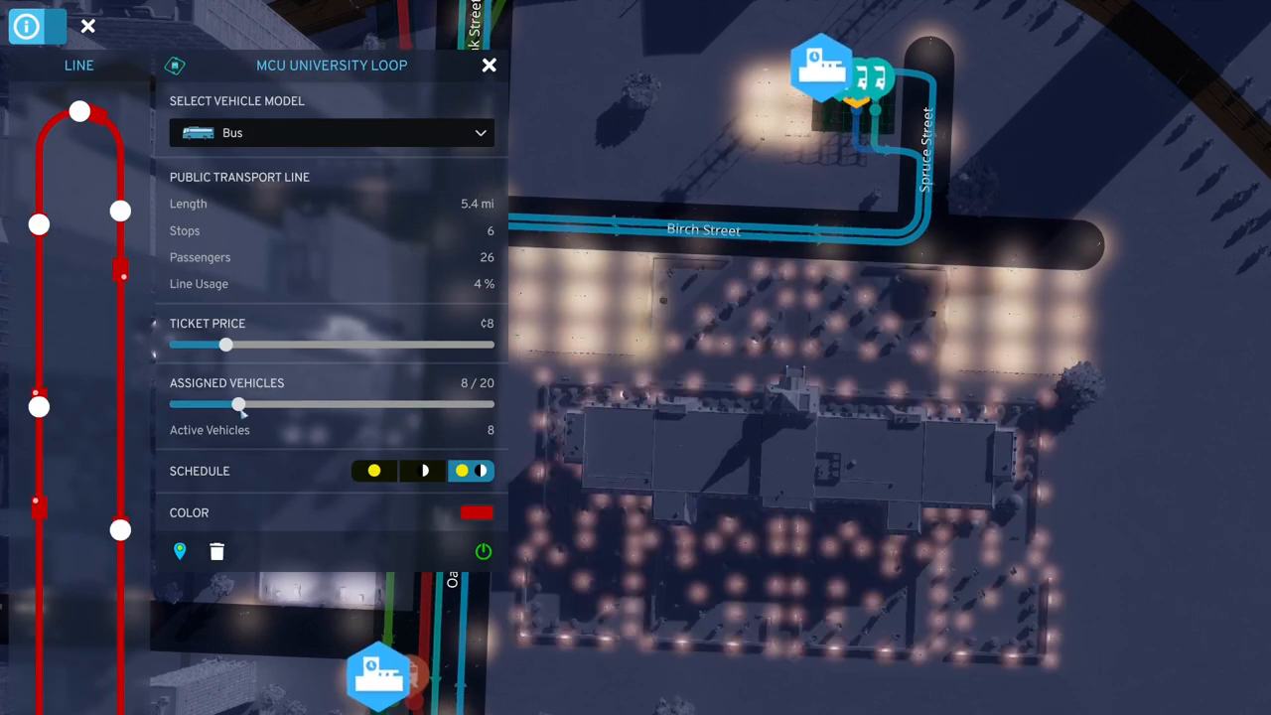
Step: Set MCU University Loop to 5 of 20 assigned buses and move on to the next line
{"action": "left_click_drag", "start_coordinate": [238, 405], "coordinate": [175, 405]}
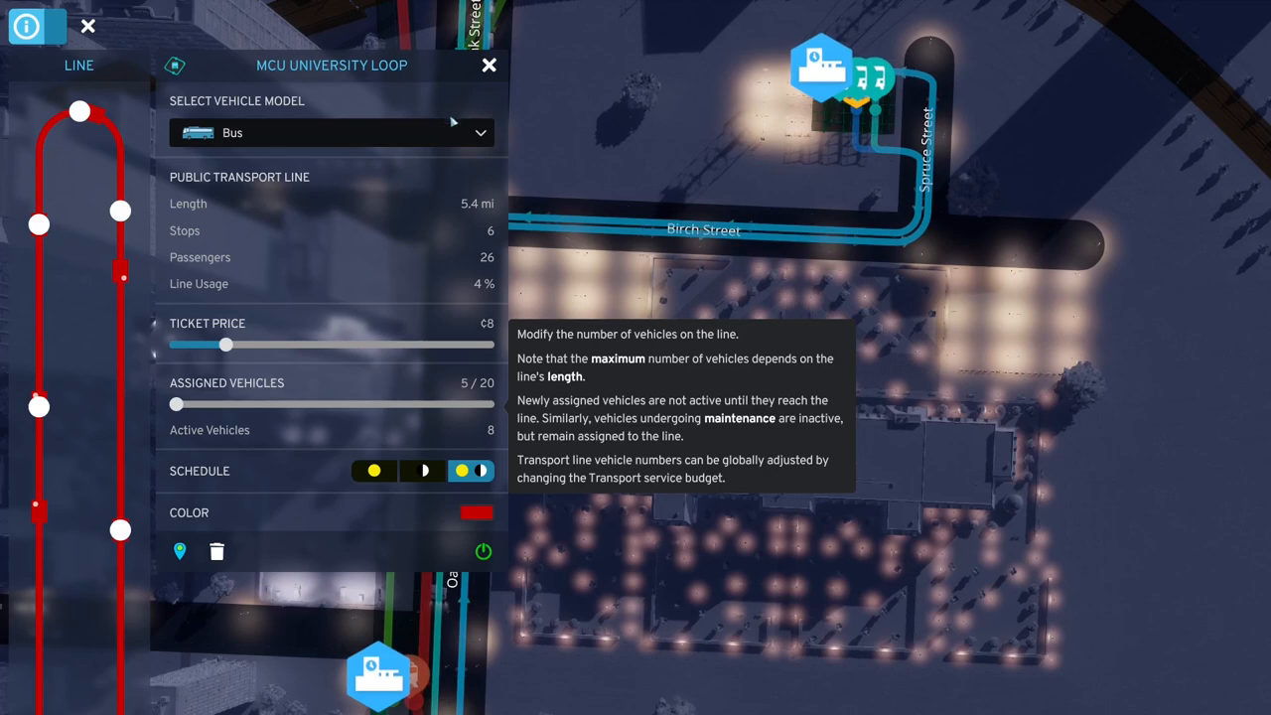
{"action": "left_click", "coordinate": [489, 63]}
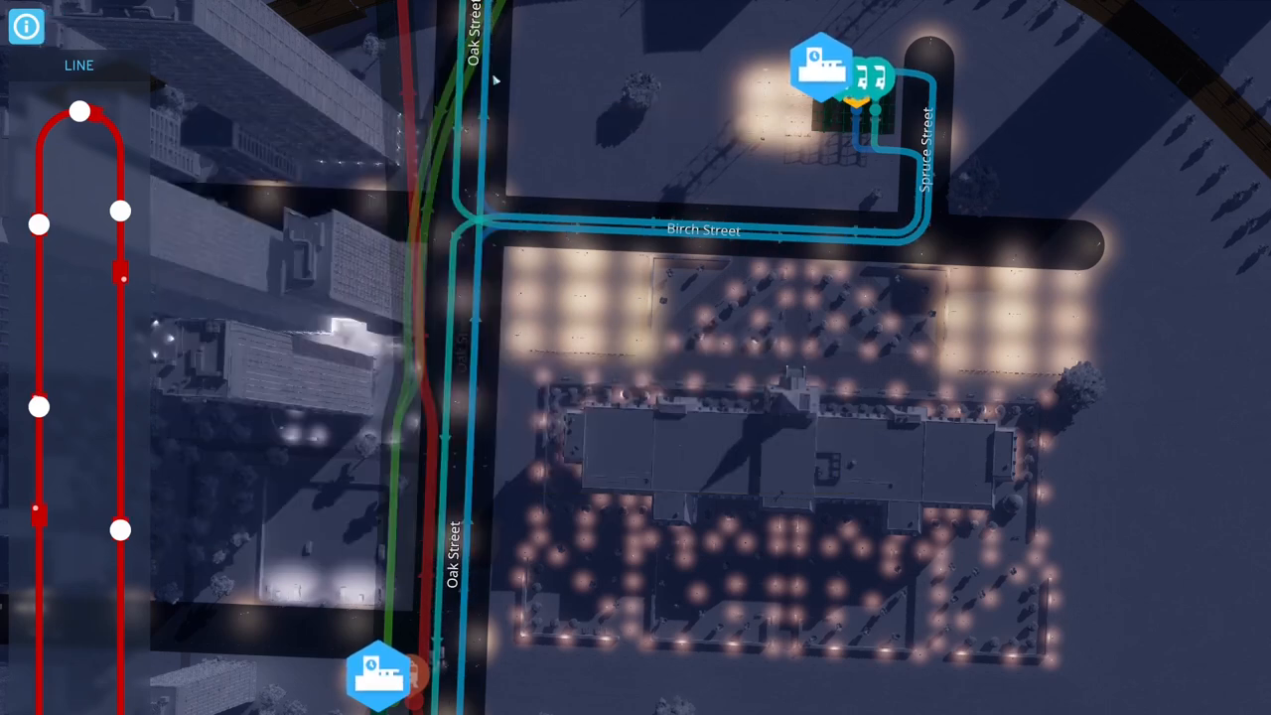
{"action": "left_click", "coordinate": [27, 28]}
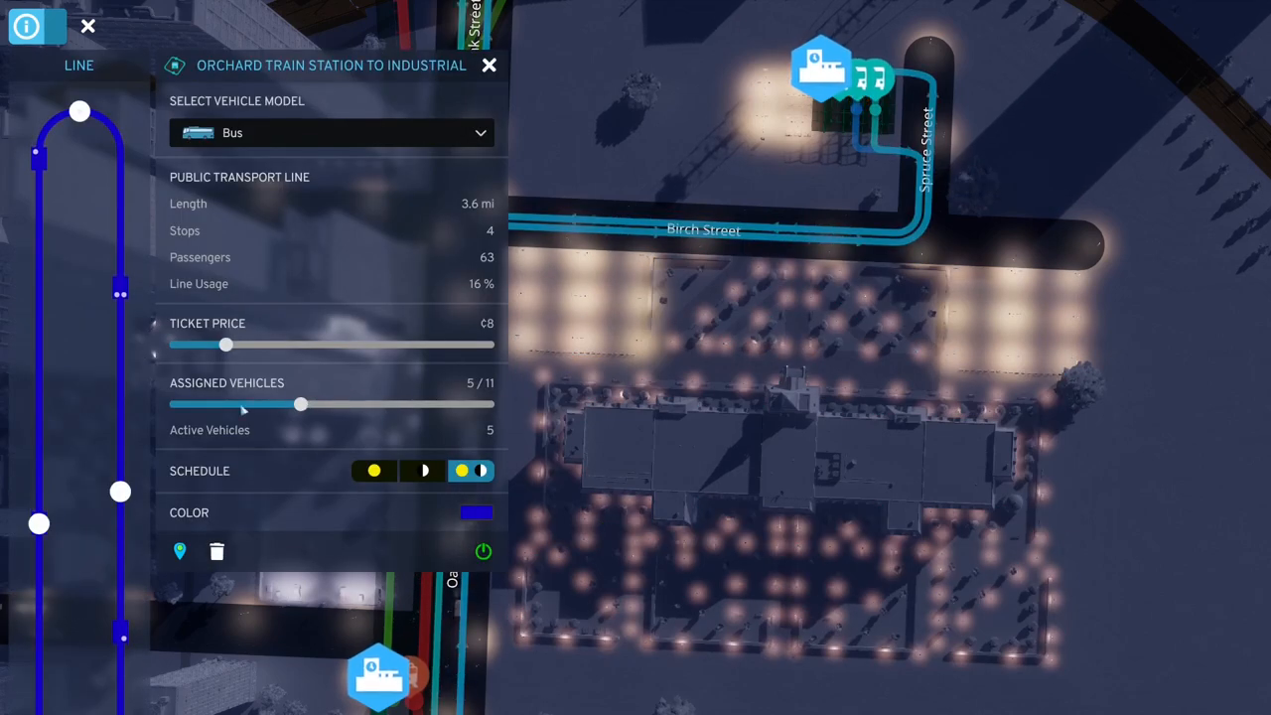
Step: Set Orchard Train Station to Industrial to 4 of 11 buses, then bring up the bus lines overview
{"action": "left_click_drag", "start_coordinate": [302, 405], "coordinate": [175, 405]}
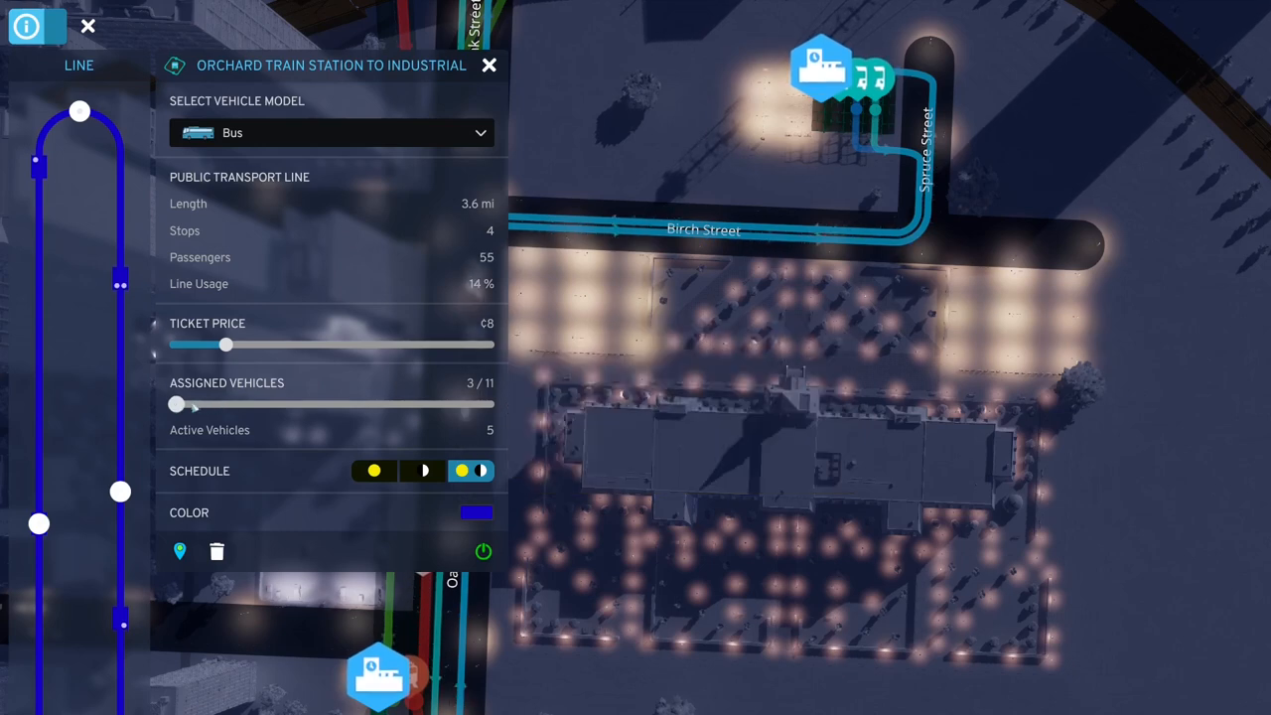
{"action": "left_click_drag", "start_coordinate": [175, 405], "coordinate": [239, 405]}
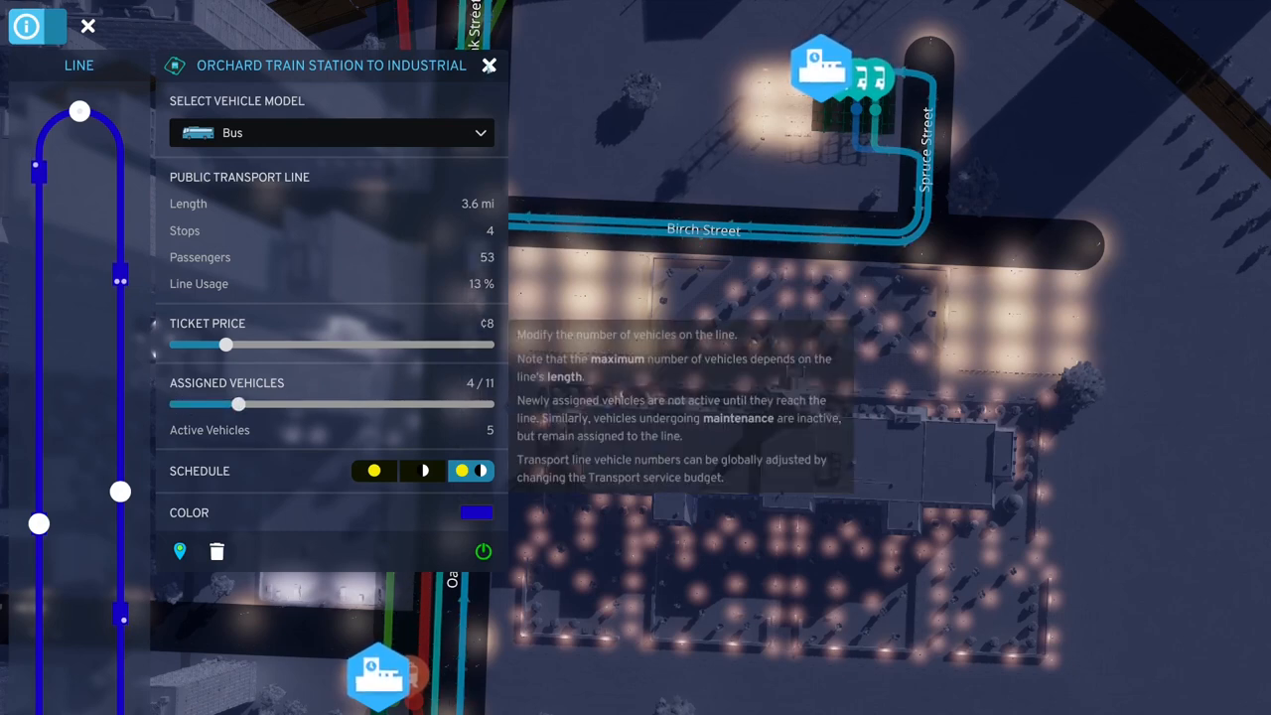
{"action": "left_click", "coordinate": [489, 63]}
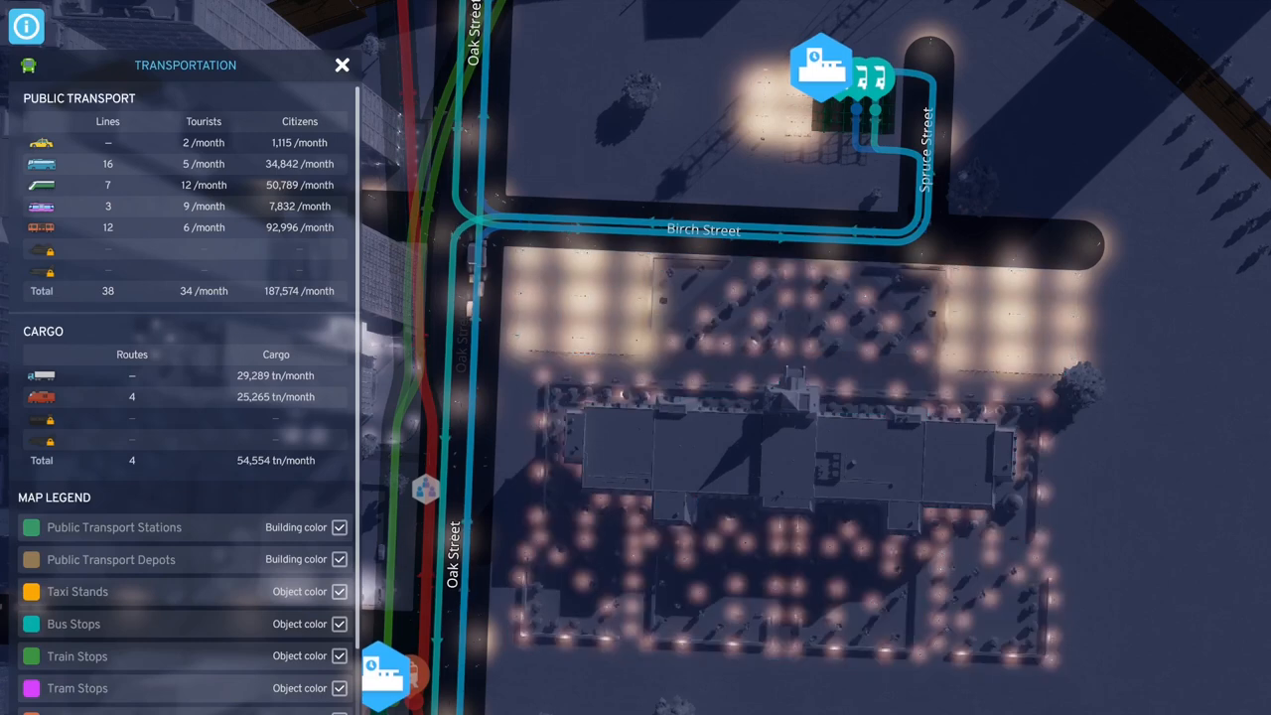
{"action": "left_click", "coordinate": [341, 64]}
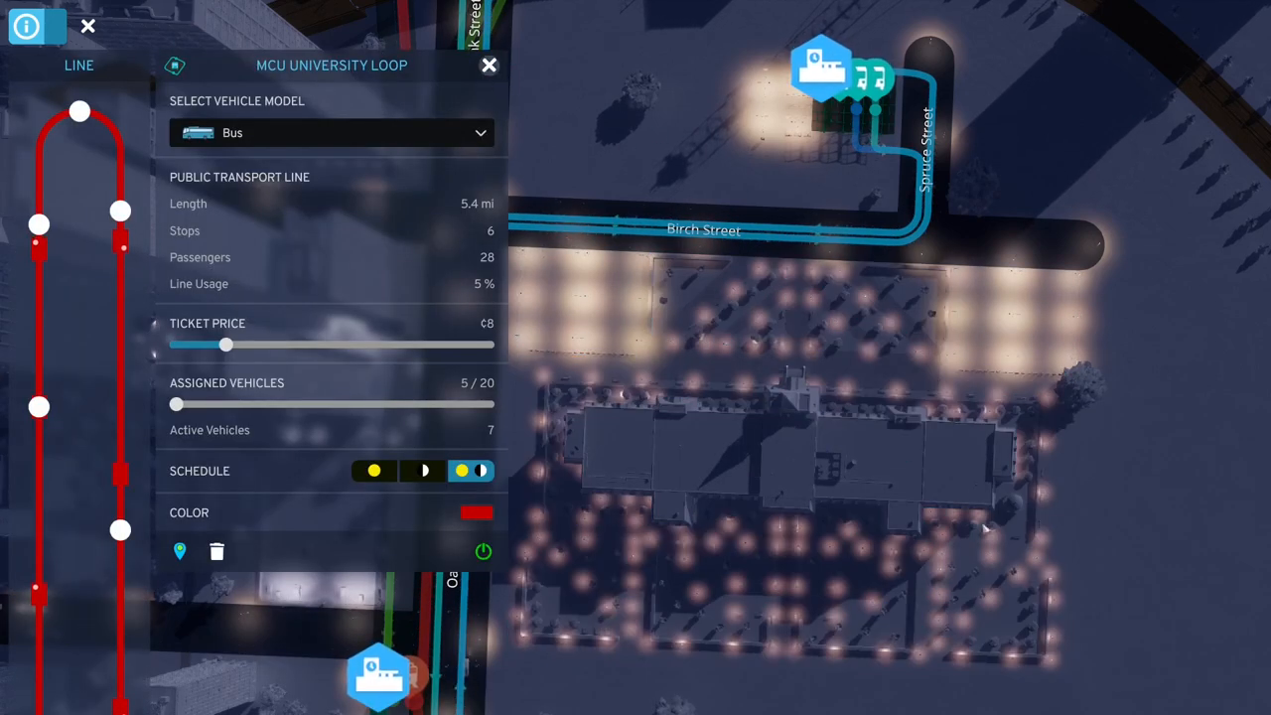
Step: Close the open line panels and reduce the buses on the Orchard View Train Station line
{"action": "left_click", "coordinate": [489, 63]}
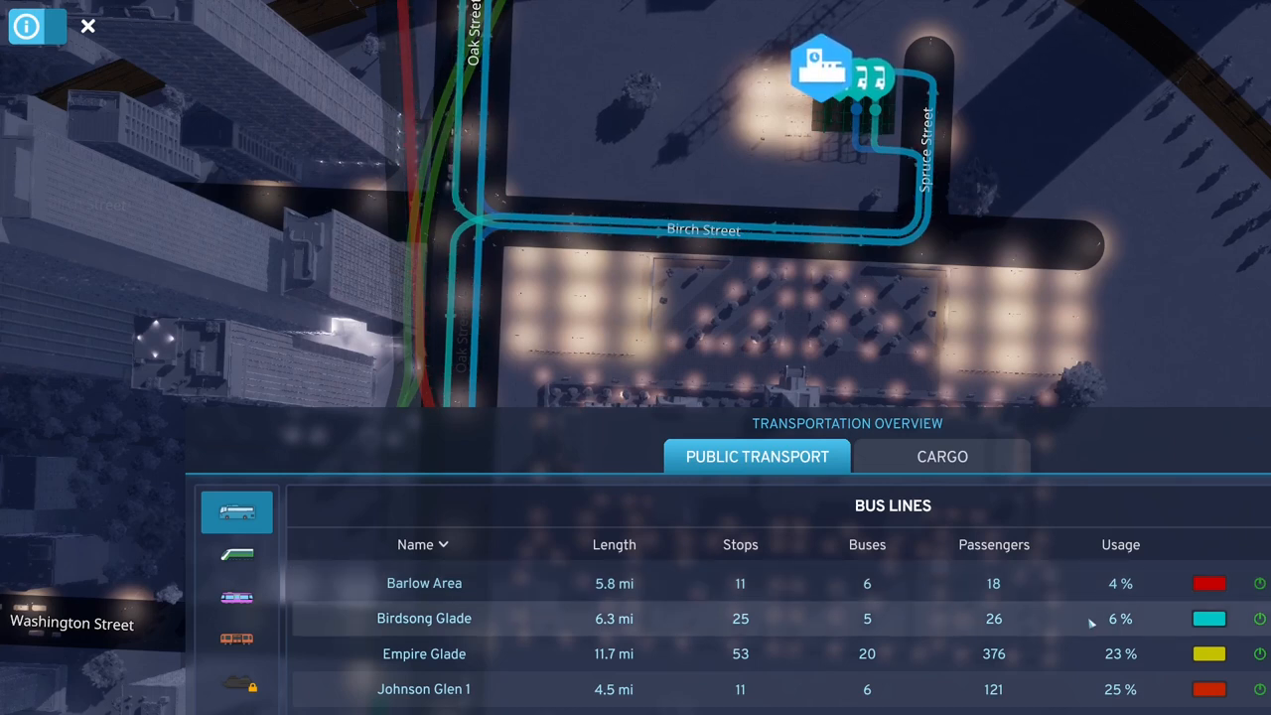
{"action": "scroll", "scroll_direction": "down", "scroll_amount": 3}
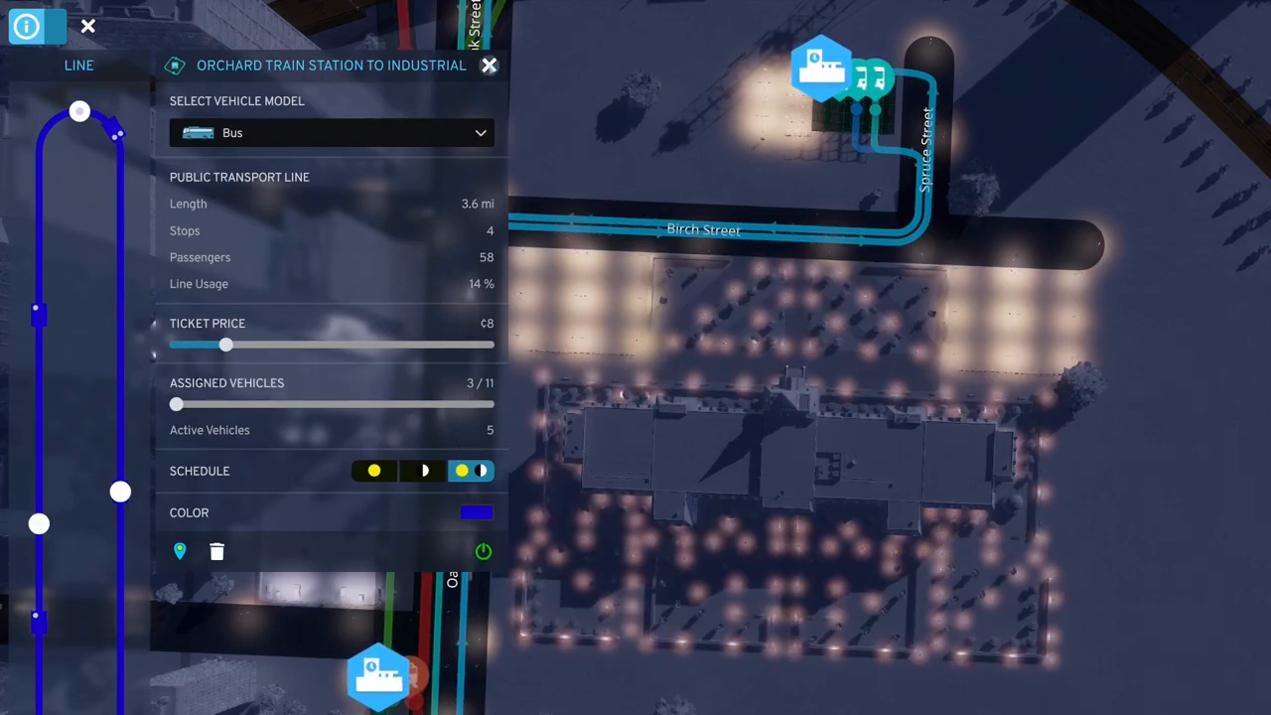
{"action": "left_click", "coordinate": [488, 63]}
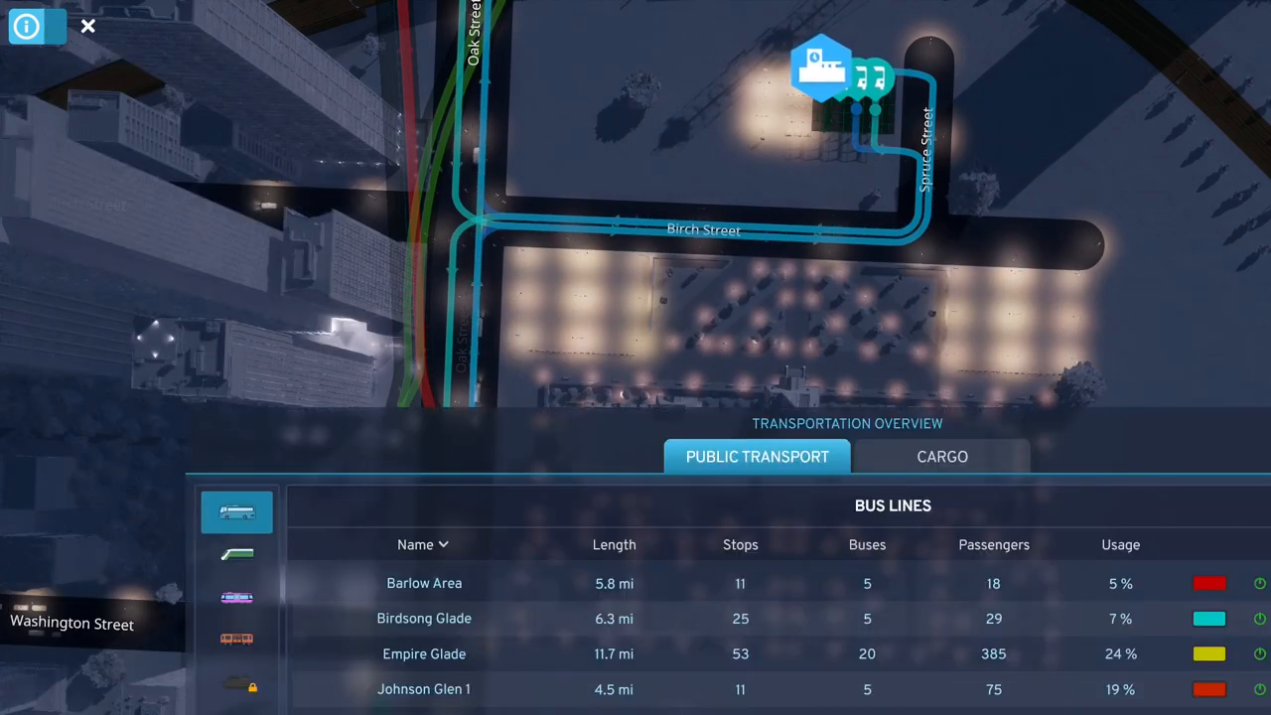
{"action": "scroll", "scroll_direction": "down", "scroll_amount": 3}
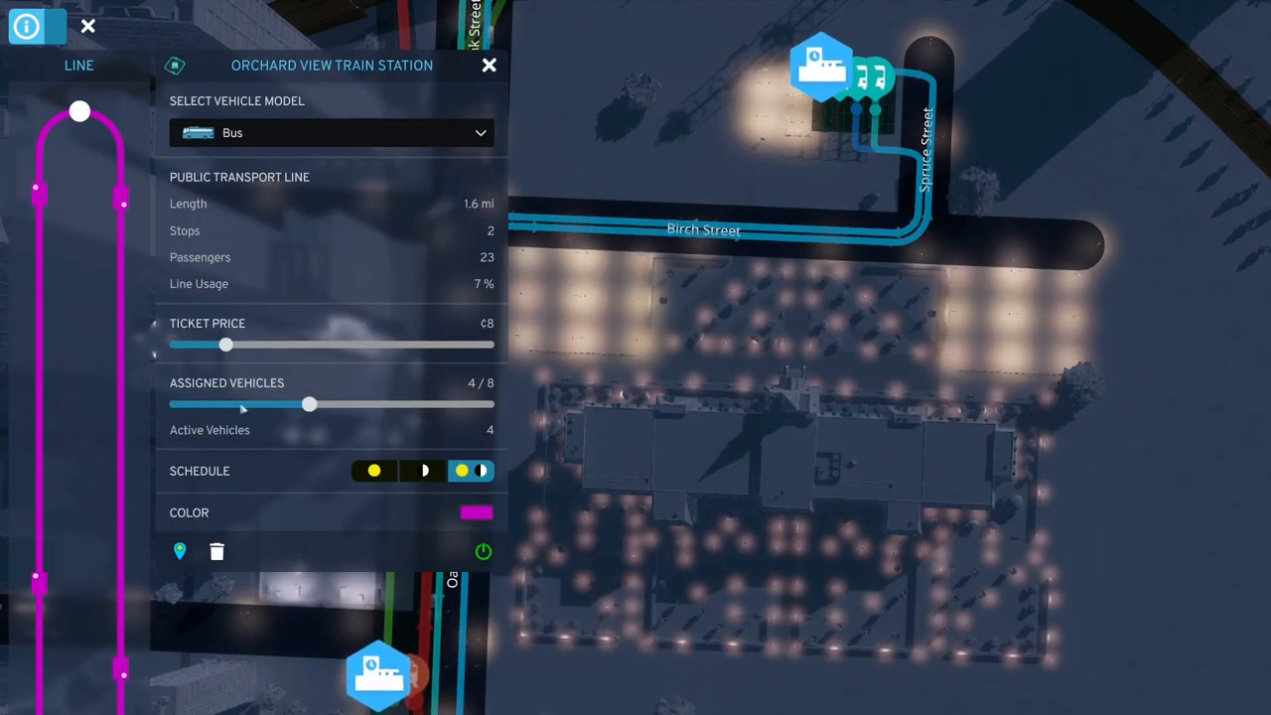
{"action": "left_click_drag", "start_coordinate": [310, 405], "coordinate": [175, 405]}
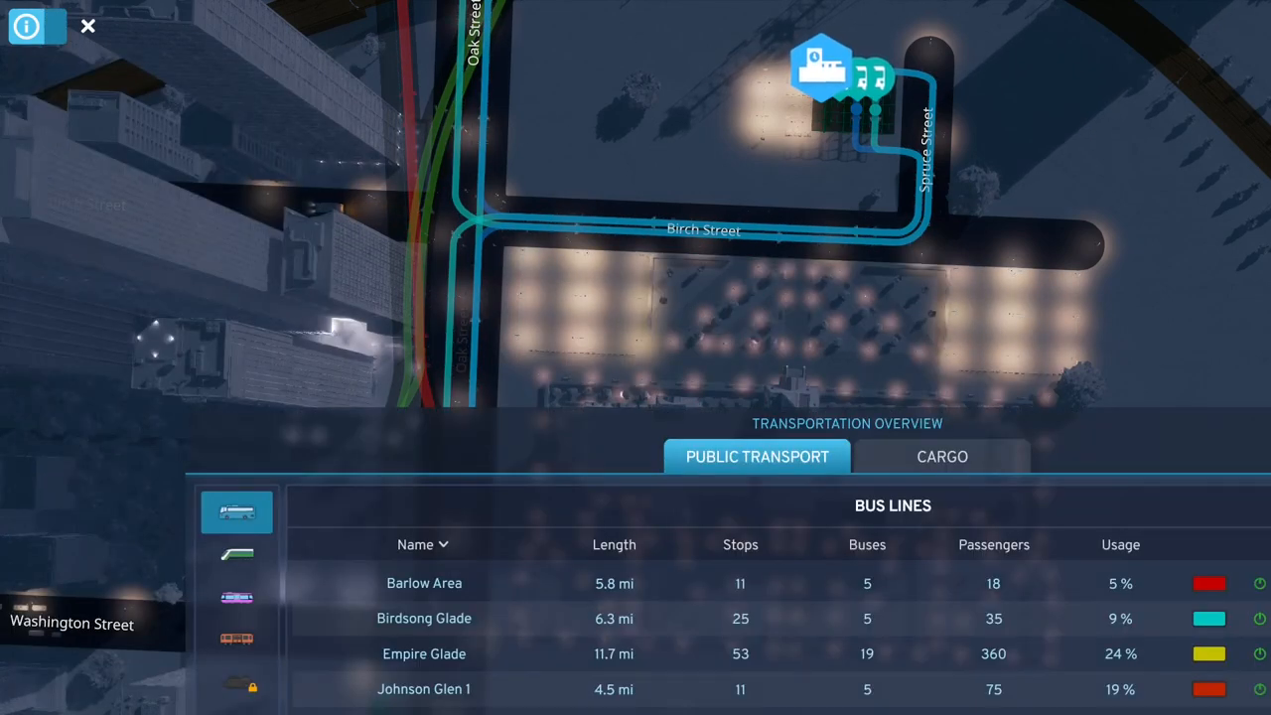
Step: Lower Pearl Brook Expxress to 4 of 15 assigned buses
{"action": "scroll", "scroll_direction": "down", "scroll_amount": 3}
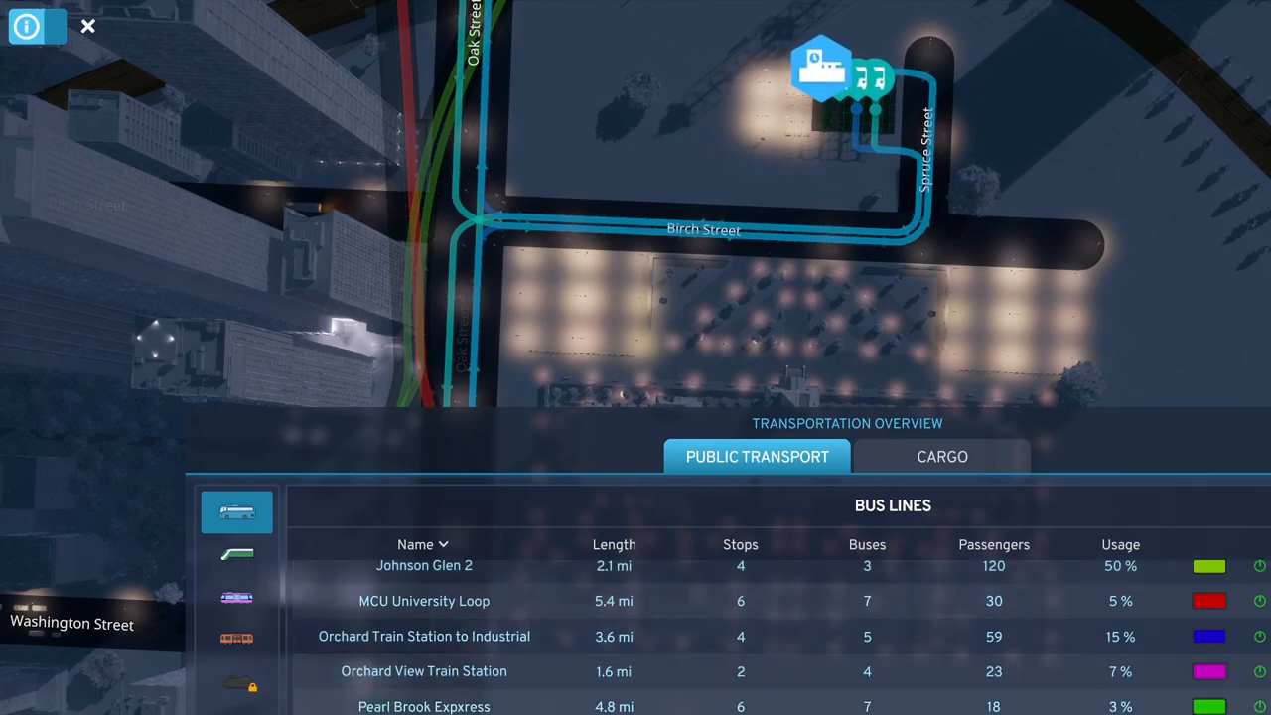
{"action": "left_click", "coordinate": [425, 707]}
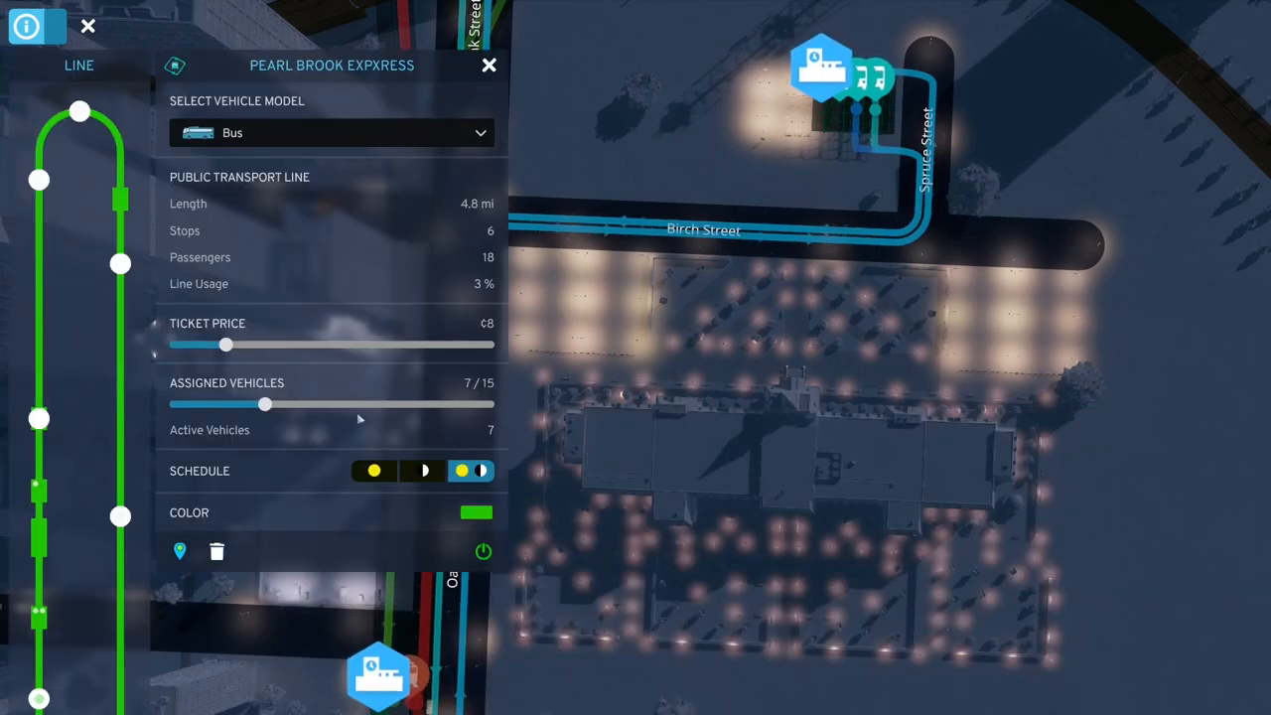
{"action": "left_click_drag", "start_coordinate": [266, 405], "coordinate": [175, 405]}
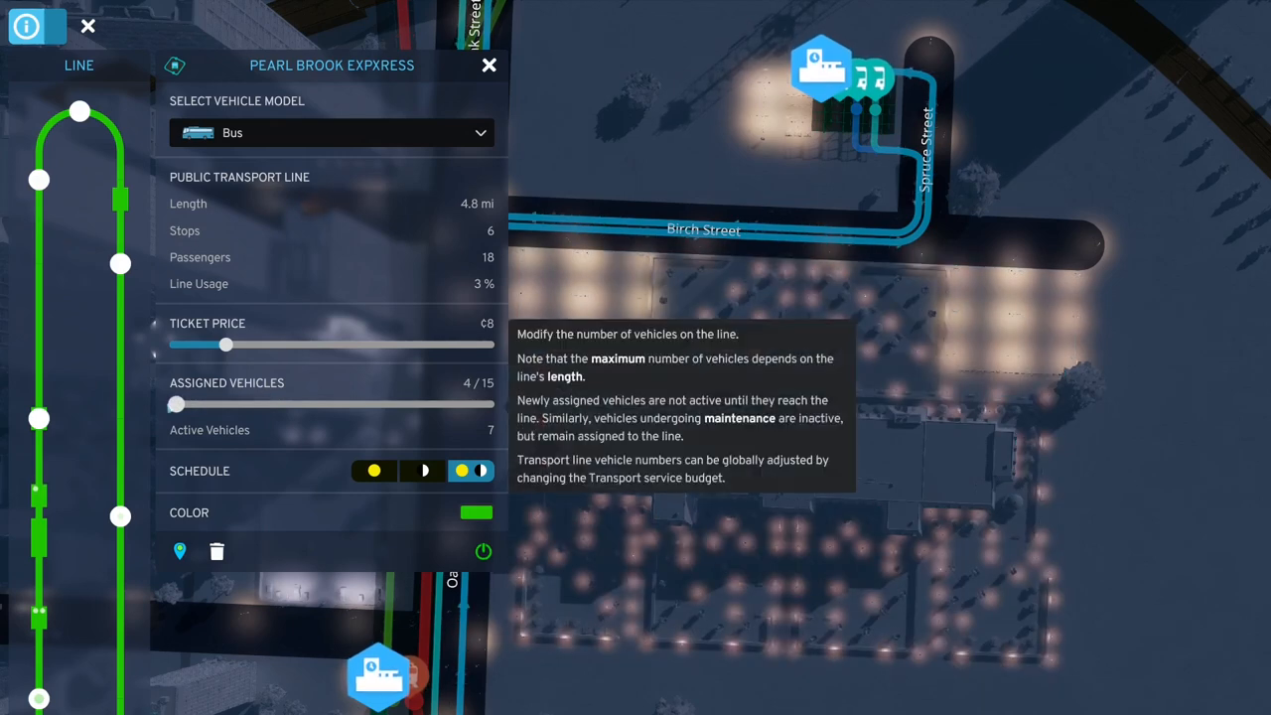
{"action": "left_click", "coordinate": [488, 63]}
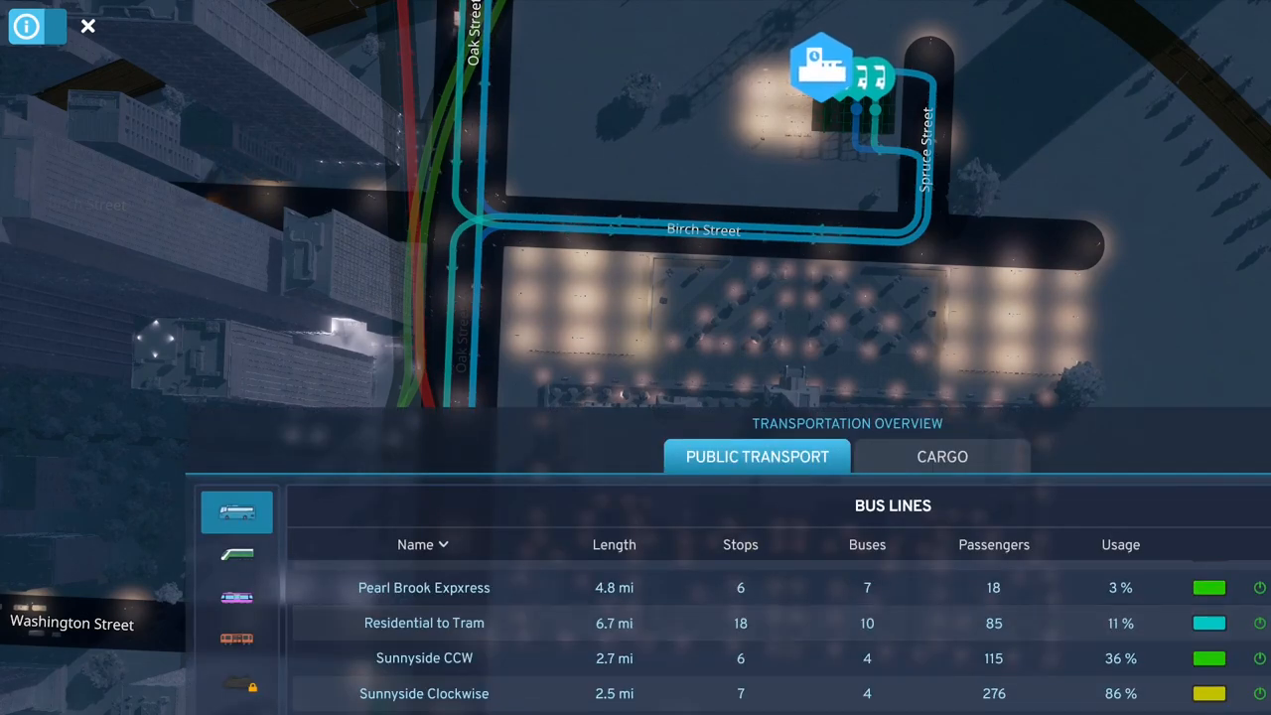
Step: Lower Residential to Tram to 7 of 27 assigned buses
{"action": "scroll", "scroll_direction": "down", "scroll_amount": 3}
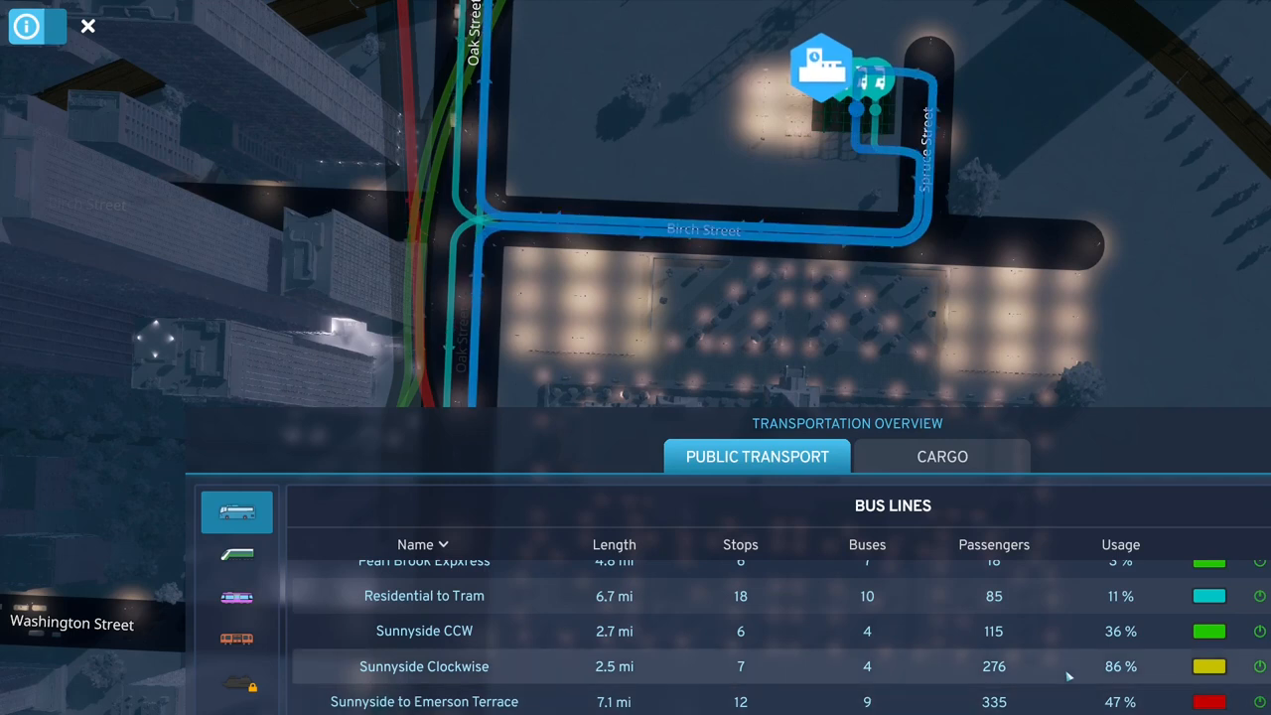
{"action": "scroll", "scroll_direction": "up", "scroll_amount": 3}
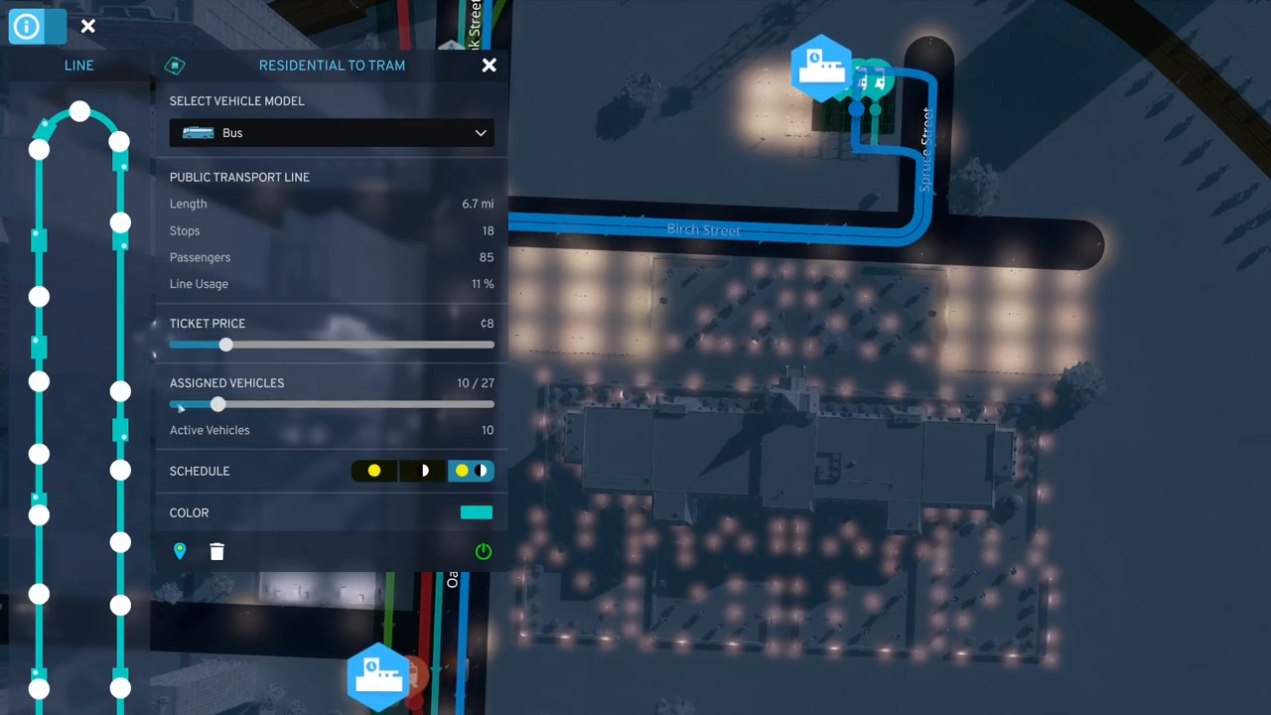
{"action": "left_click_drag", "start_coordinate": [218, 403], "coordinate": [175, 403]}
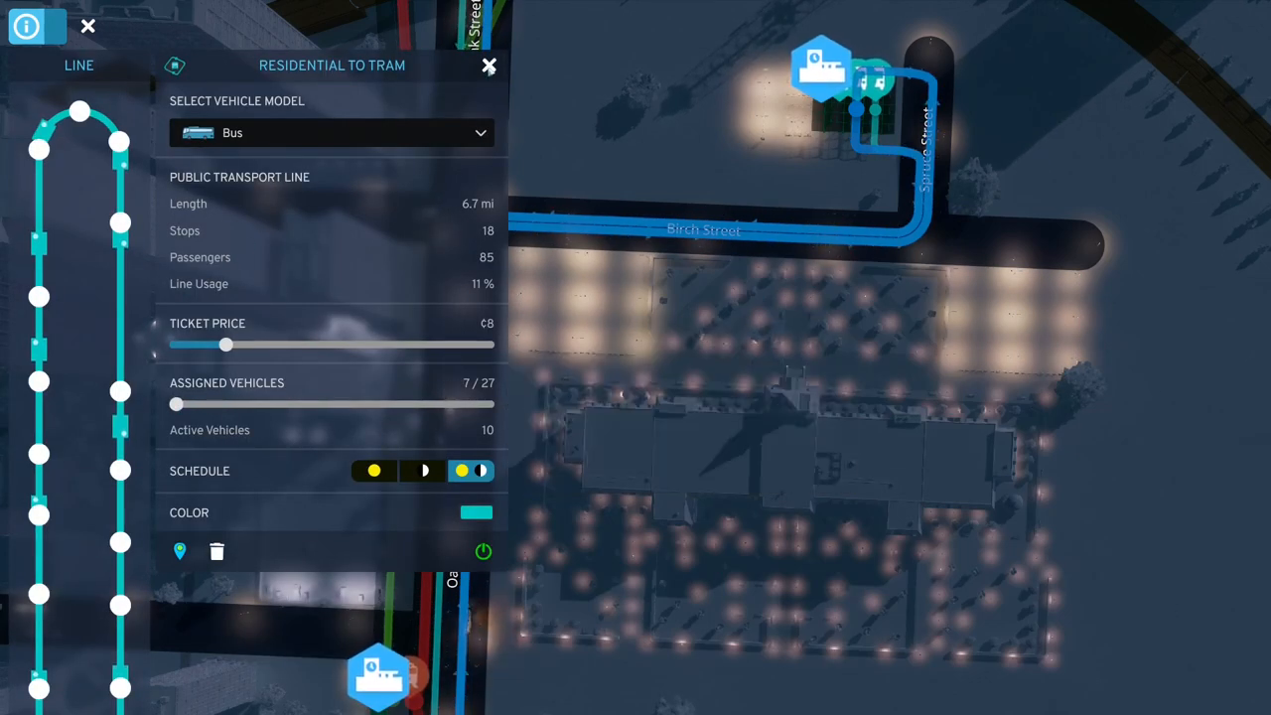
{"action": "left_click", "coordinate": [488, 66]}
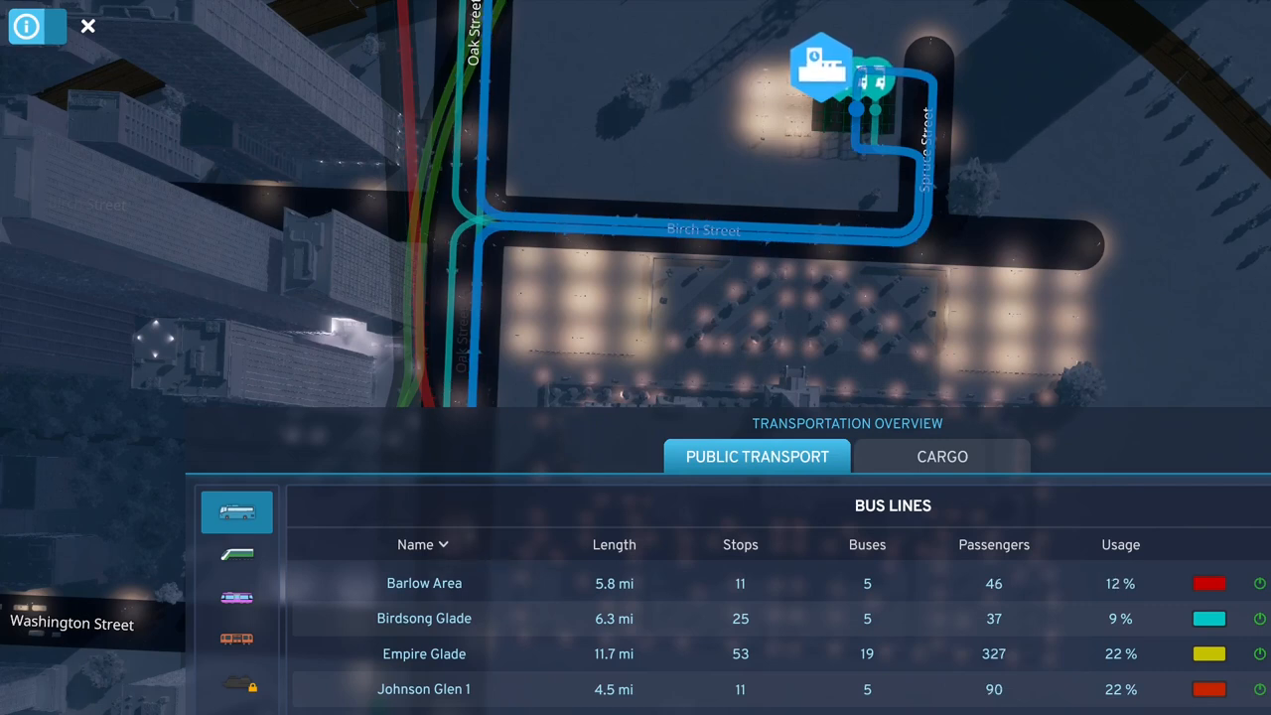
Step: Lower Sunnyside CCW to 2 of 8 buses and return to the bus lines overview
{"action": "scroll", "scroll_direction": "down", "scroll_amount": 3}
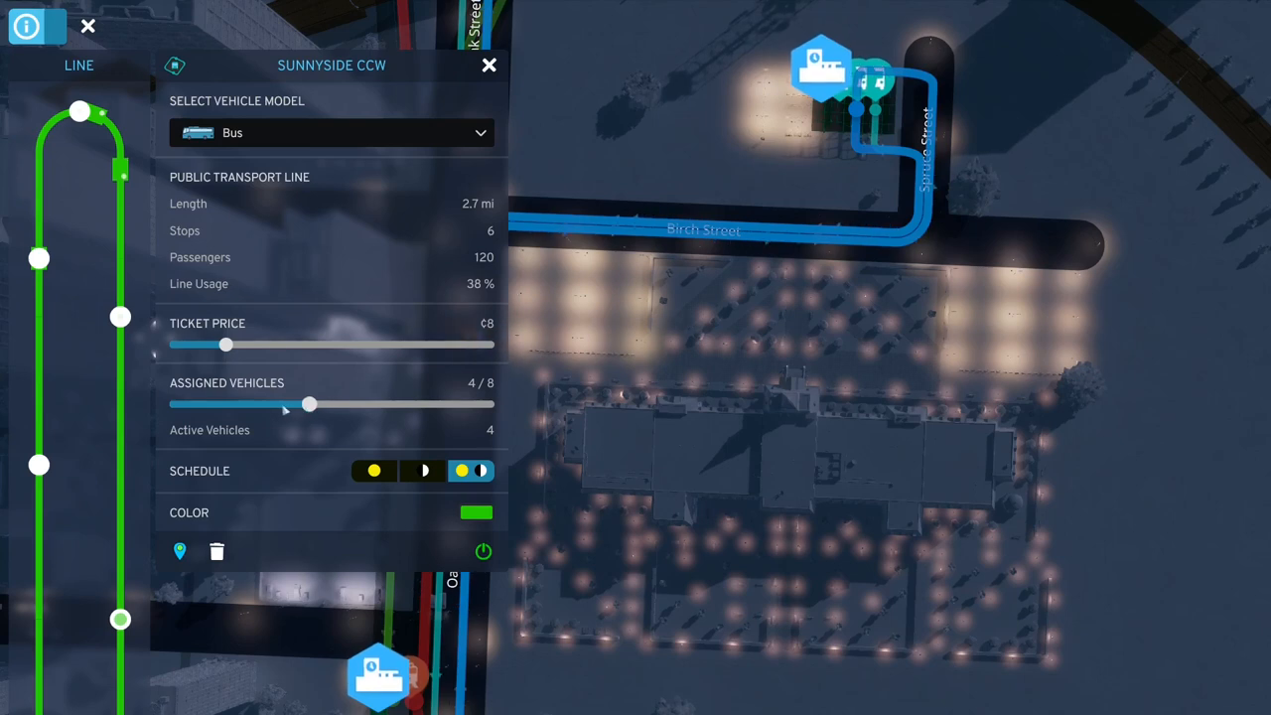
{"action": "left_click_drag", "start_coordinate": [307, 405], "coordinate": [174, 405]}
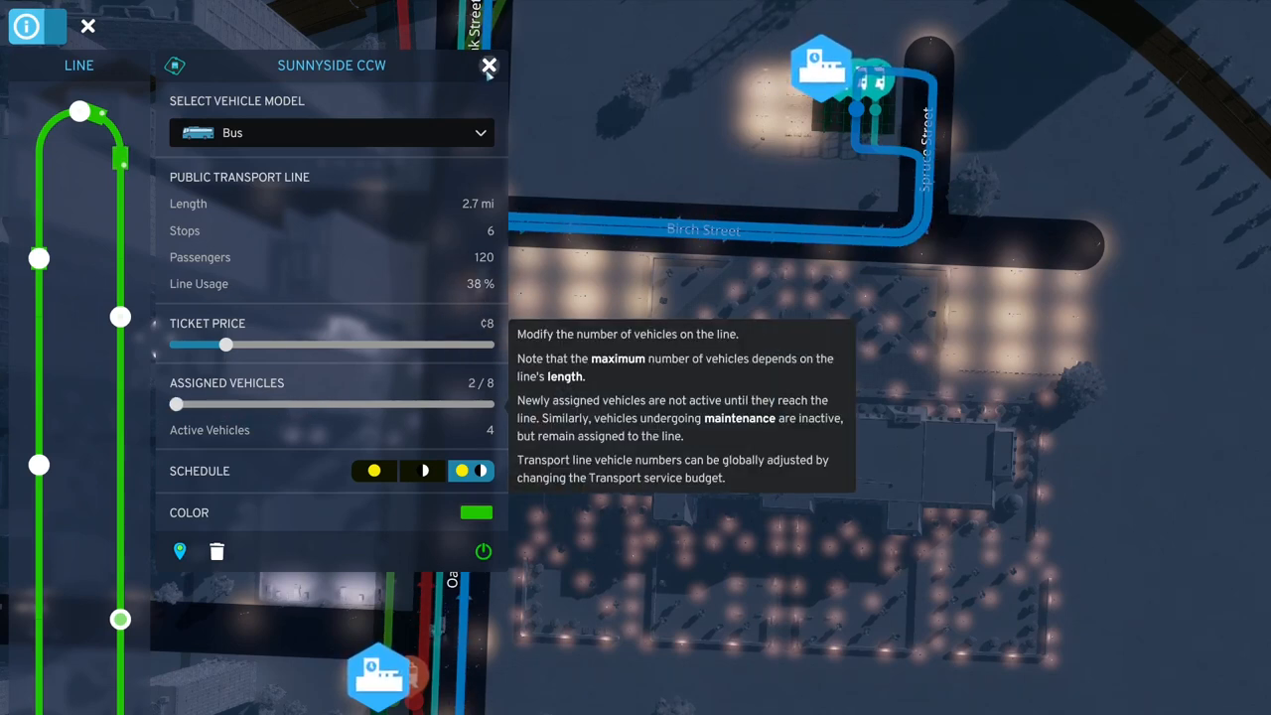
{"action": "left_click", "coordinate": [489, 68]}
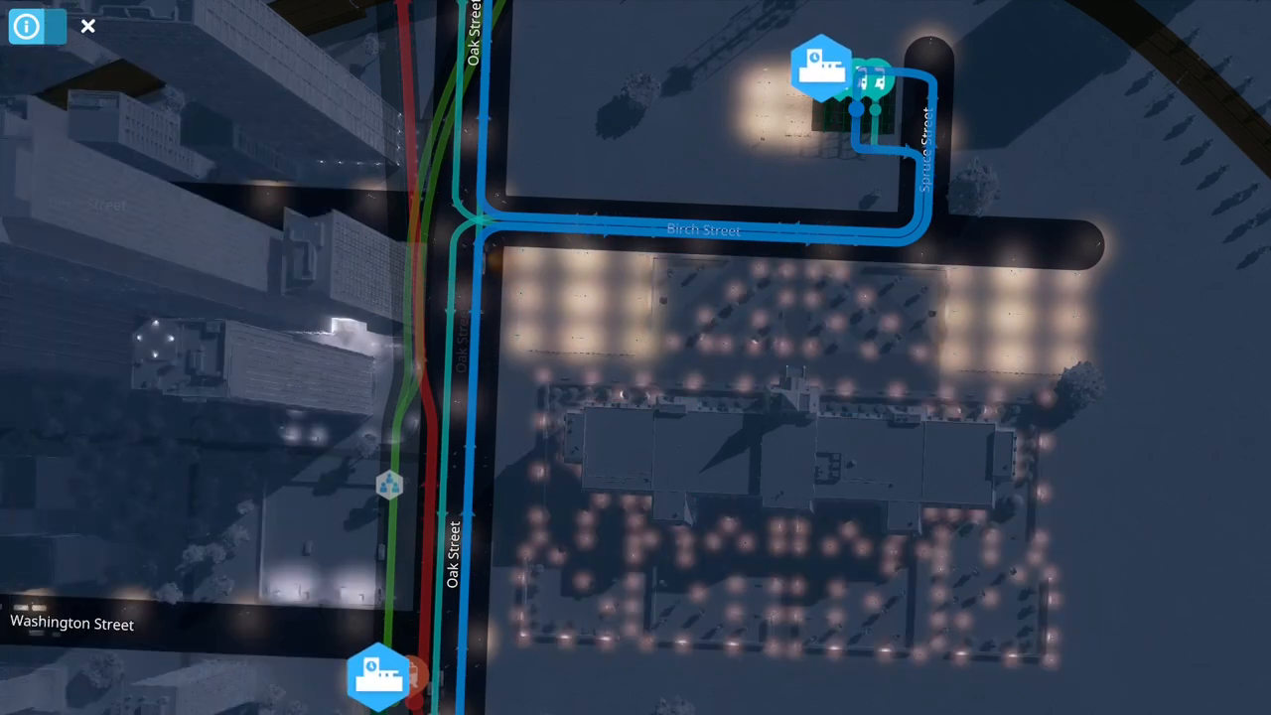
{"action": "left_click", "coordinate": [35, 25]}
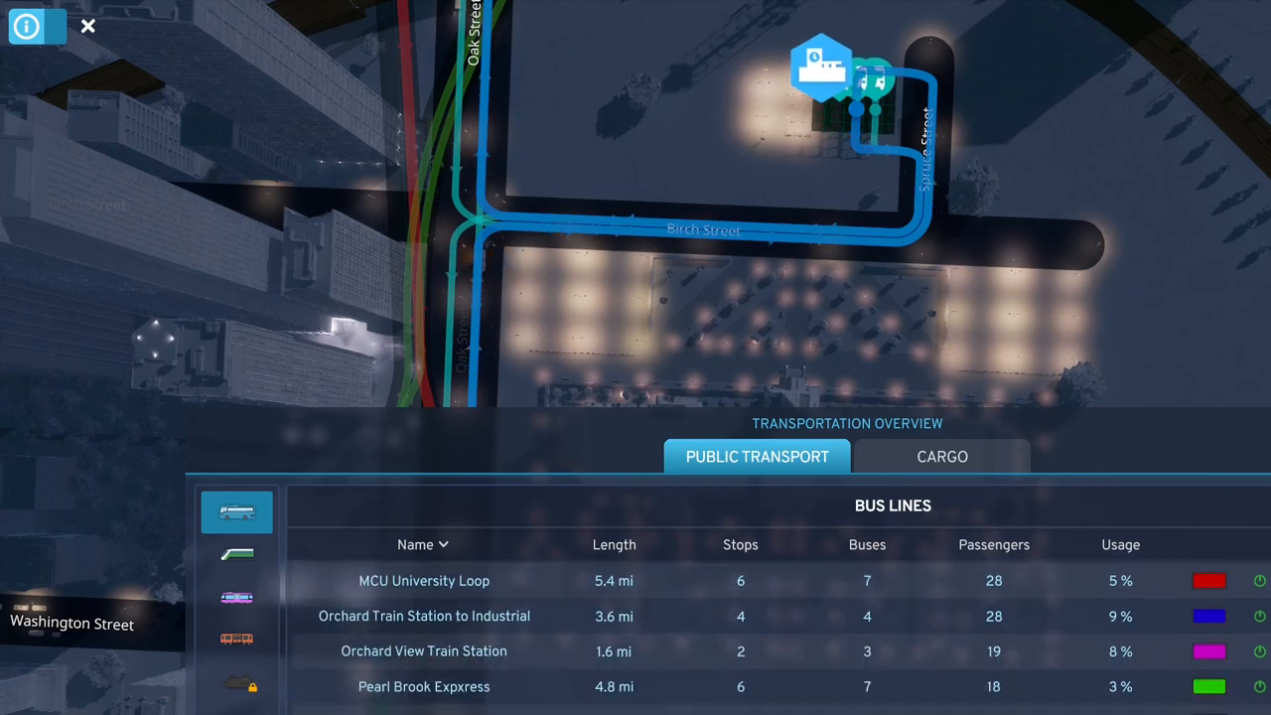
{"action": "scroll", "scroll_direction": "down", "scroll_amount": 3}
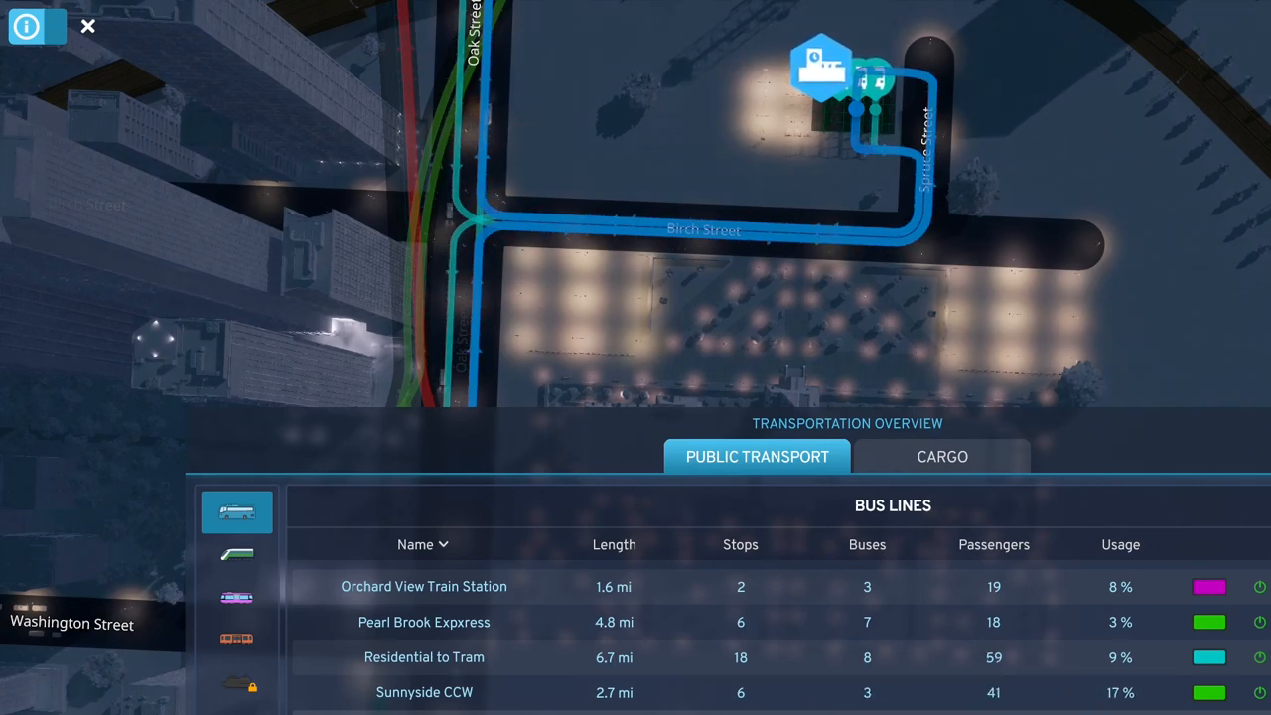
Step: Adjust the bus count on Sunnyside Clockwise and review Sunnyside to Emerson Terrace
{"action": "left_click", "coordinate": [425, 691]}
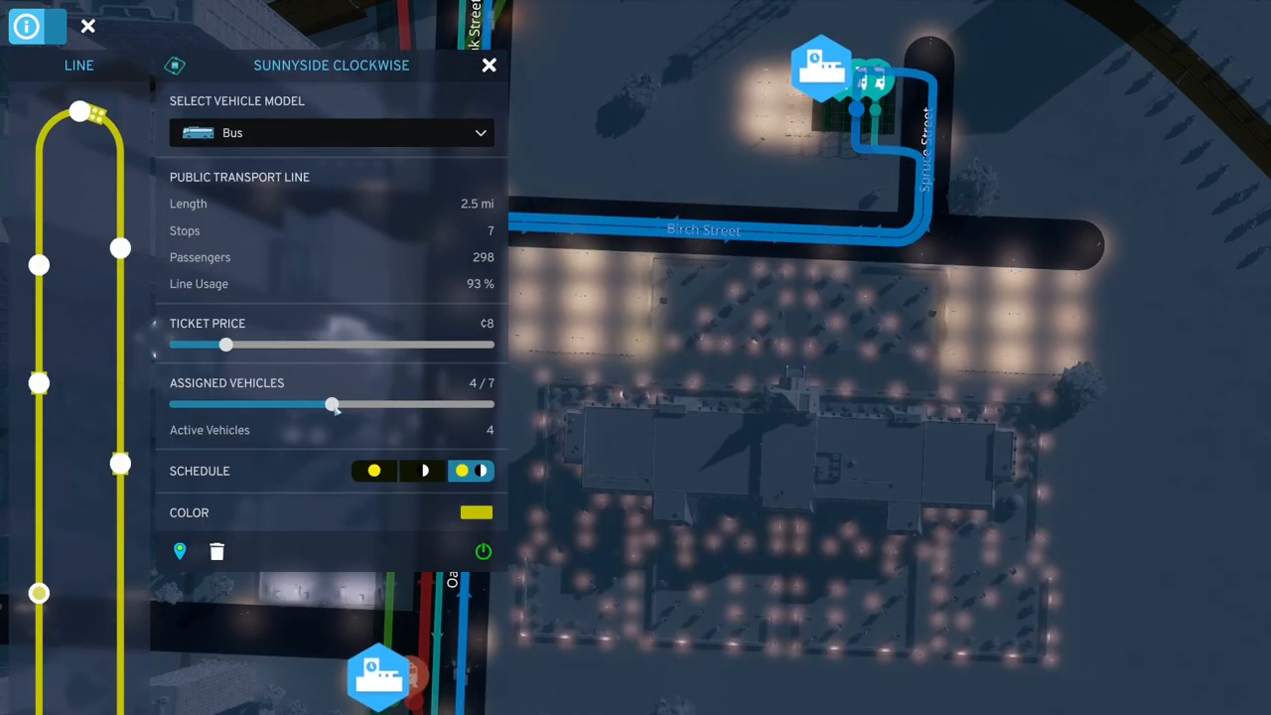
{"action": "left_click_drag", "start_coordinate": [332, 405], "coordinate": [385, 406]}
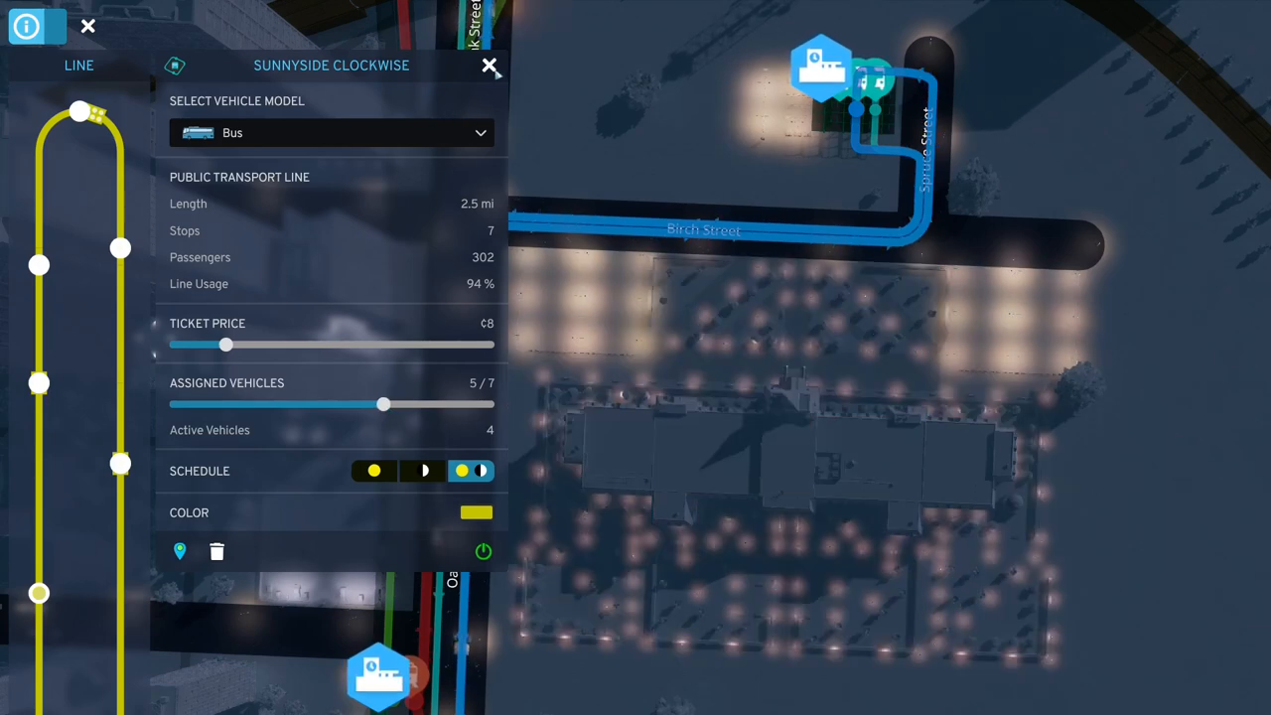
{"action": "left_click", "coordinate": [488, 66]}
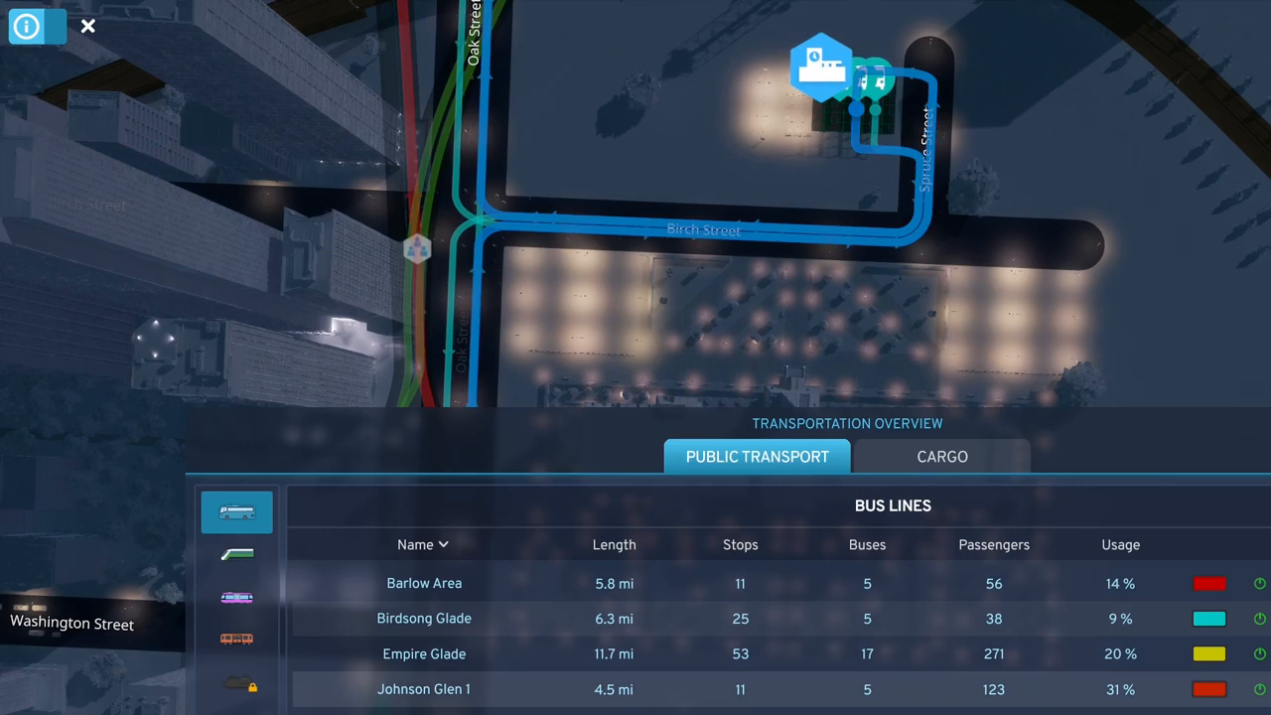
{"action": "scroll", "scroll_direction": "down", "scroll_amount": 3}
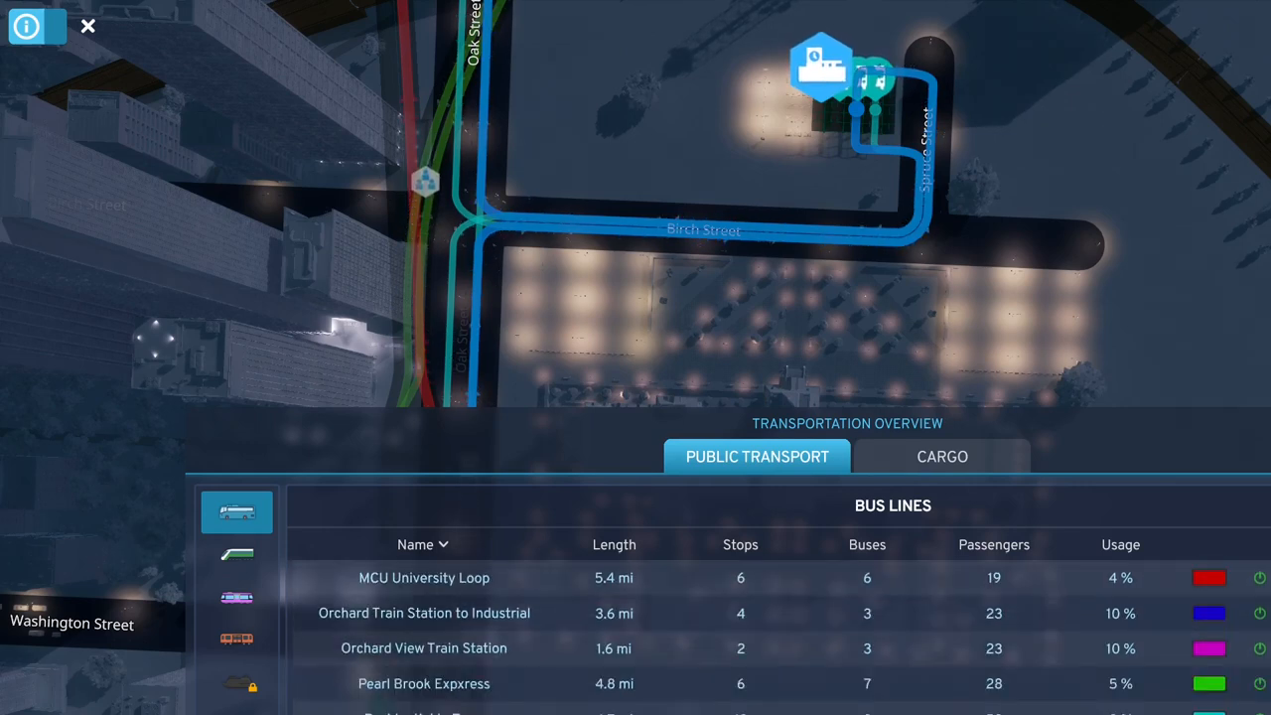
{"action": "scroll", "scroll_direction": "down", "scroll_amount": 3}
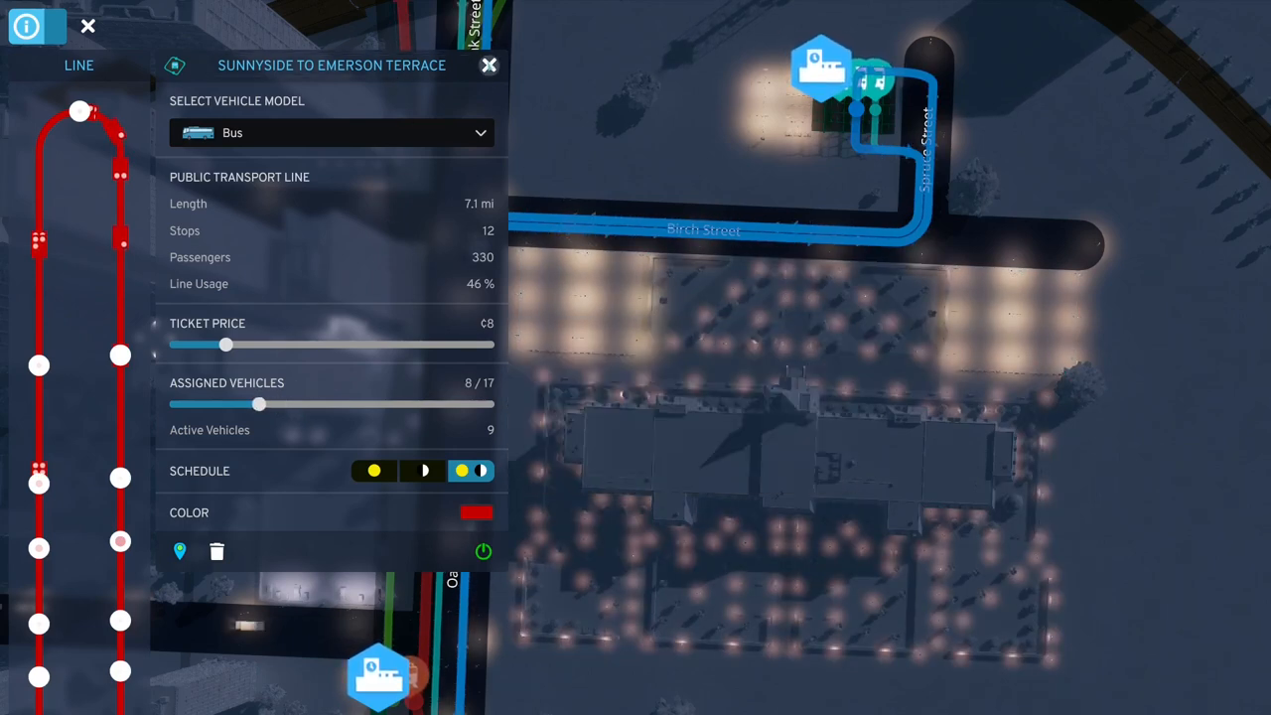
{"action": "left_click", "coordinate": [489, 64]}
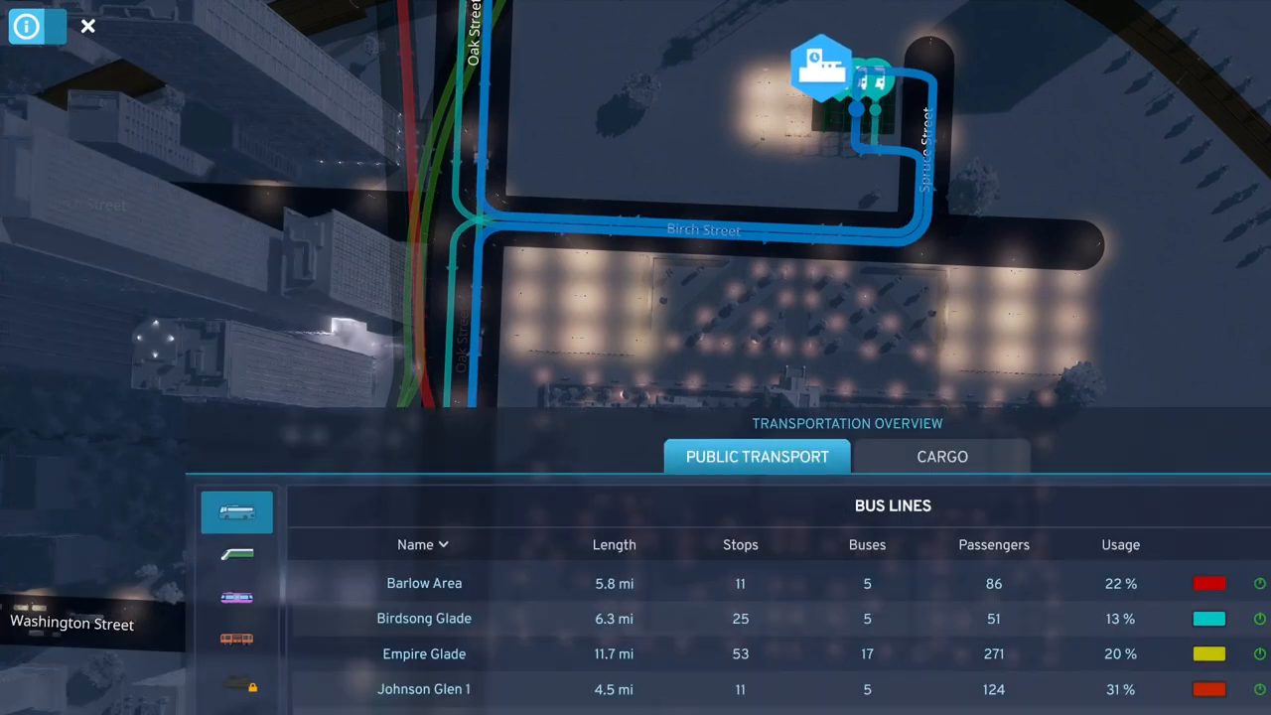
Step: Reduce Sunnyside to Solar Plant to 4 buses and return to the bus lines overview
{"action": "scroll", "scroll_direction": "down", "scroll_amount": 3}
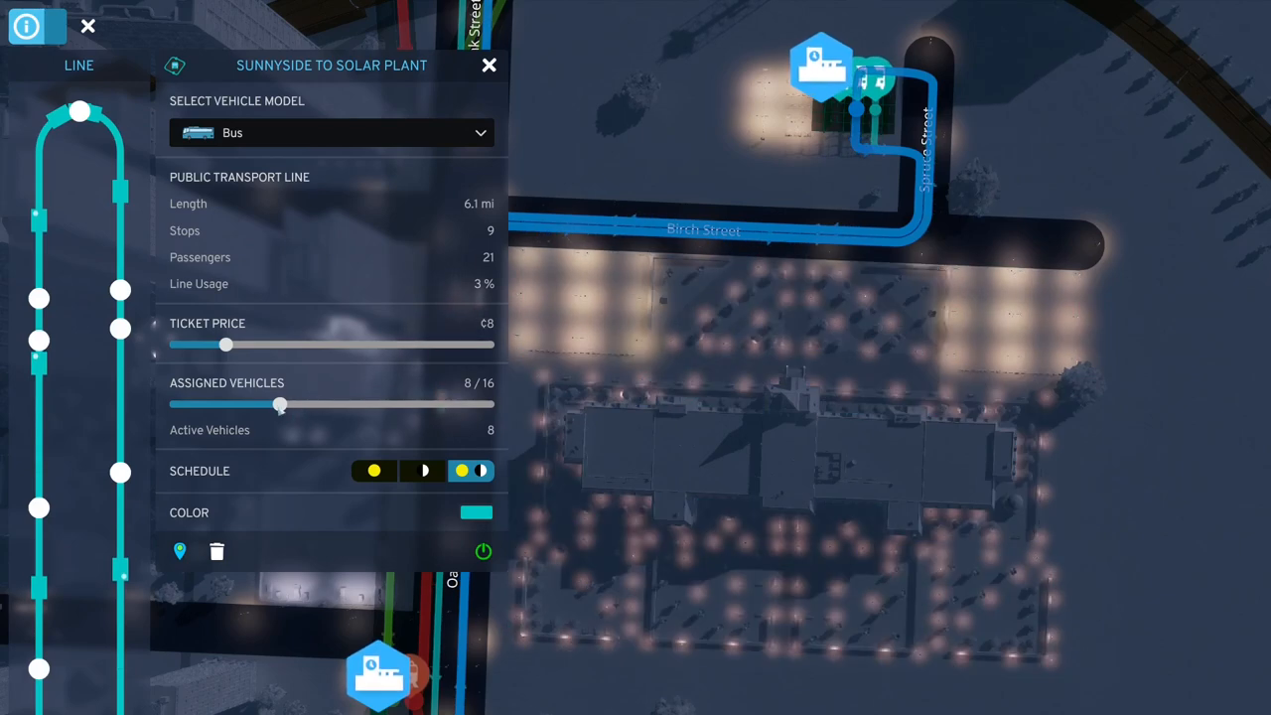
{"action": "left_click_drag", "start_coordinate": [280, 405], "coordinate": [175, 405]}
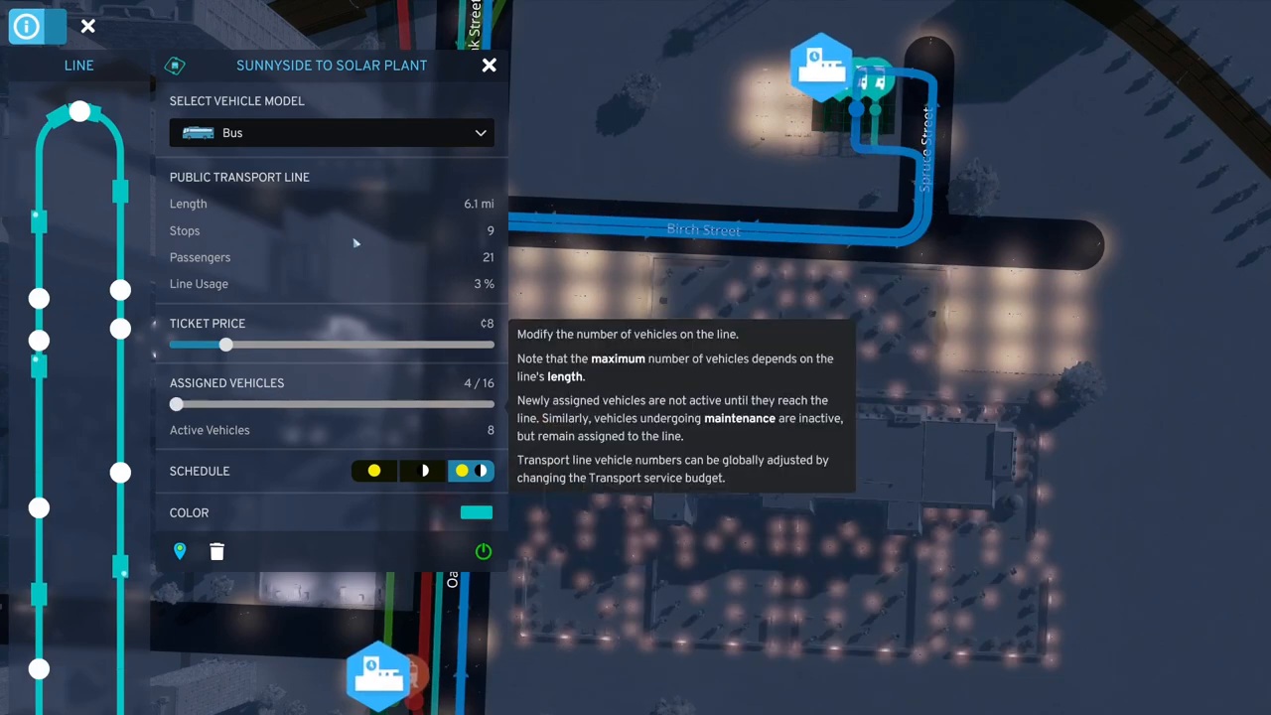
{"action": "left_click", "coordinate": [489, 66]}
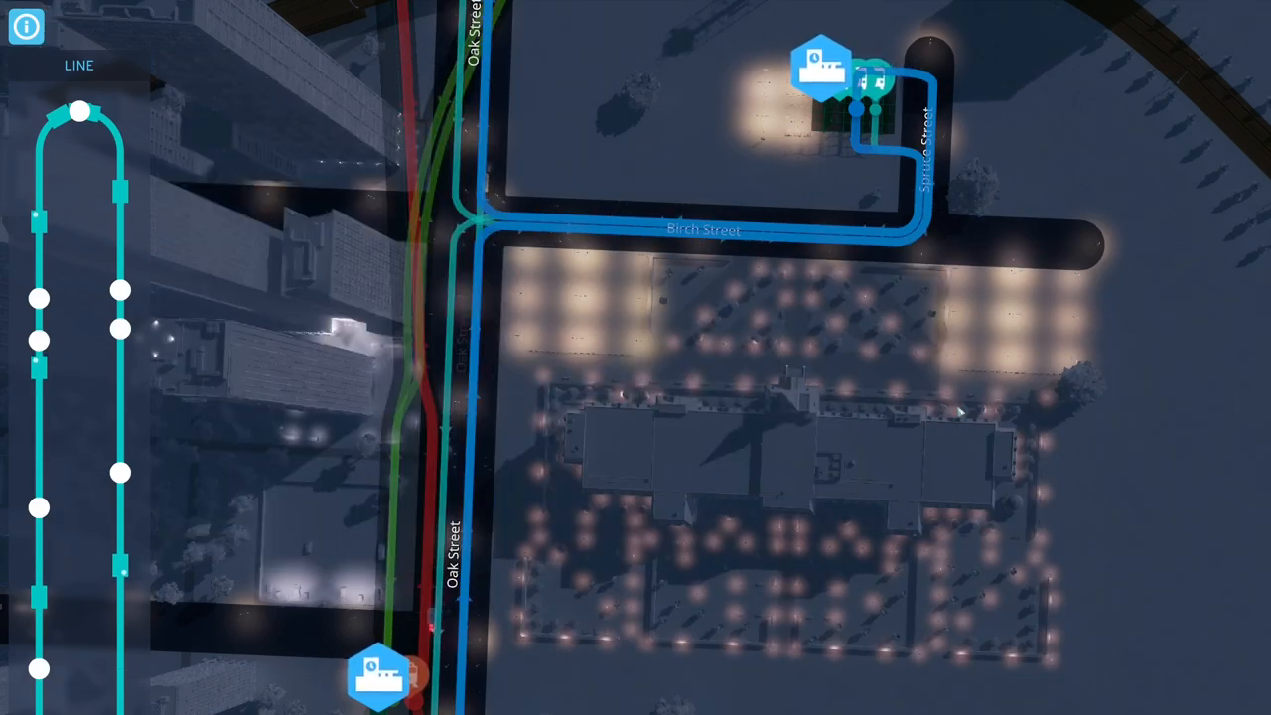
{"action": "left_click", "coordinate": [26, 26]}
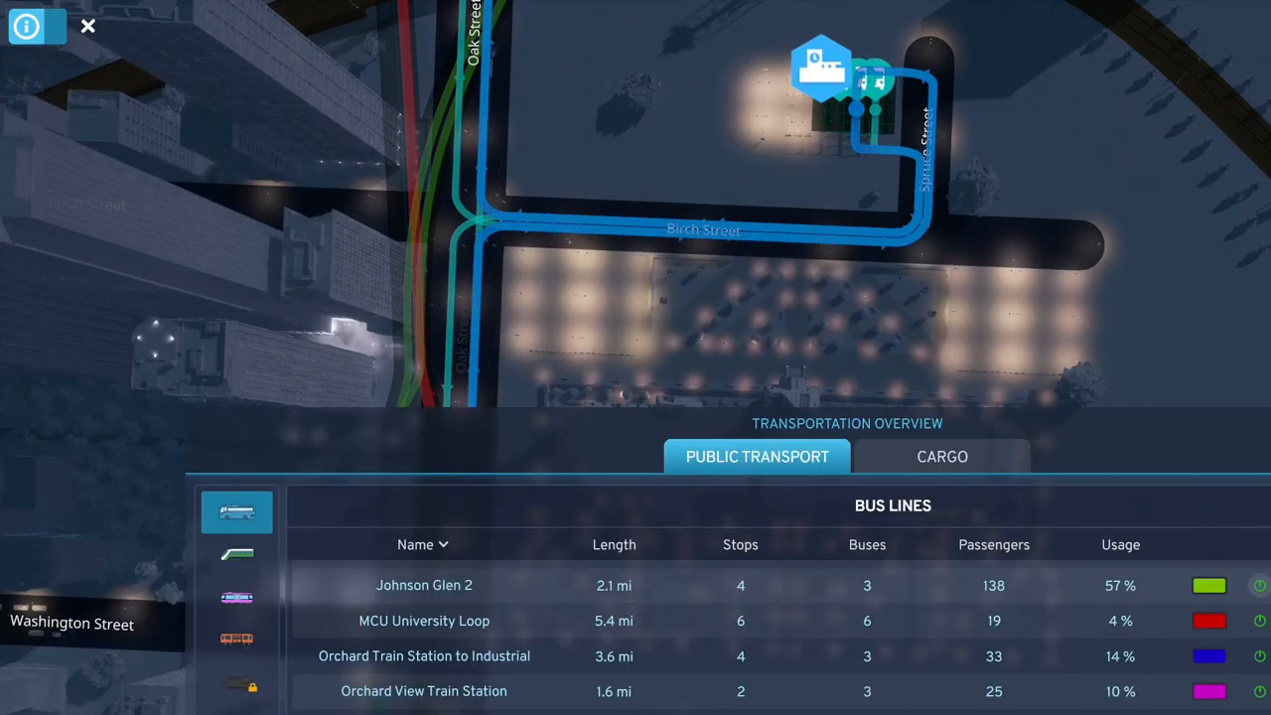
Step: Cut the Train to Spring and Sterling lines: counter-clockwise to 3 buses, clockwise to 4
{"action": "scroll", "scroll_direction": "down", "scroll_amount": 3}
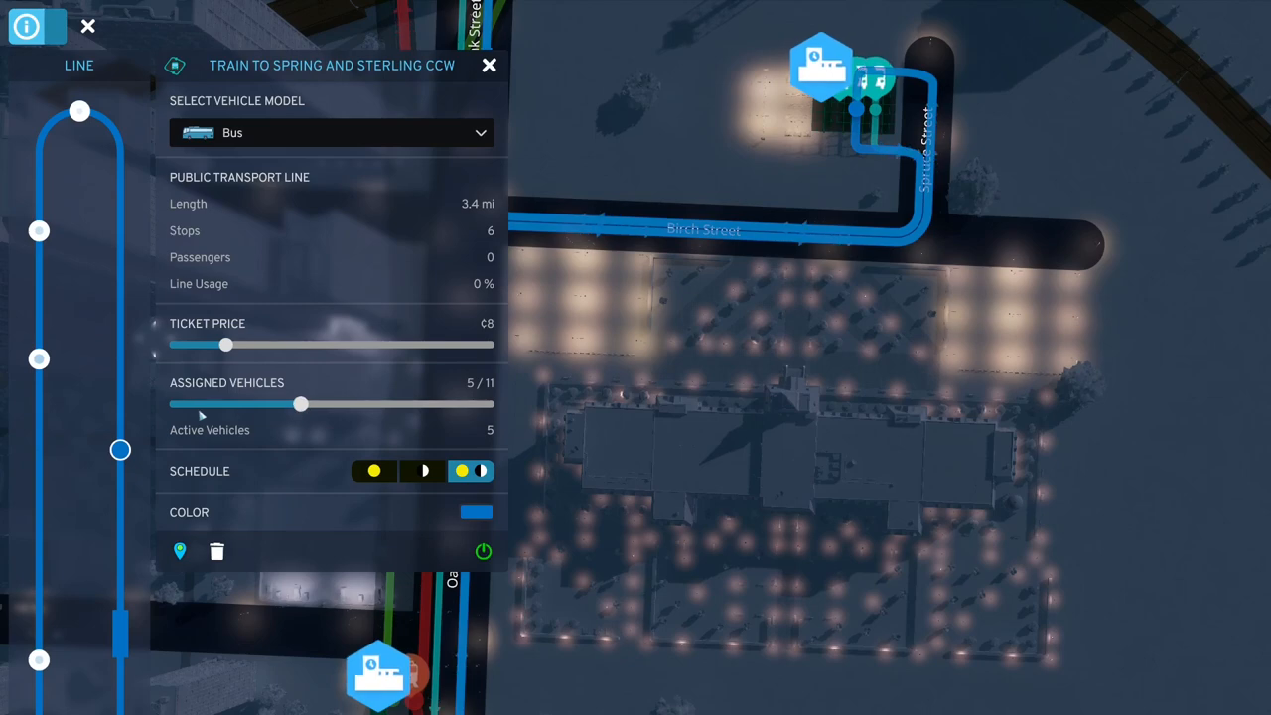
{"action": "left_click_drag", "start_coordinate": [302, 404], "coordinate": [175, 403]}
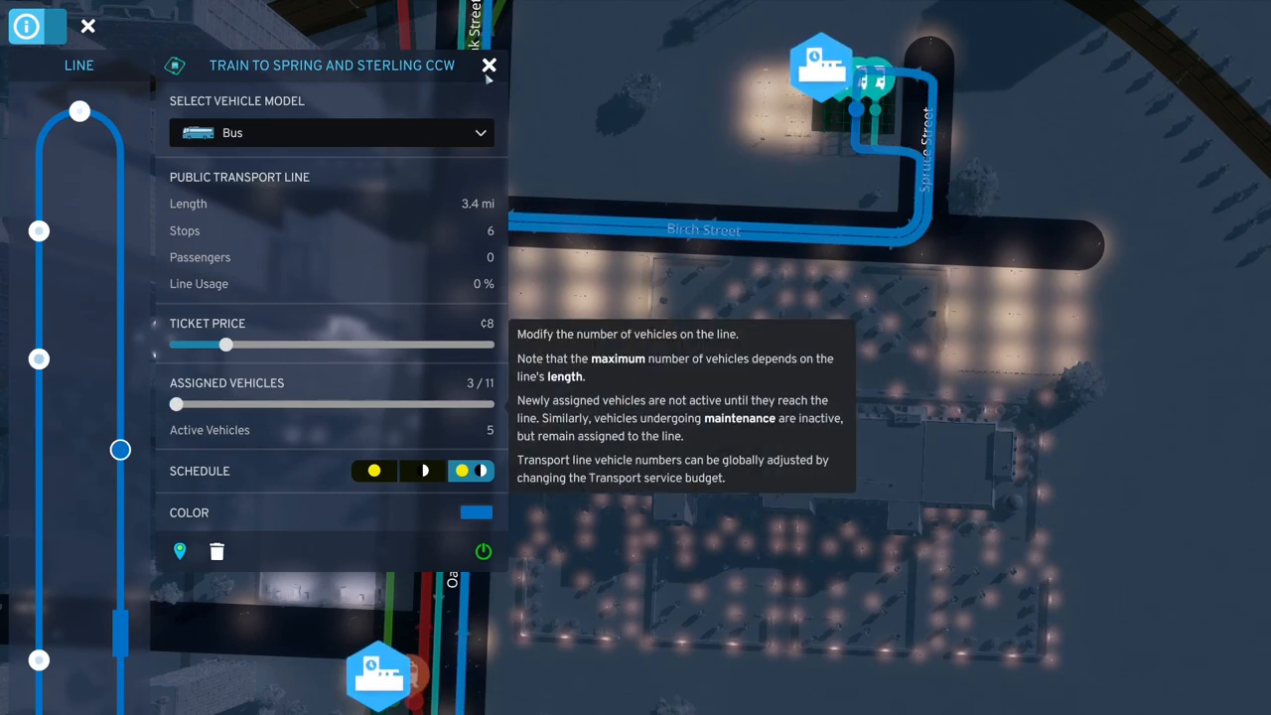
{"action": "left_click", "coordinate": [489, 63]}
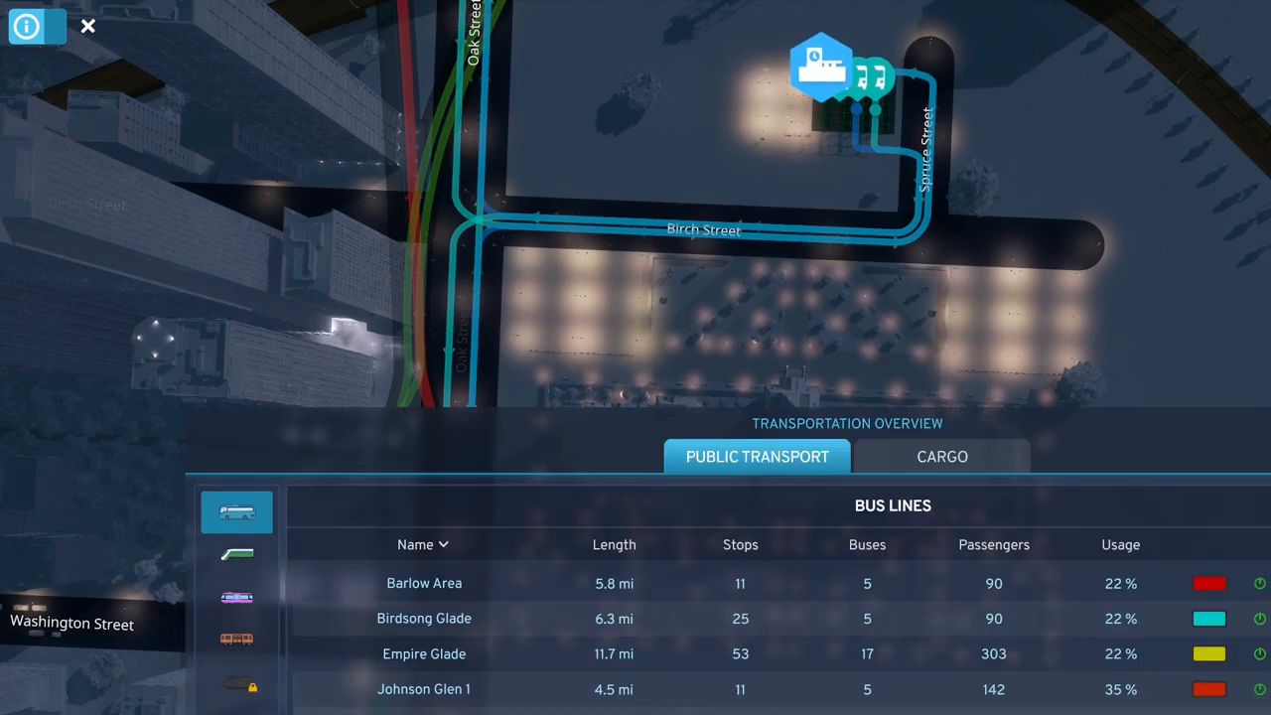
{"action": "scroll", "scroll_direction": "down", "scroll_amount": 3}
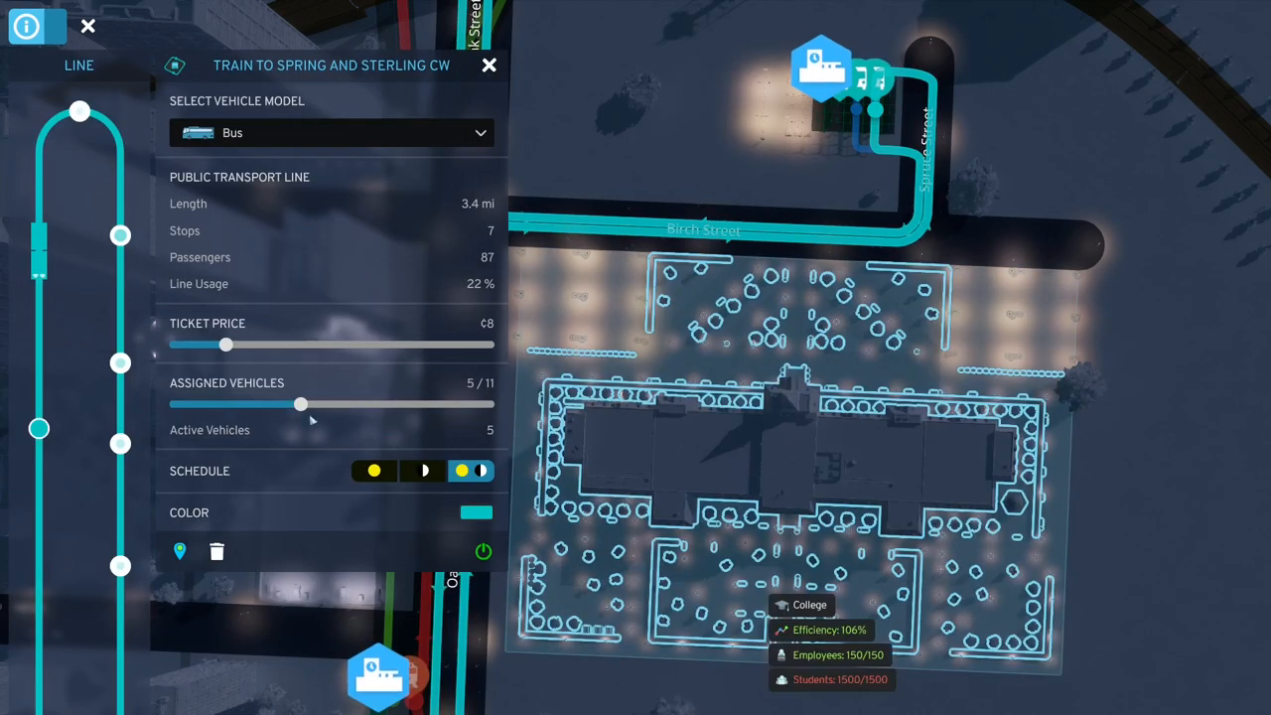
{"action": "left_click_drag", "start_coordinate": [302, 403], "coordinate": [238, 403]}
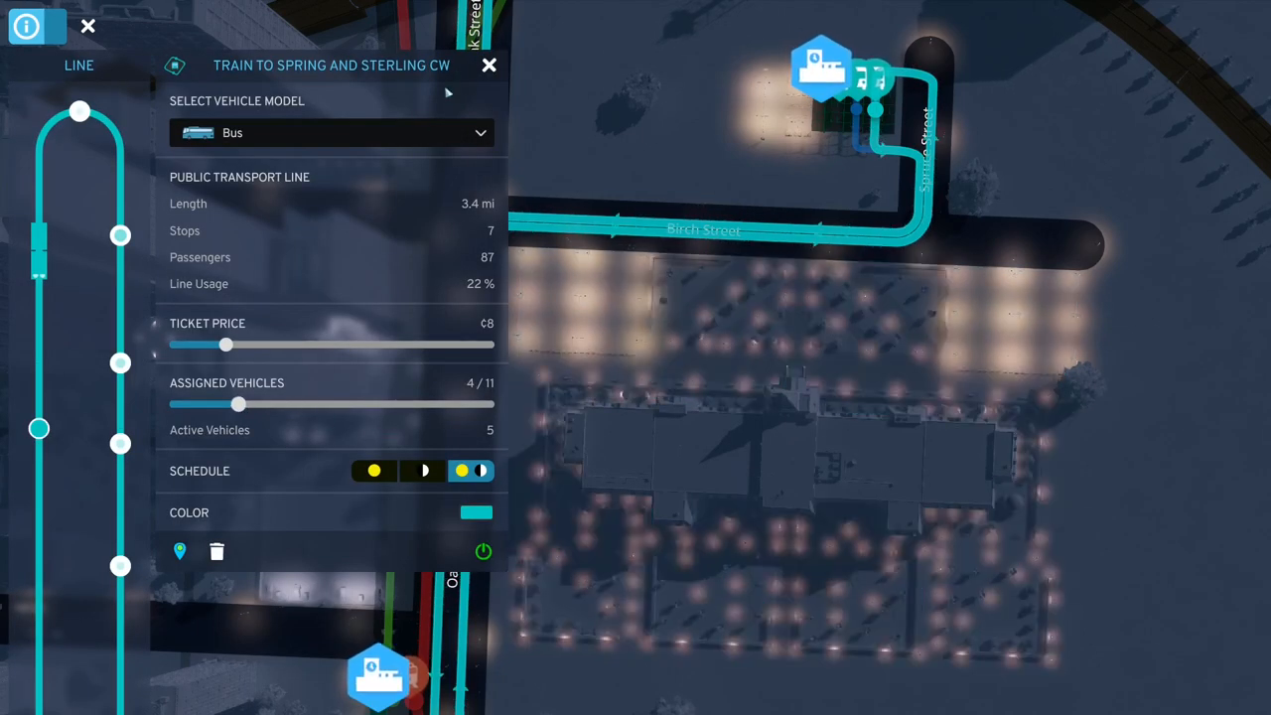
{"action": "left_click", "coordinate": [489, 64]}
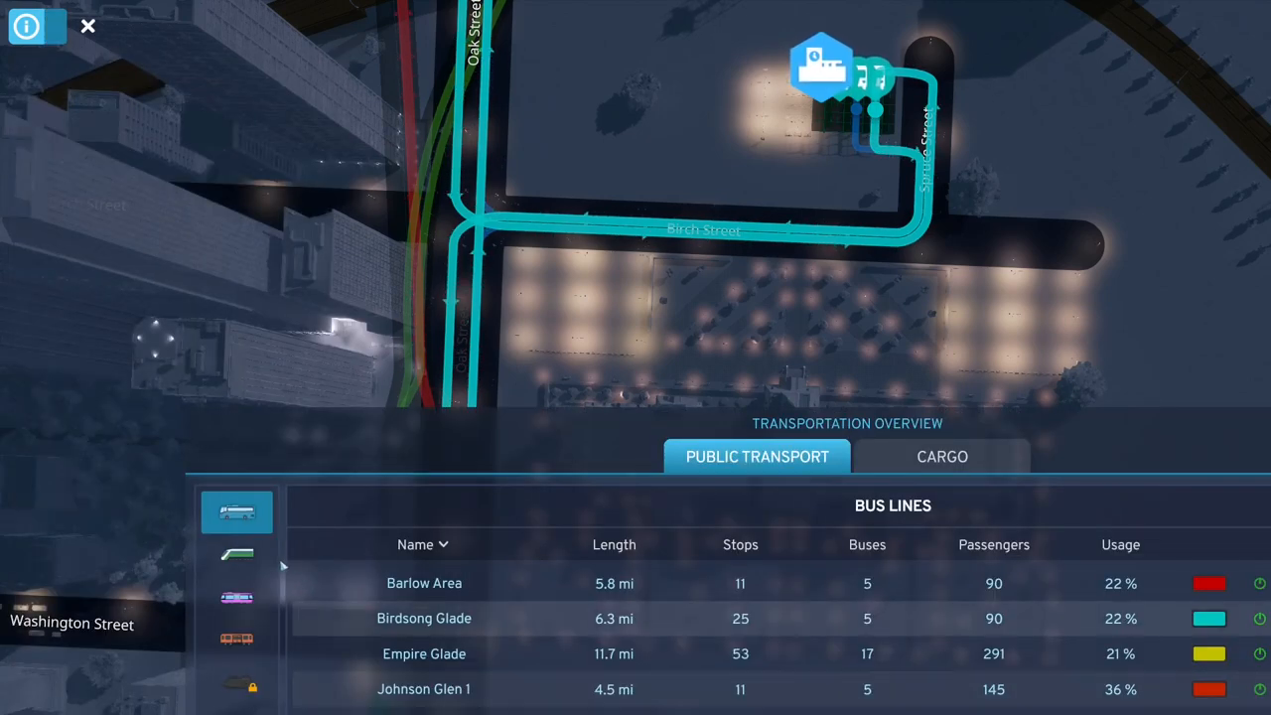
Step: Switch the transportation overview to the train lines list
{"action": "left_click", "coordinate": [237, 554]}
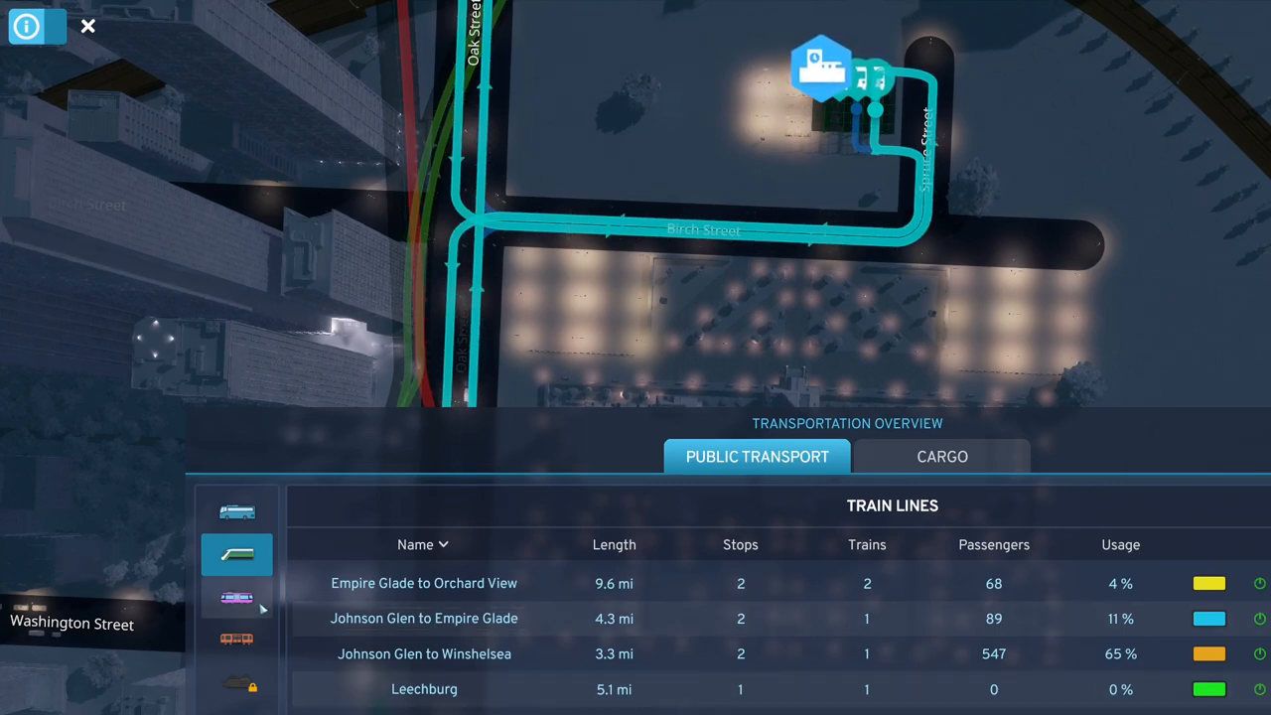
Step: Switch to tram lines and lower Industry to Riverside to 4 assigned trams
{"action": "left_click", "coordinate": [236, 596]}
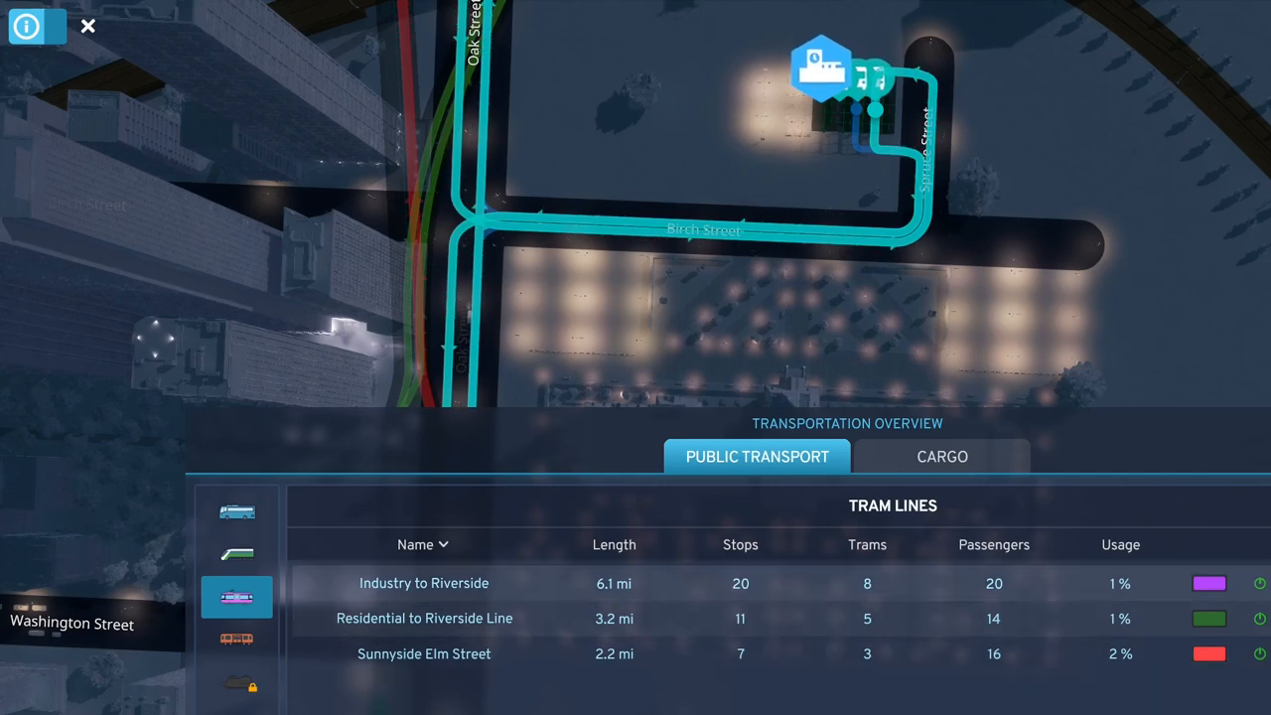
{"action": "left_click", "coordinate": [425, 584]}
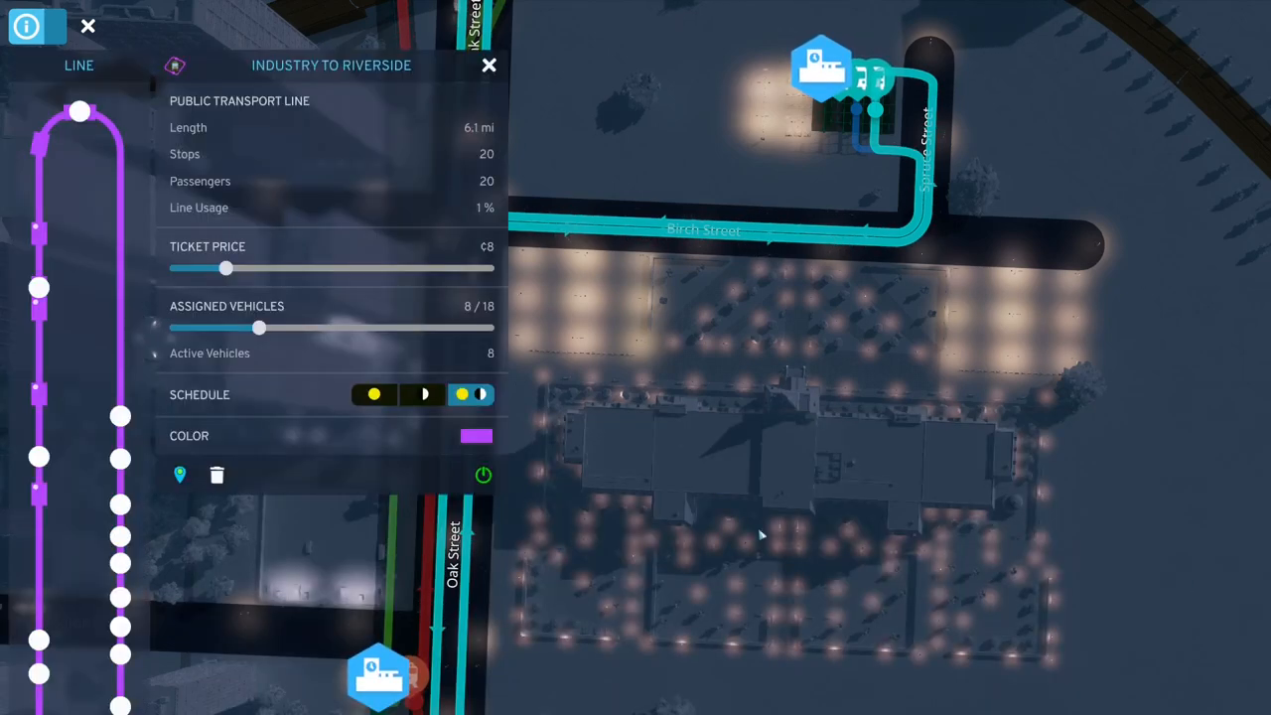
{"action": "left_click_drag", "start_coordinate": [258, 327], "coordinate": [198, 328]}
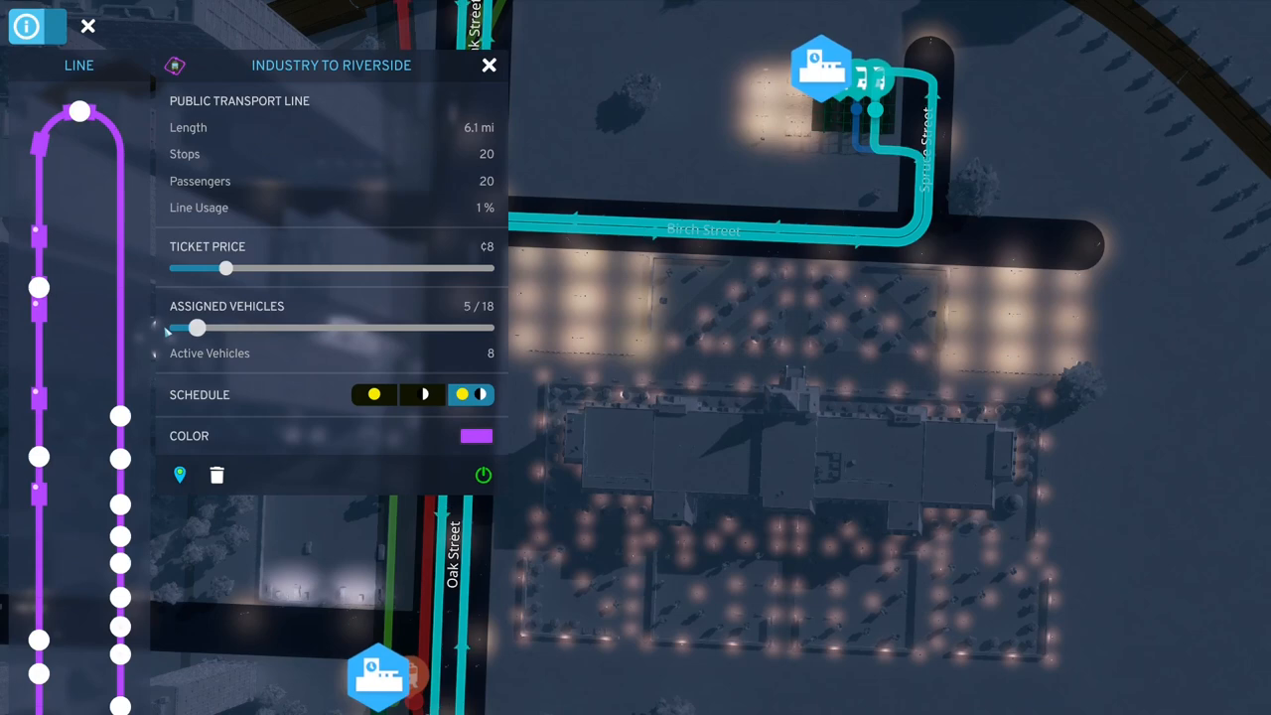
{"action": "left_click", "coordinate": [176, 327]}
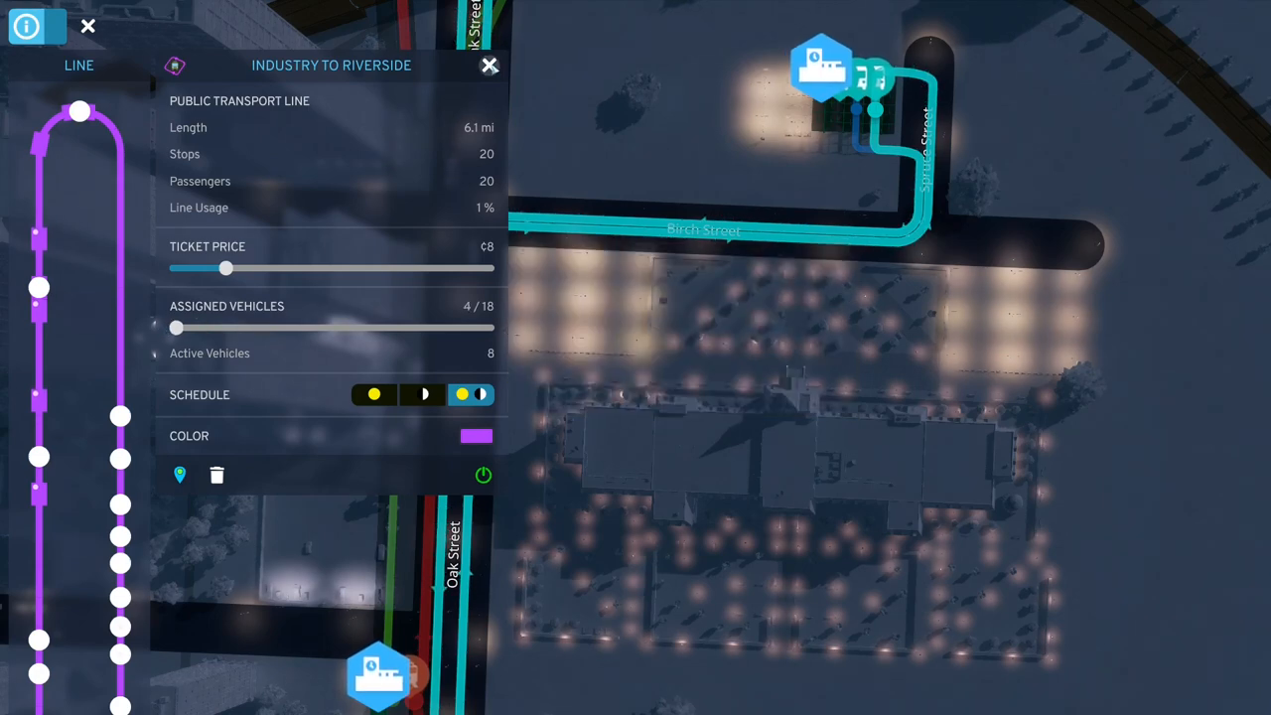
{"action": "left_click", "coordinate": [488, 63]}
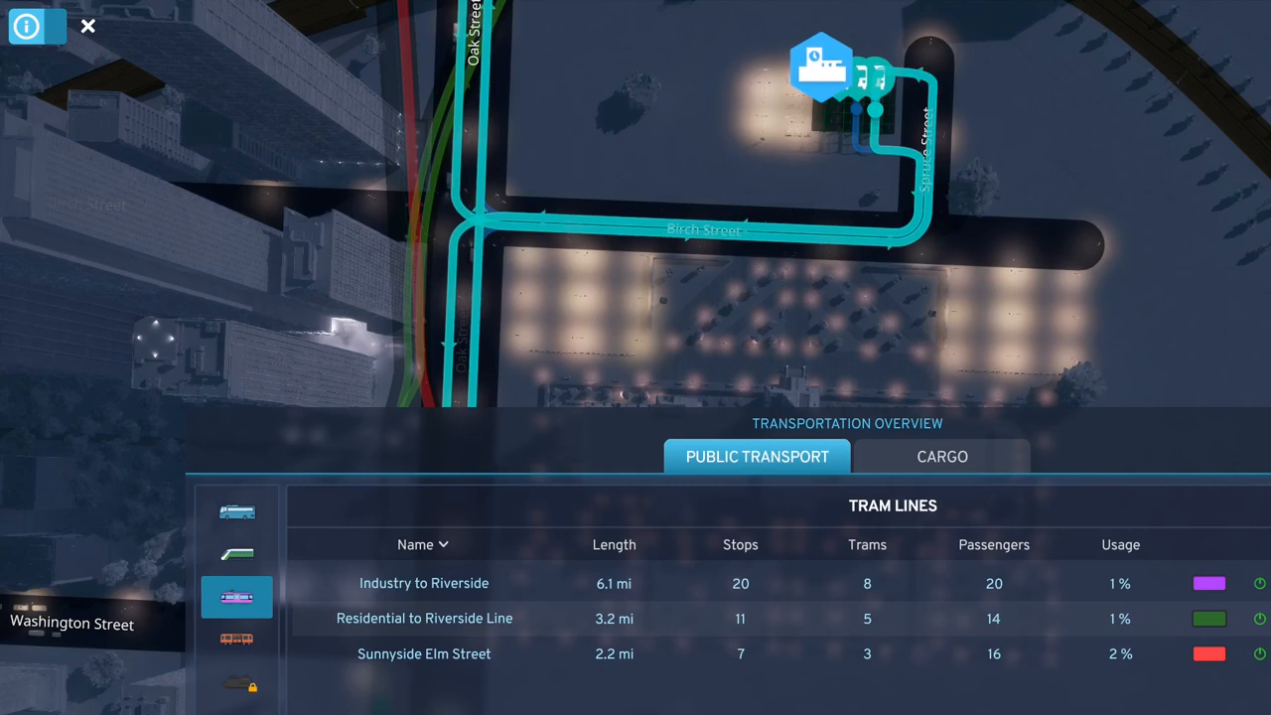
Step: Review Residential to Riverside, then cut Sunnyside Elm Street to 1 tram and return to the overview
{"action": "left_click", "coordinate": [425, 617]}
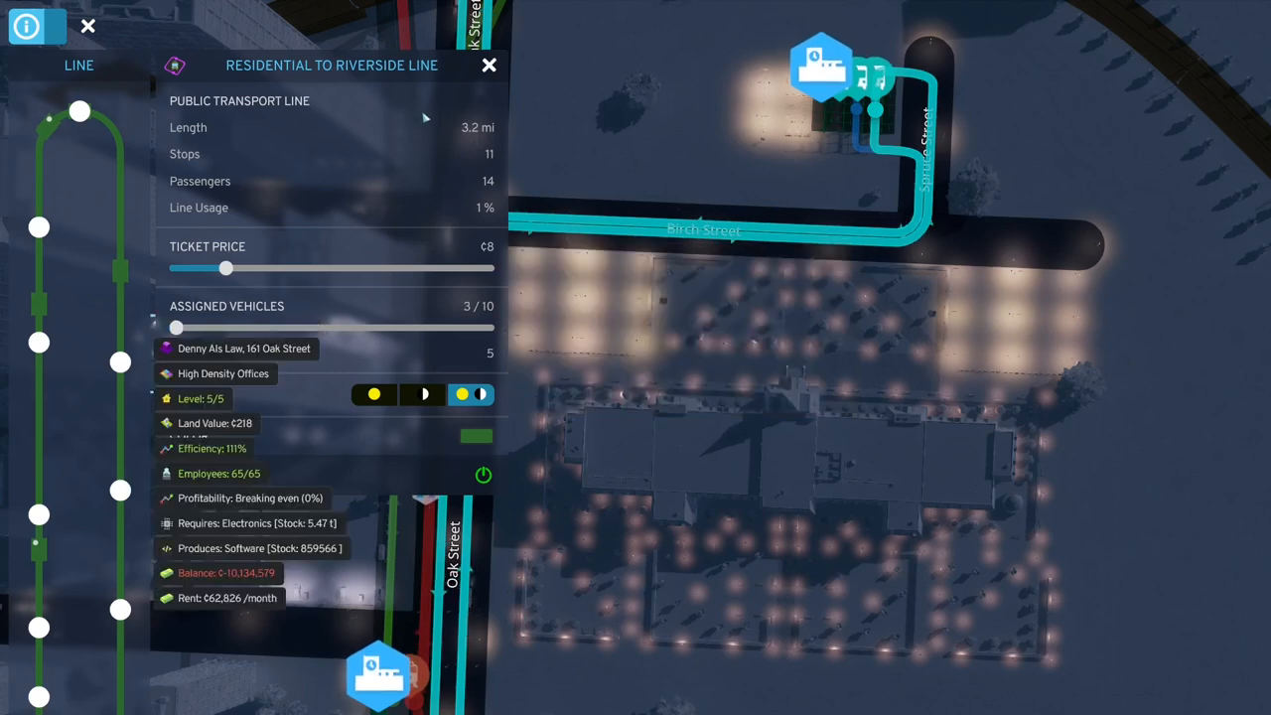
{"action": "left_click", "coordinate": [489, 64]}
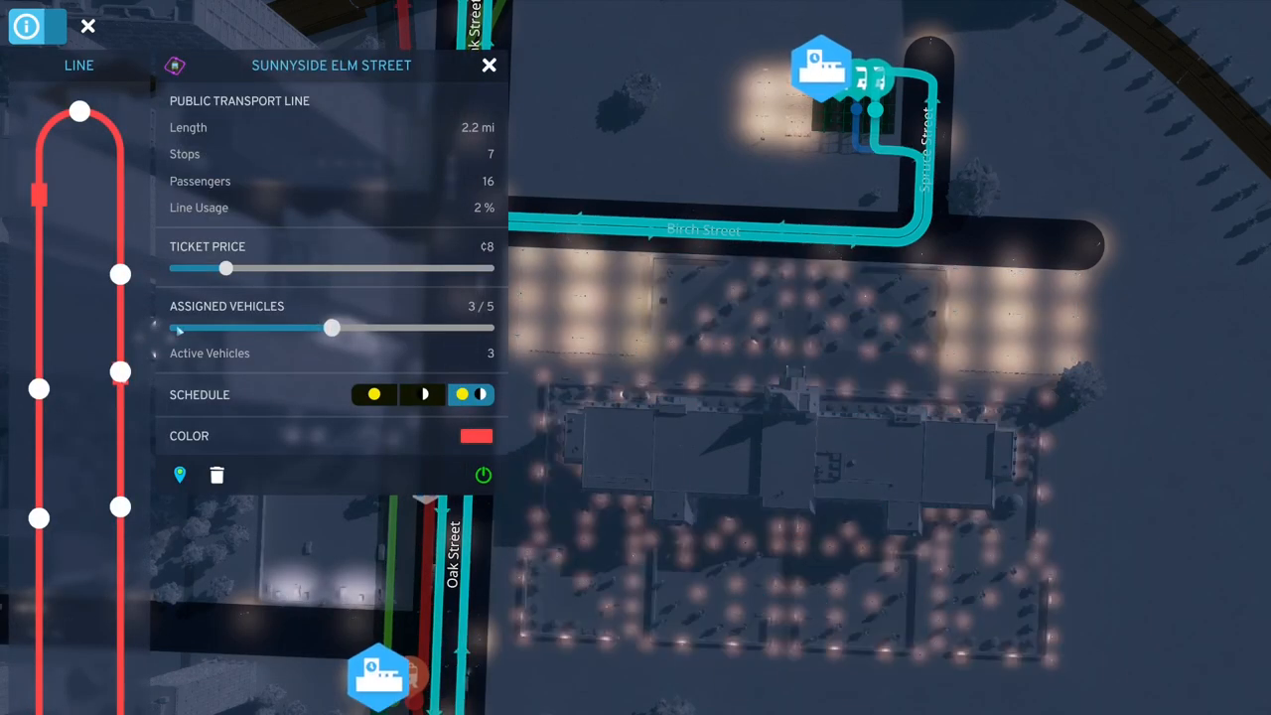
{"action": "left_click_drag", "start_coordinate": [330, 328], "coordinate": [175, 328]}
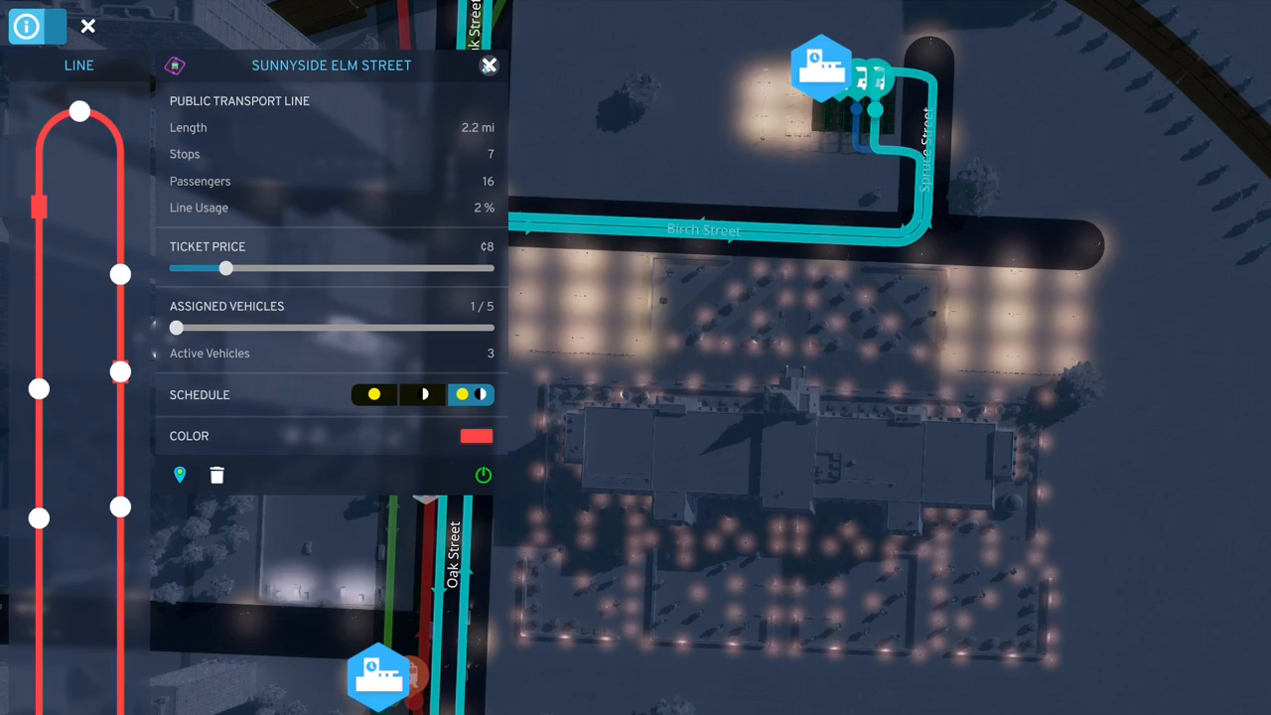
{"action": "left_click", "coordinate": [489, 65]}
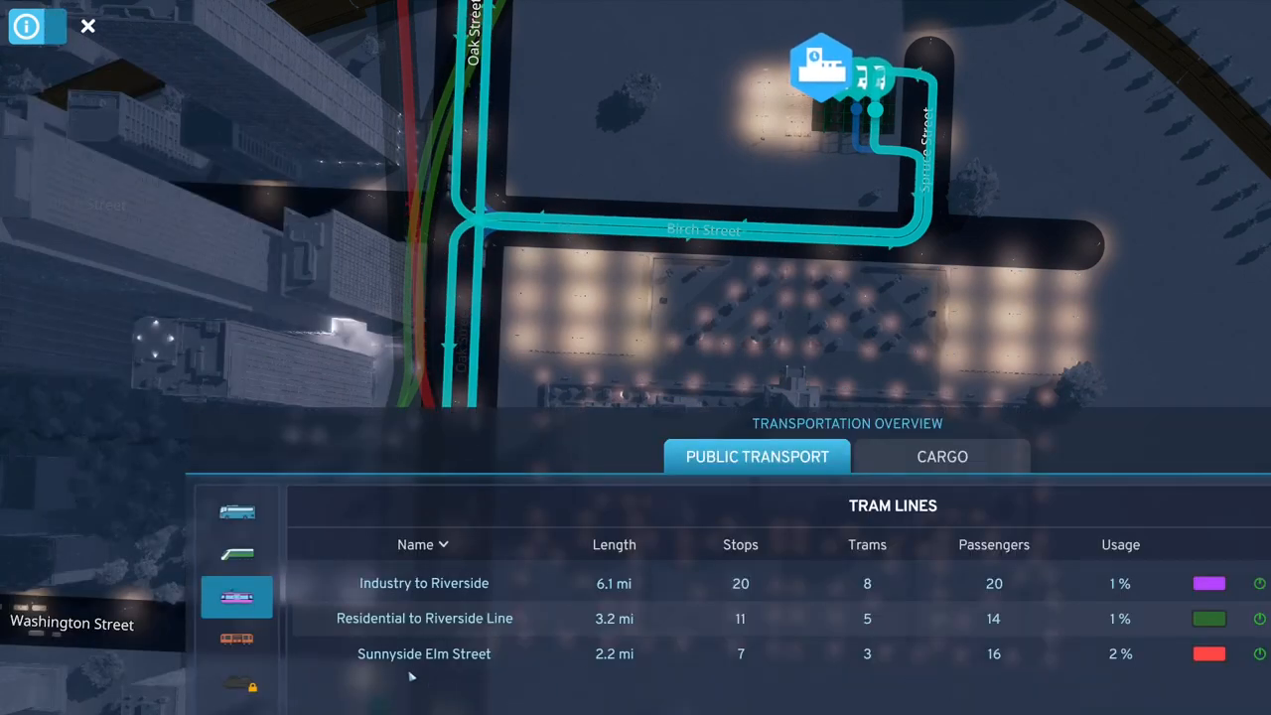
Step: Switch to subway lines and review the Barlow Way to Stadium line
{"action": "left_click", "coordinate": [238, 639]}
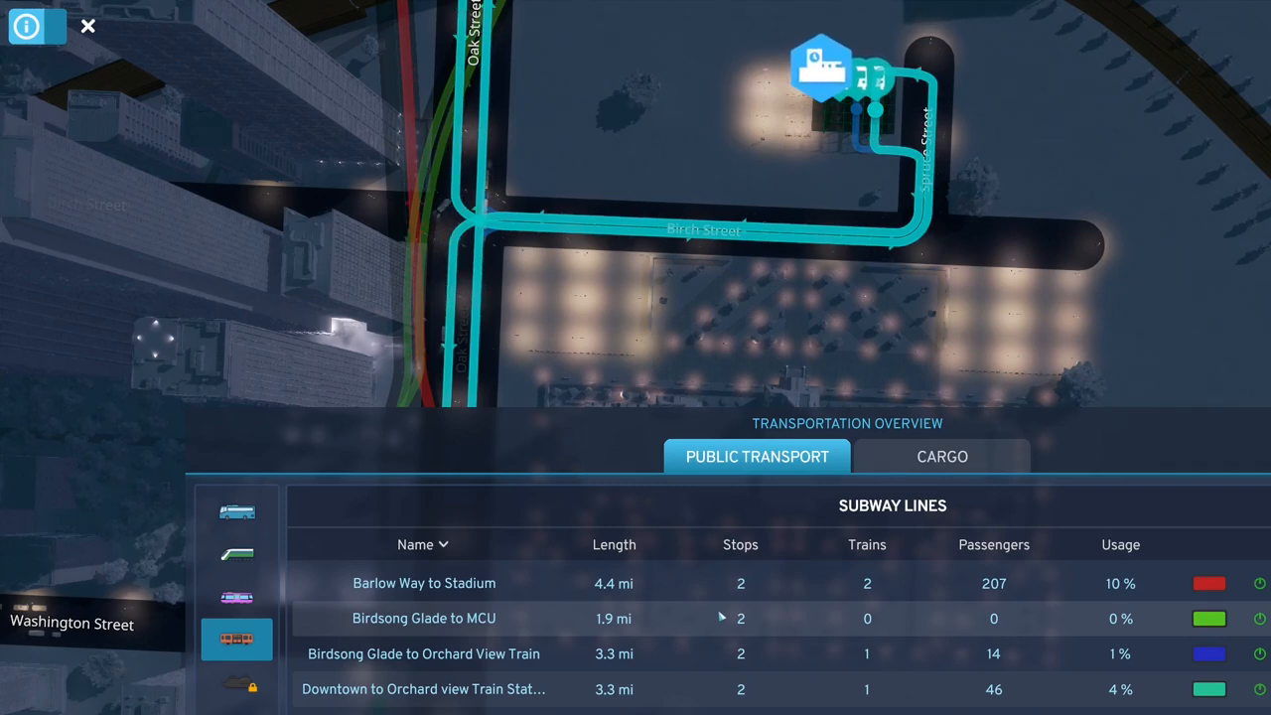
{"action": "scroll", "scroll_direction": "down", "scroll_amount": 3}
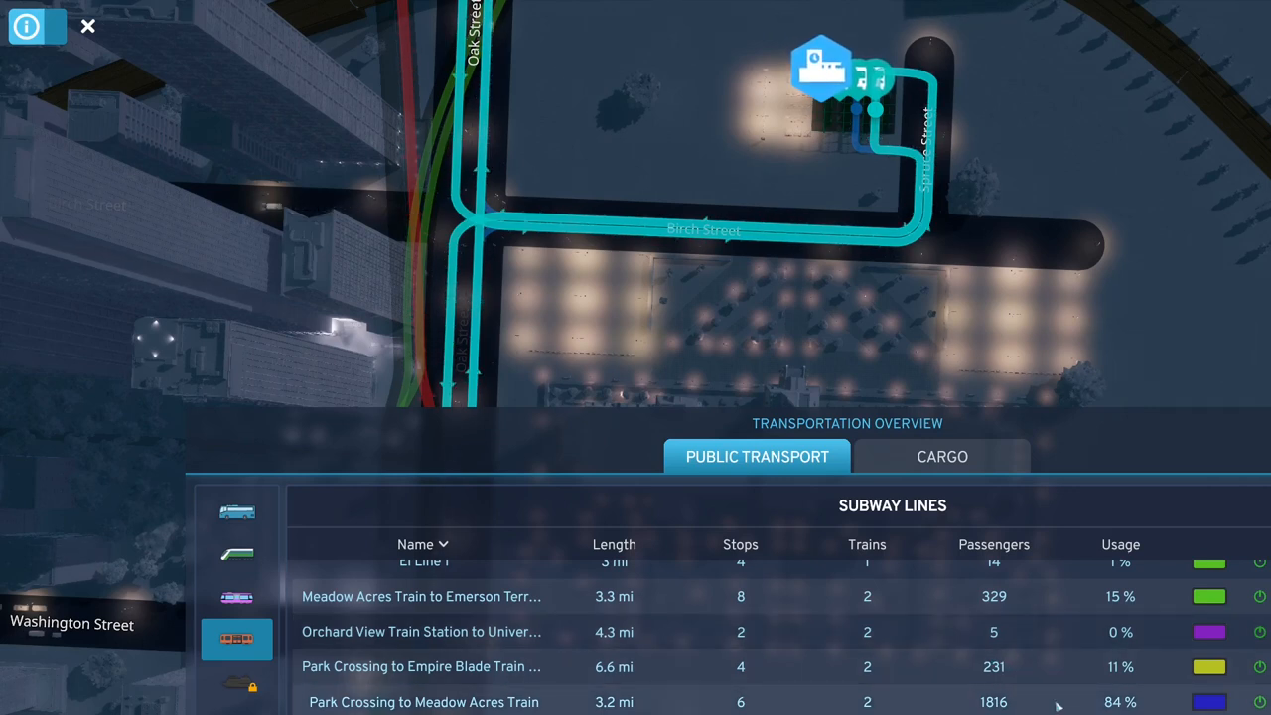
{"action": "scroll", "scroll_direction": "up", "scroll_amount": 3}
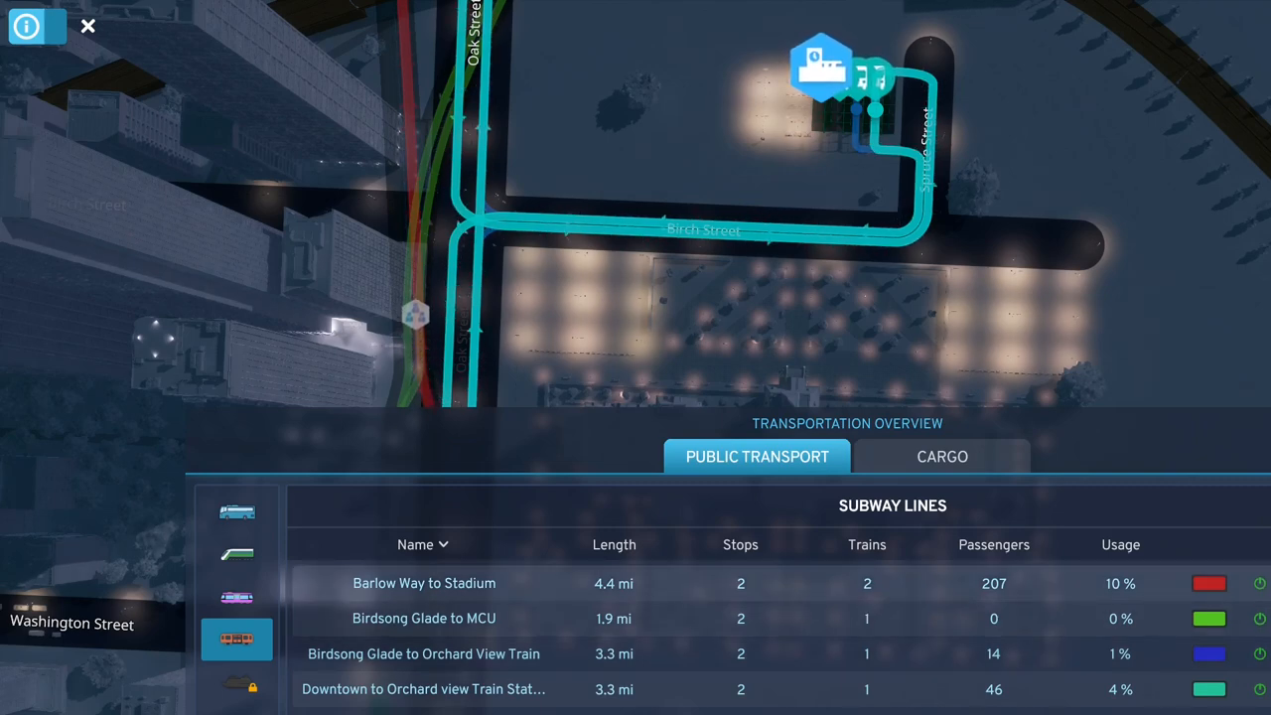
{"action": "left_click", "coordinate": [425, 583]}
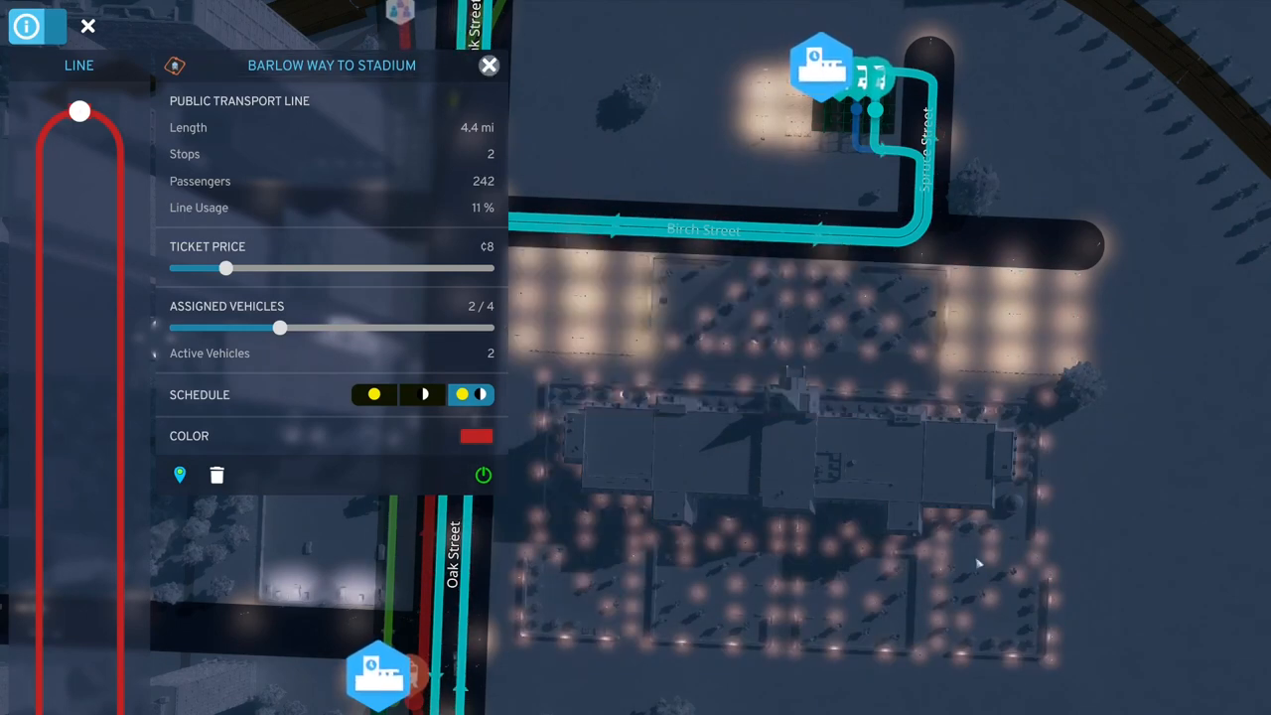
{"action": "left_click", "coordinate": [489, 66]}
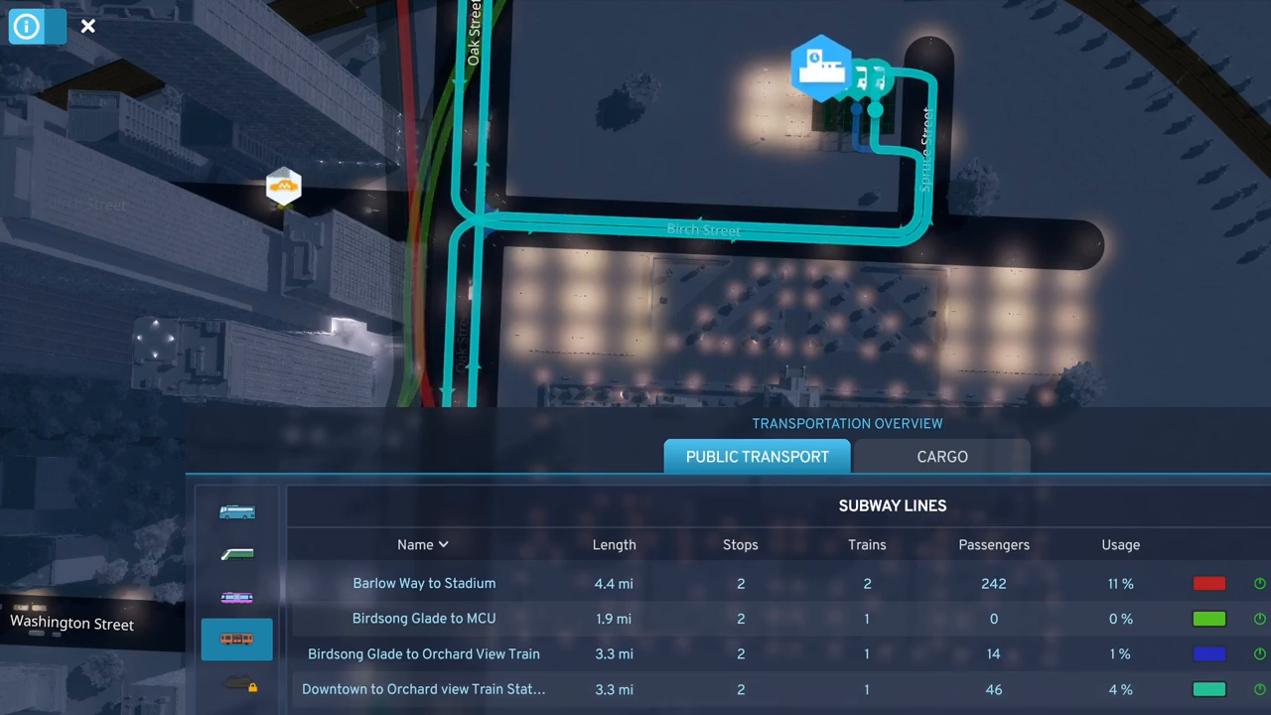
Step: Reduce the Orchard View train station line to 1 assigned train
{"action": "scroll", "scroll_direction": "down", "scroll_amount": 3}
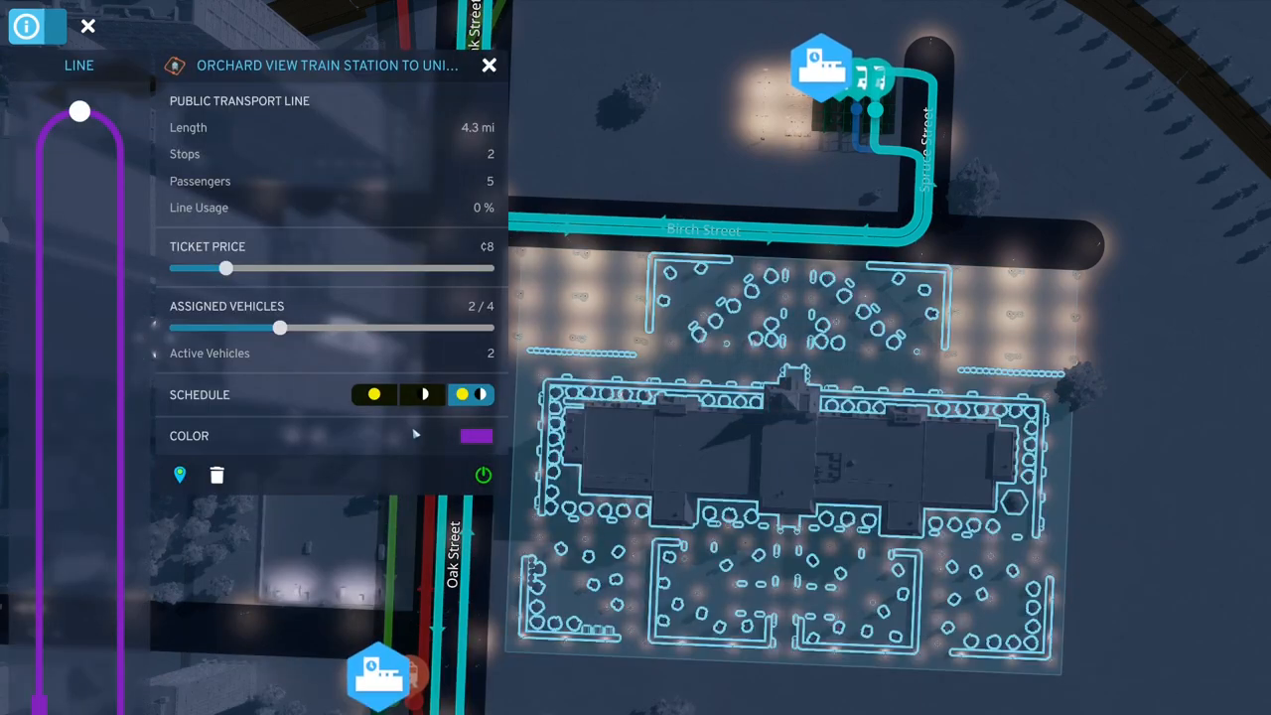
{"action": "left_click_drag", "start_coordinate": [278, 327], "coordinate": [174, 328]}
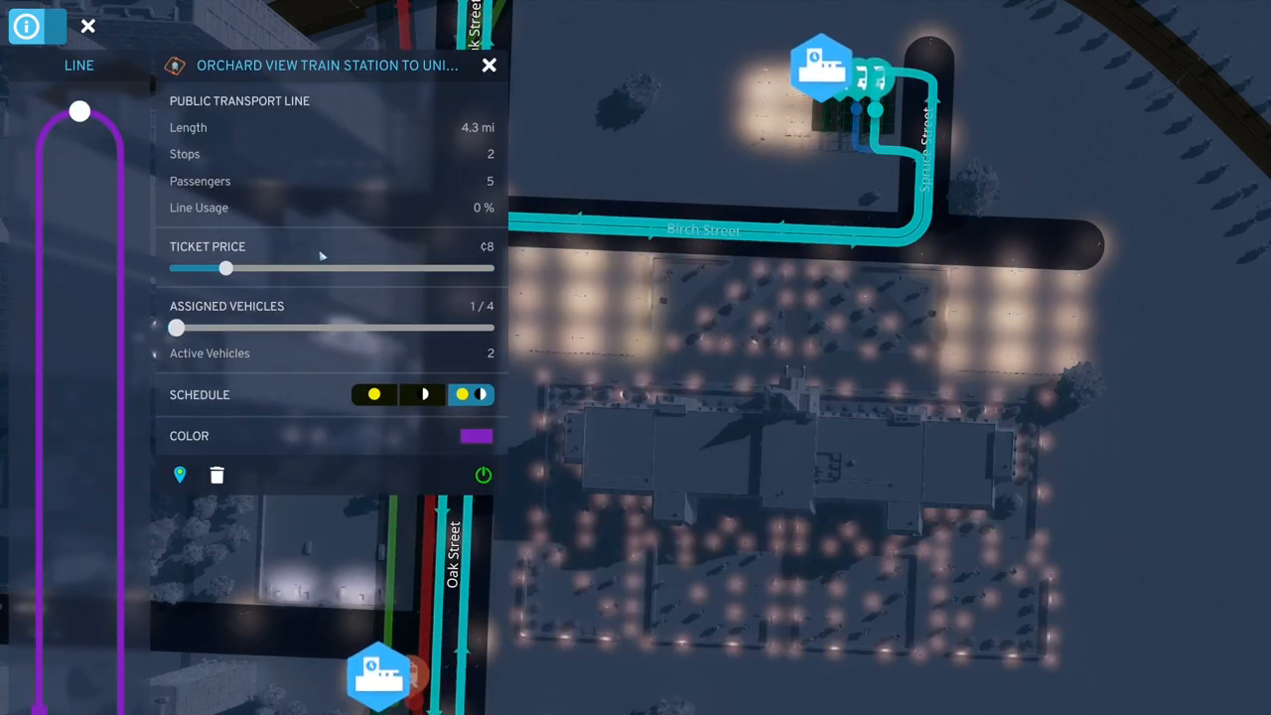
{"action": "left_click", "coordinate": [489, 66]}
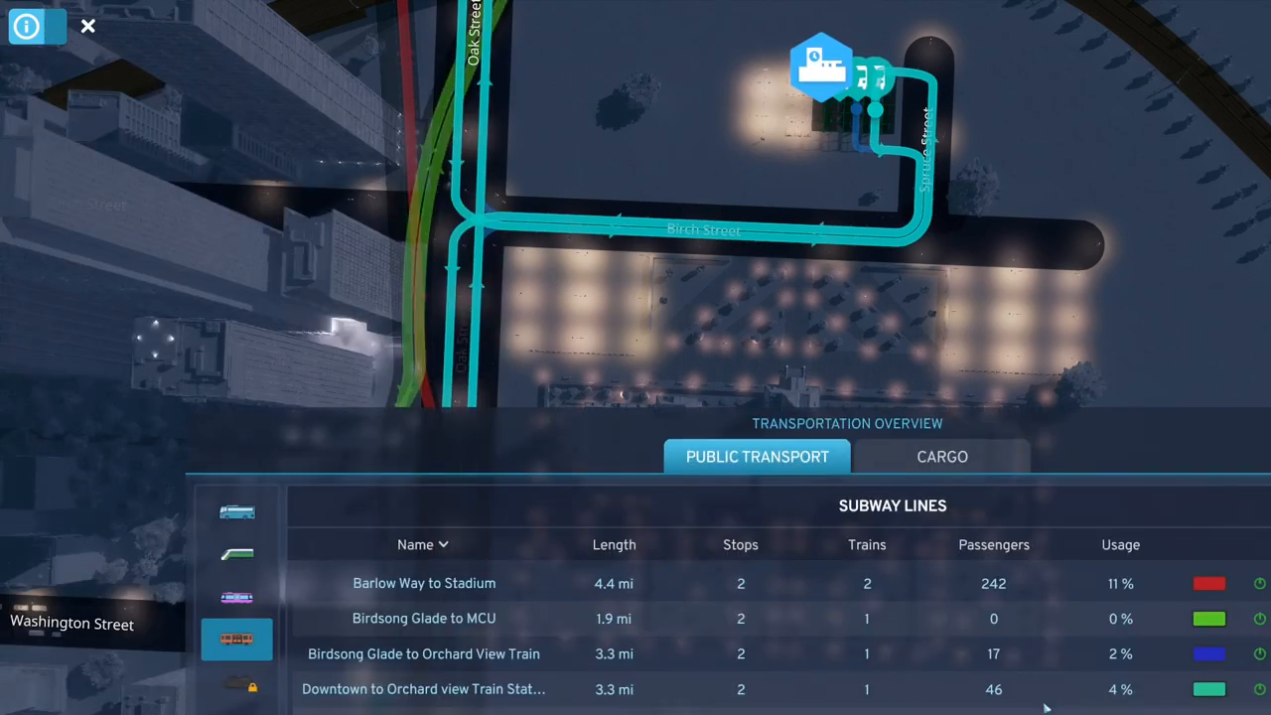
{"action": "scroll", "scroll_direction": "down", "scroll_amount": 3}
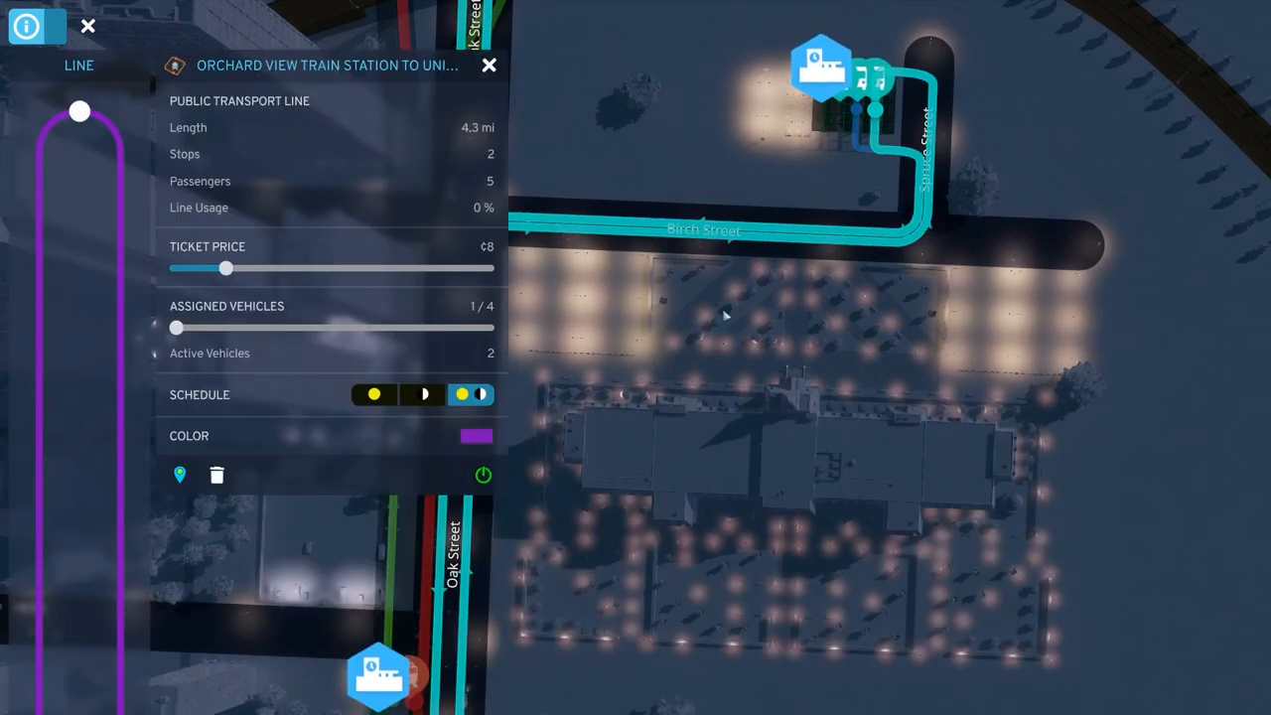
{"action": "left_click", "coordinate": [489, 64]}
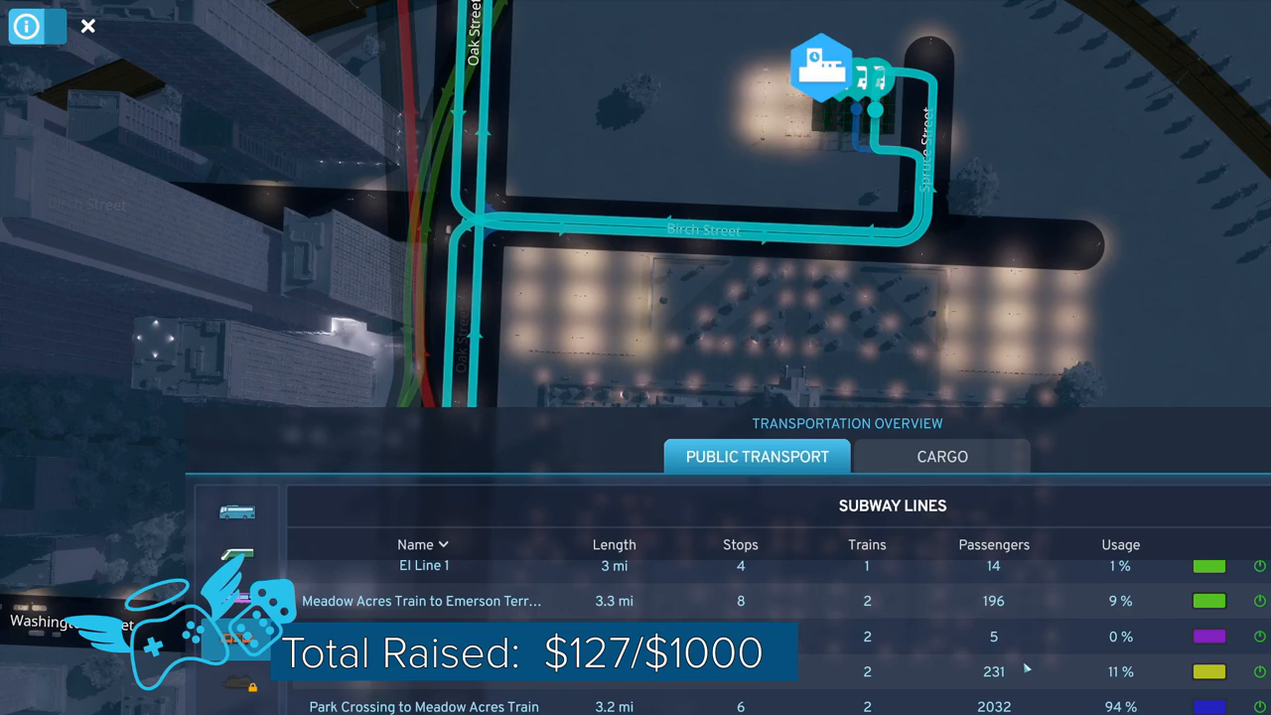
Step: Review Parkside to University, then lower the Willow Loop line's trains and close its details
{"action": "scroll", "scroll_direction": "down", "scroll_amount": 3}
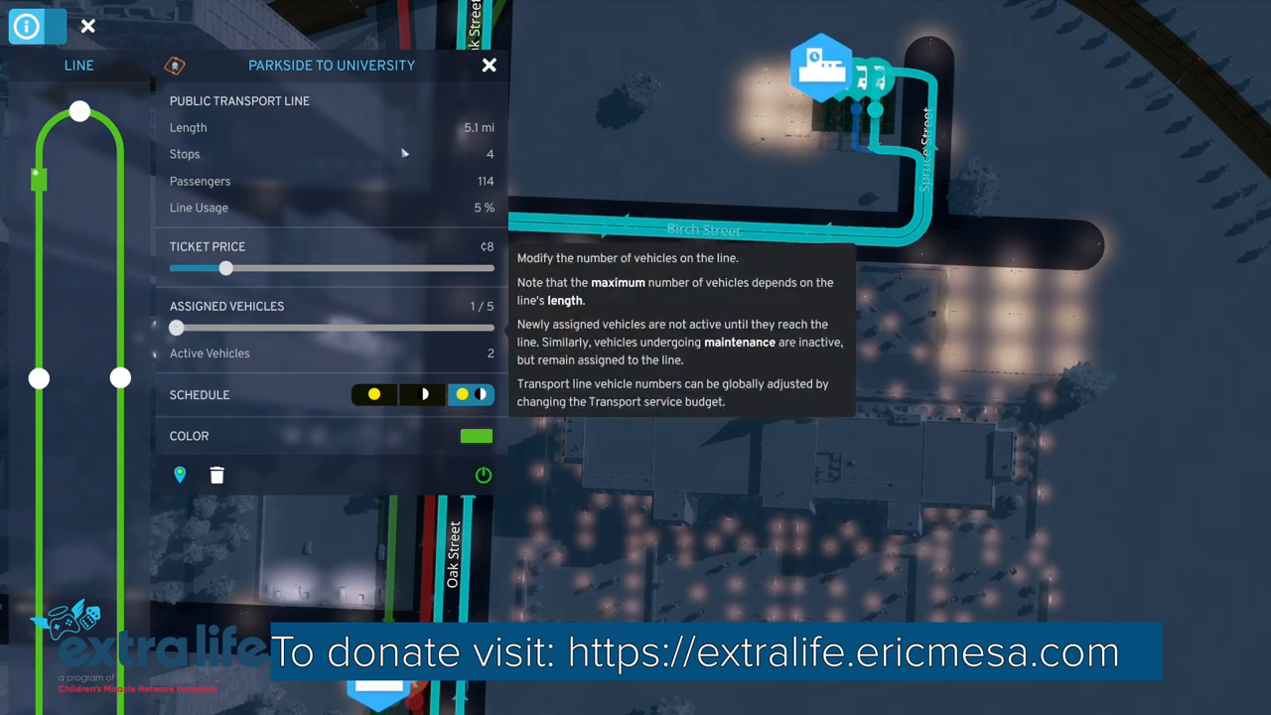
{"action": "left_click", "coordinate": [488, 63]}
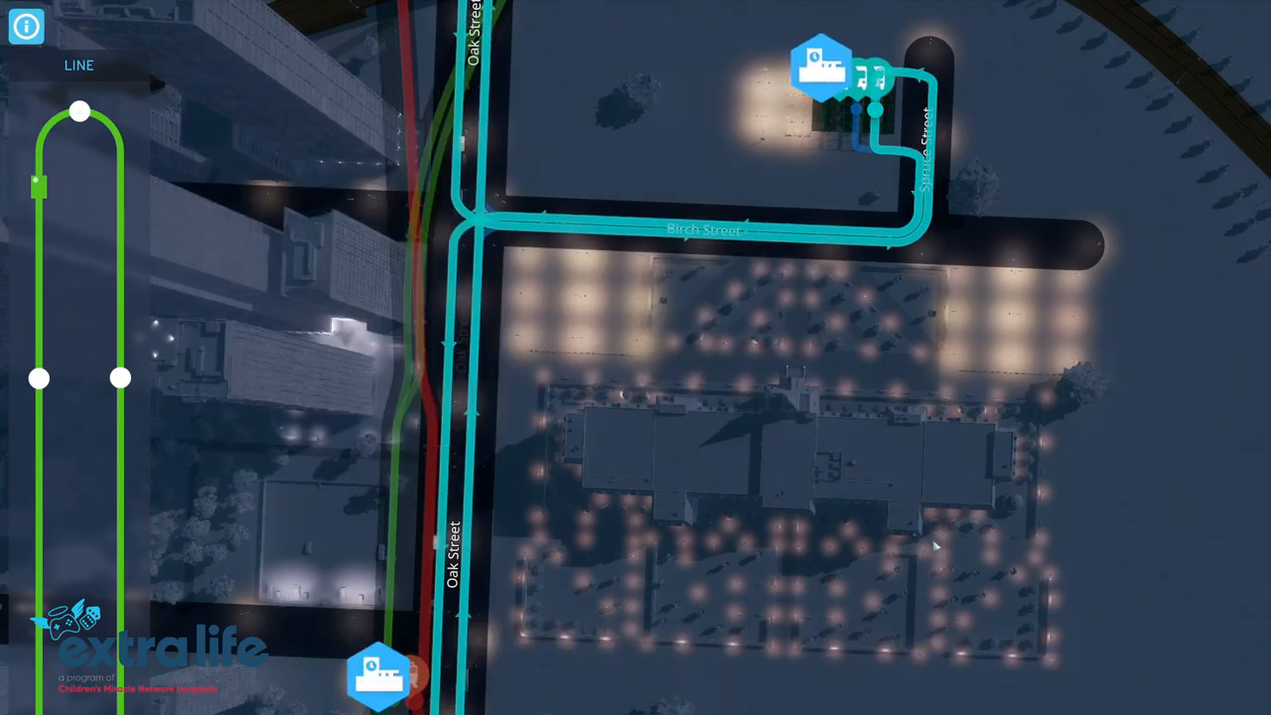
{"action": "left_click", "coordinate": [26, 26]}
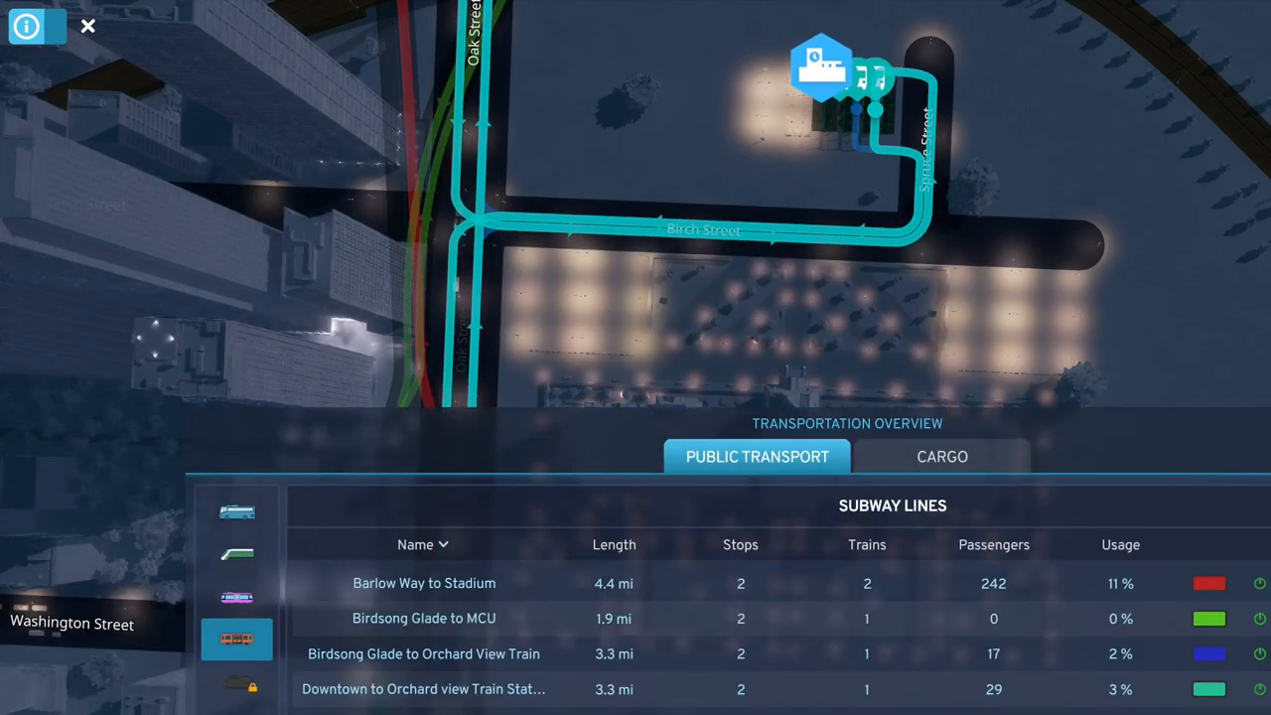
{"action": "scroll", "scroll_direction": "down", "scroll_amount": 3}
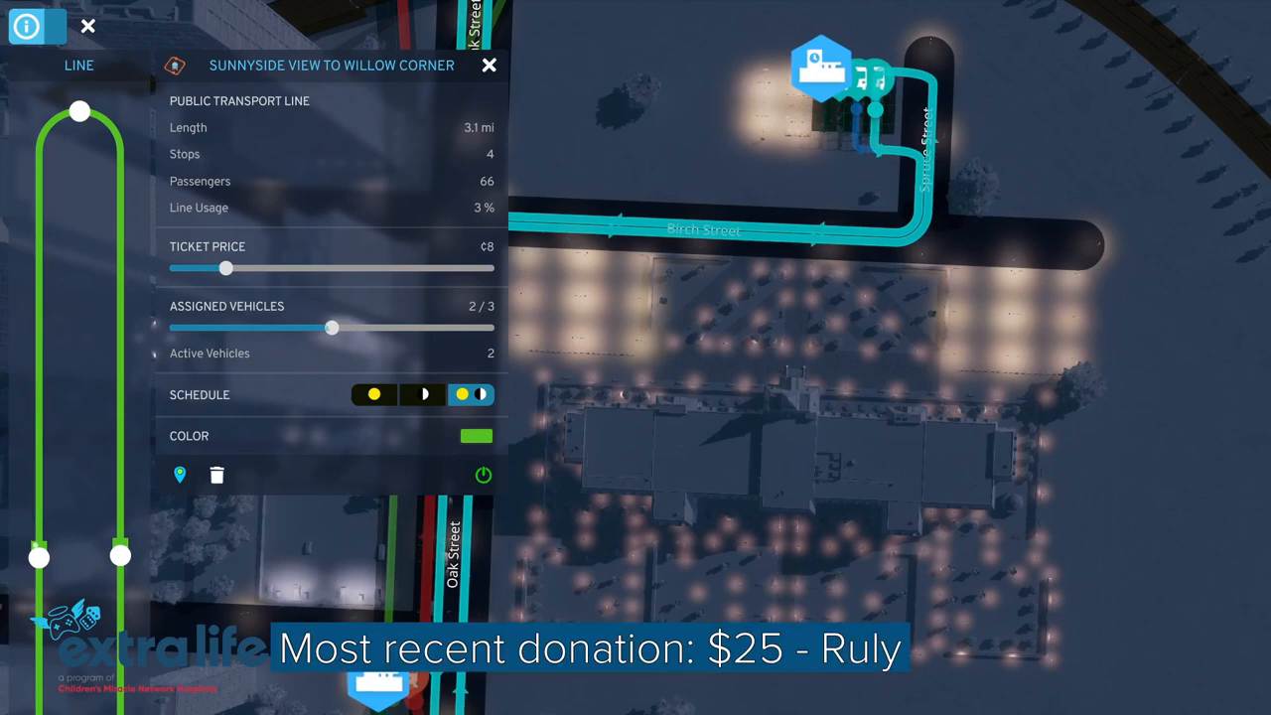
{"action": "left_click_drag", "start_coordinate": [333, 326], "coordinate": [175, 325]}
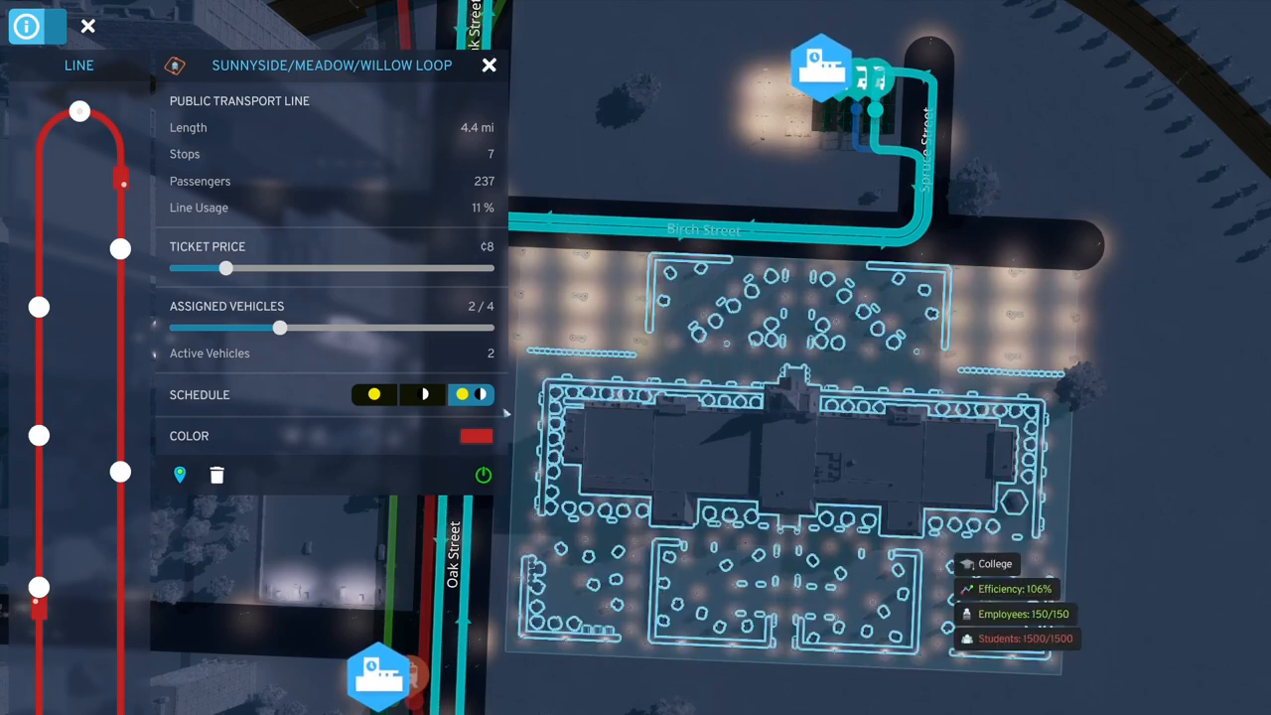
{"action": "left_click", "coordinate": [488, 64]}
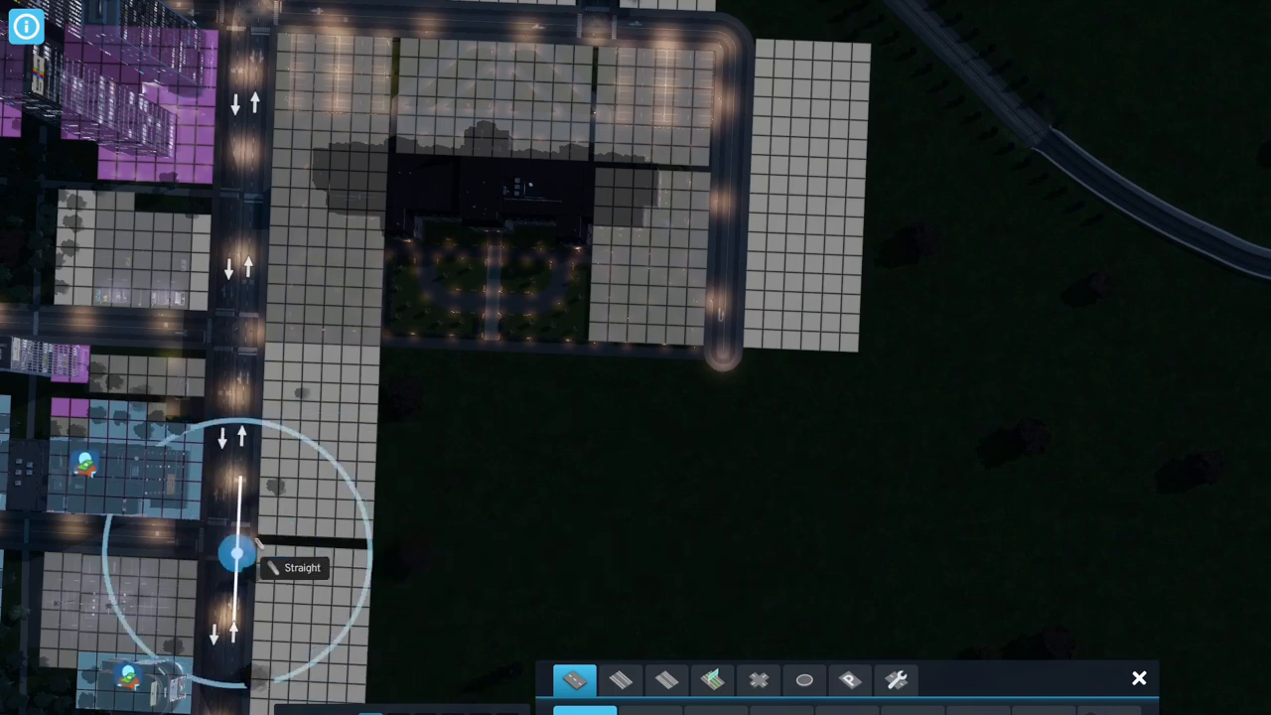
Step: Lay a straight street beside the college block
{"action": "left_click_drag", "start_coordinate": [234, 552], "coordinate": [645, 546]}
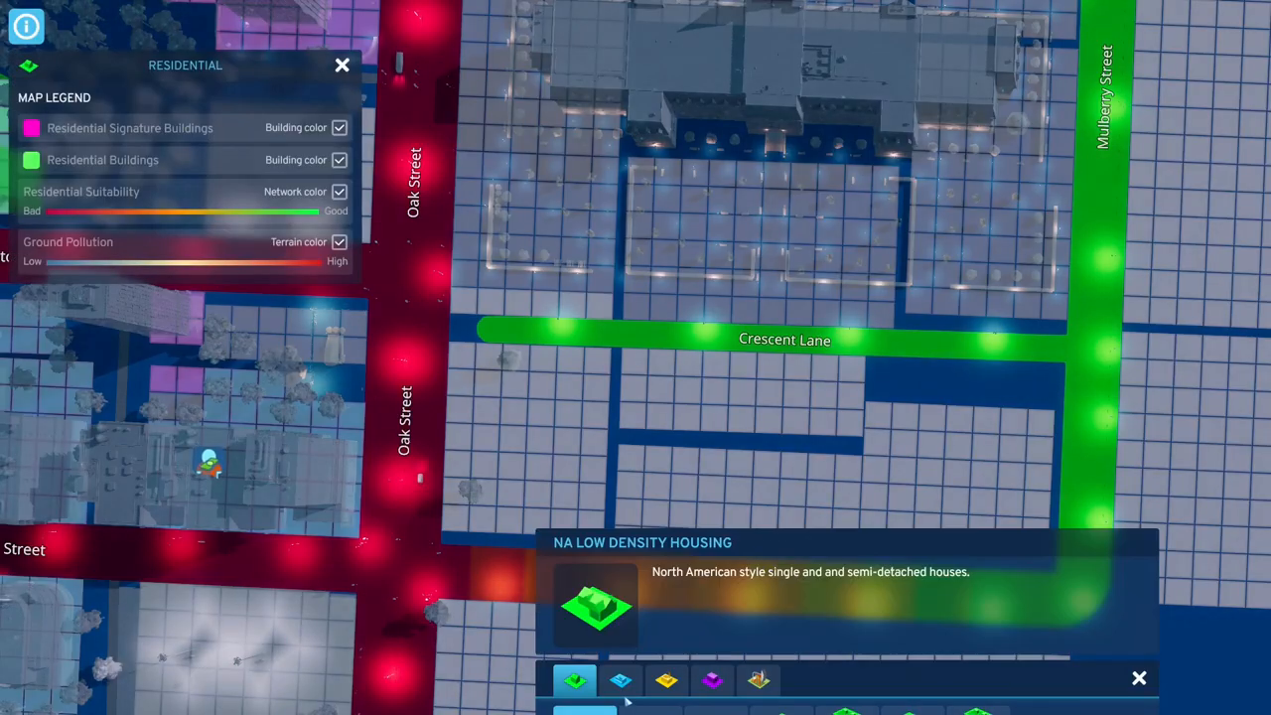
Step: Zone commercial cells south of Crescent Lane, then an office strip along the lane
{"action": "left_click", "coordinate": [619, 679]}
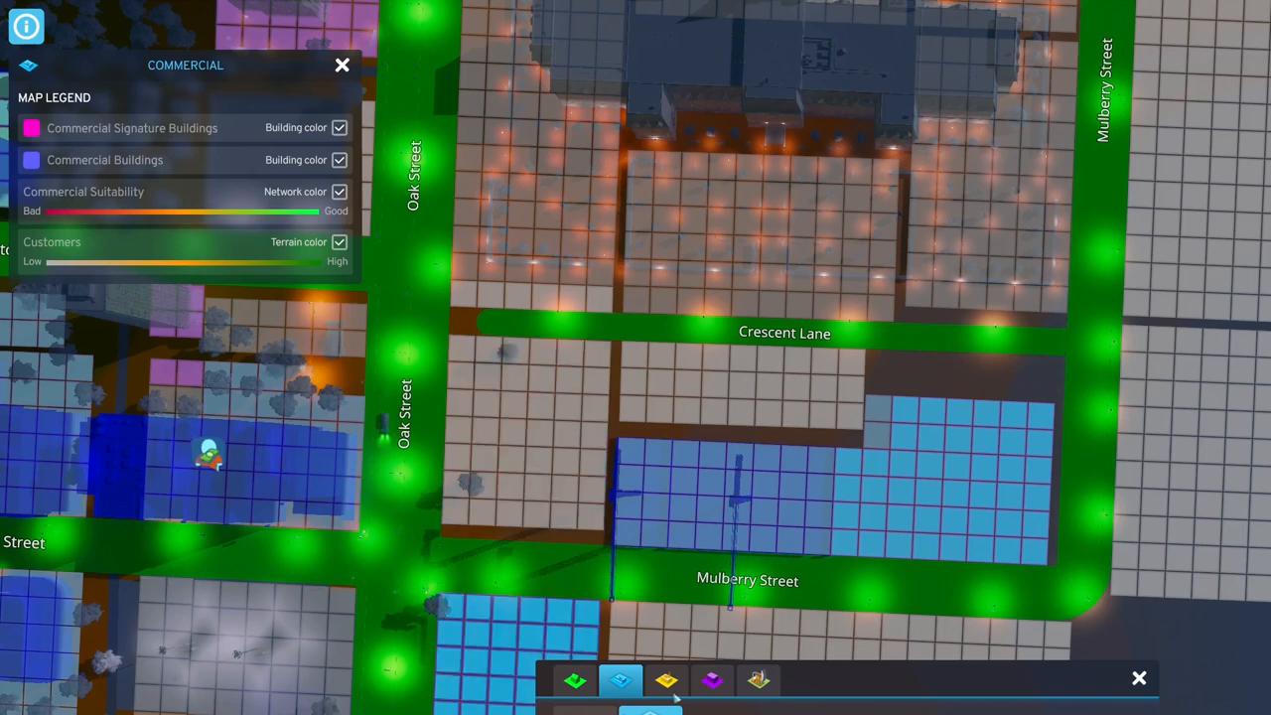
{"action": "left_click", "coordinate": [711, 680]}
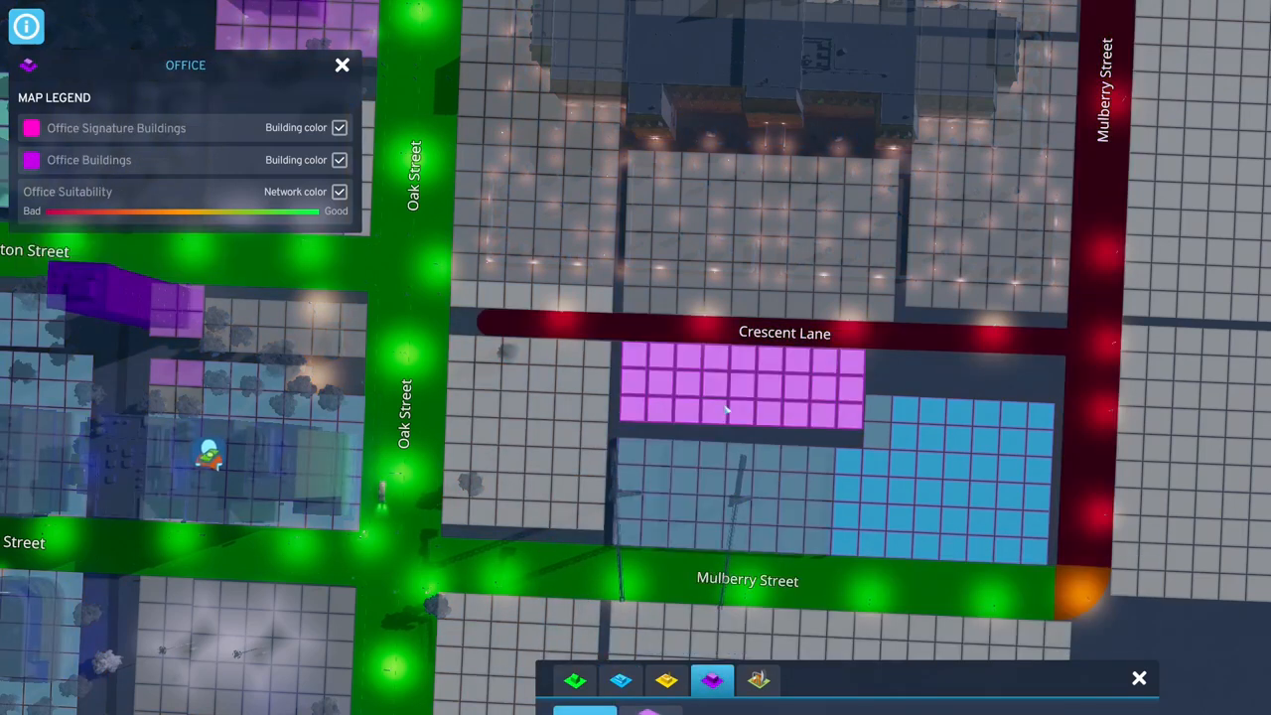
{"action": "mouse_move", "coordinate": [631, 484]}
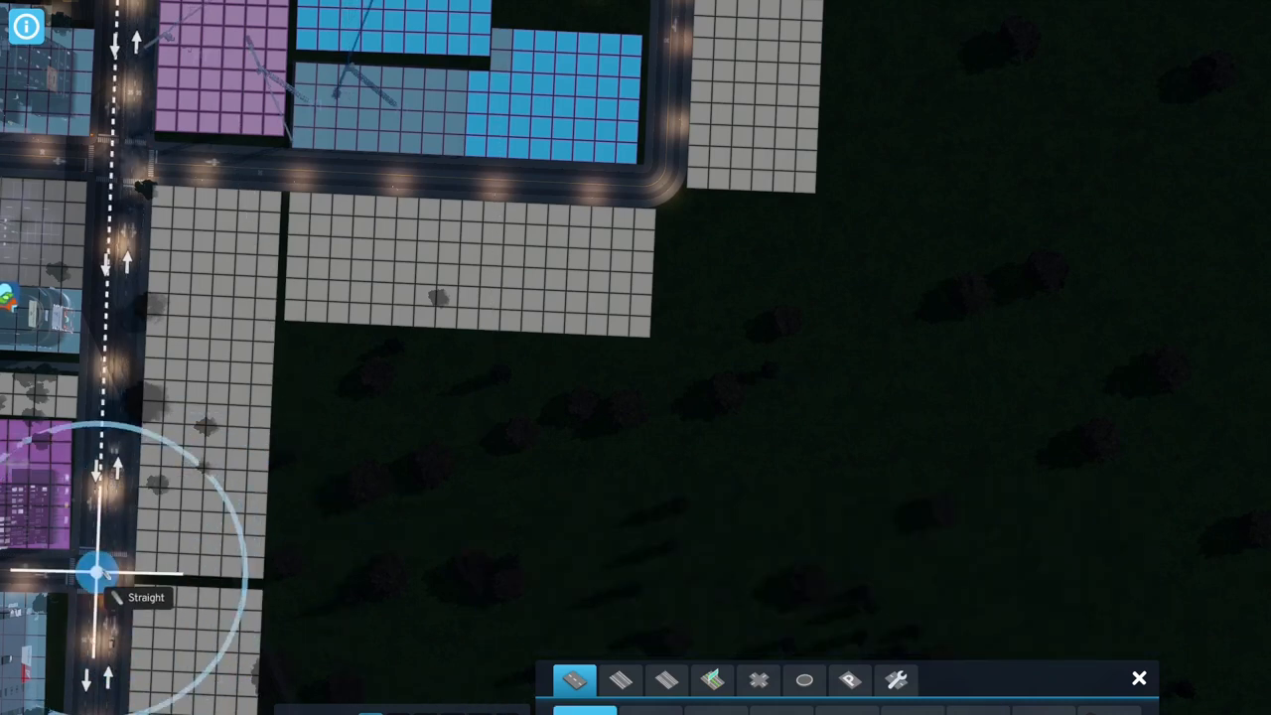
Step: Lay a straight street into the empty land for Hemlock and Walnut Streets
{"action": "left_click_drag", "start_coordinate": [104, 576], "coordinate": [592, 596]}
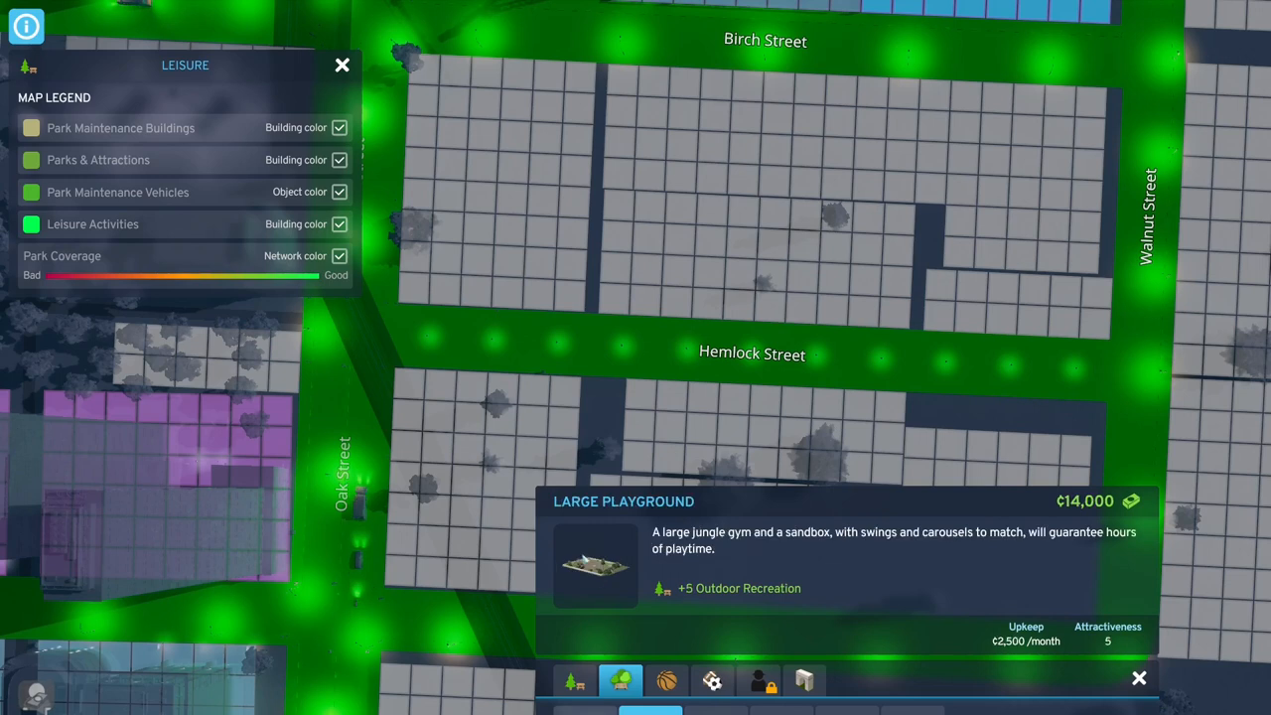
Step: Place the large playground, a small park and an outdoor gym south of Hemlock Street
{"action": "left_click", "coordinate": [506, 417]}
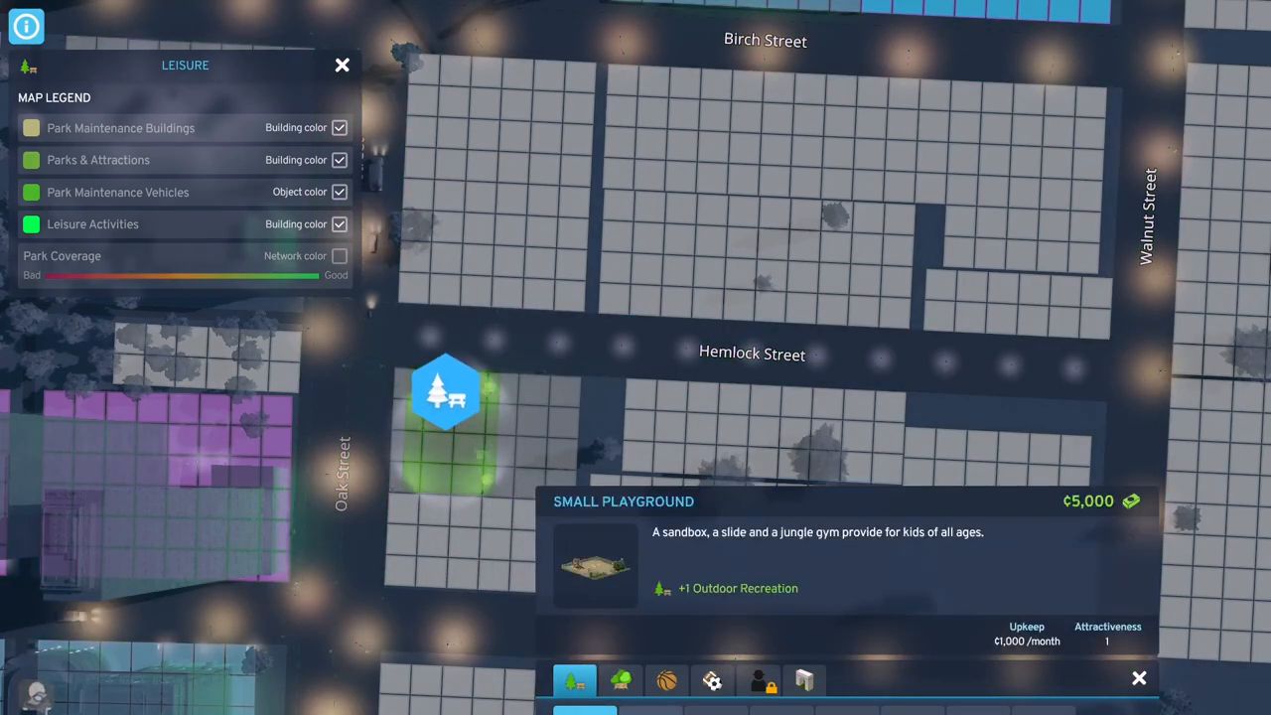
{"action": "left_click", "coordinate": [526, 361]}
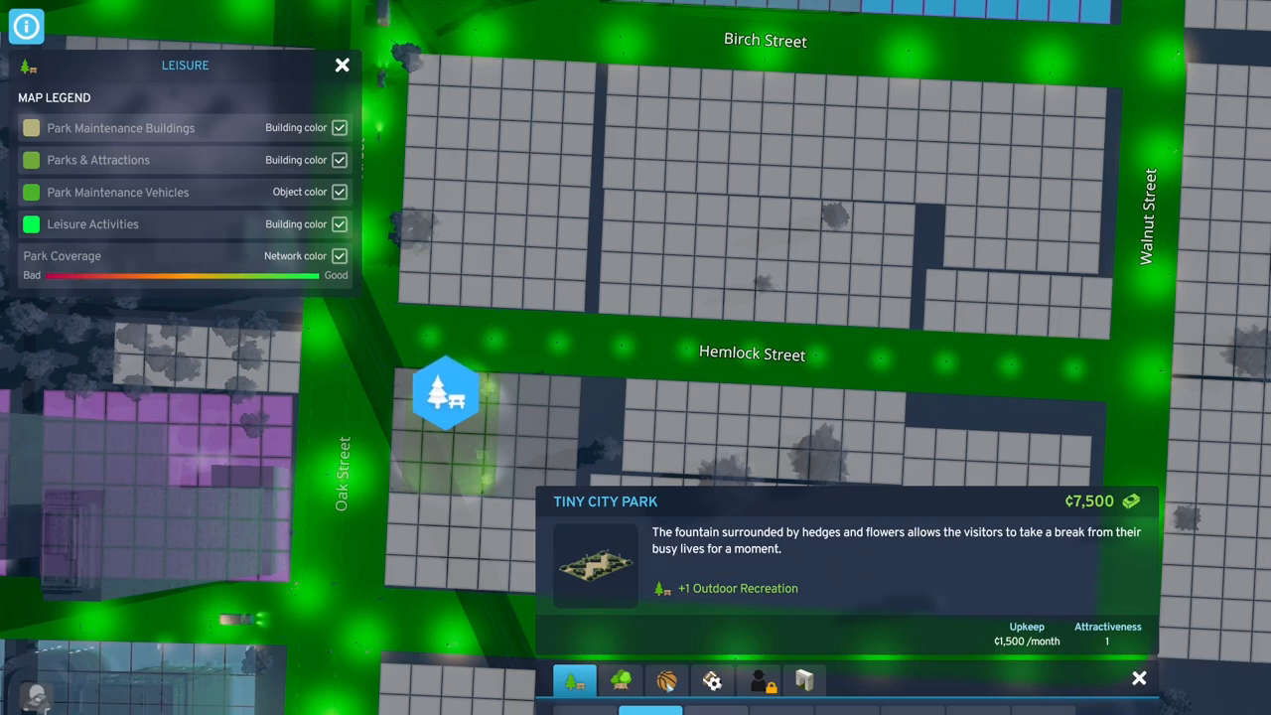
{"action": "left_click", "coordinate": [667, 679]}
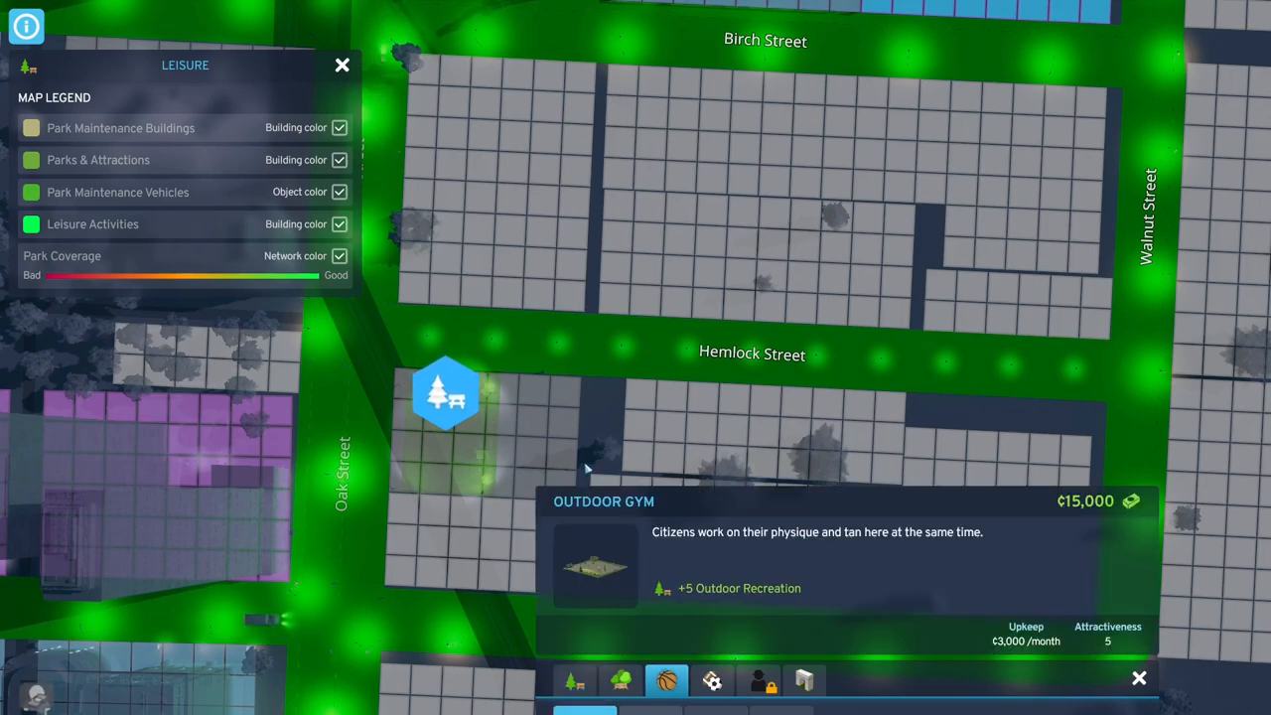
{"action": "left_click", "coordinate": [526, 362]}
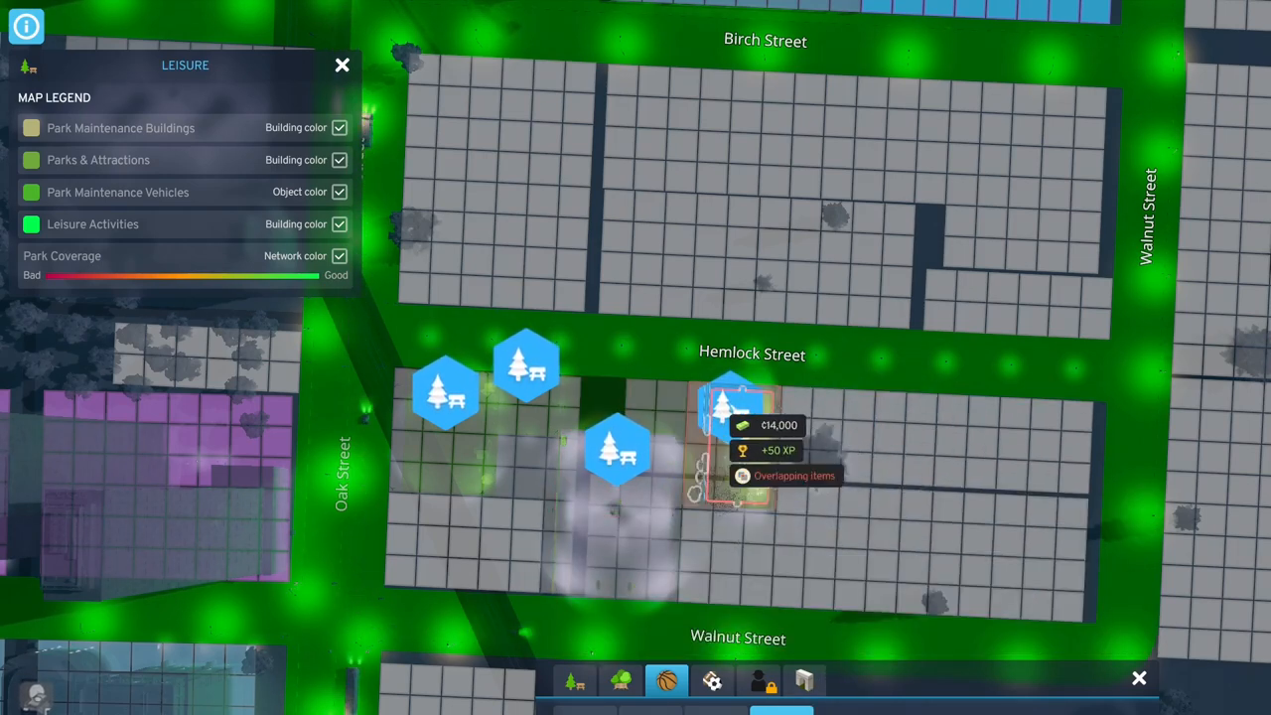
{"action": "left_click", "coordinate": [711, 680]}
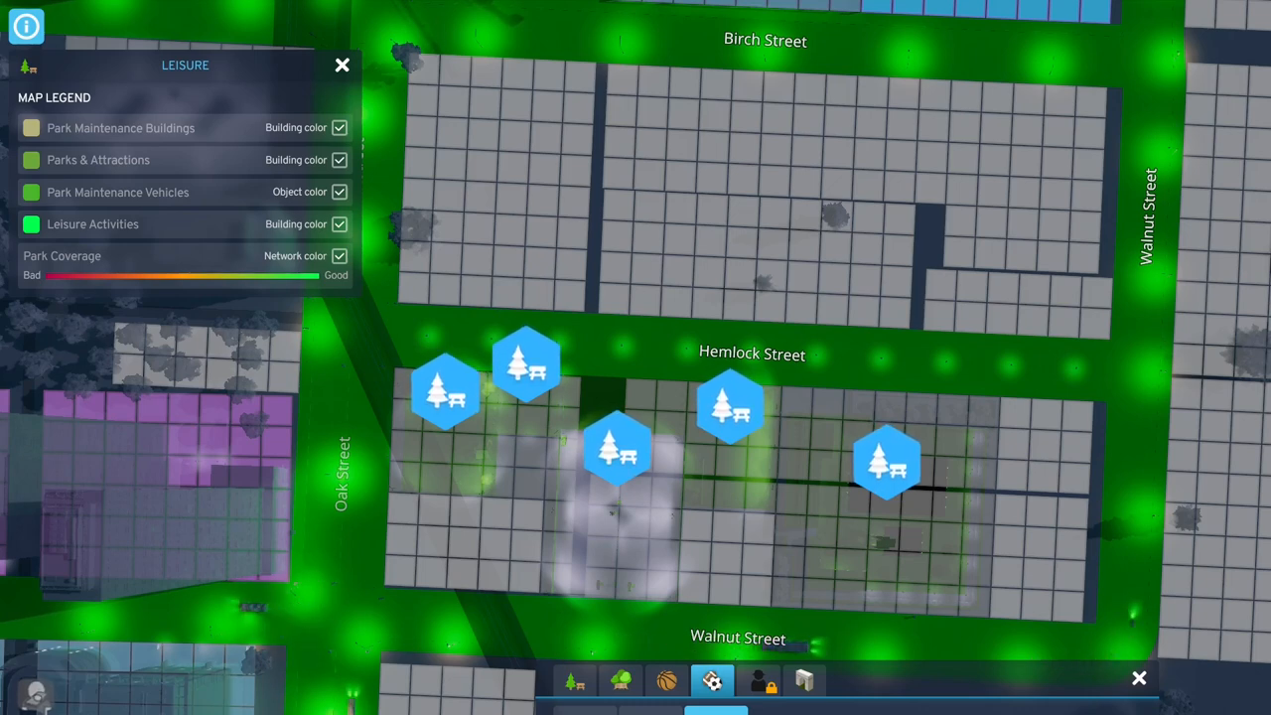
{"action": "left_click", "coordinate": [620, 679]}
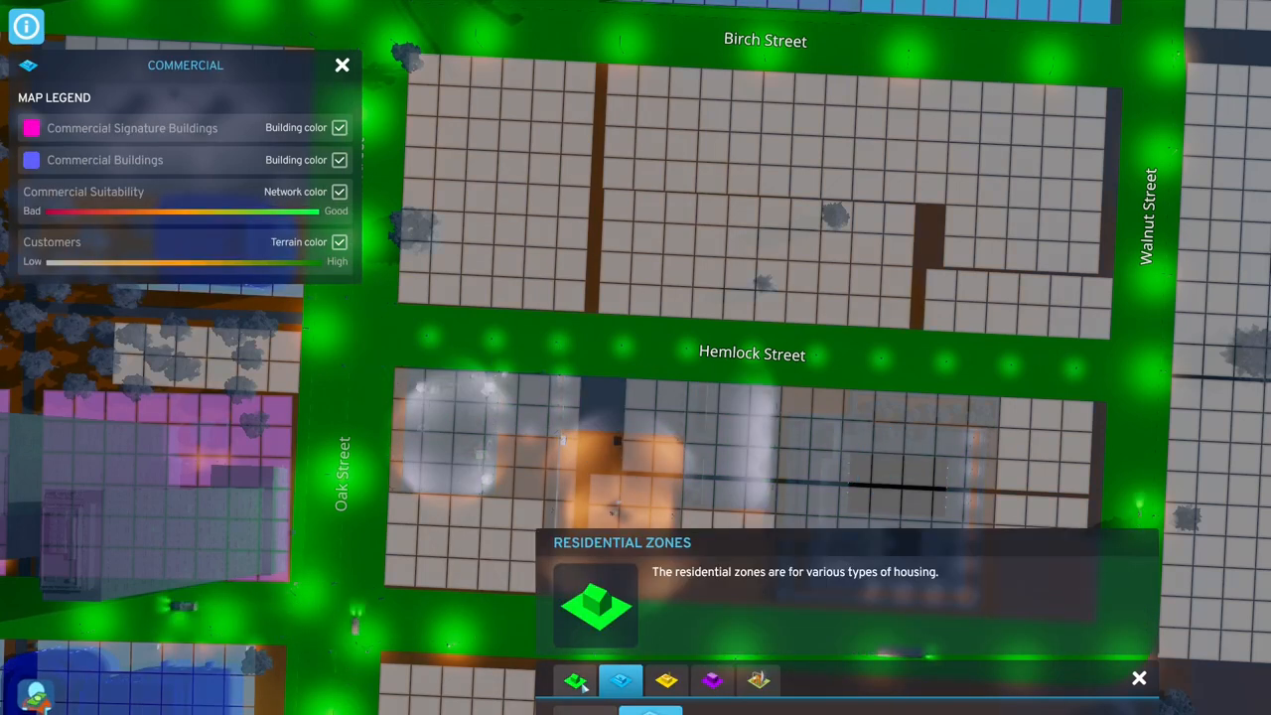
Step: Place a parking lot on the Oak Street and Birch Street corner block
{"action": "left_click", "coordinate": [574, 679]}
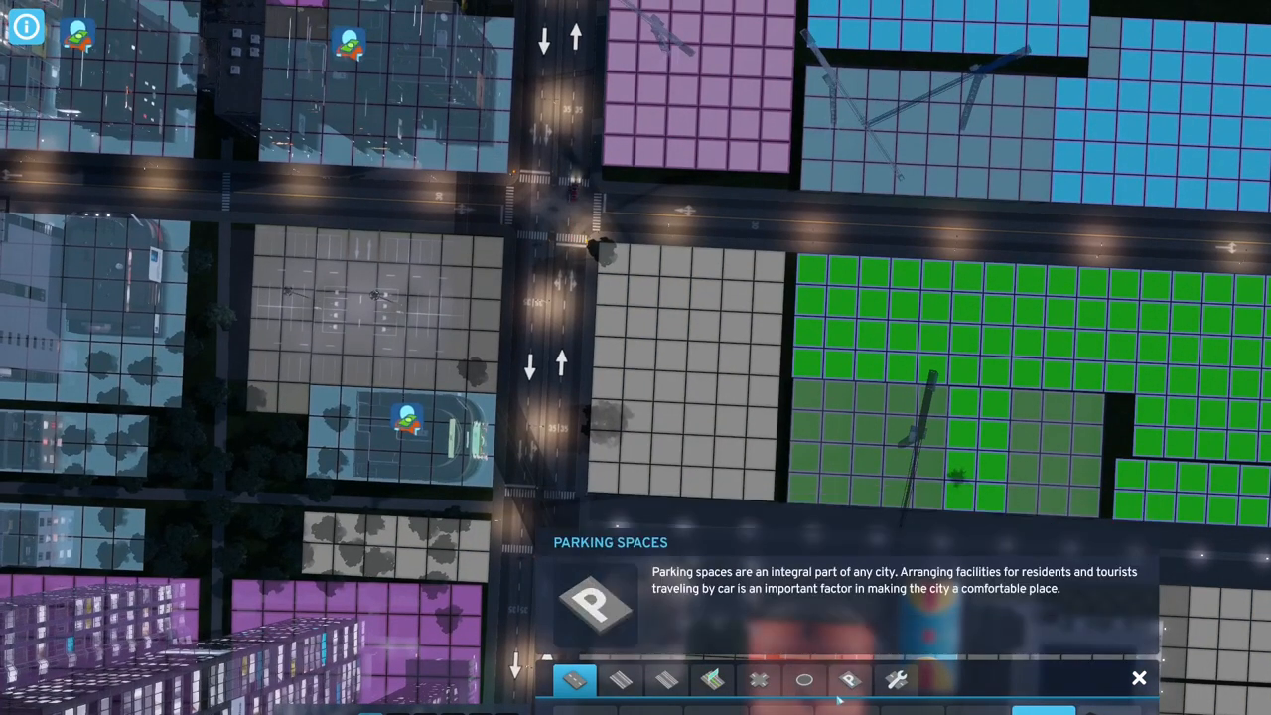
{"action": "left_click", "coordinate": [850, 679]}
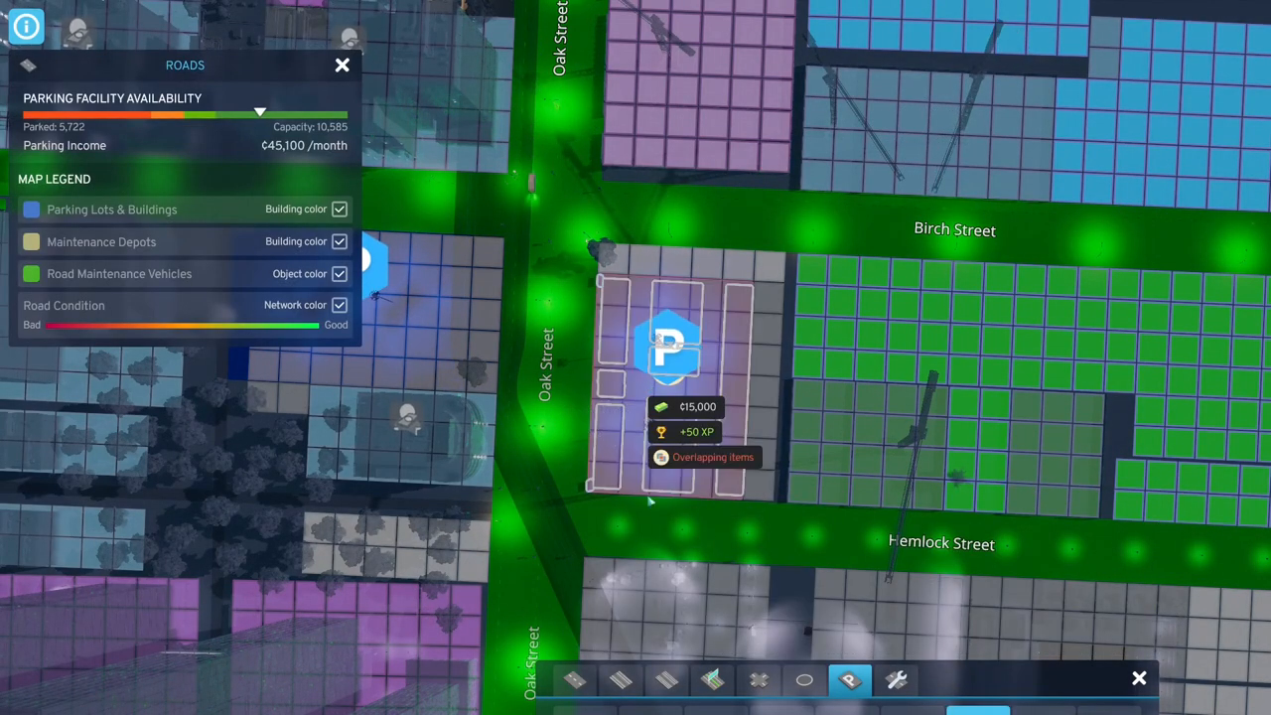
{"action": "left_click", "coordinate": [342, 63]}
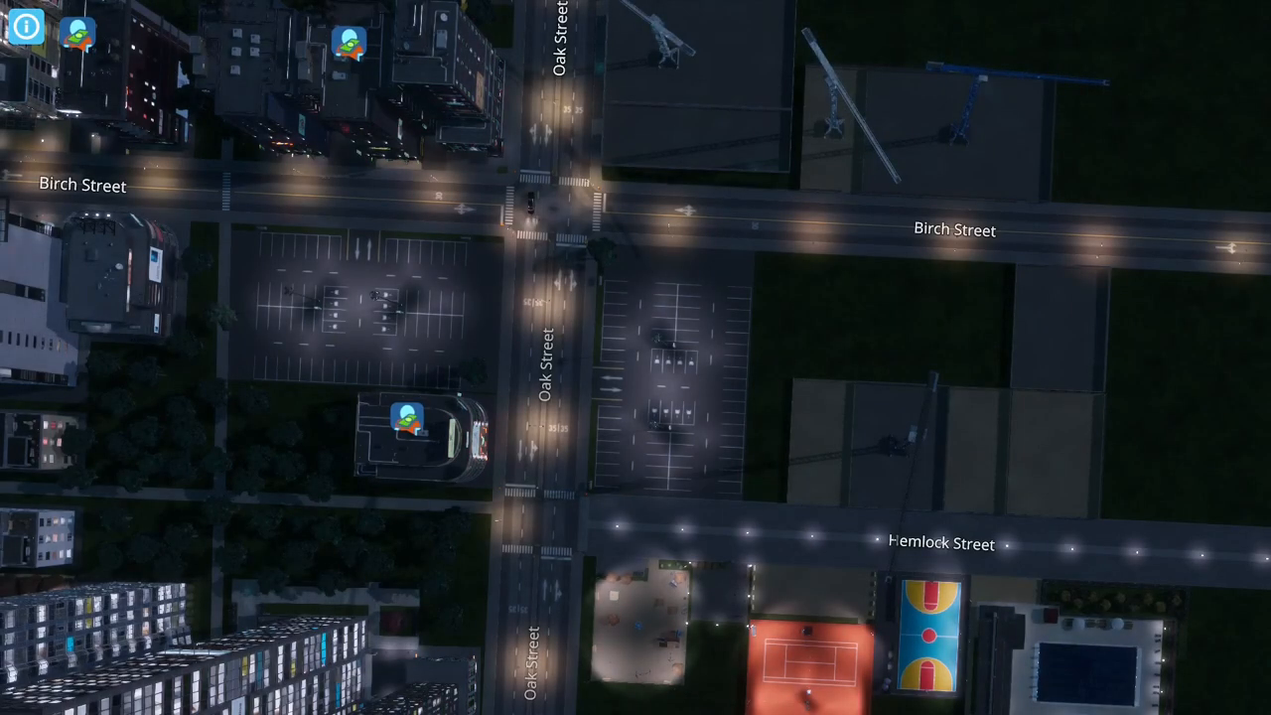
Step: Bring up the zoning tools over the Birch and Hemlock Street blocks
{"action": "left_click", "coordinate": [576, 679]}
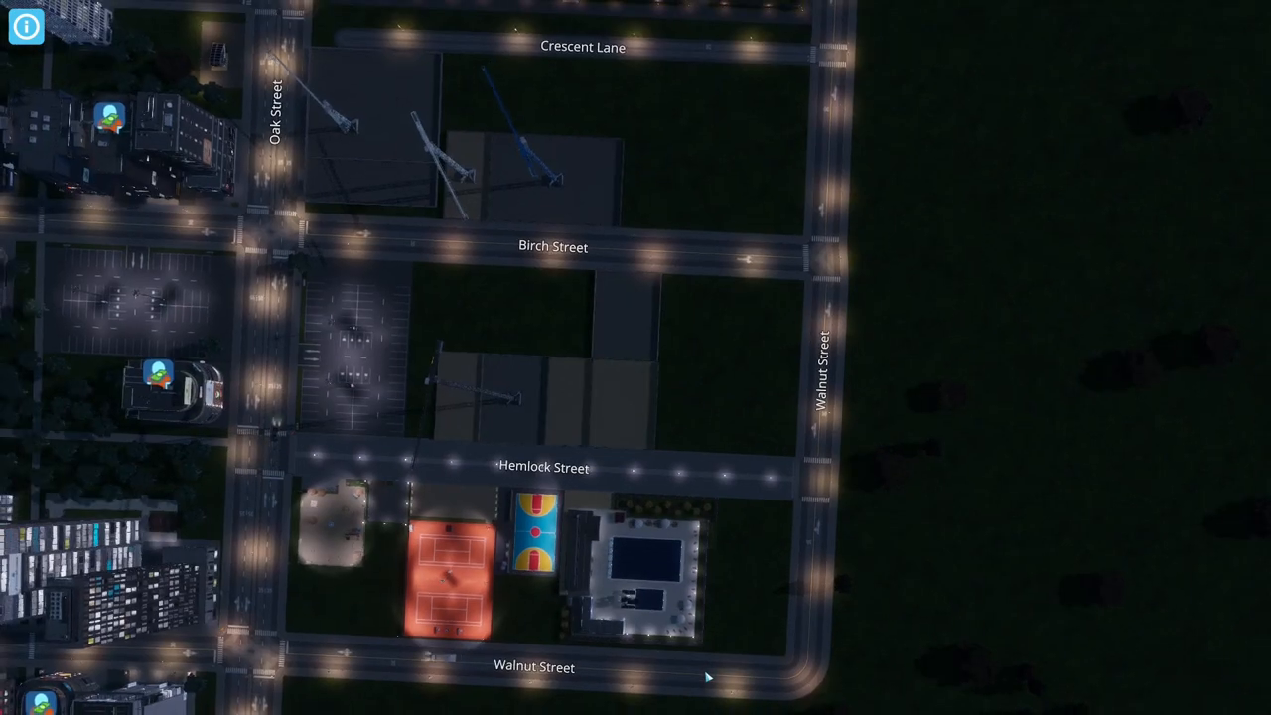
{"action": "mouse_move", "coordinate": [695, 699]}
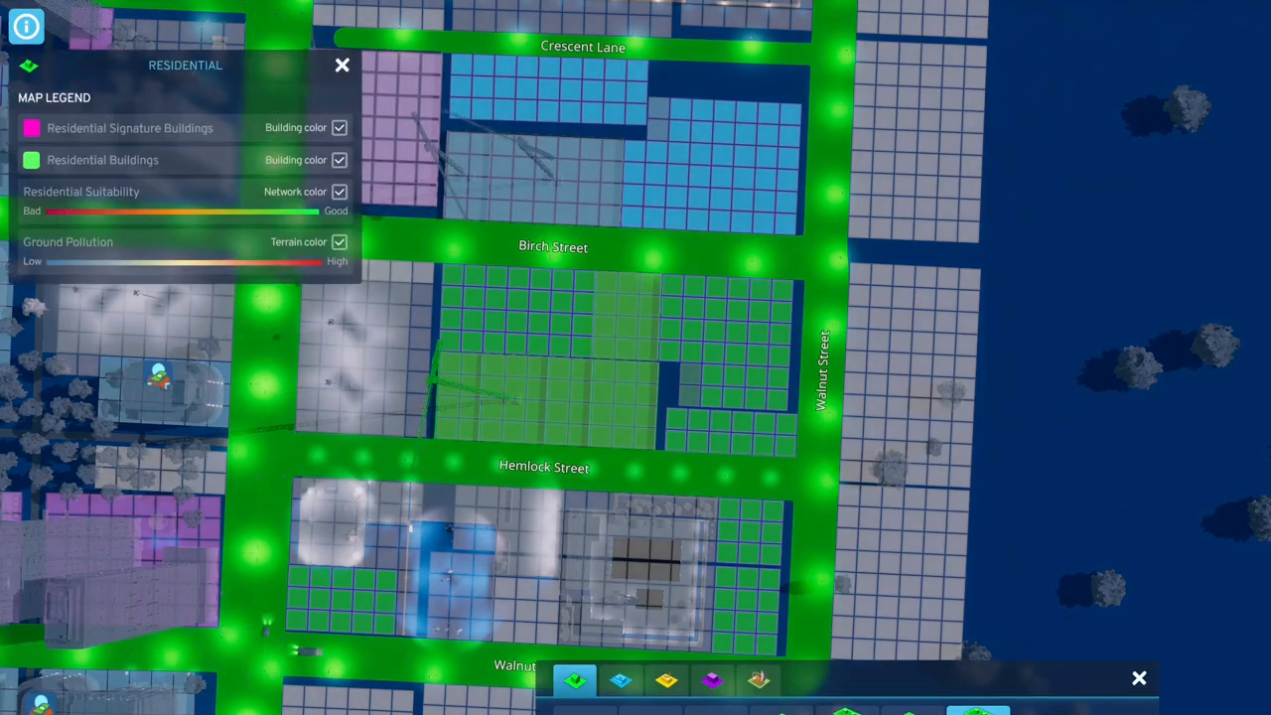
{"action": "mouse_move", "coordinate": [711, 679]}
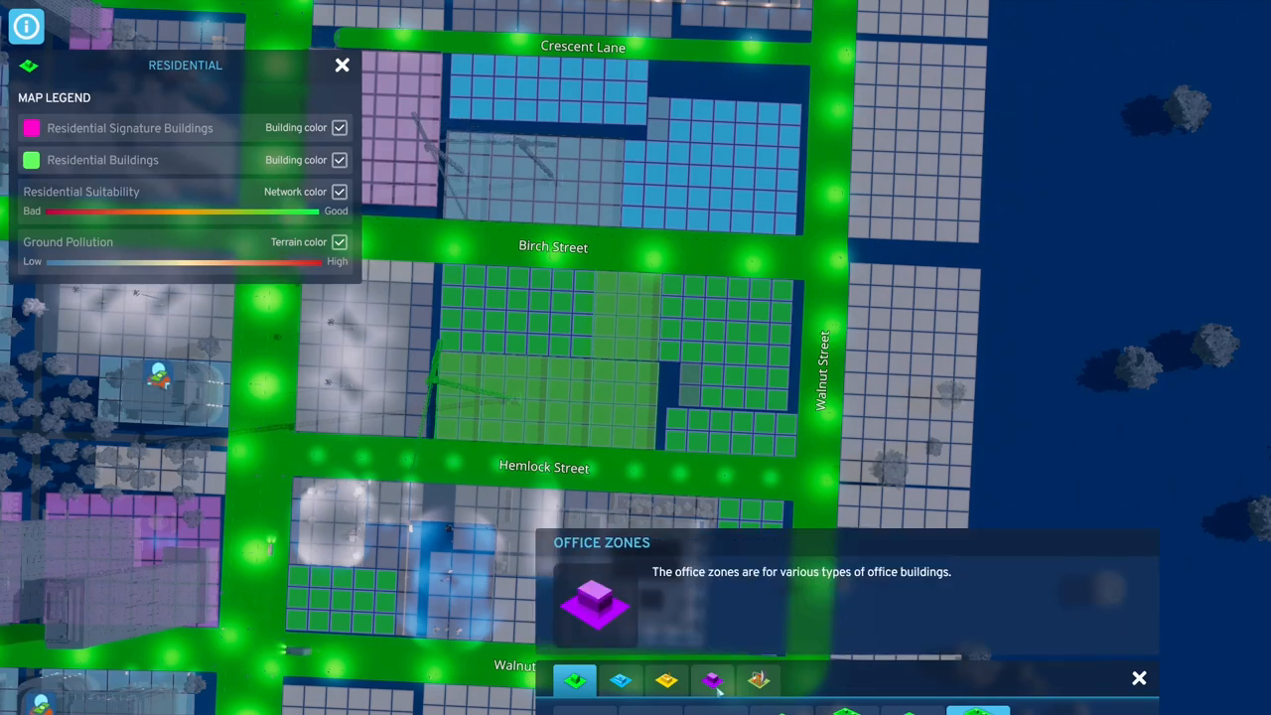
Step: Switch the zoning brush to office zones for the Hemlock Street blocks
{"action": "left_click", "coordinate": [710, 680]}
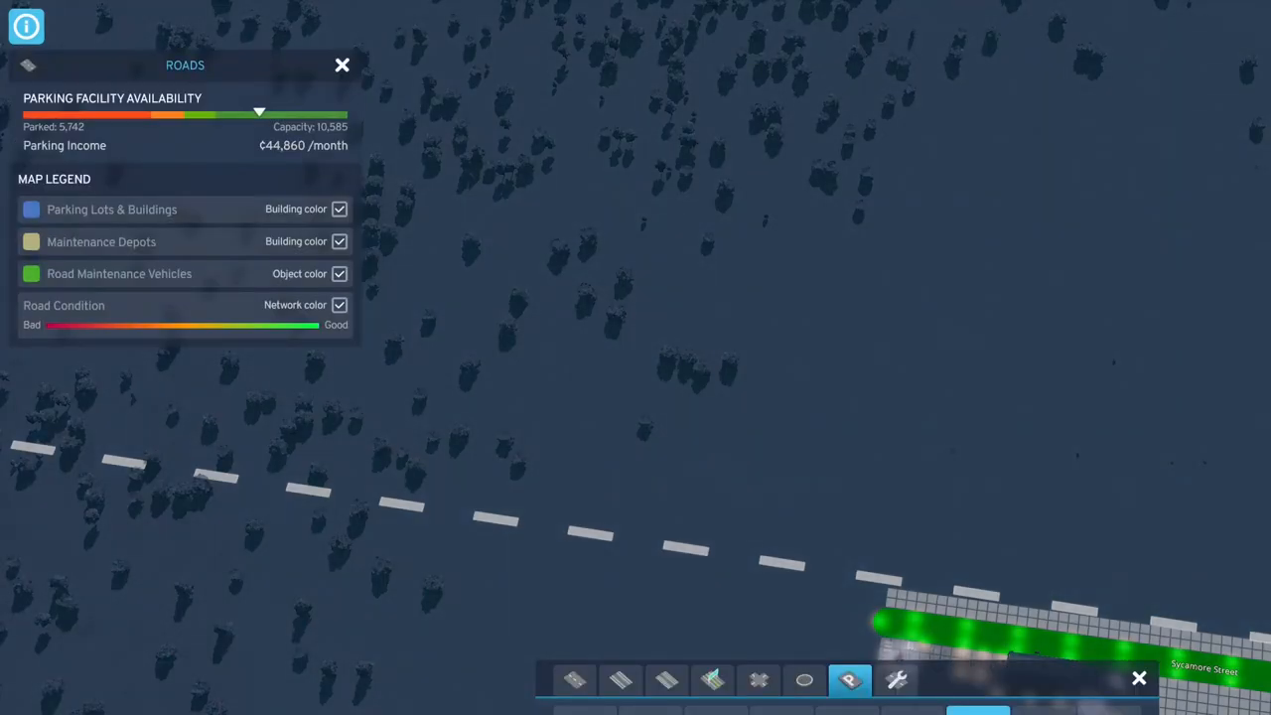
Step: Start a small road from the city edge near Sycamore Street
{"action": "left_click", "coordinate": [620, 679]}
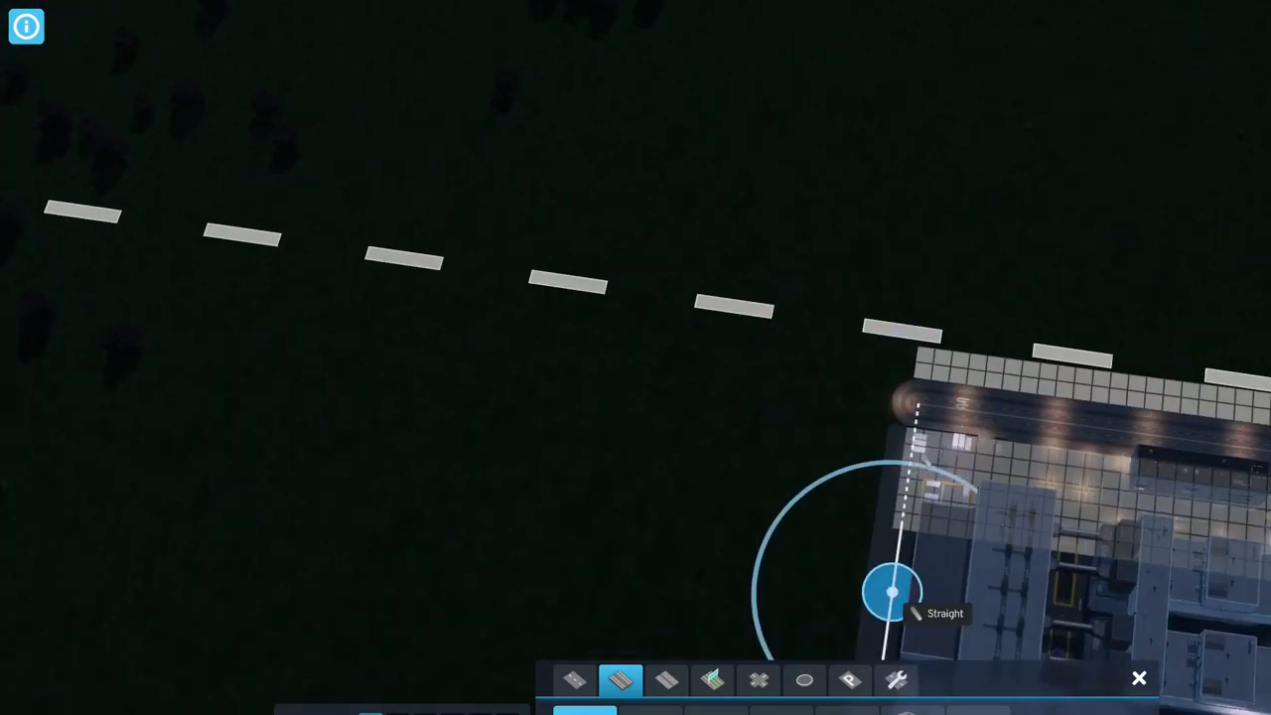
{"action": "mouse_move", "coordinate": [903, 401]}
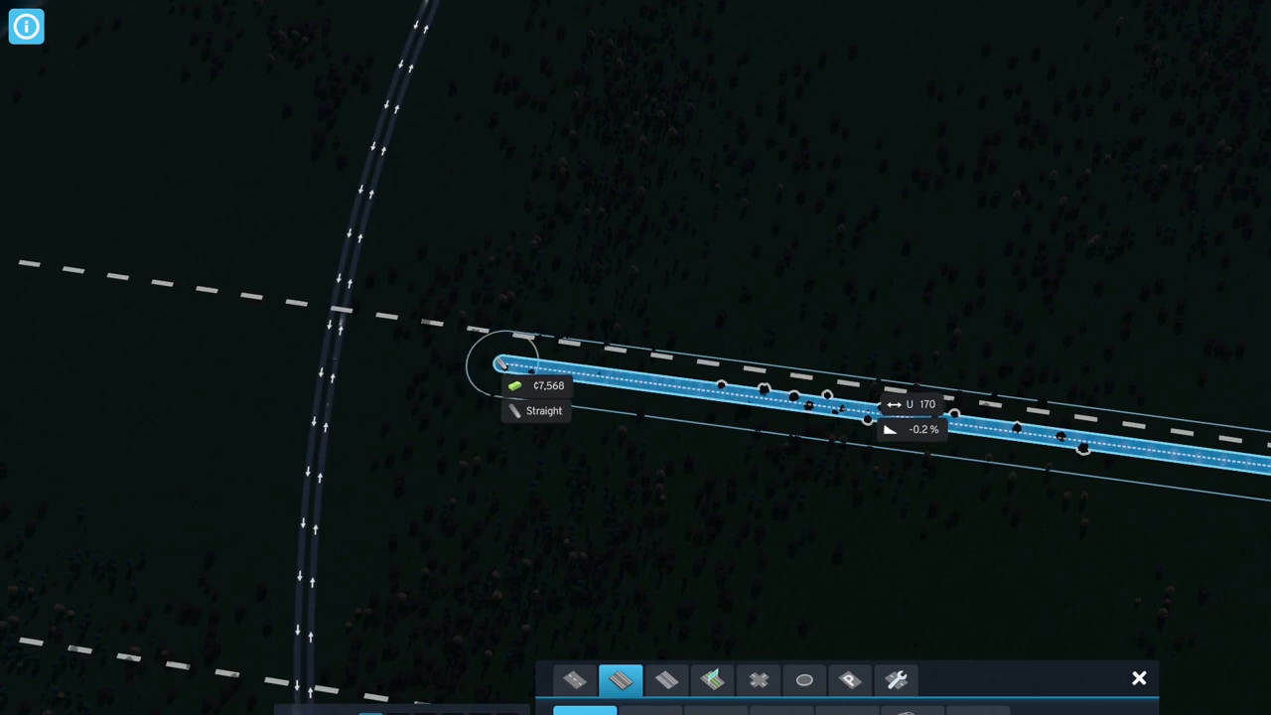
Step: Lay the straight road segment from the city edge toward the highway
{"action": "left_click", "coordinate": [504, 362]}
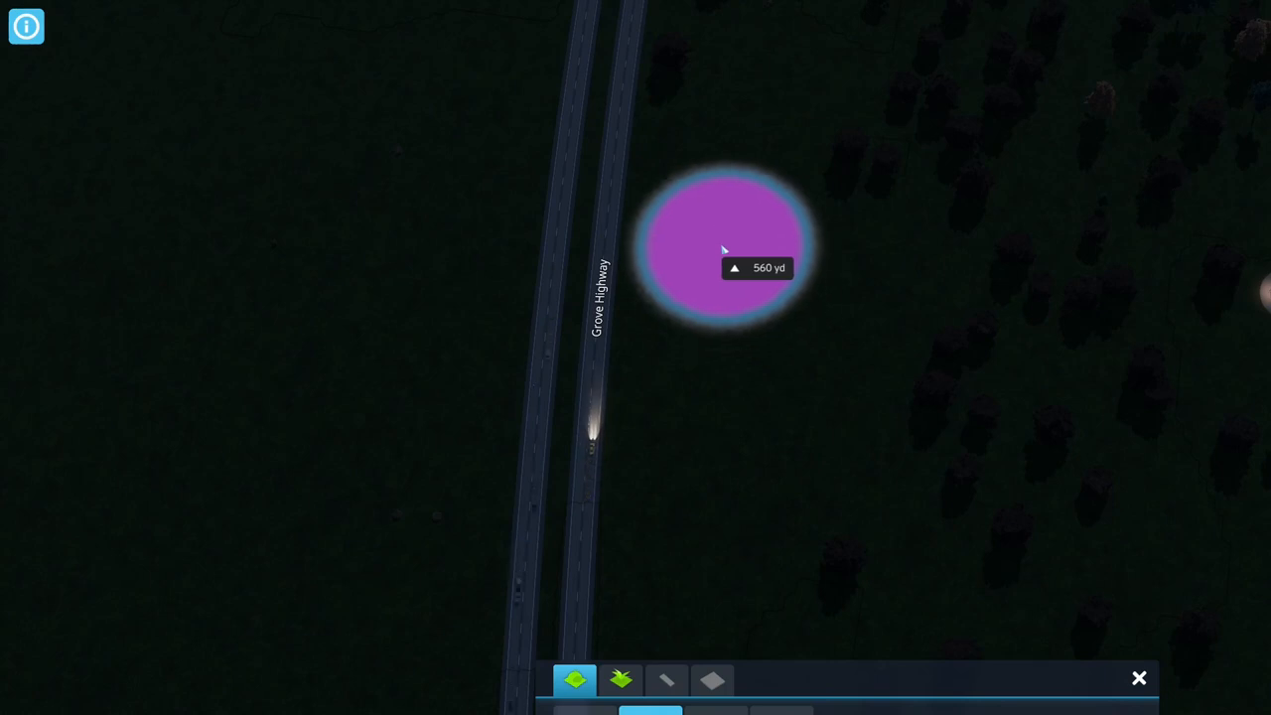
{"action": "mouse_move", "coordinate": [743, 260]}
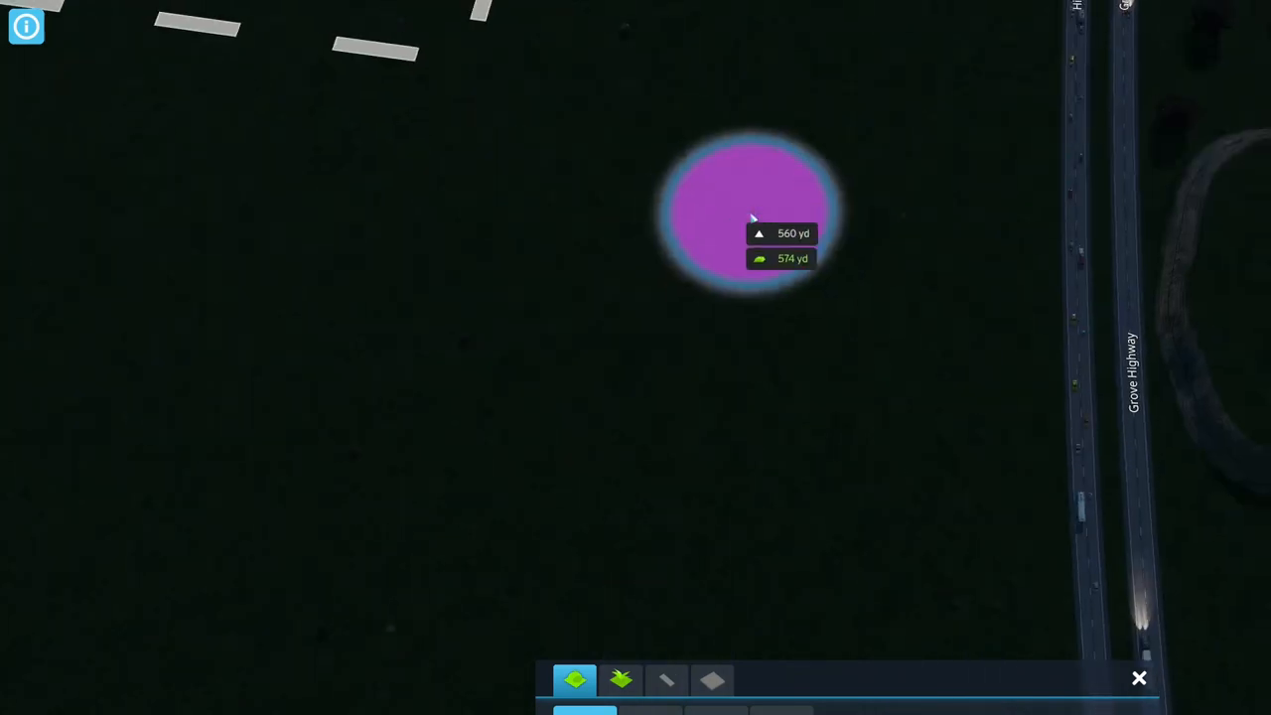
{"action": "mouse_move", "coordinate": [861, 325]}
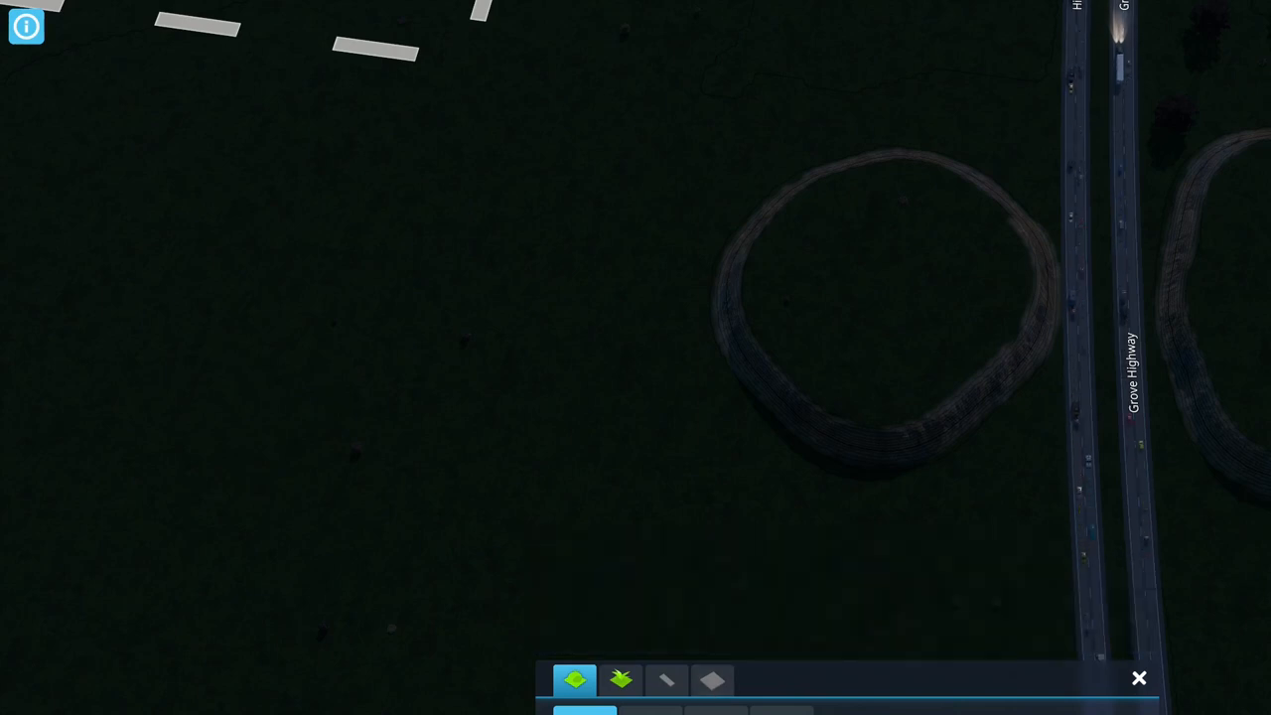
Step: Start Forrest Street east of Grove Highway as an overpass across it
{"action": "left_click", "coordinate": [620, 679]}
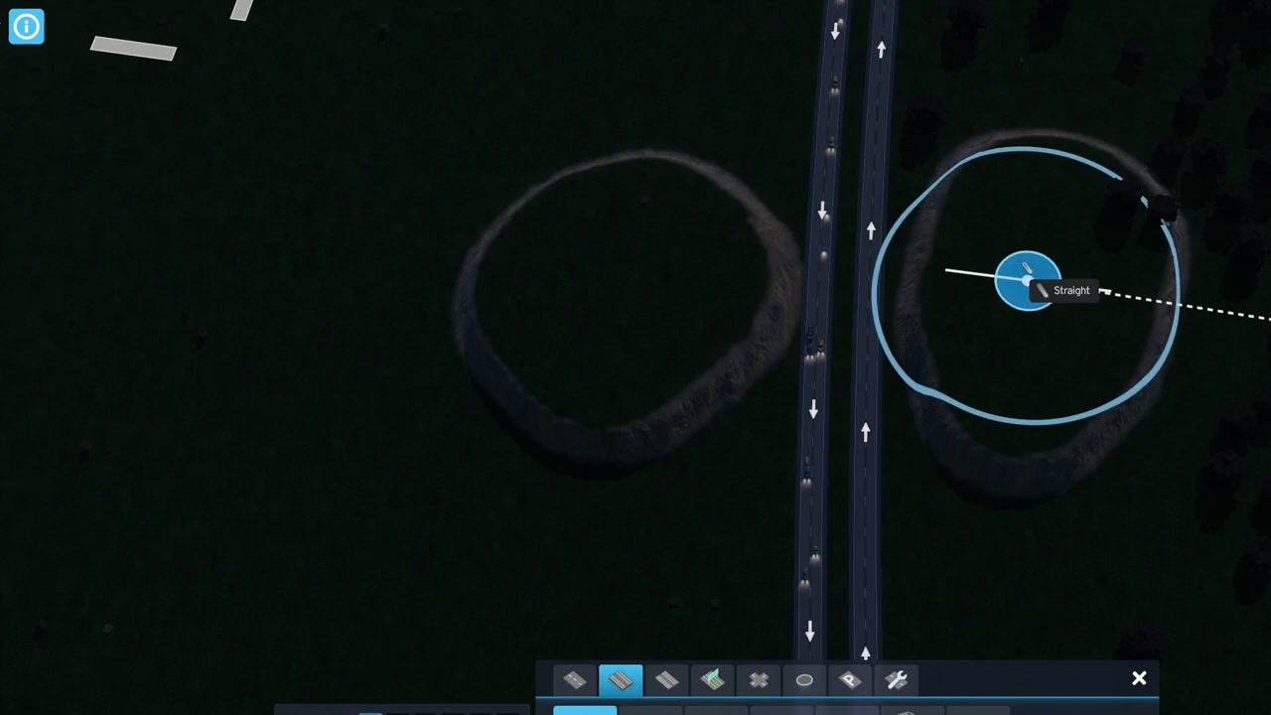
{"action": "left_click", "coordinate": [1028, 286]}
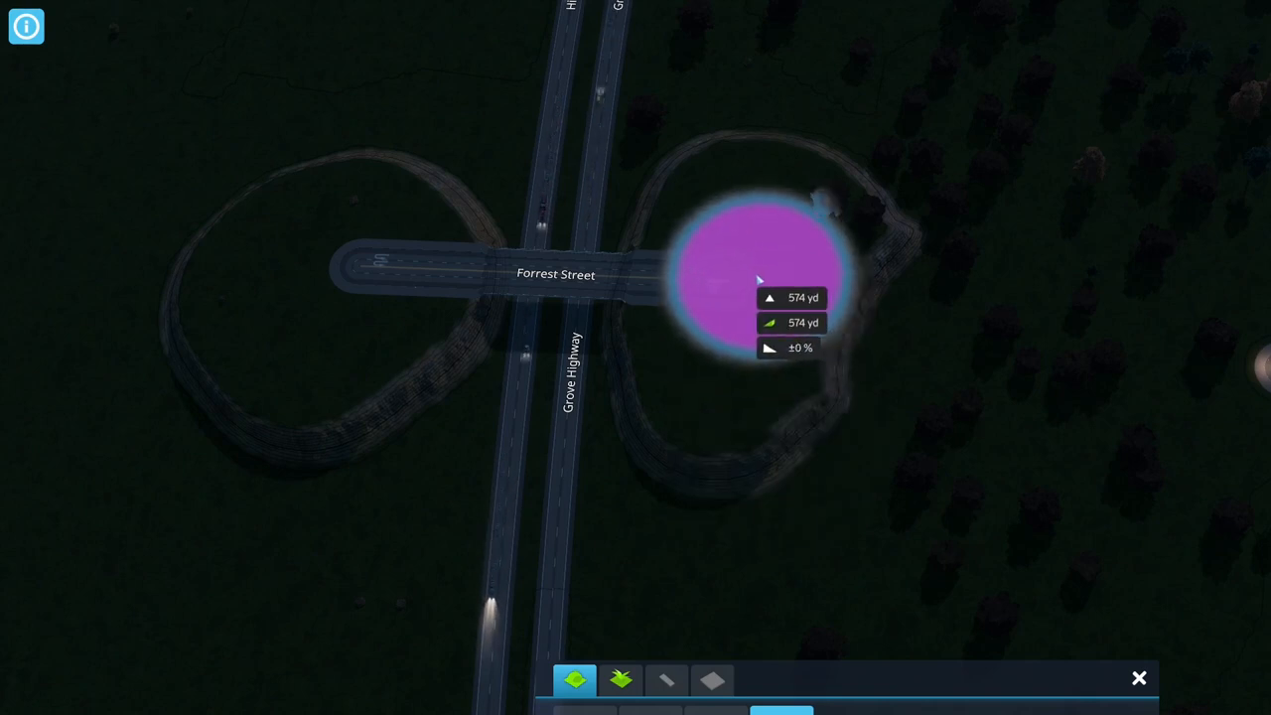
{"action": "mouse_move", "coordinate": [1142, 357]}
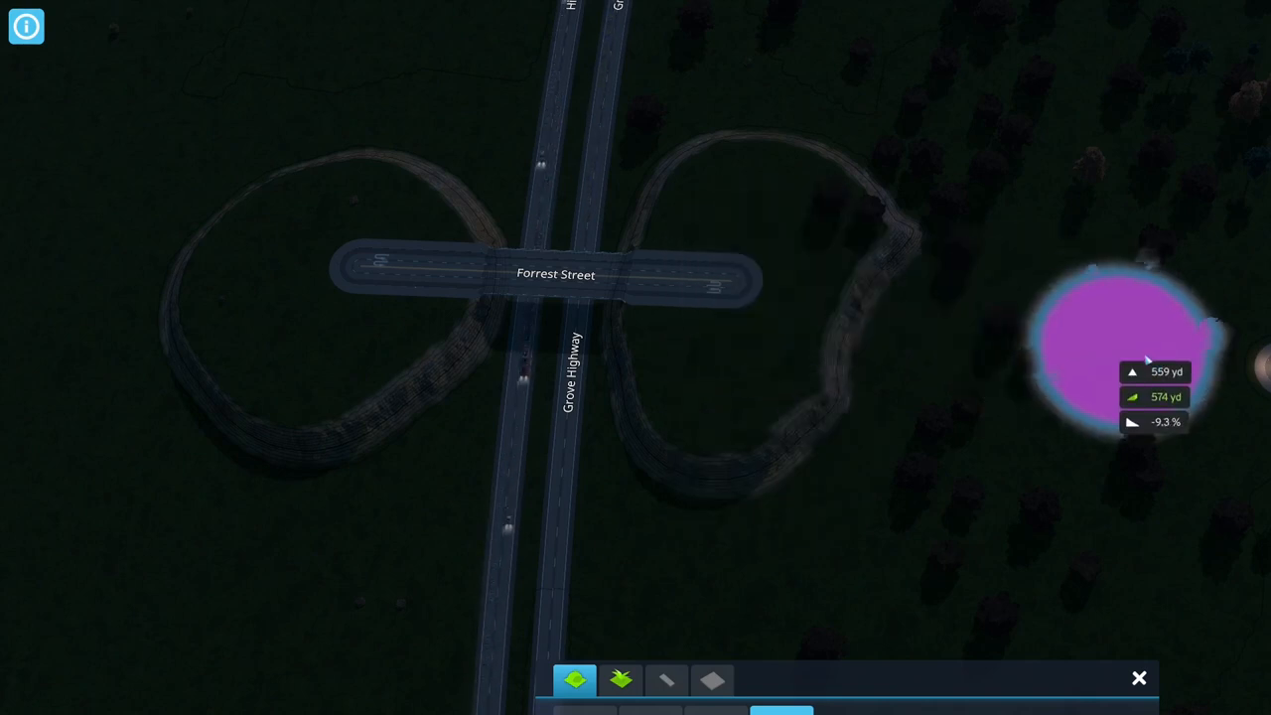
{"action": "mouse_move", "coordinate": [1068, 353]}
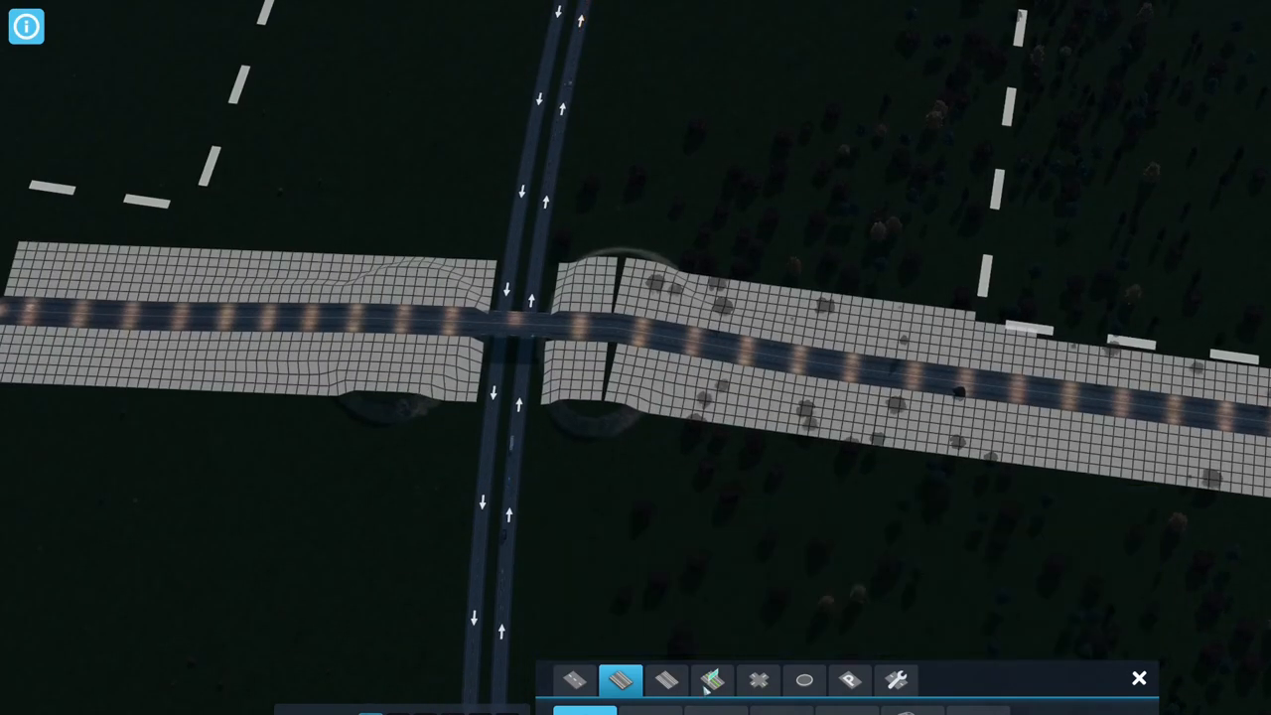
Step: Select the Two-Lane One-Way Highway with curved drawing to start a ramp from Grove Highway
{"action": "left_click", "coordinate": [711, 679]}
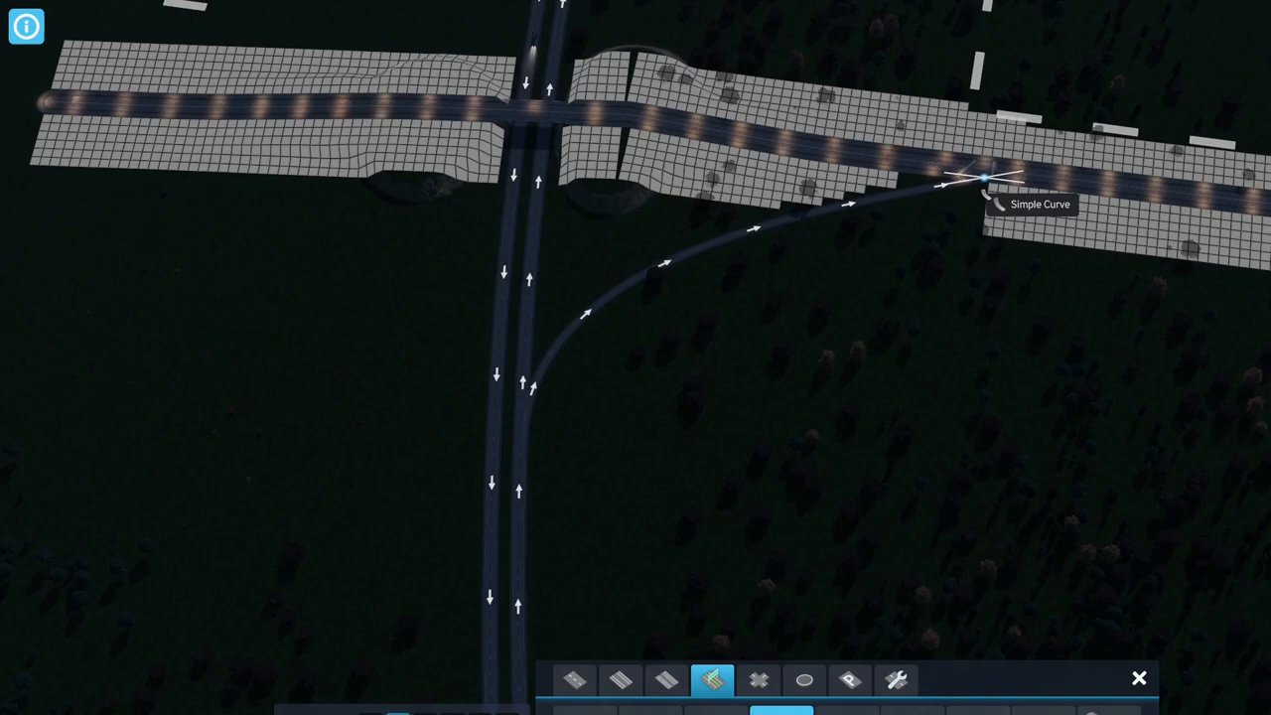
{"action": "mouse_move", "coordinate": [779, 309]}
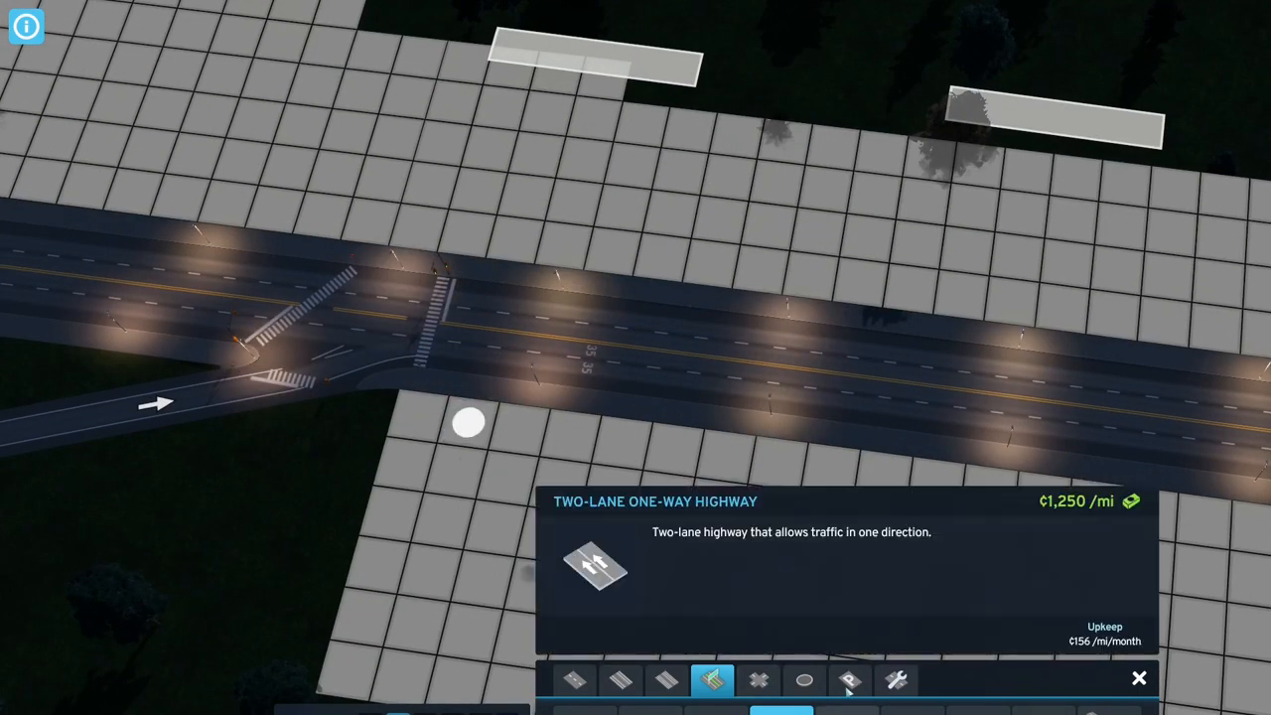
Step: Replace the road stretch east of the Forrest Highway junction and begin the southern one-way ramps
{"action": "left_click", "coordinate": [850, 679]}
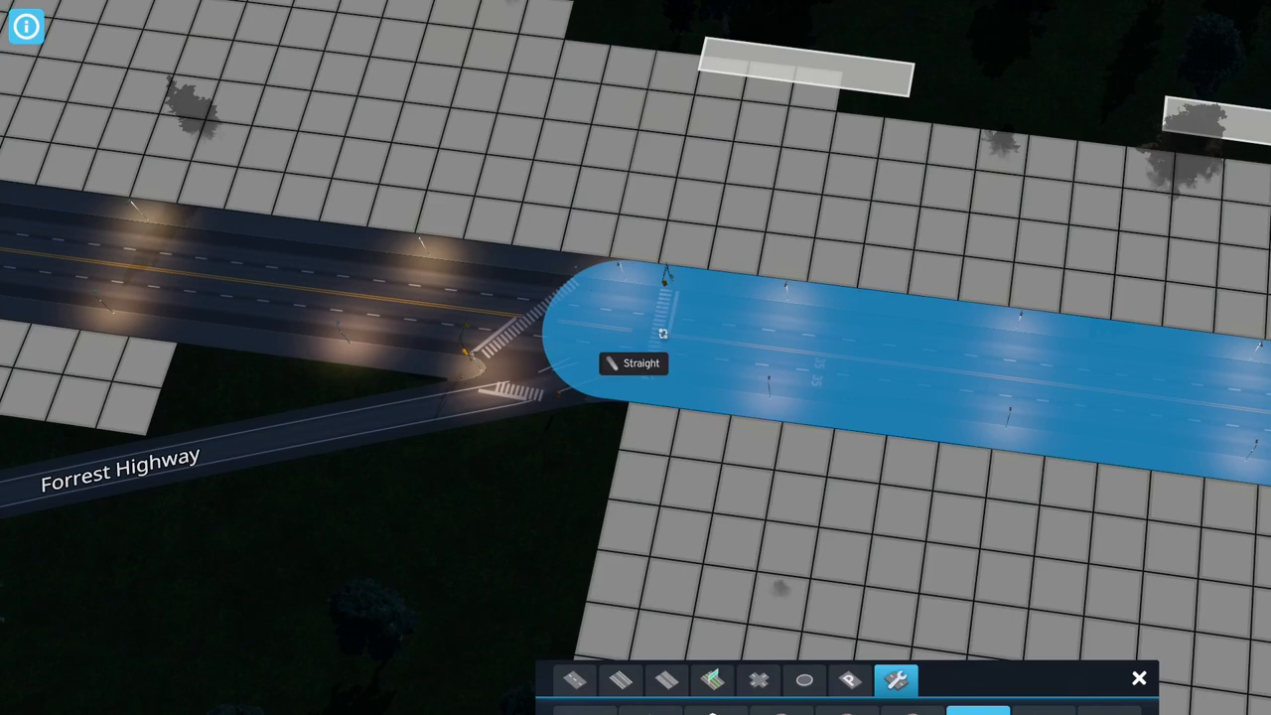
{"action": "mouse_move", "coordinate": [517, 395]}
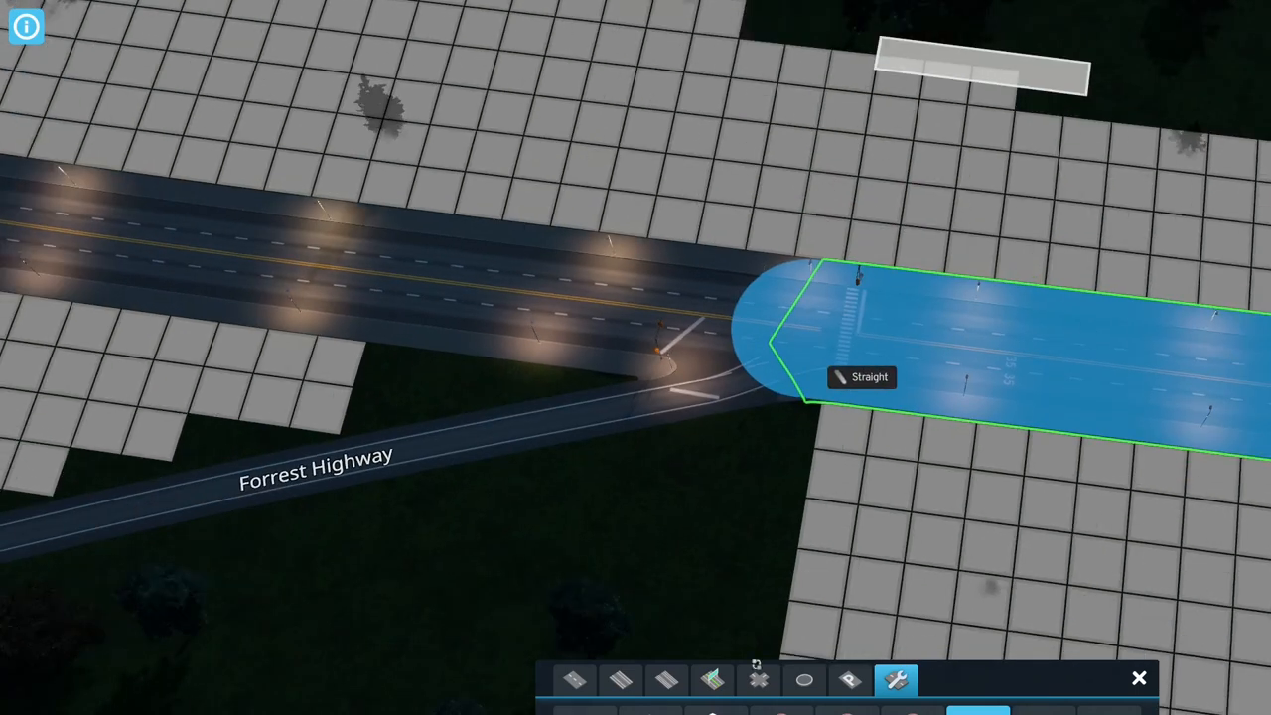
{"action": "left_click", "coordinate": [620, 679]}
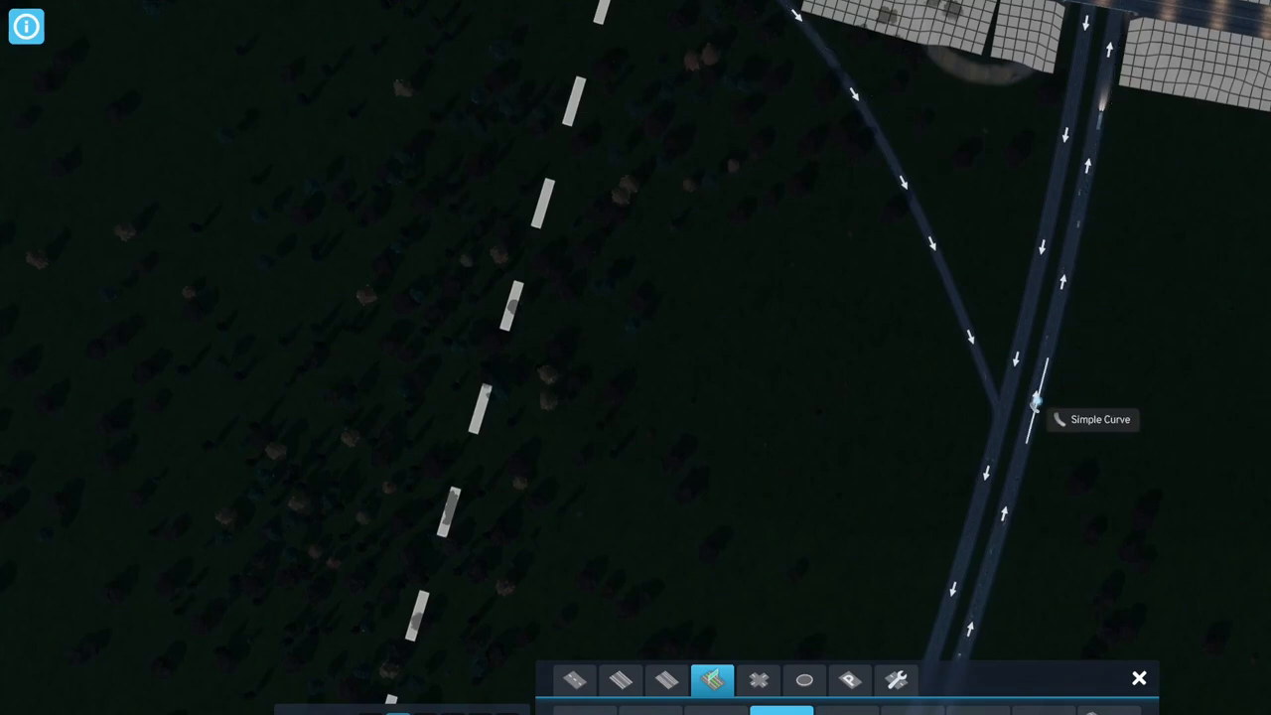
Step: Draw curved one-way highway branches from Forrest Highway forking into Sycamore Street
{"action": "left_click", "coordinate": [1033, 437]}
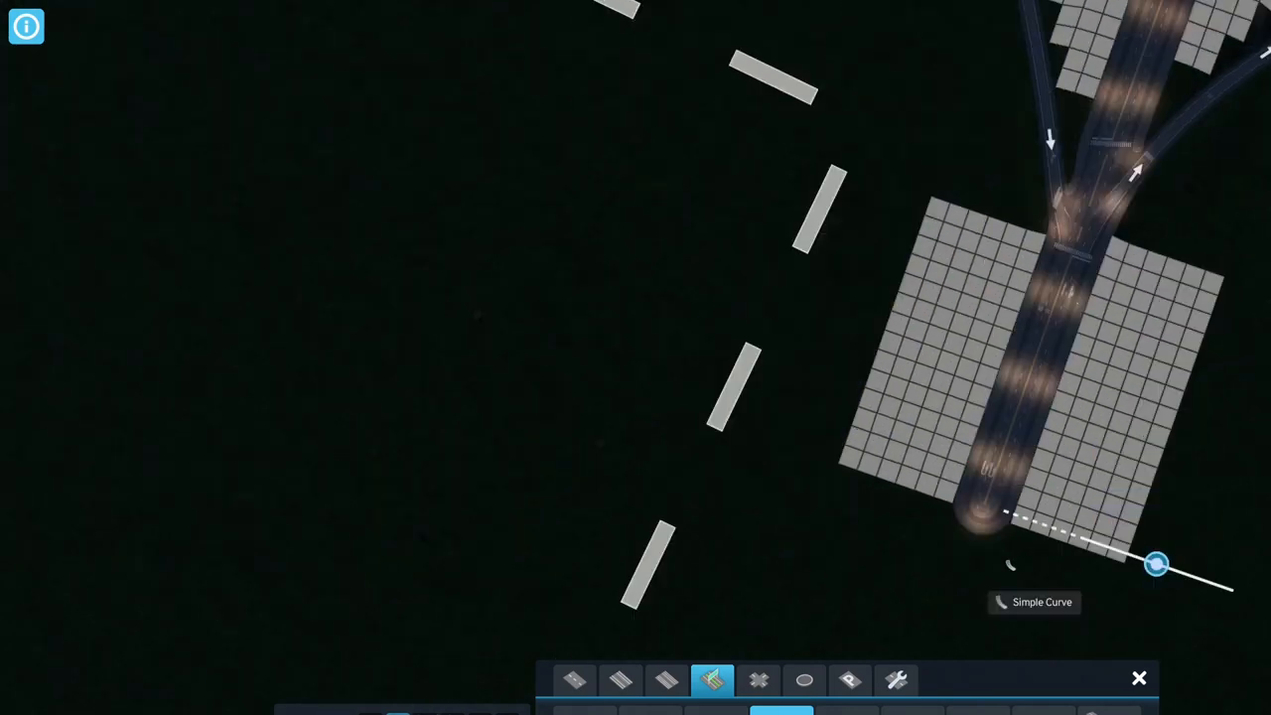
{"action": "left_click", "coordinate": [895, 680]}
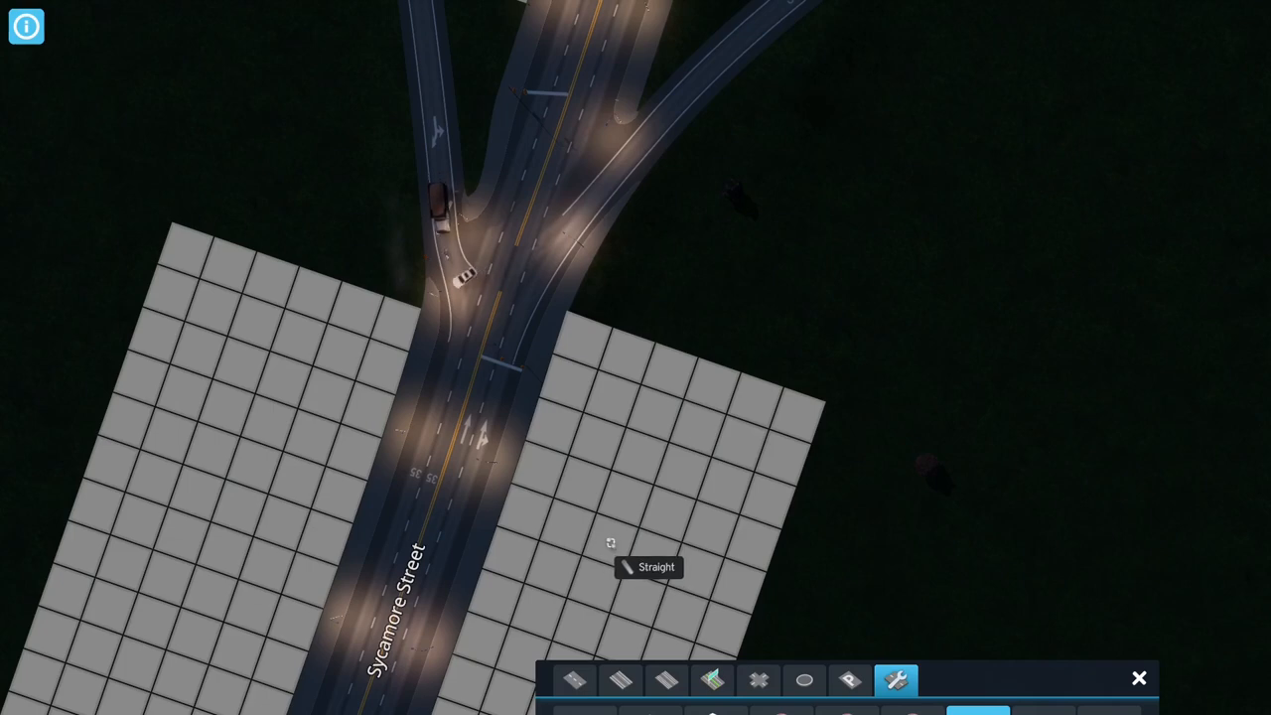
{"action": "mouse_move", "coordinate": [453, 544]}
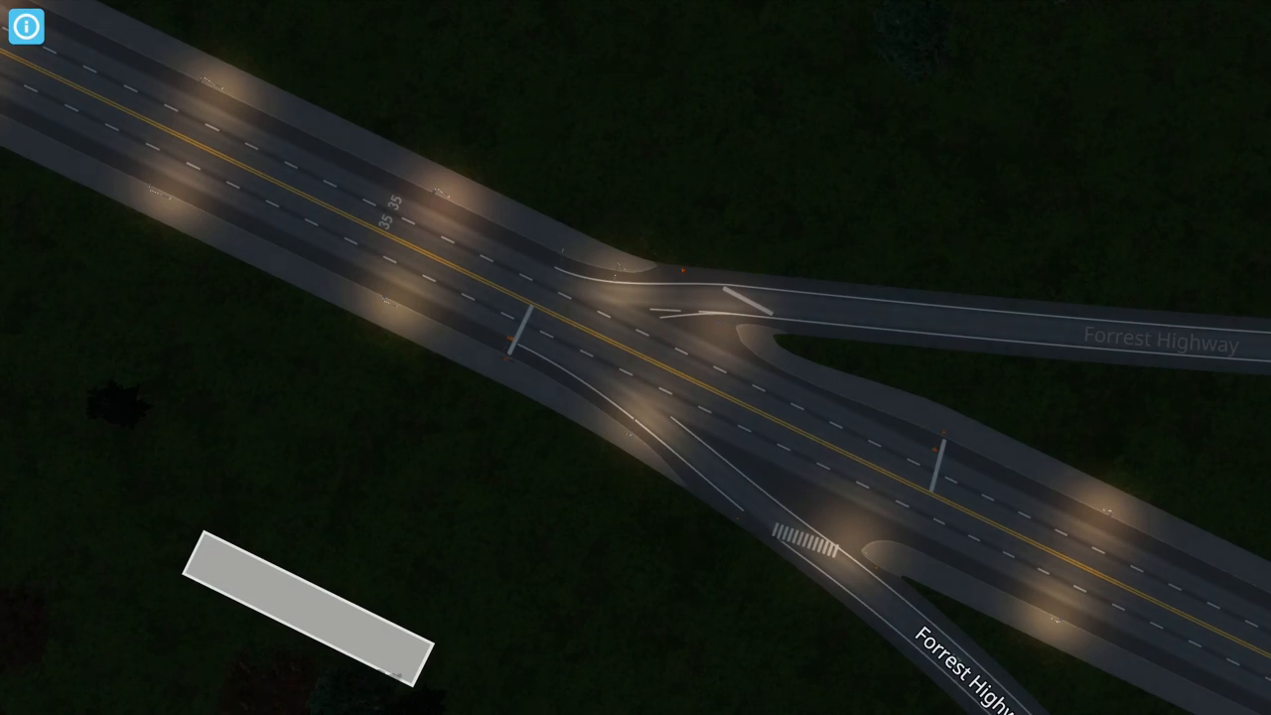
Step: Close the road tool and watch traffic flow along the new Forrest Highway ramp
{"action": "left_click", "coordinate": [896, 679]}
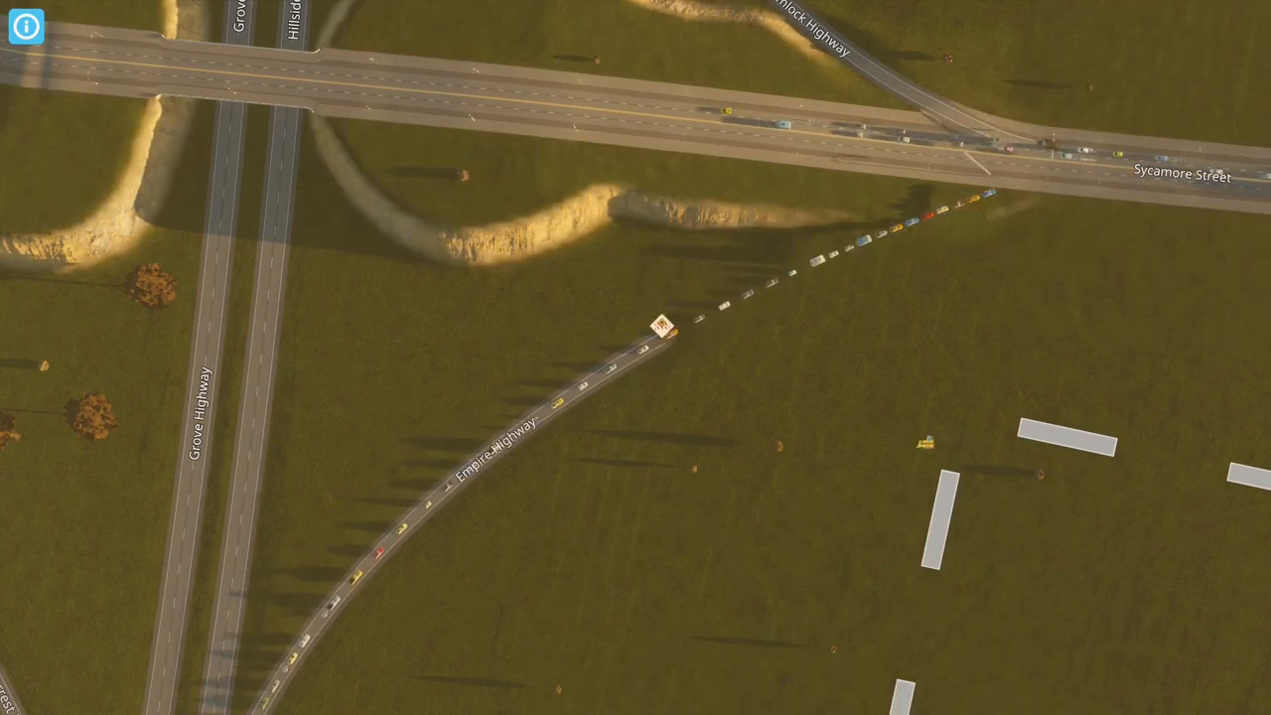
Step: Upgrade Sycamore Street to a large avenue with turn lanes, keeping zoning on both sides
{"action": "left_click", "coordinate": [893, 679]}
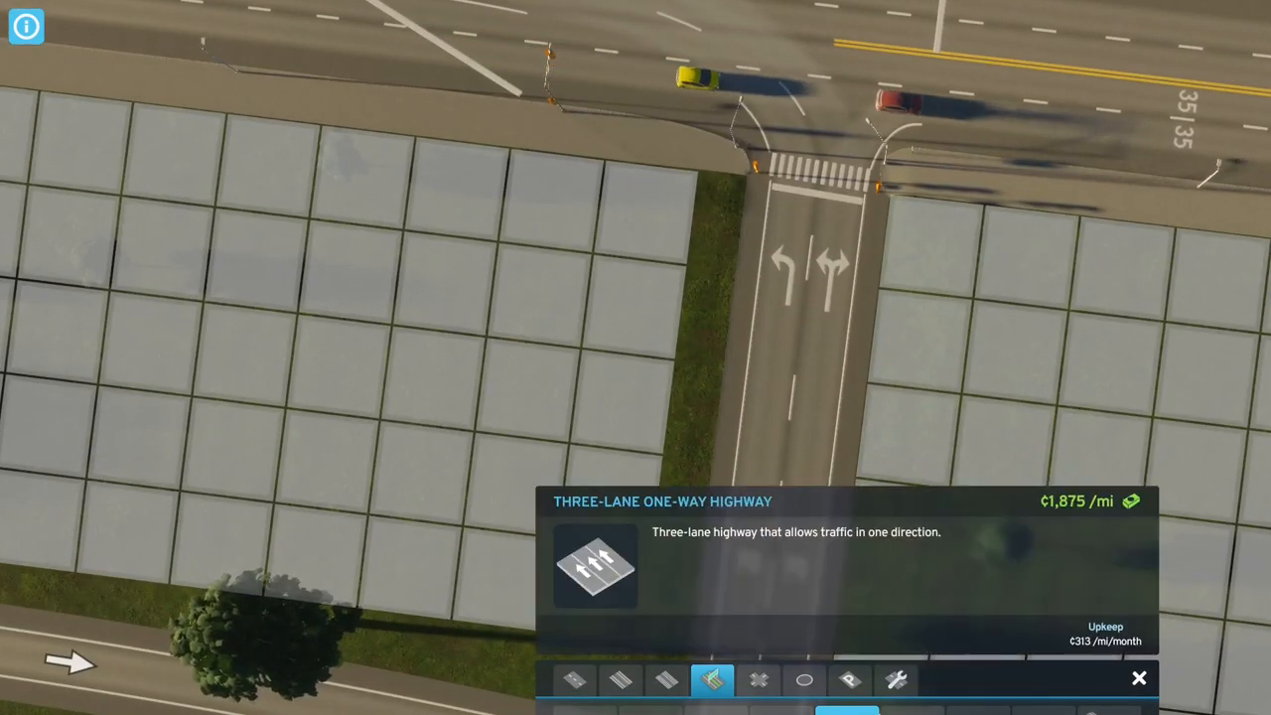
{"action": "mouse_move", "coordinate": [894, 680]}
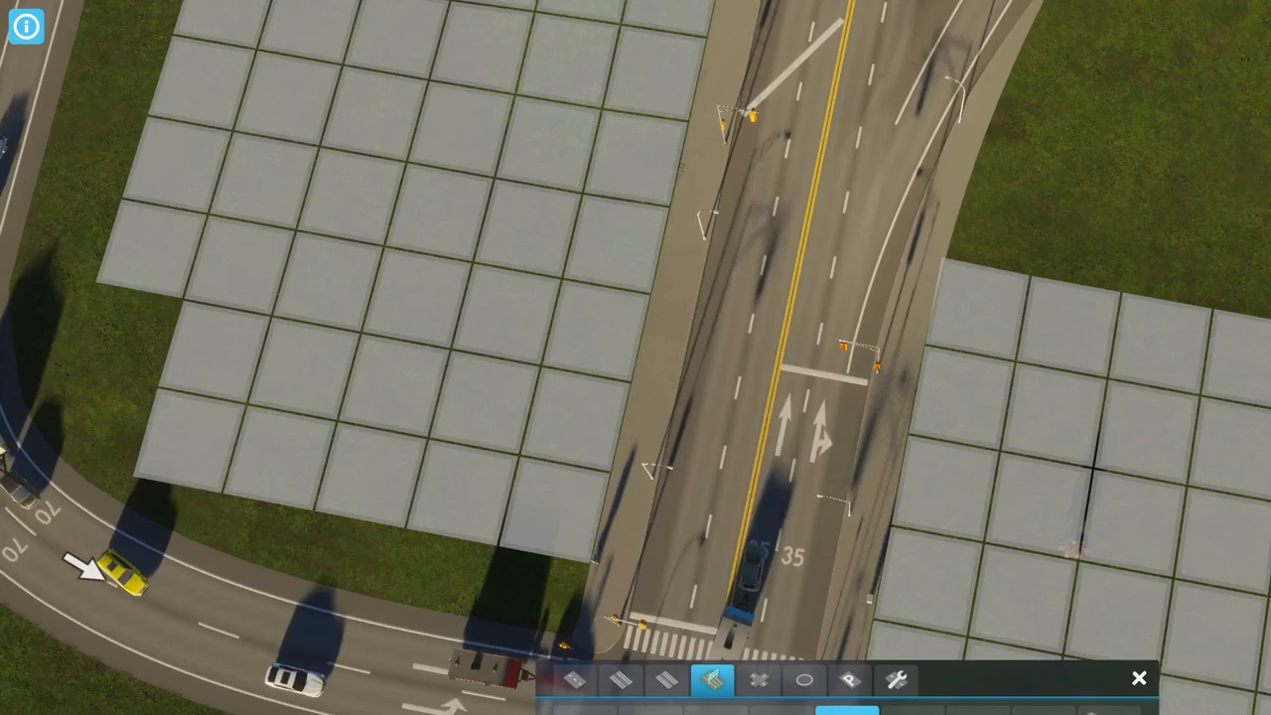
{"action": "left_click", "coordinate": [850, 679]}
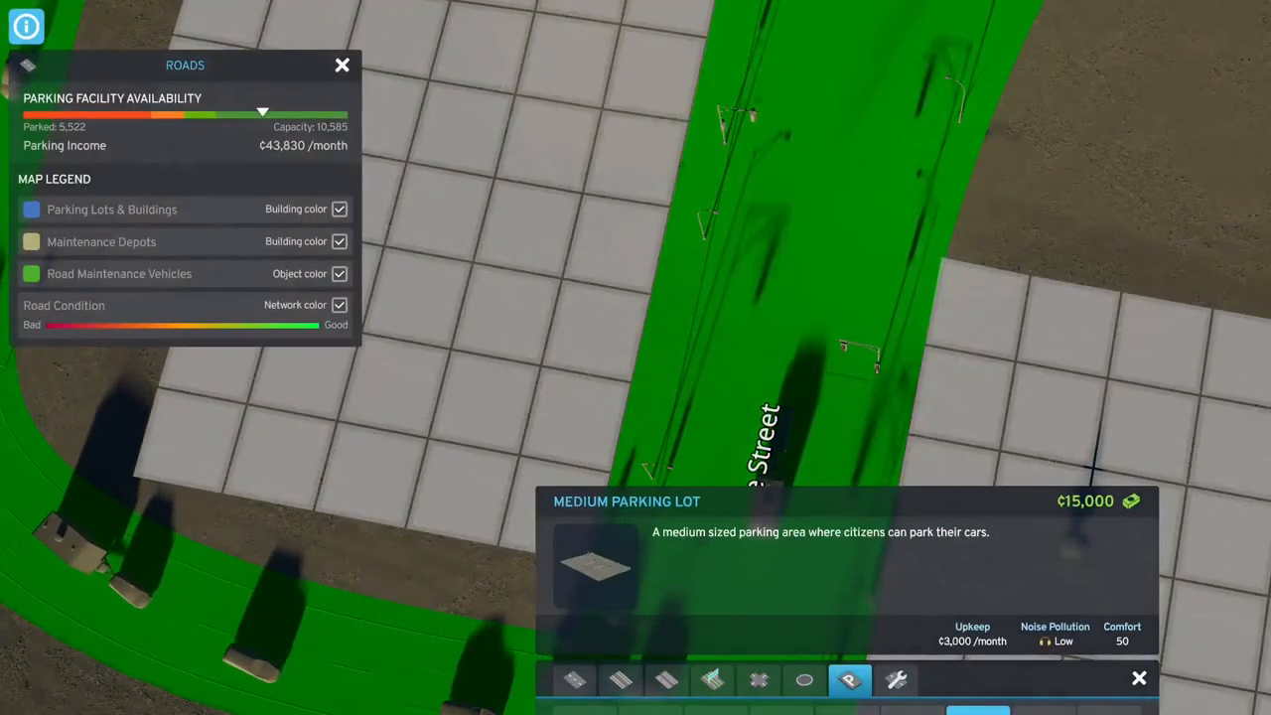
Step: Draw a straight cross street over the avenue at the curved ramp junction
{"action": "left_click", "coordinate": [894, 679]}
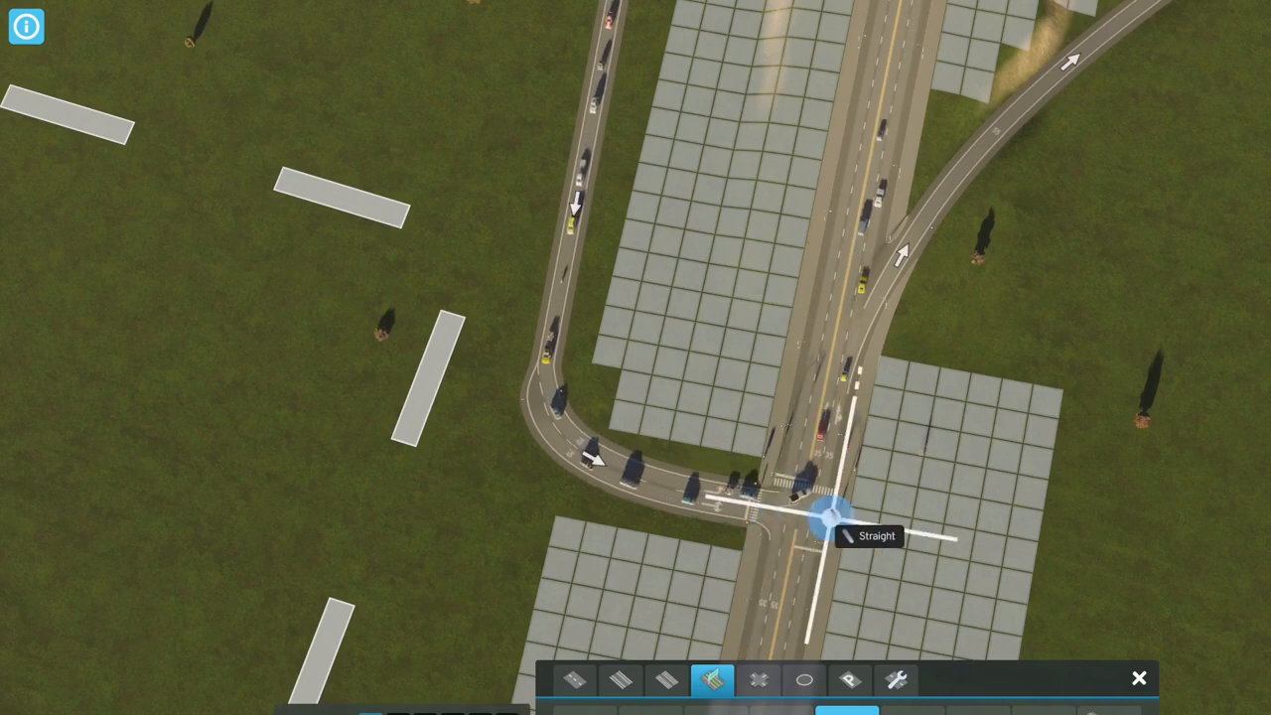
Step: Add crosswalks at the four-way avenue intersection and pick the Retaining Wall option
{"action": "left_click", "coordinate": [824, 516]}
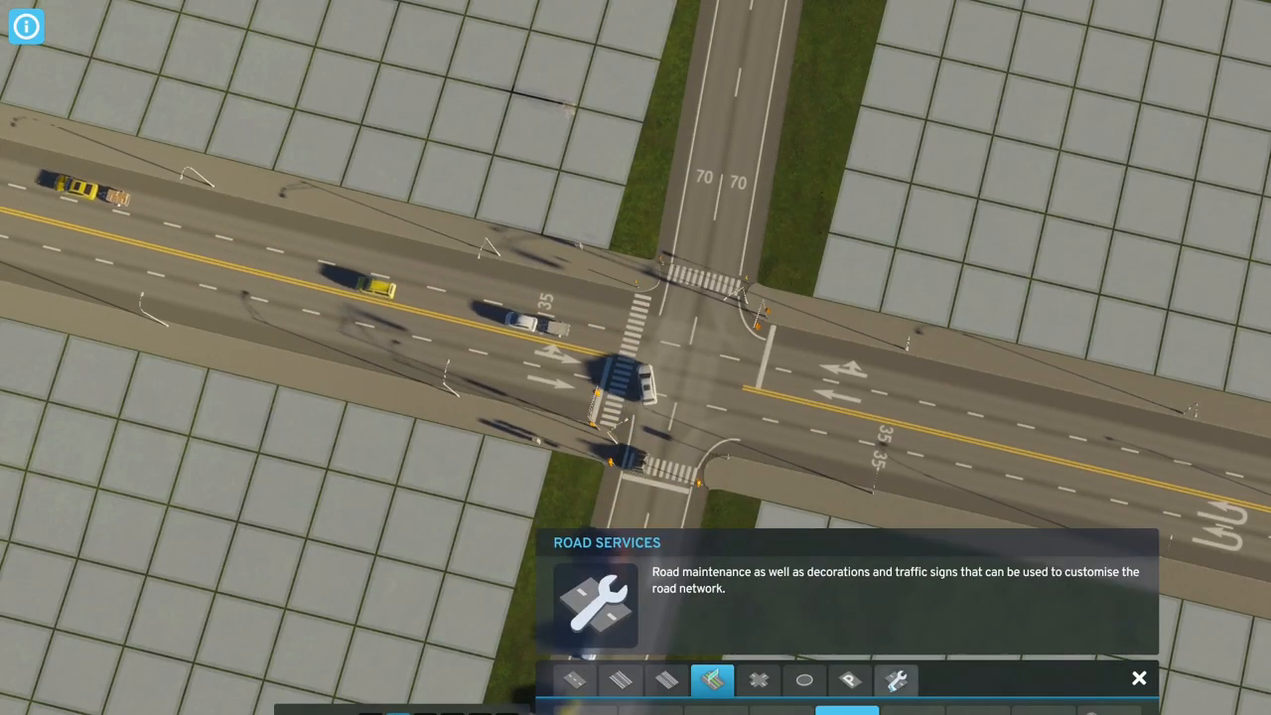
{"action": "left_click", "coordinate": [893, 679]}
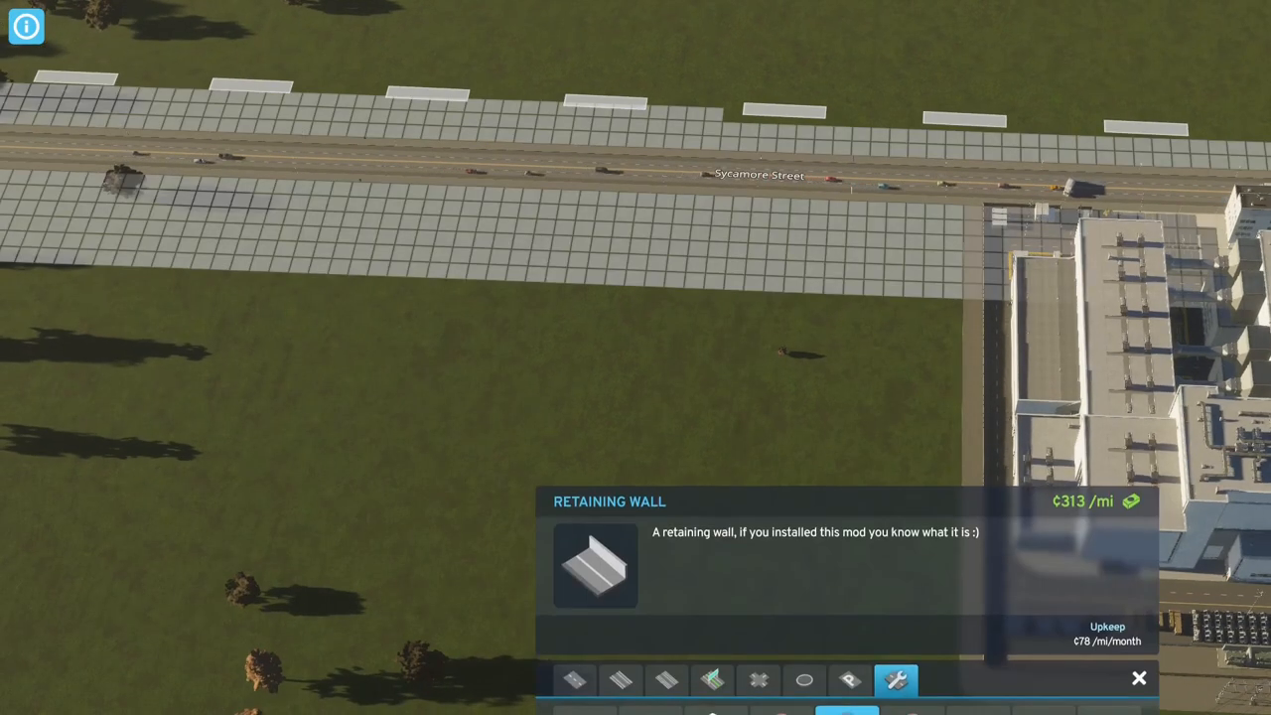
Step: Draw a rectangular loop of small roads south of Sycamore Street forming new zoning cells
{"action": "left_click", "coordinate": [574, 679]}
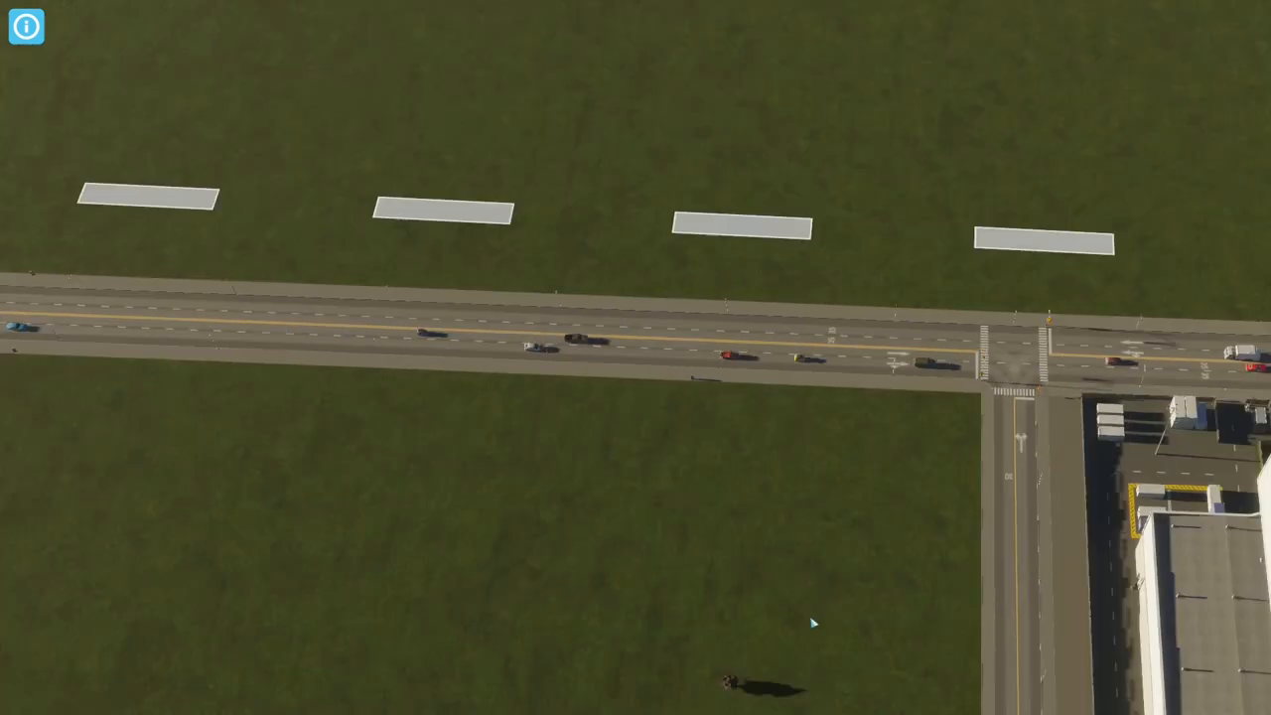
{"action": "scroll", "scroll_direction": "down", "scroll_amount": 3}
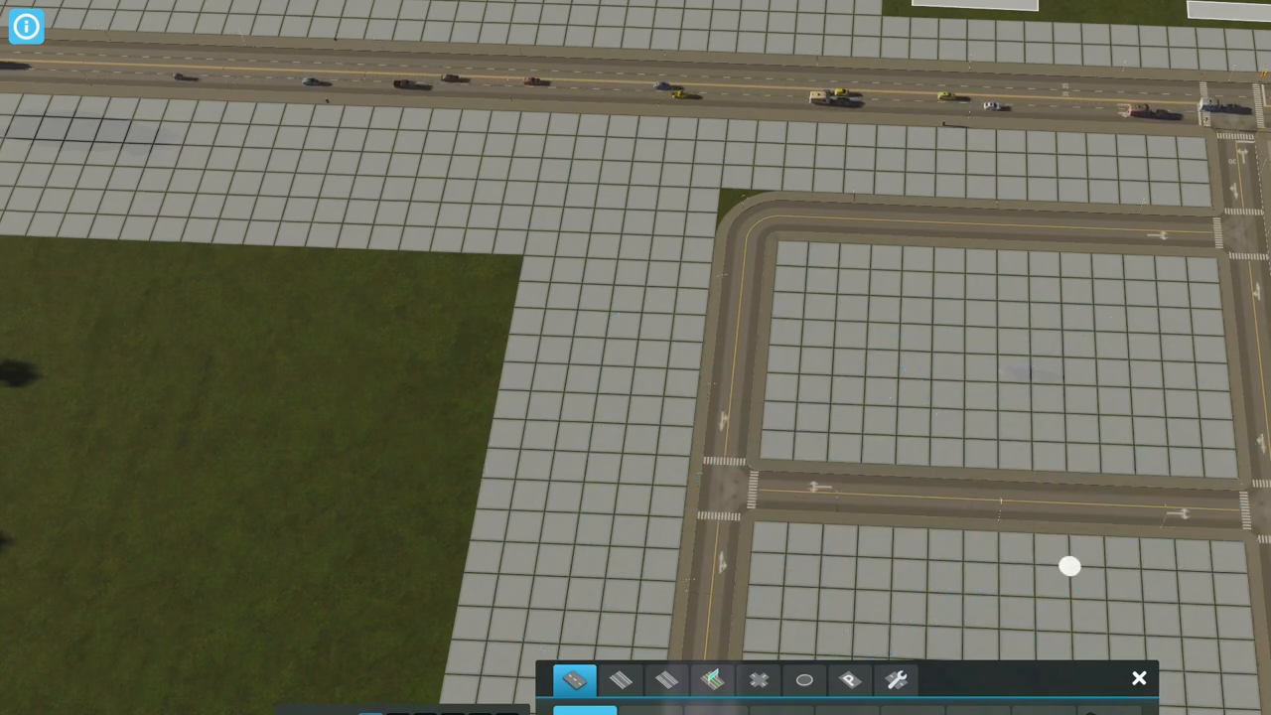
Step: View the Low Density Offices suitability overlay over Cherry and Summit Streets, then the downtown
{"action": "left_click", "coordinate": [713, 679]}
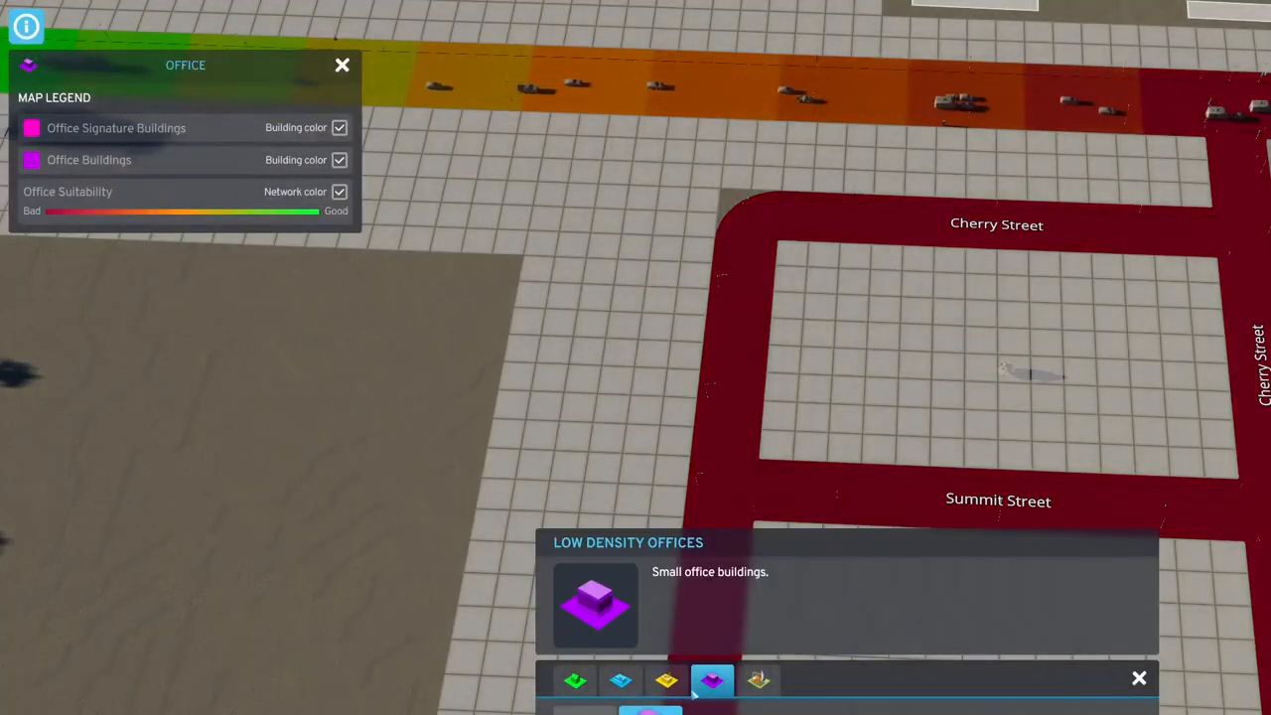
{"action": "left_click", "coordinate": [667, 679]}
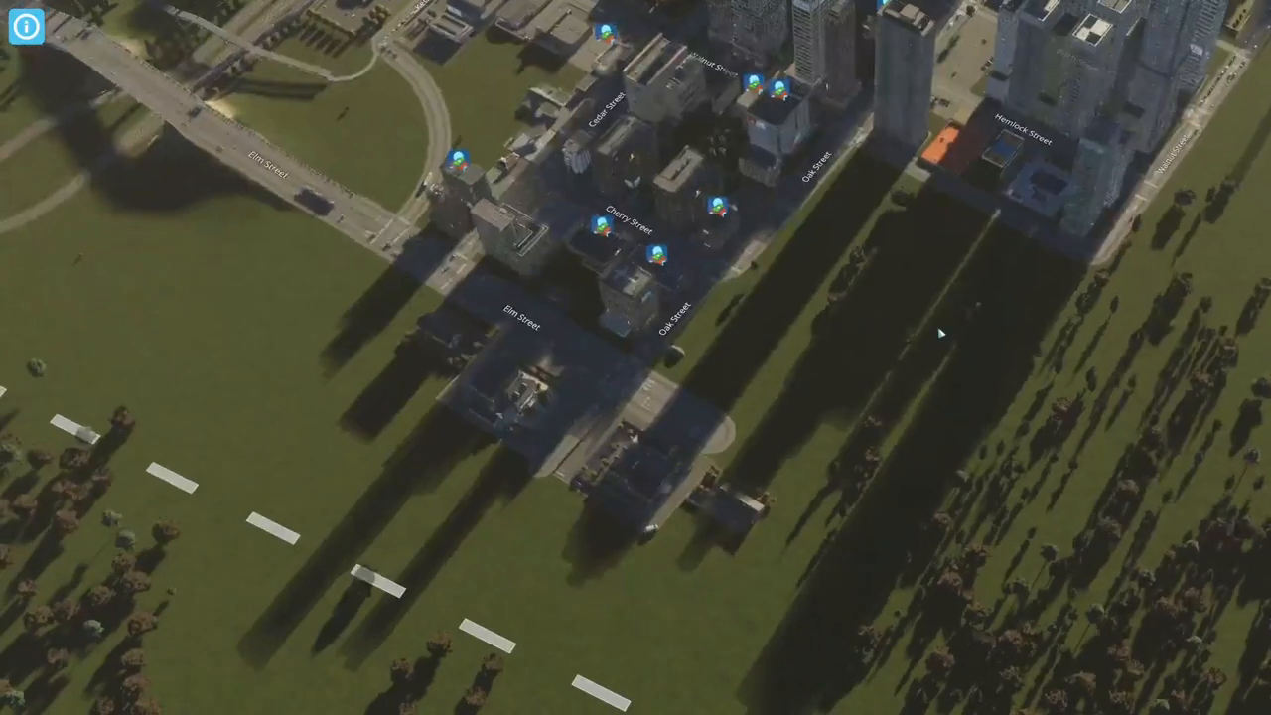
{"action": "left_click", "coordinate": [849, 367]}
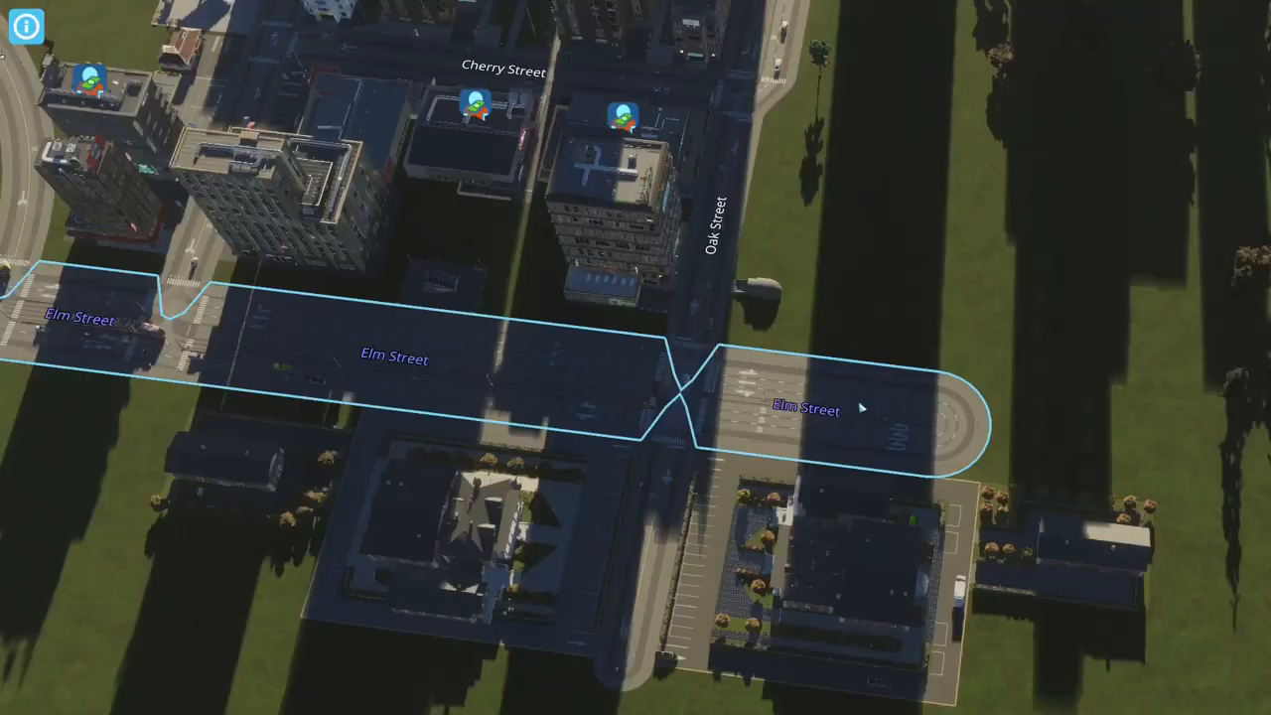
Step: Draw one-way and small roads east of Oak Street, creating new zoned blocks downtown
{"action": "left_click", "coordinate": [751, 268]}
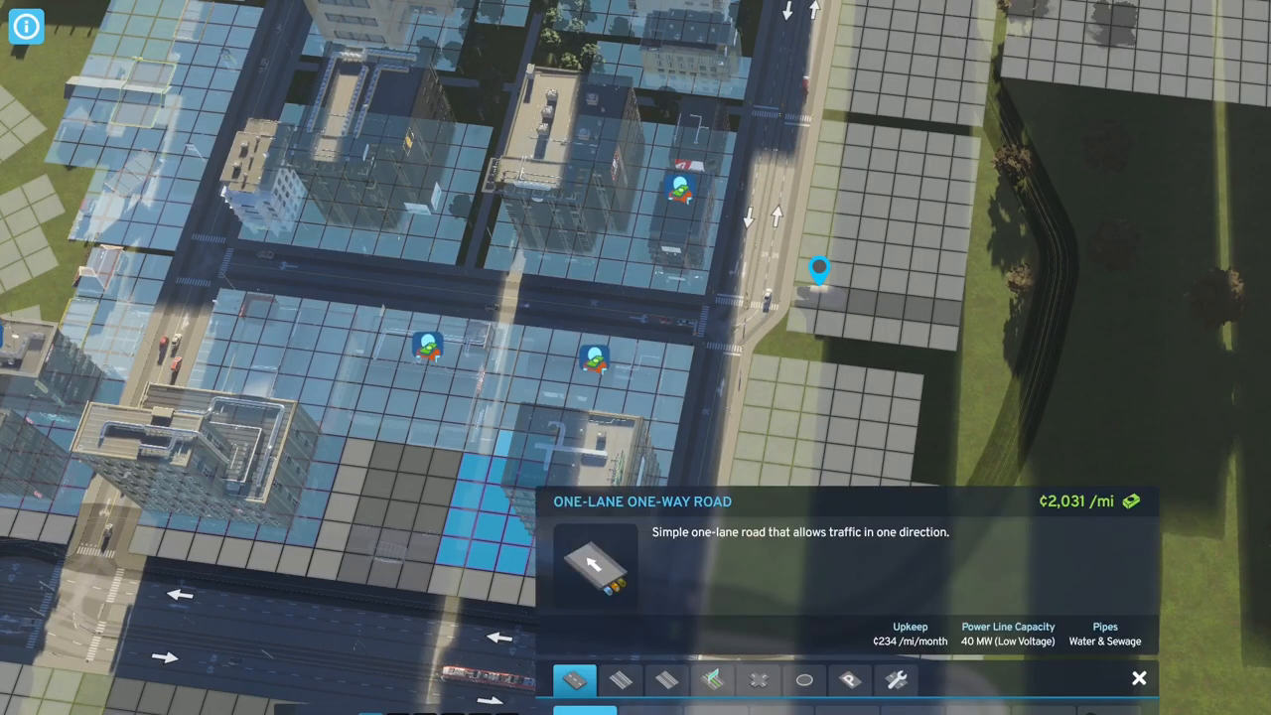
{"action": "left_click", "coordinate": [619, 680]}
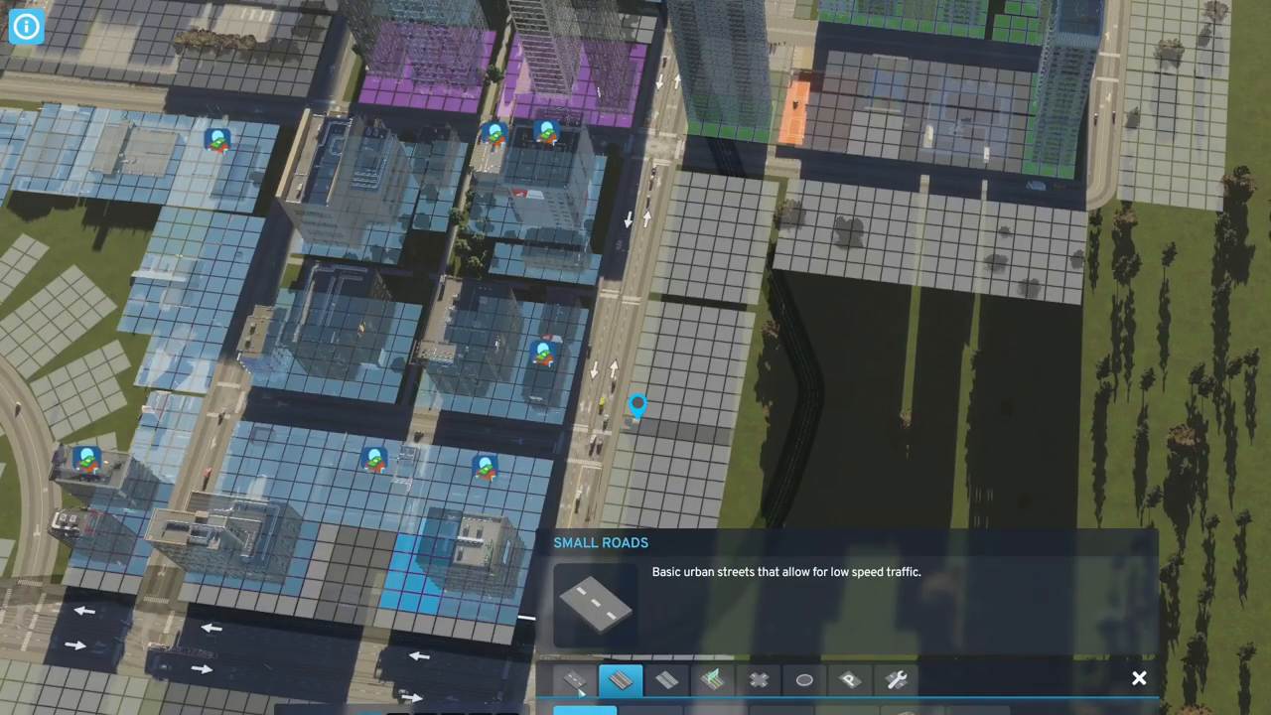
{"action": "left_click", "coordinate": [576, 679]}
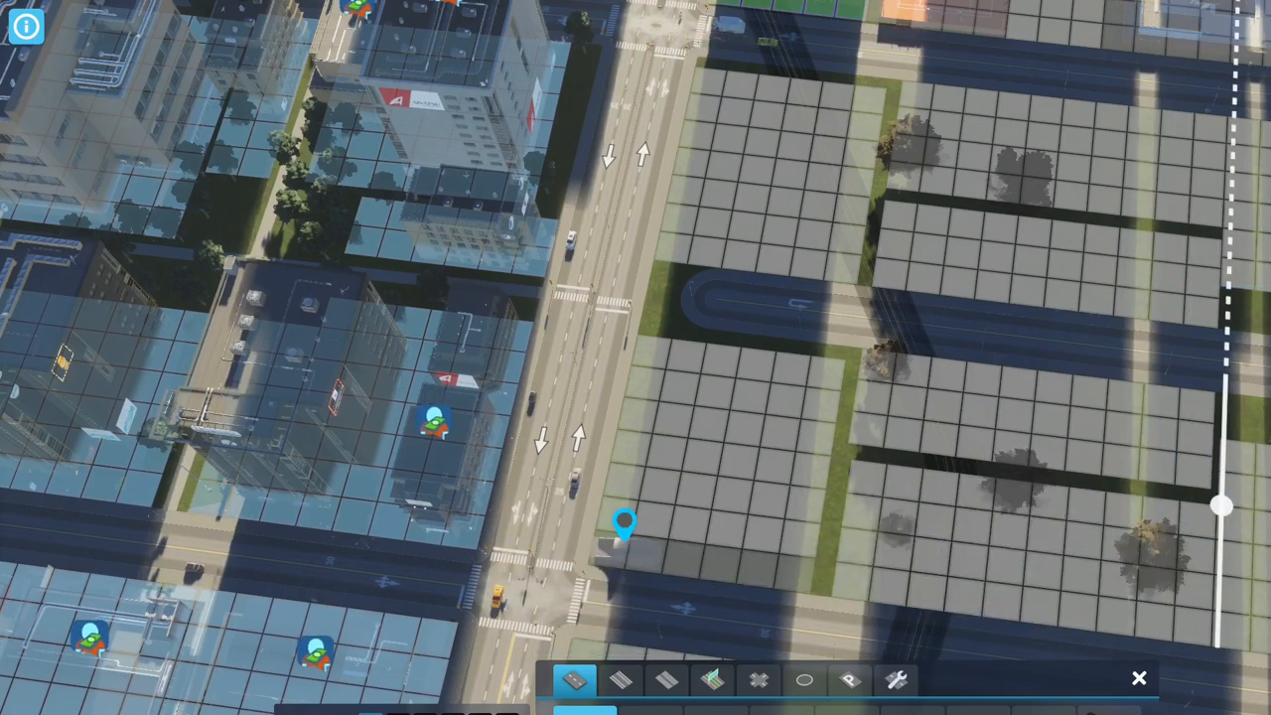
Step: Switch the zoning panel to Residential, inspect the blocks east of Oak Street, then exit zoning
{"action": "left_click", "coordinate": [665, 679]}
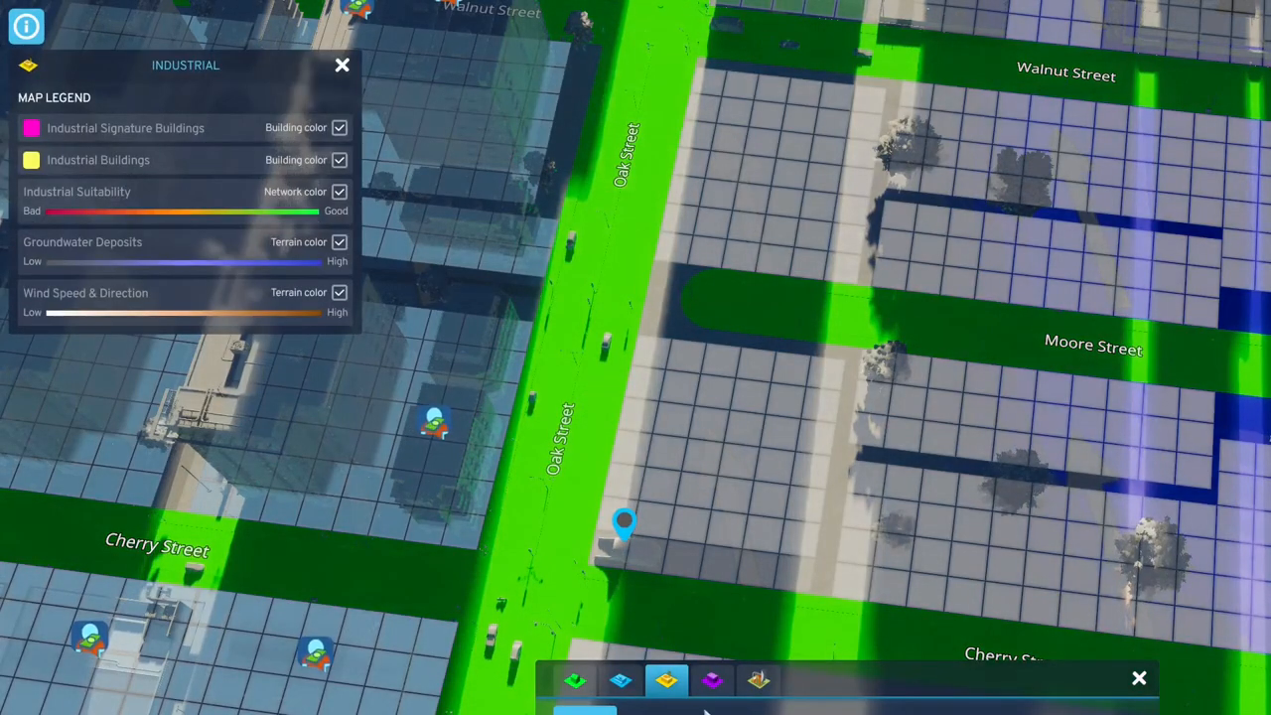
{"action": "left_click", "coordinate": [711, 679]}
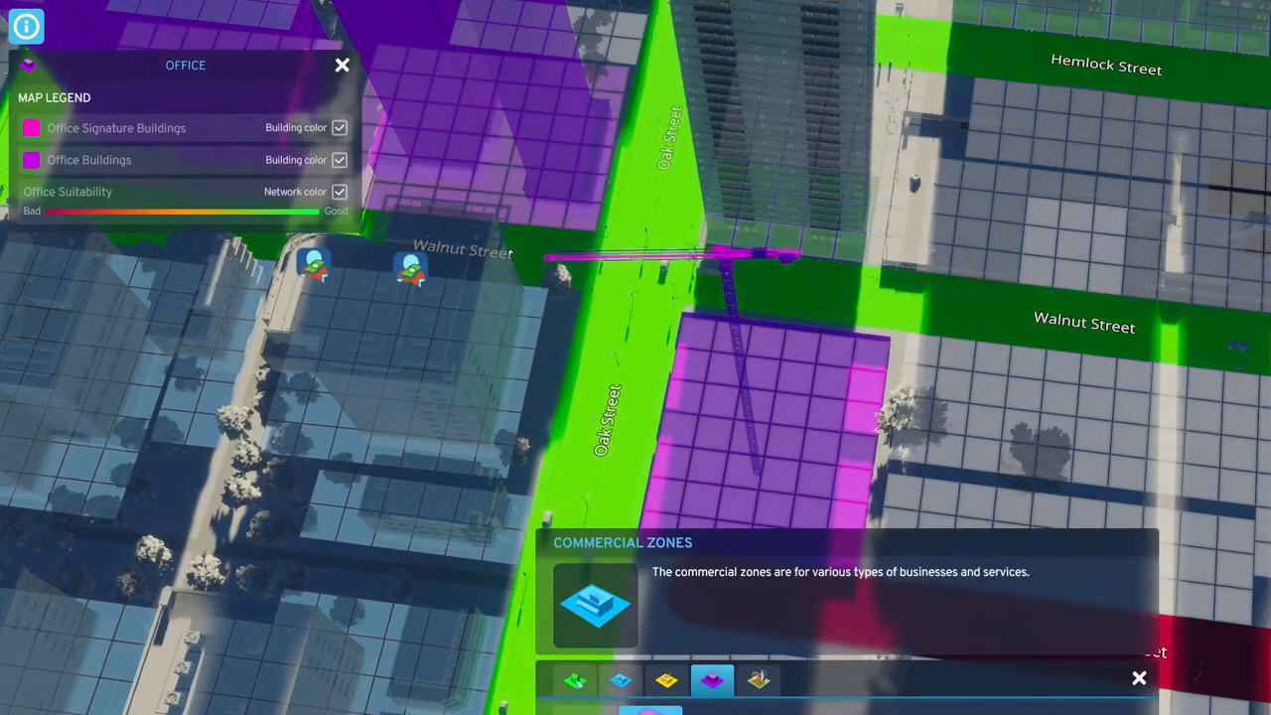
{"action": "left_click", "coordinate": [576, 679]}
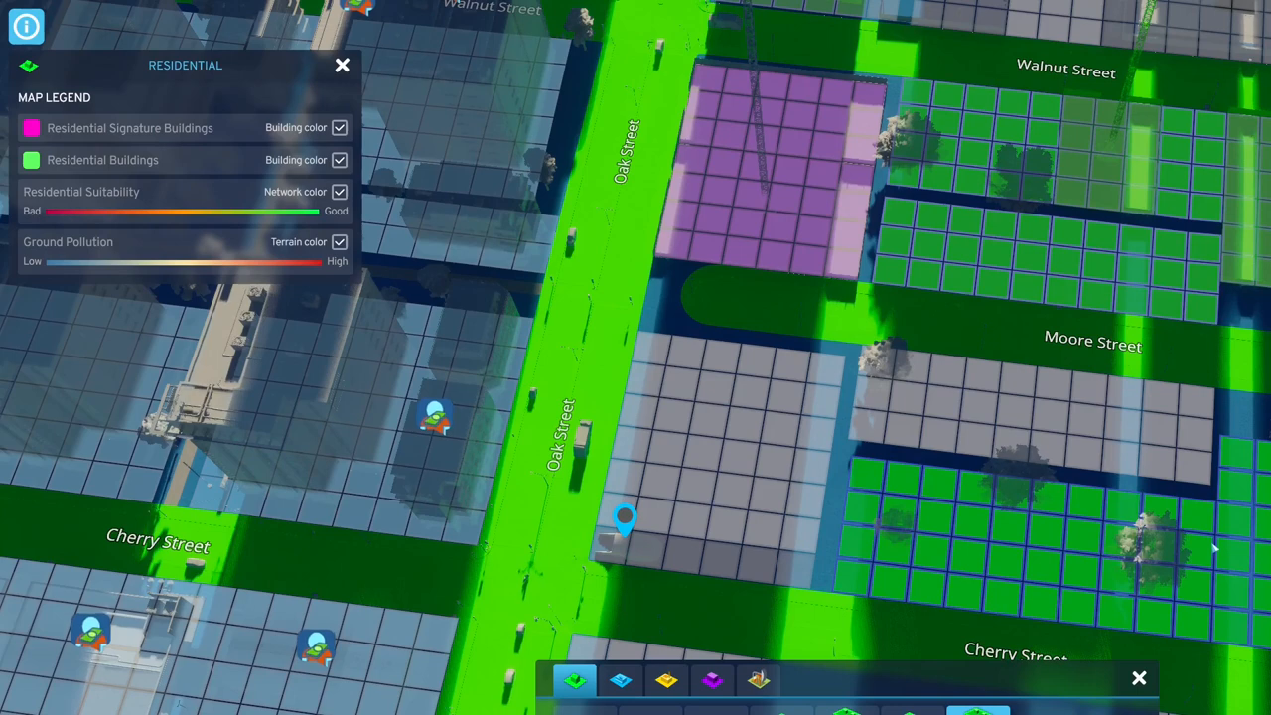
{"action": "mouse_move", "coordinate": [1161, 445]}
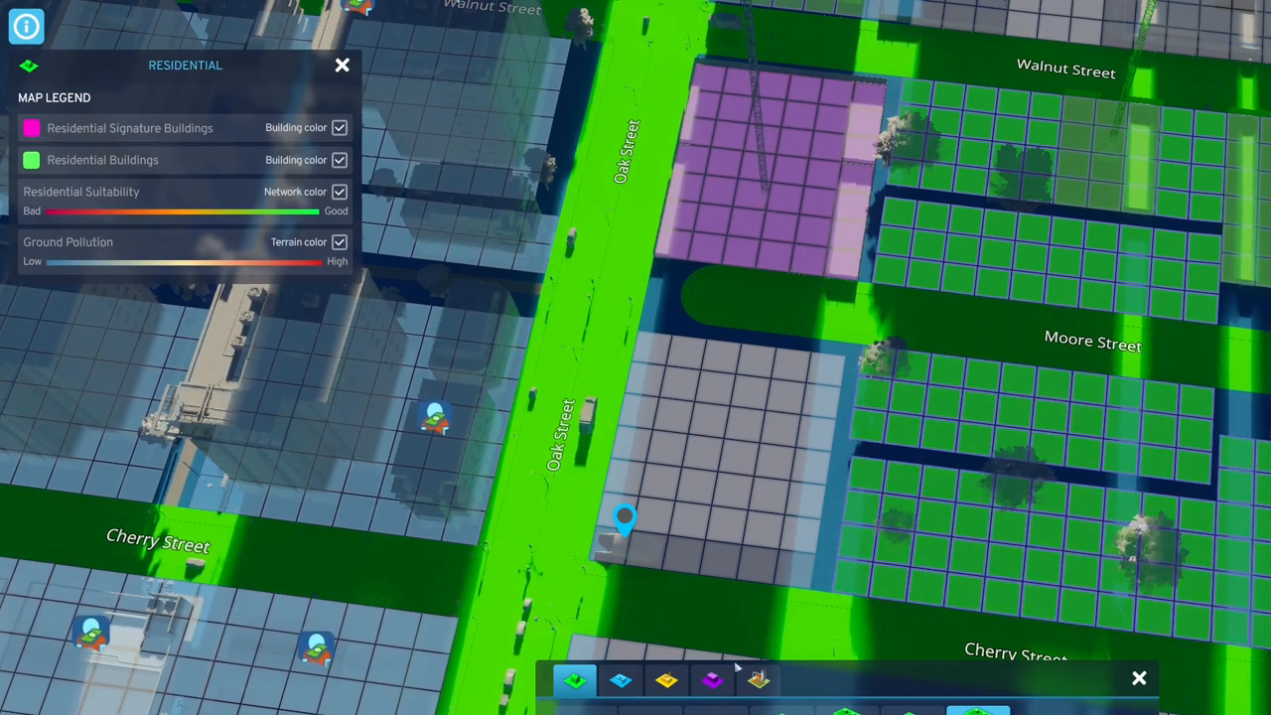
{"action": "left_click", "coordinate": [711, 679]}
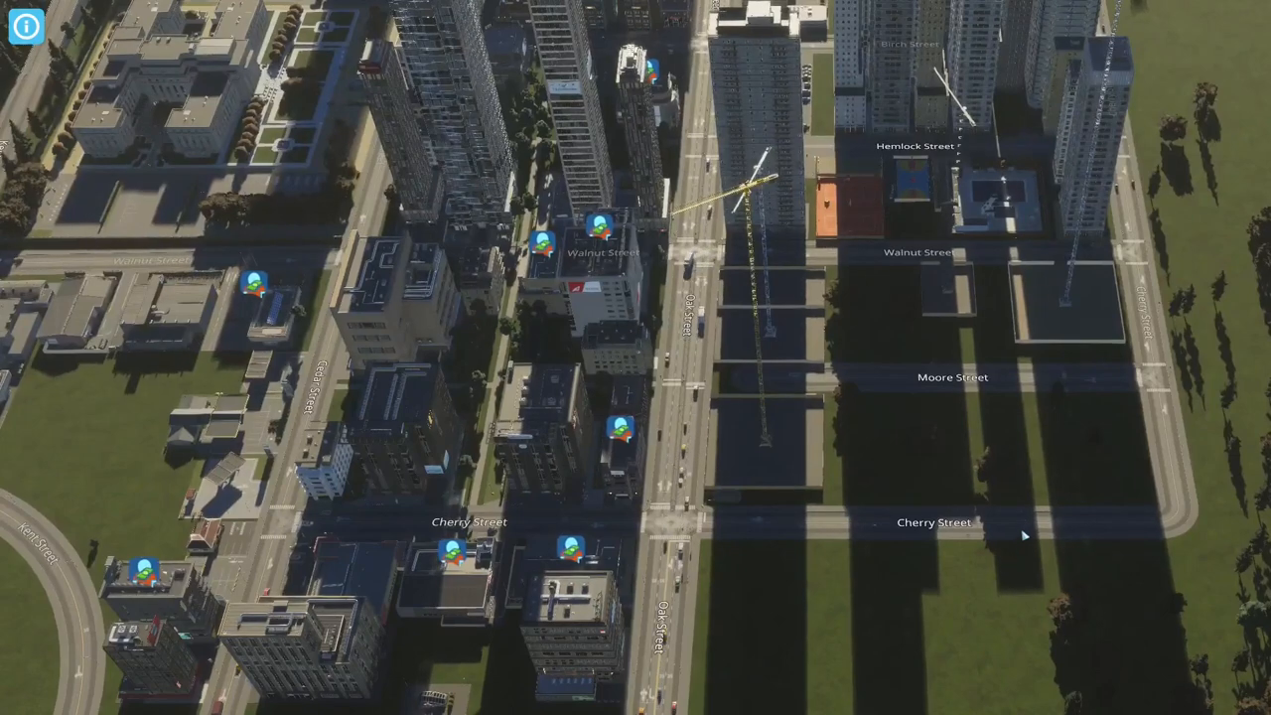
Step: Zoom in on the 69 Kent Street bus stop showing 653 passengers waiting
{"action": "left_click", "coordinate": [933, 523]}
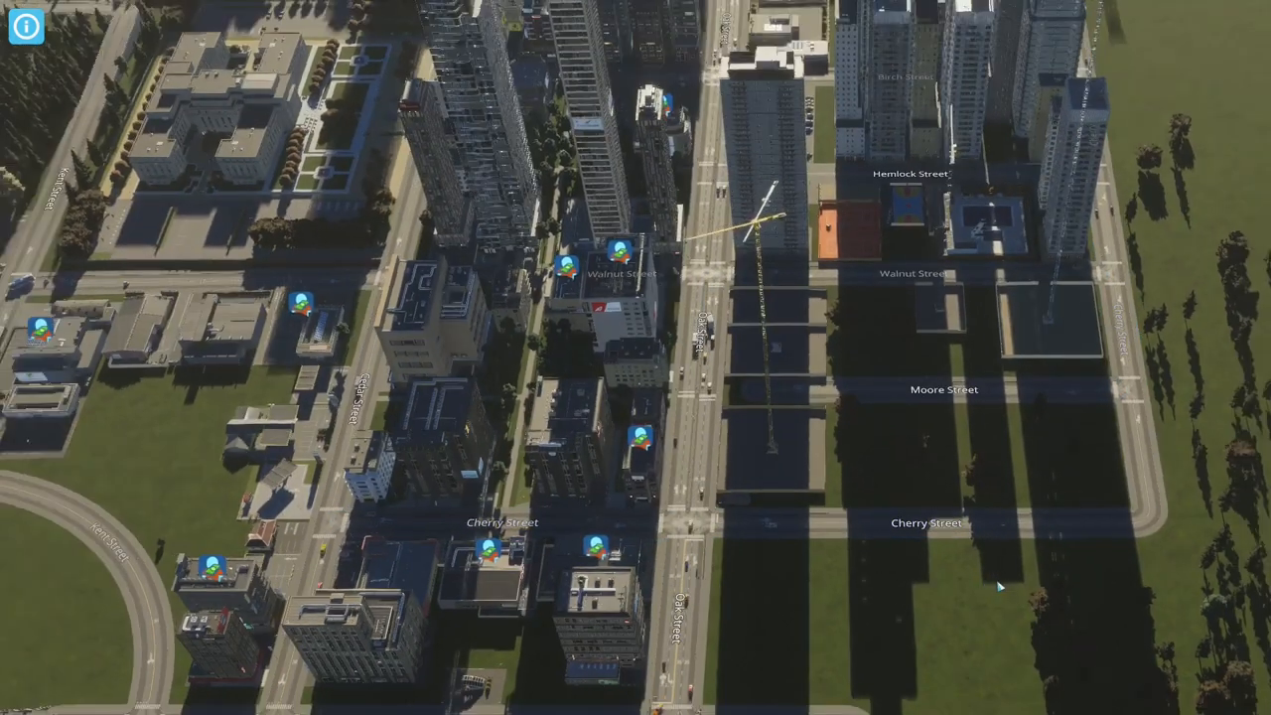
{"action": "scroll", "scroll_direction": "down", "scroll_amount": 3}
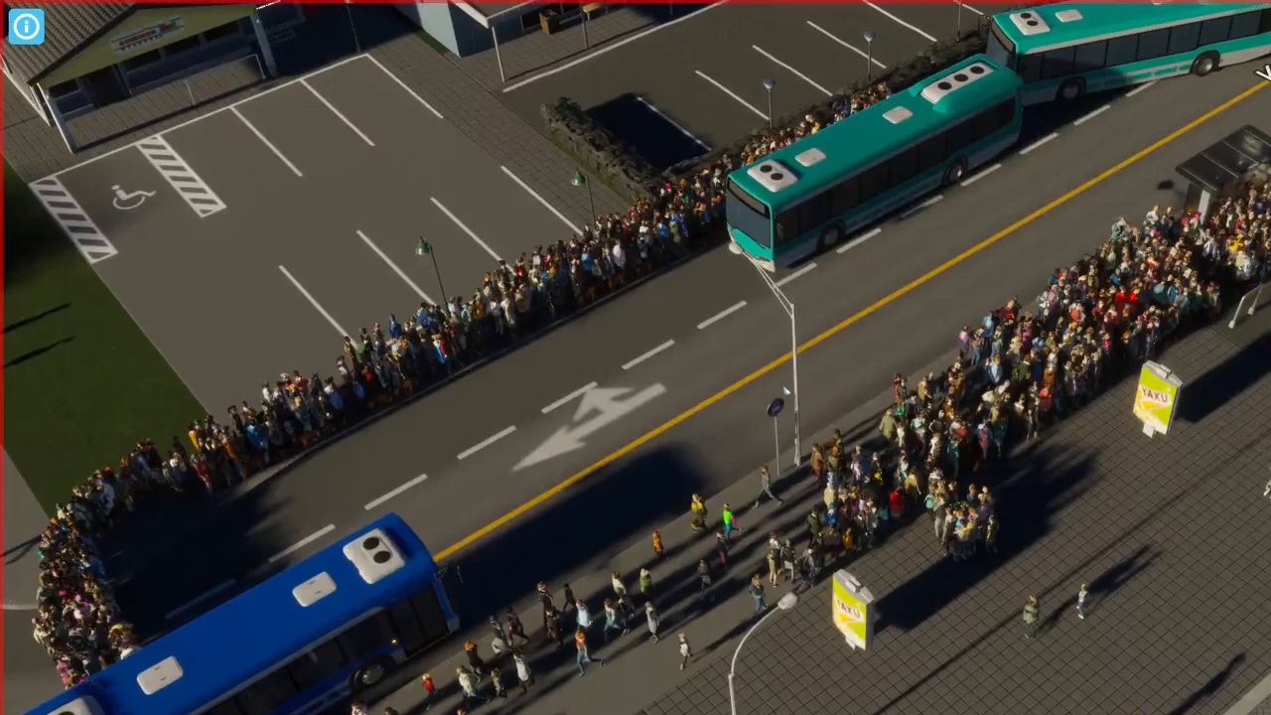
{"action": "left_click", "coordinate": [347, 556]}
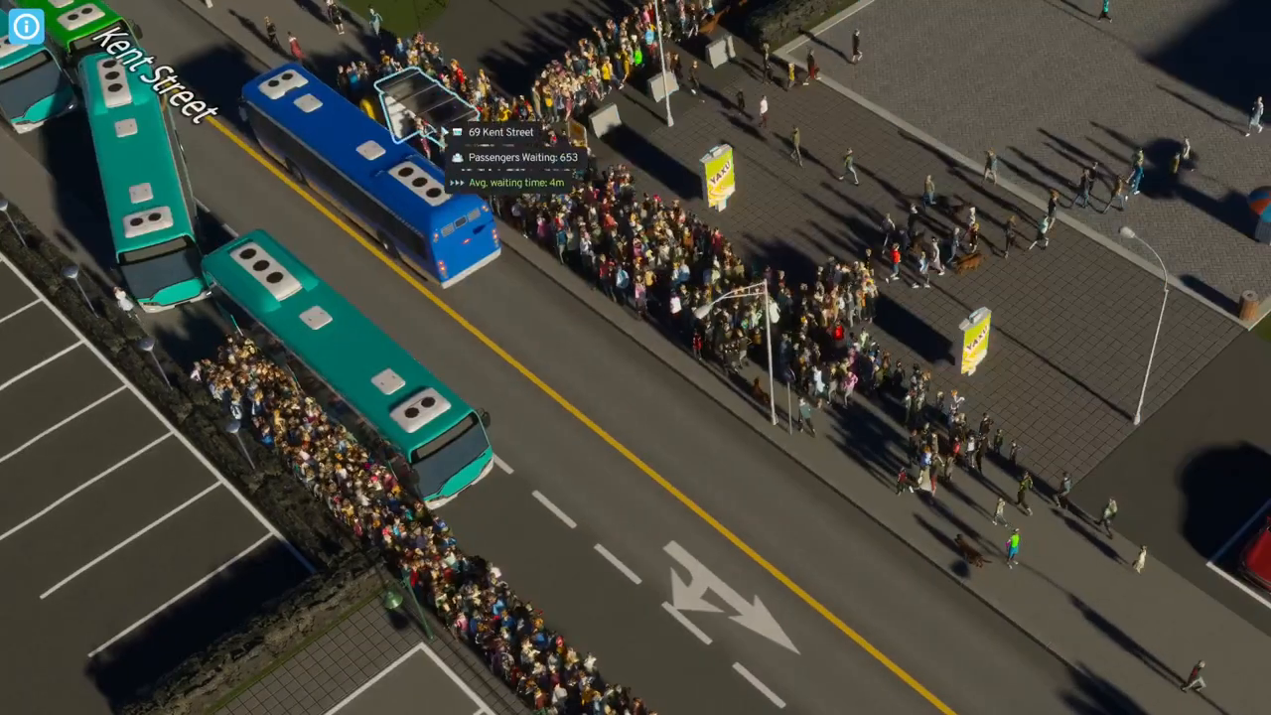
Step: Bring up the Transportation Overview filtered to bus lines from the crowded Kent Street stop
{"action": "left_click", "coordinate": [397, 99]}
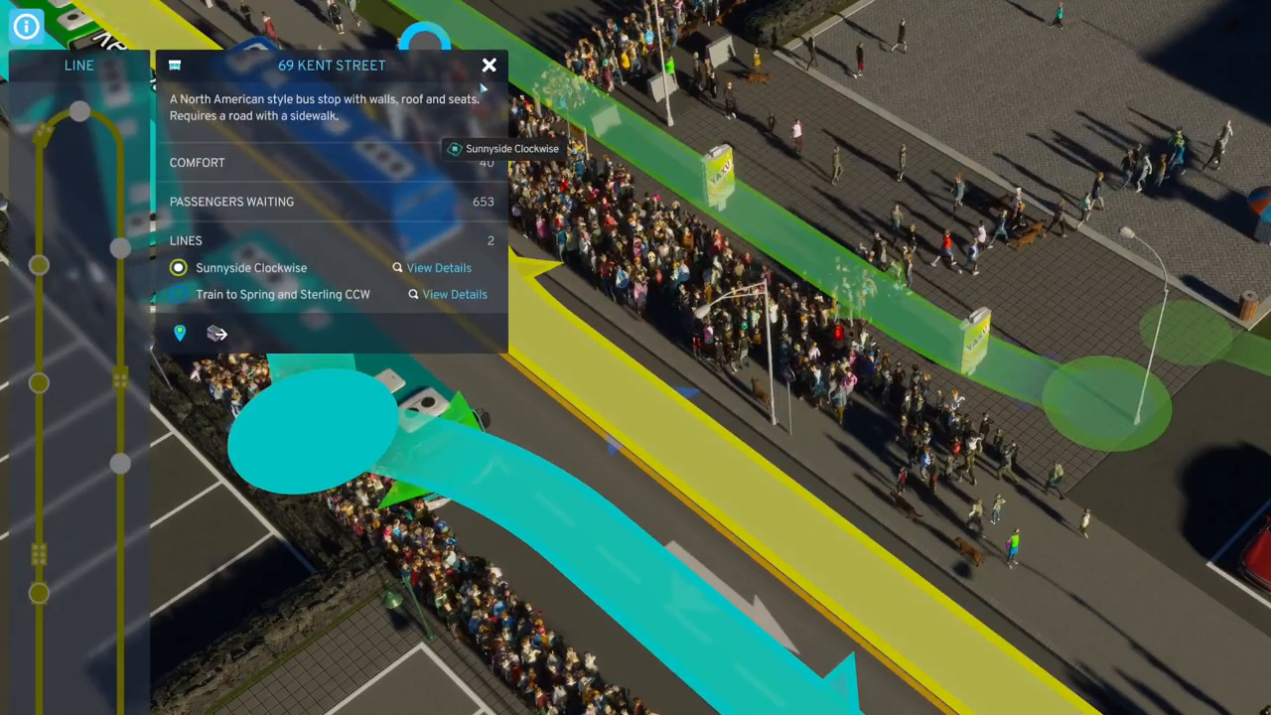
{"action": "left_click", "coordinate": [489, 64]}
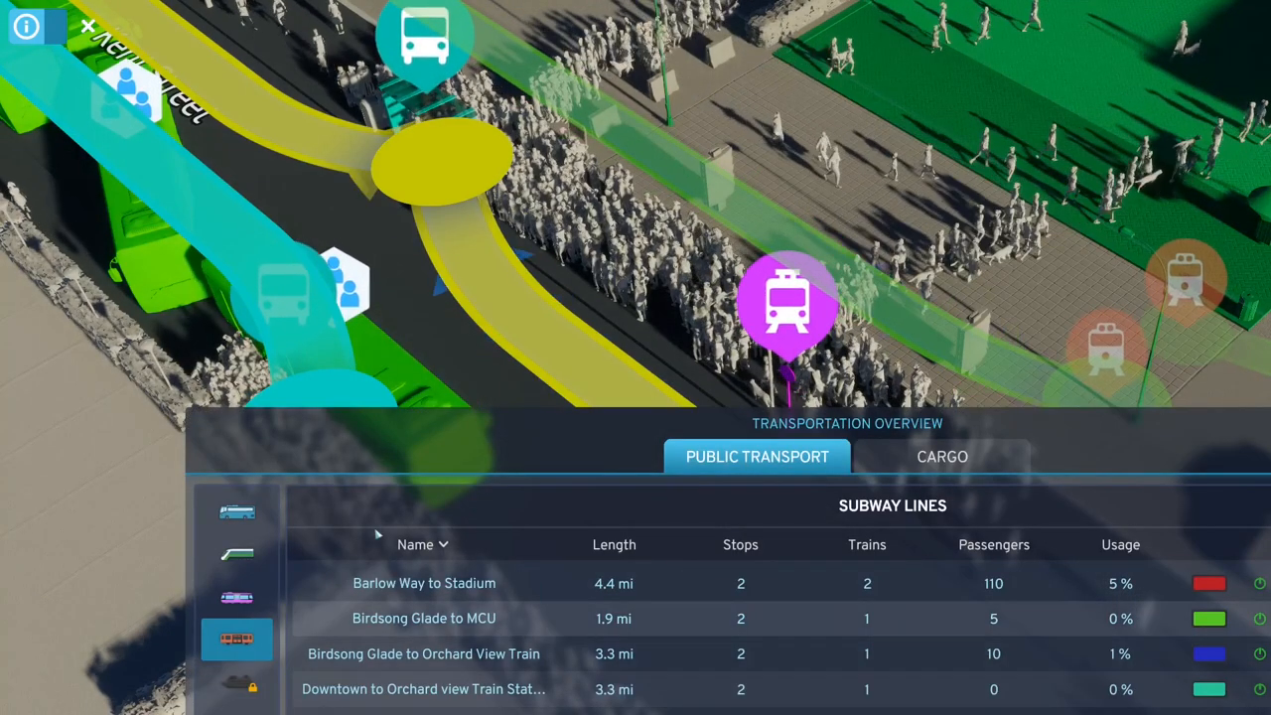
{"action": "left_click", "coordinate": [236, 513]}
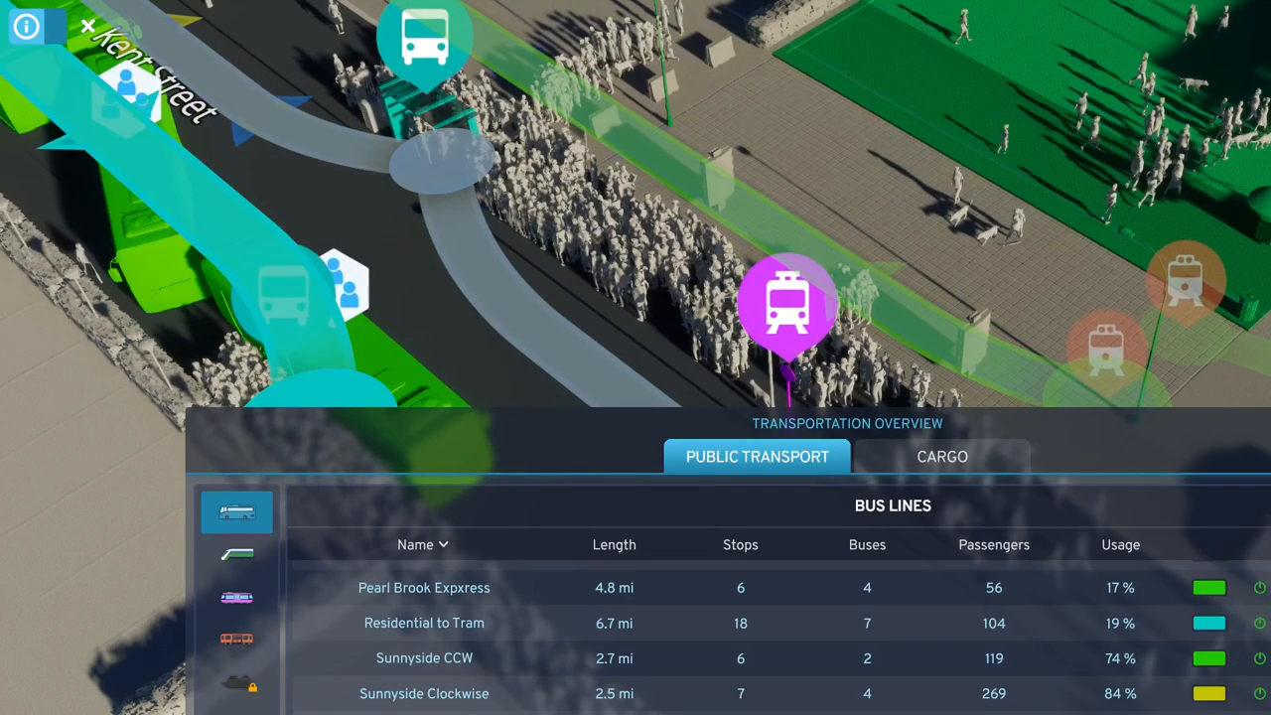
Step: View Sunnyside Clockwise details at 84% usage and its 245 Kent Street stop with 264 waiting
{"action": "left_click", "coordinate": [425, 693]}
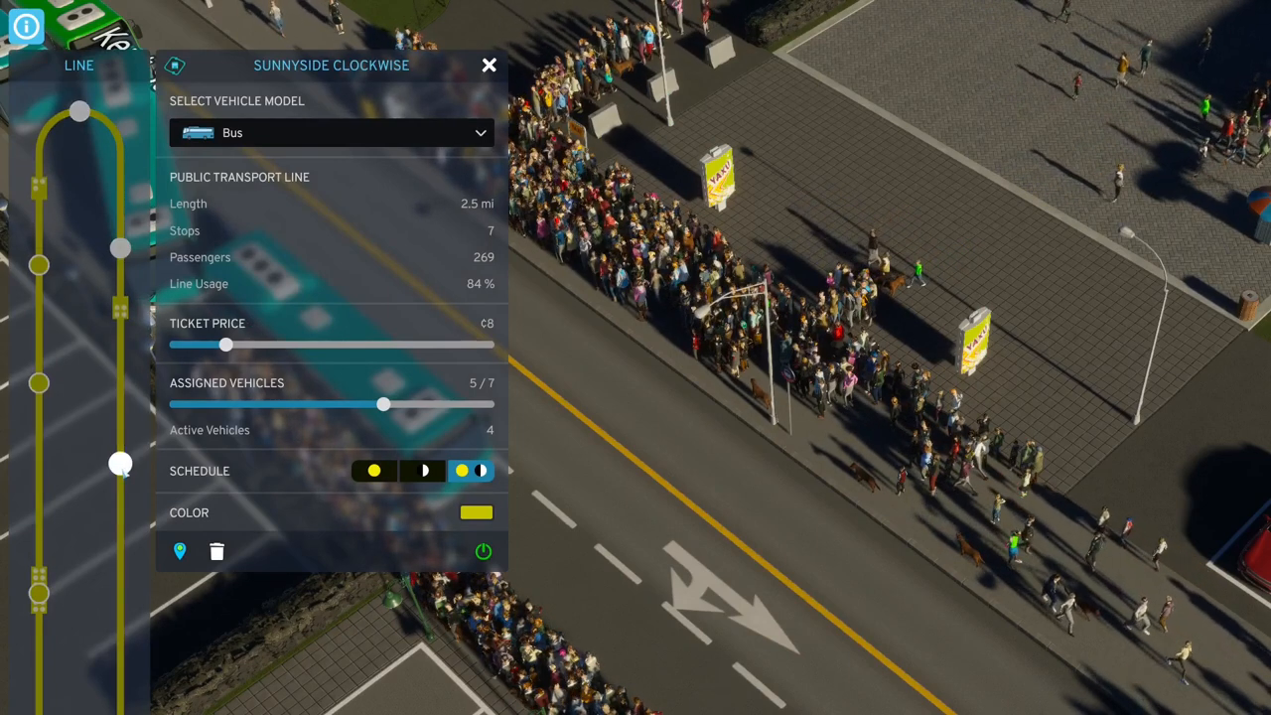
{"action": "mouse_move", "coordinate": [119, 248]}
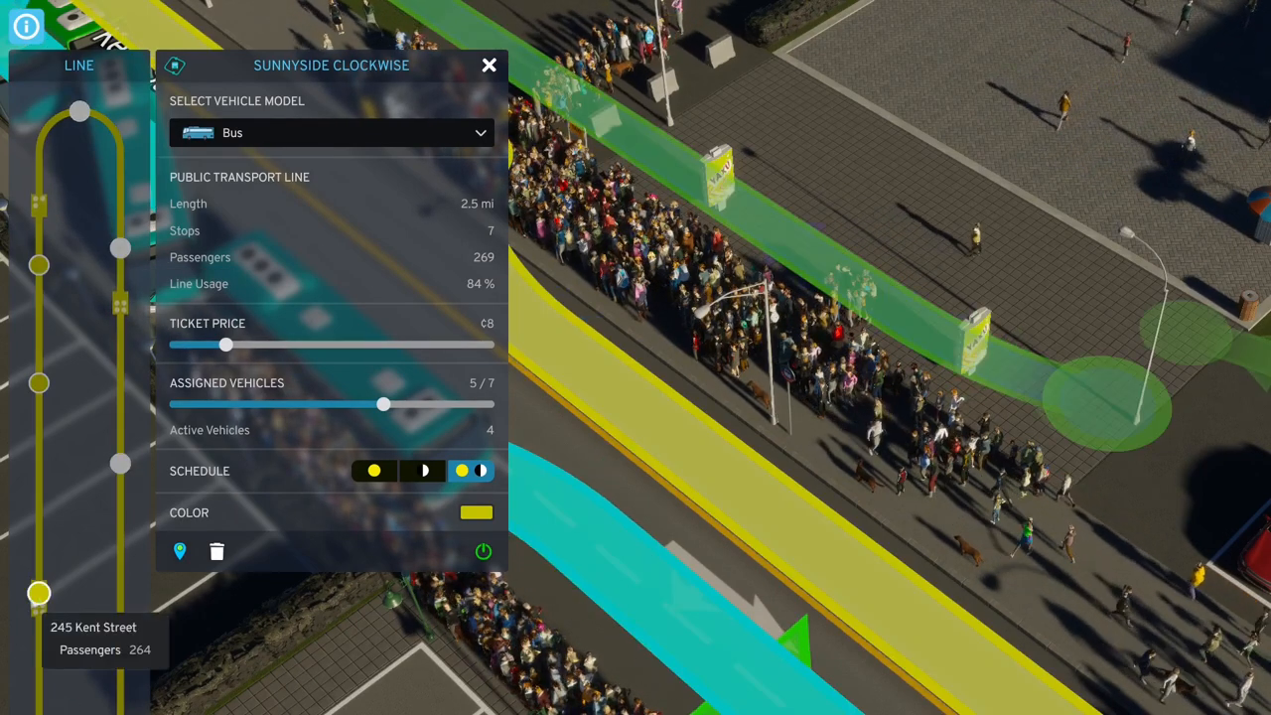
{"action": "left_click", "coordinate": [40, 592]}
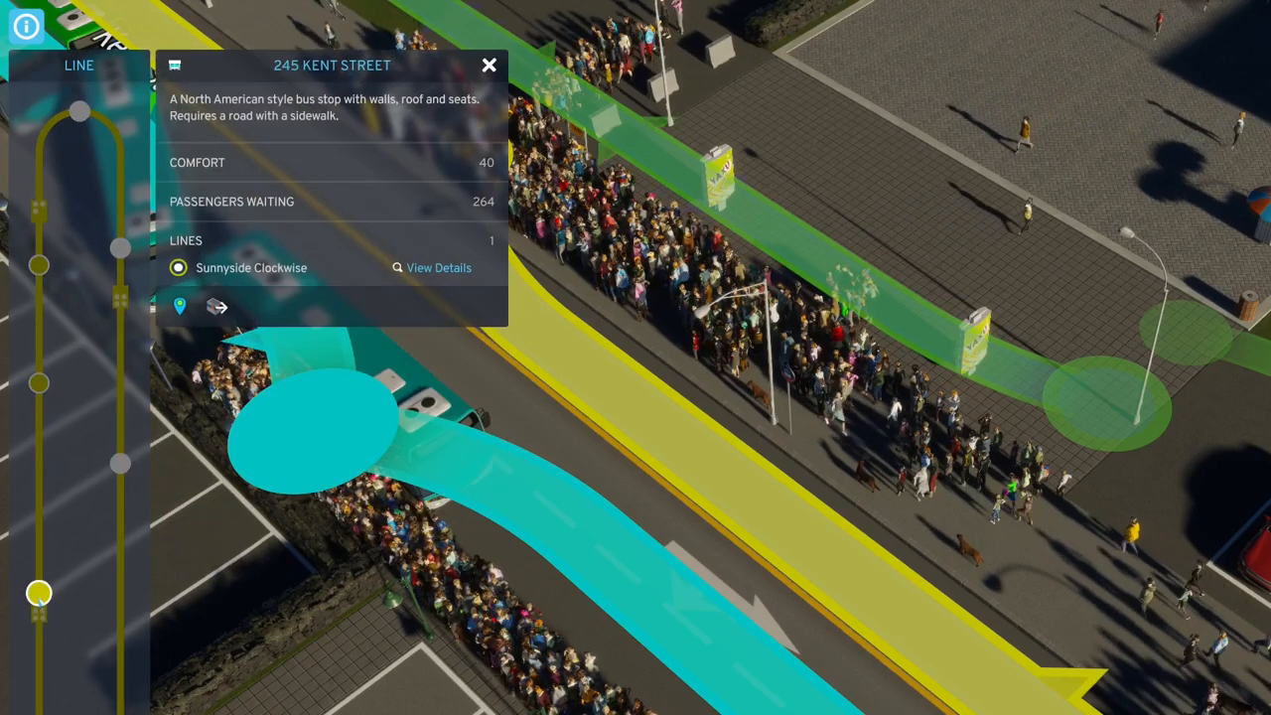
Step: Close the bus stop details and move toward the Green Street area near Cherry Lane
{"action": "left_click", "coordinate": [488, 63]}
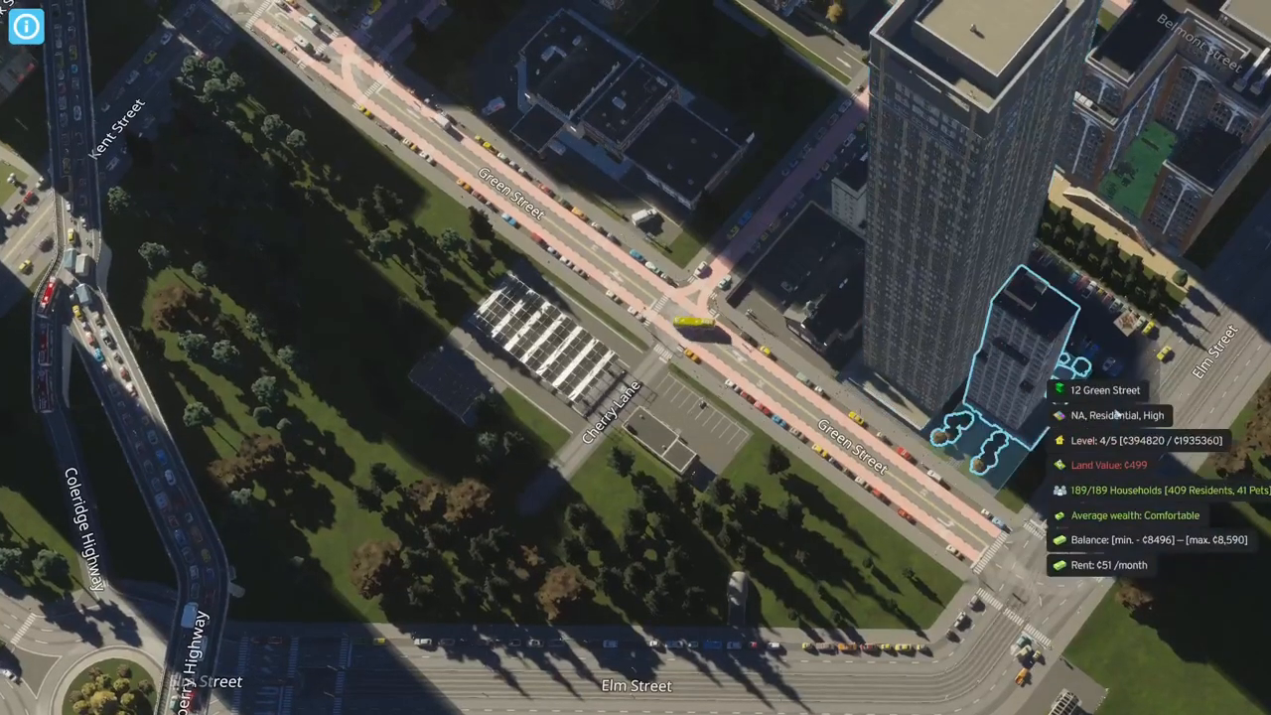
Step: Follow the full 80-passenger Sunnyside Clockwise bus to 69 Kent Street with its panel hidden
{"action": "left_click", "coordinate": [680, 318]}
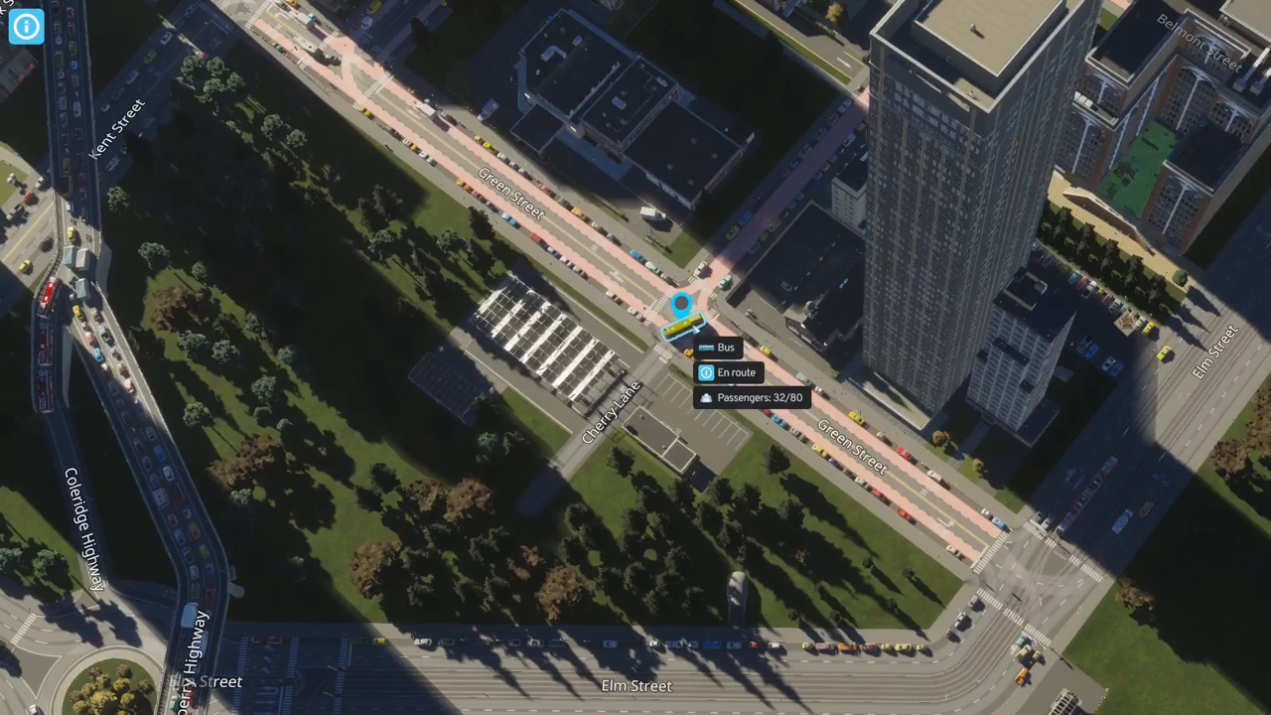
{"action": "left_click", "coordinate": [679, 322]}
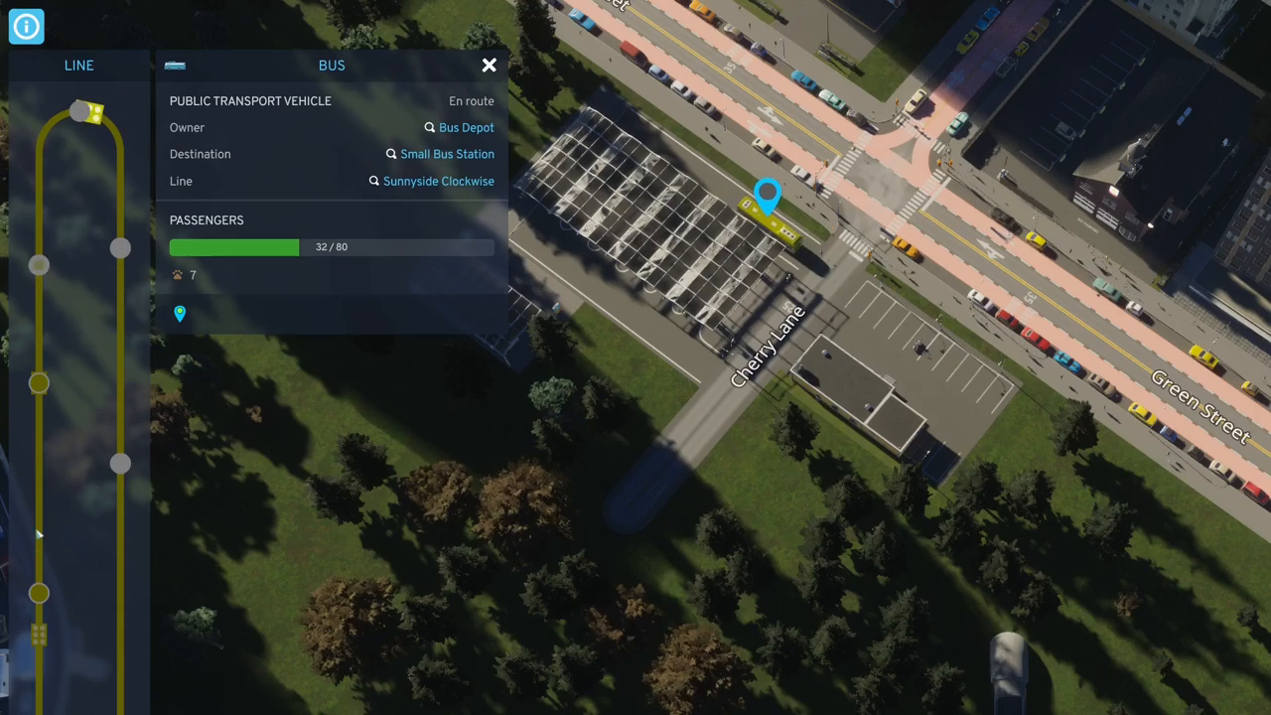
{"action": "mouse_move", "coordinate": [39, 592]}
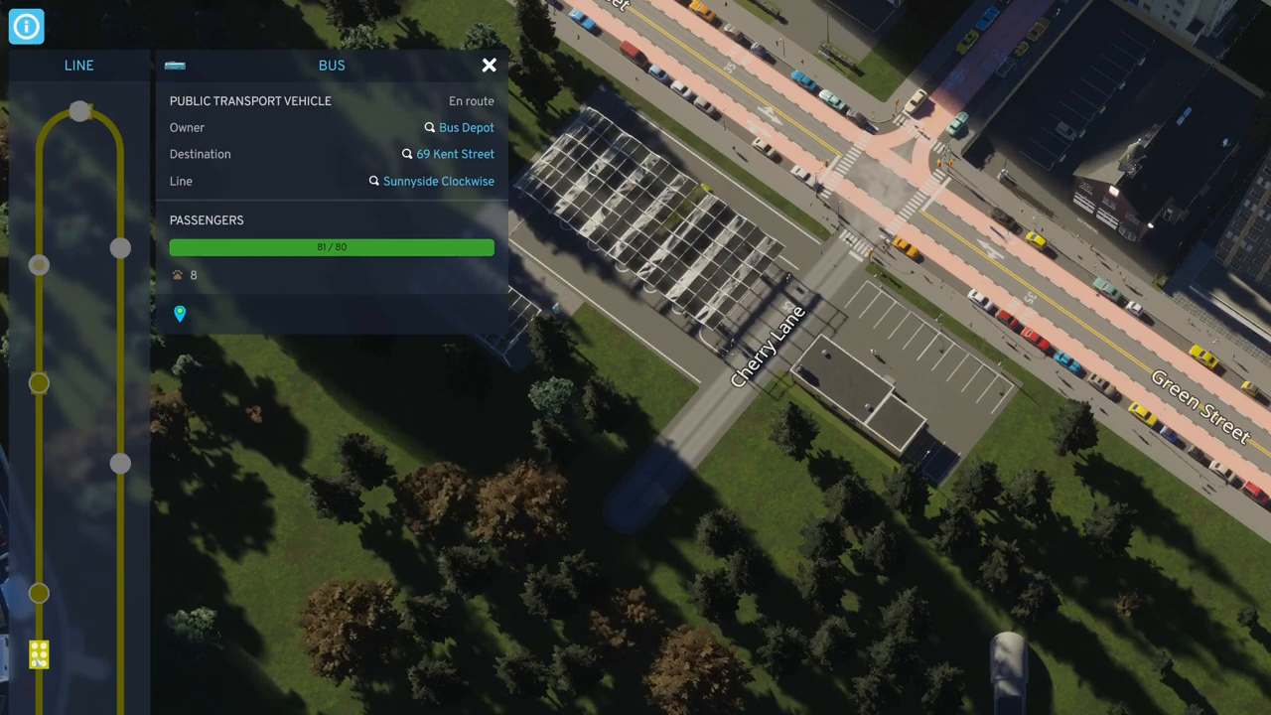
{"action": "left_click", "coordinate": [179, 314]}
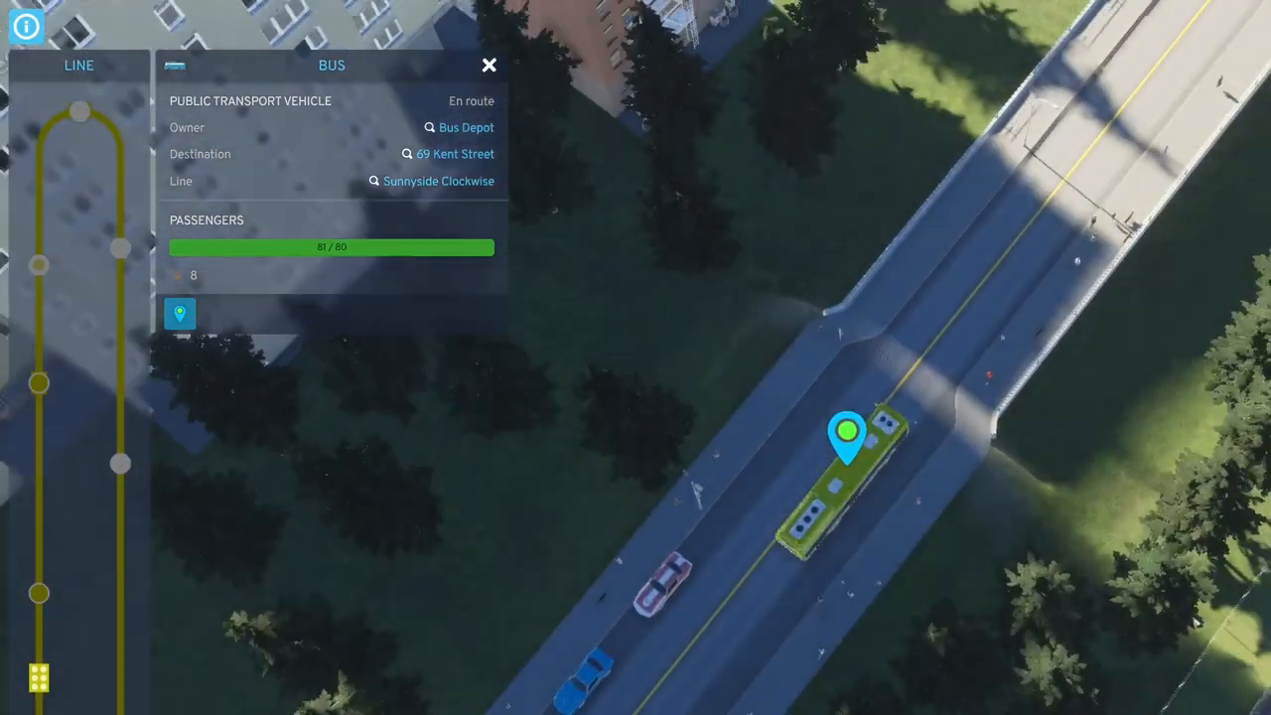
{"action": "left_click", "coordinate": [488, 63]}
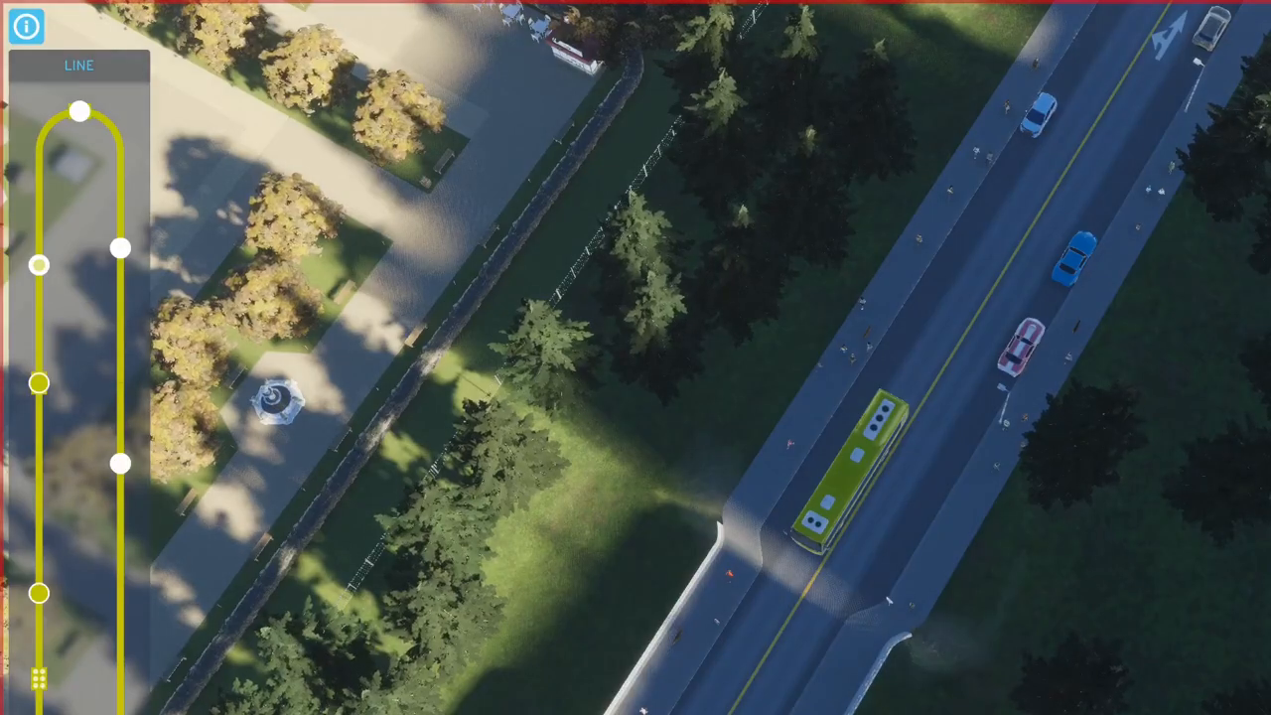